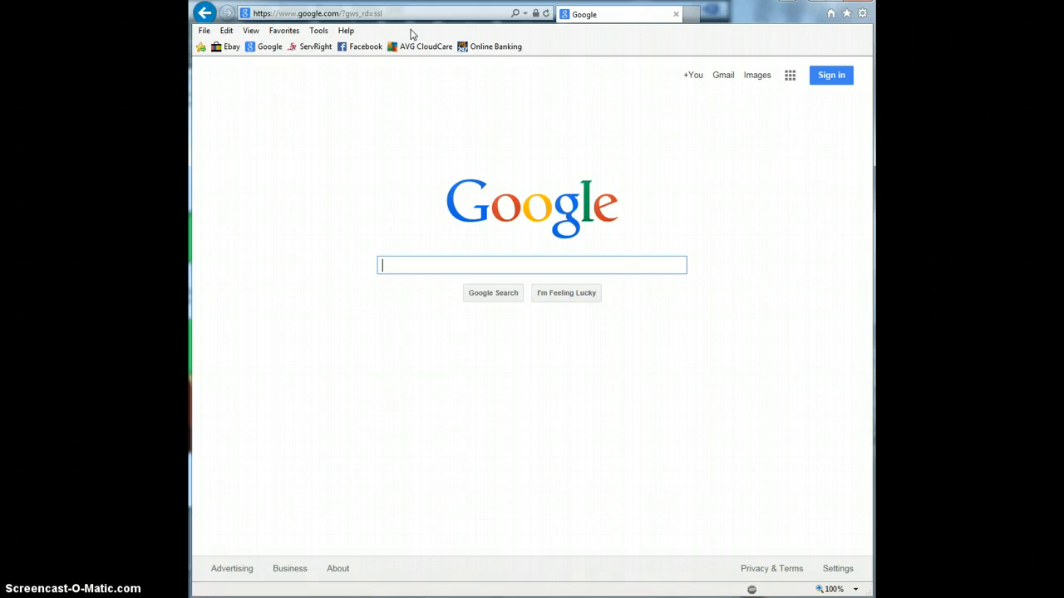
# Load the Pathfinder Networks Remote site to show My Devices grouped by organization
pyautogui.click(316, 13)
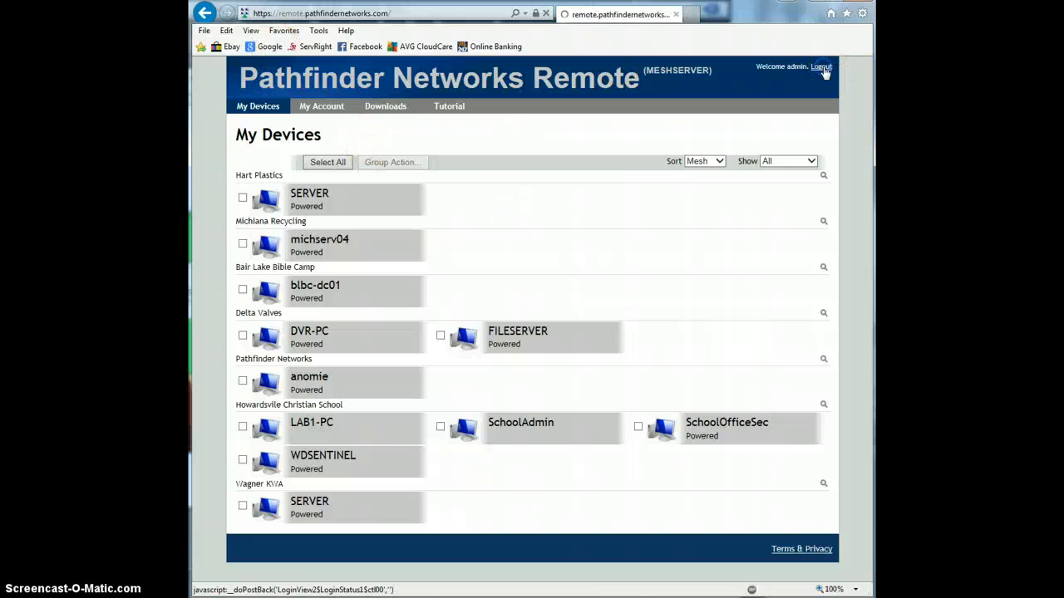
pyautogui.click(821, 67)
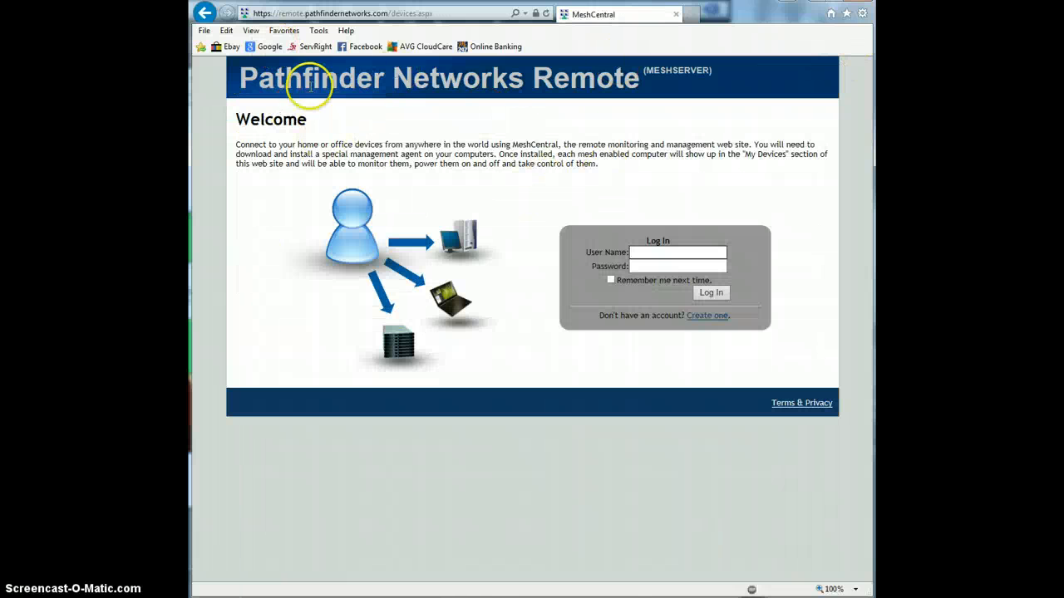
pyautogui.moveTo(503, 79)
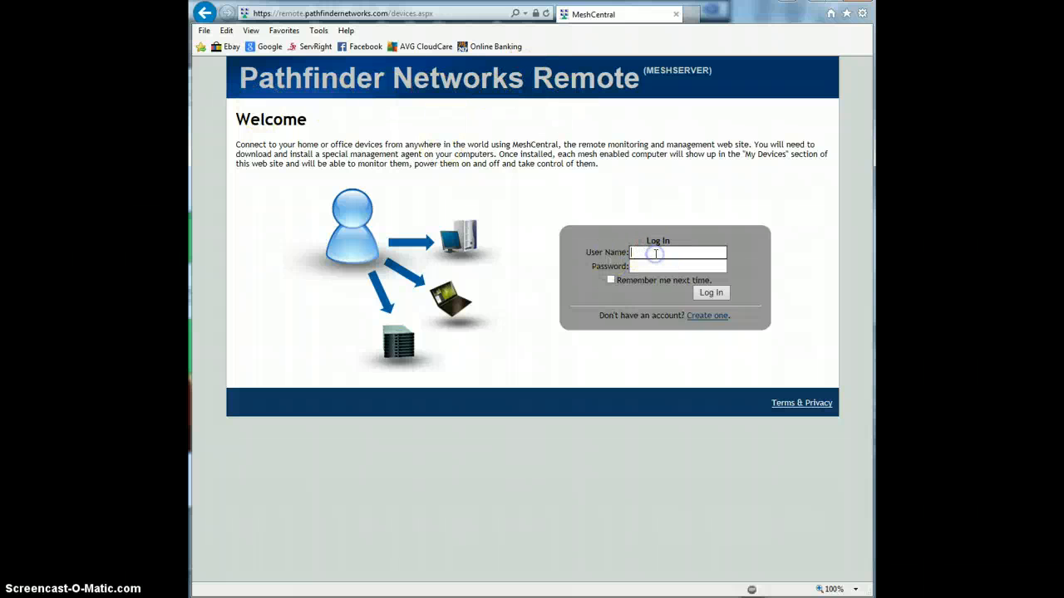
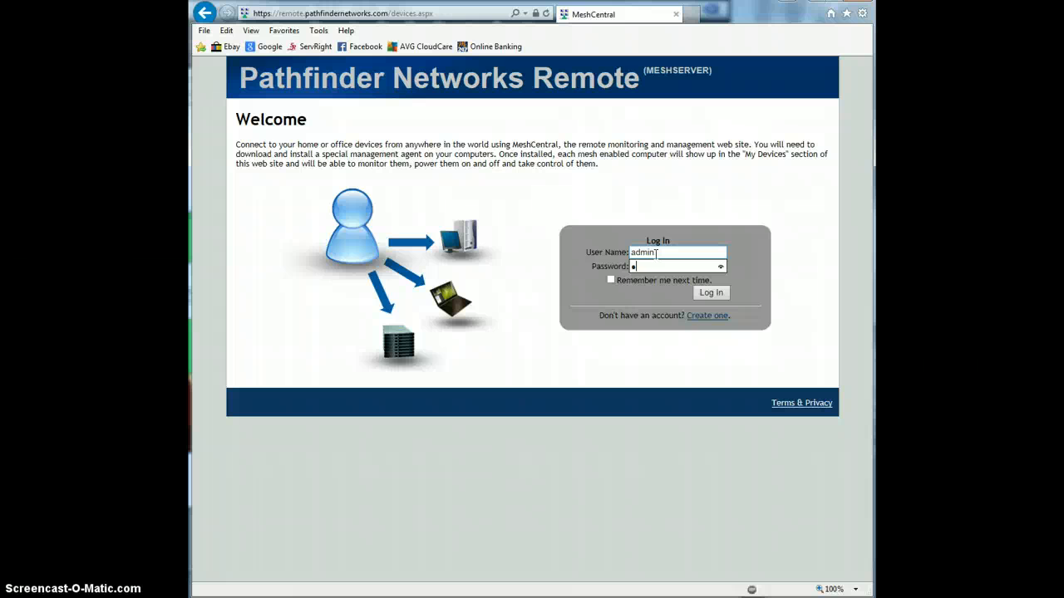
pyautogui.click(710, 293)
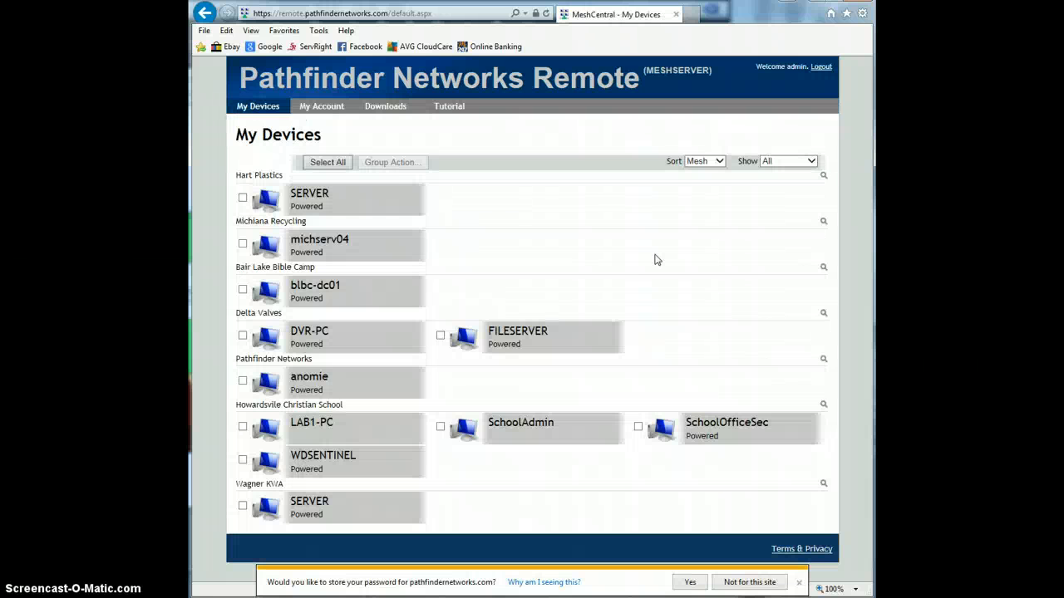
pyautogui.moveTo(268, 198)
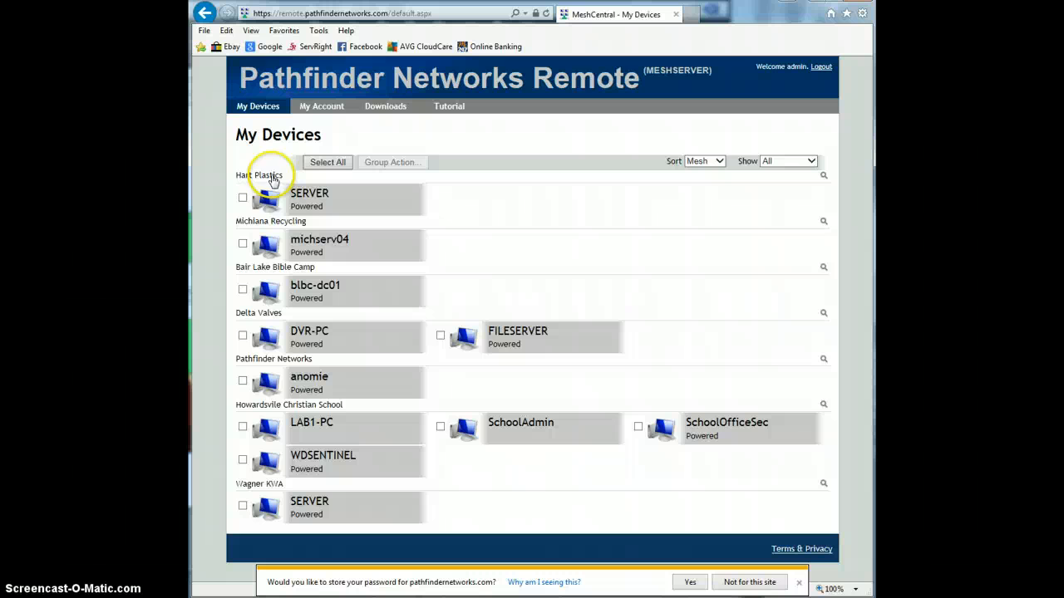
pyautogui.moveTo(251, 232)
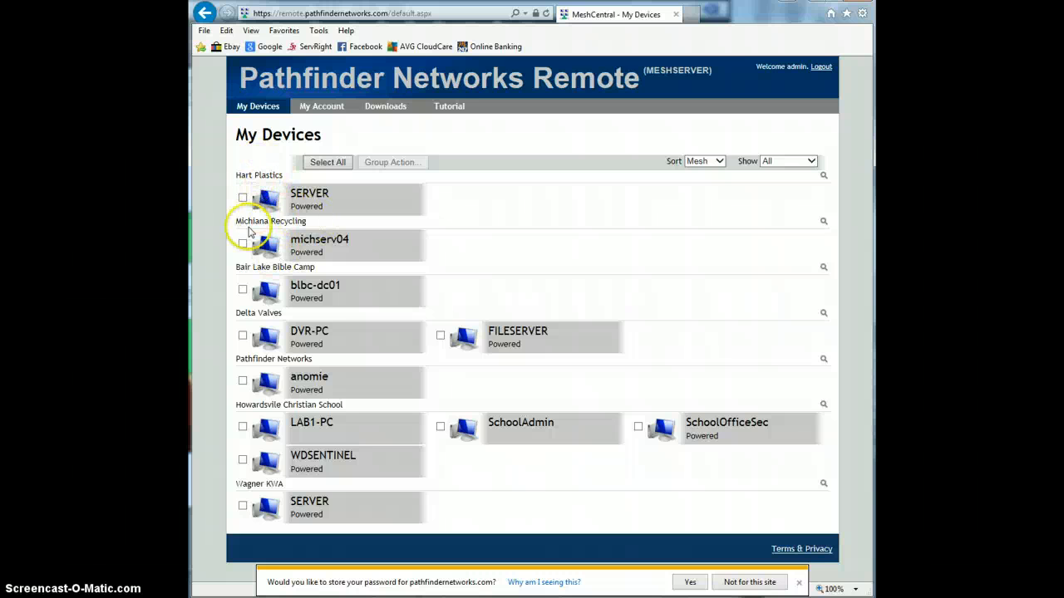
pyautogui.moveTo(268, 345)
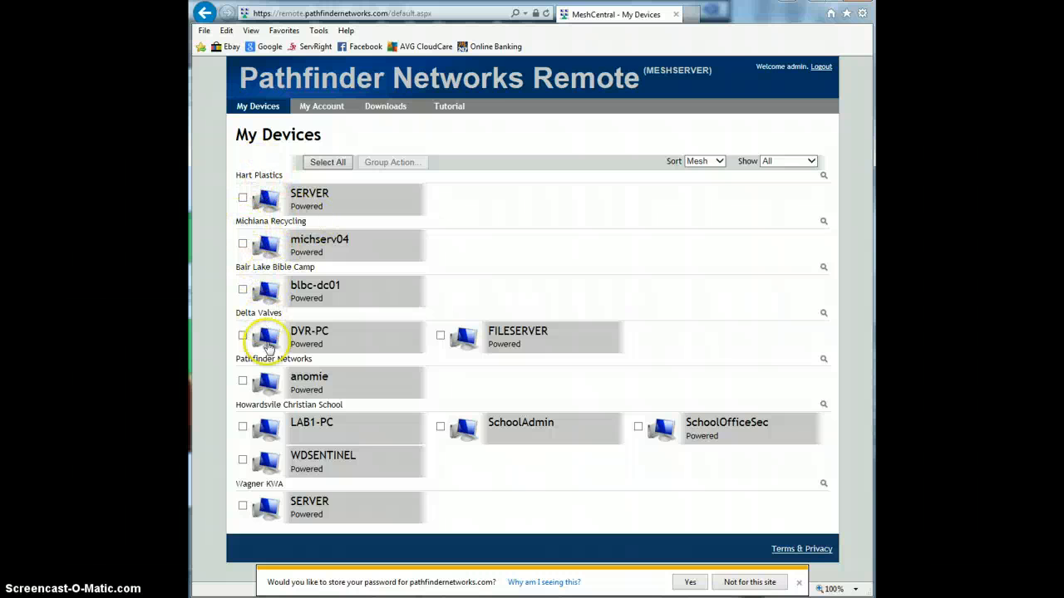
pyautogui.moveTo(358, 313)
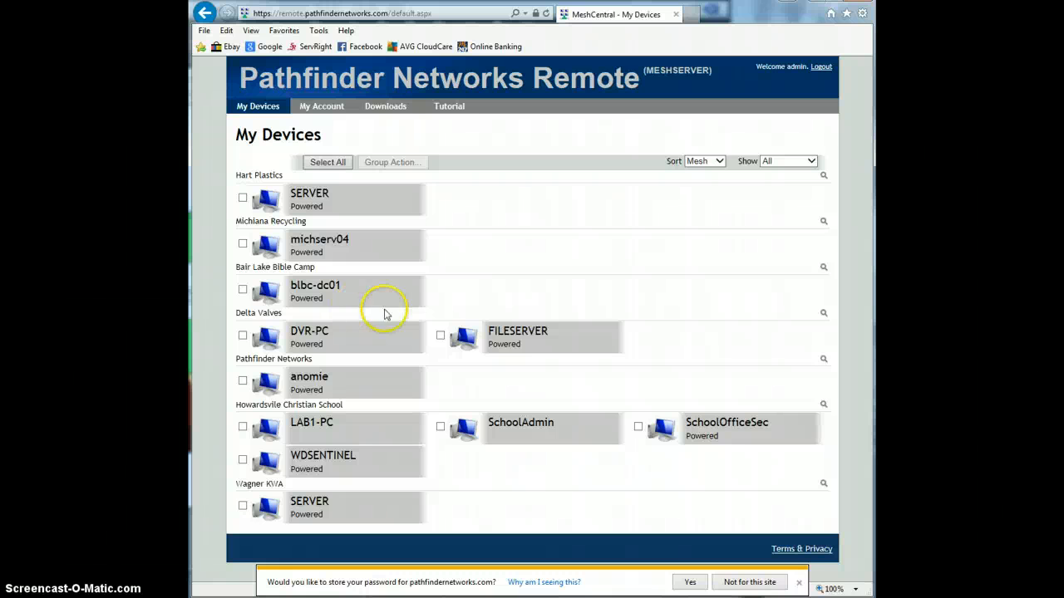
pyautogui.moveTo(216, 438)
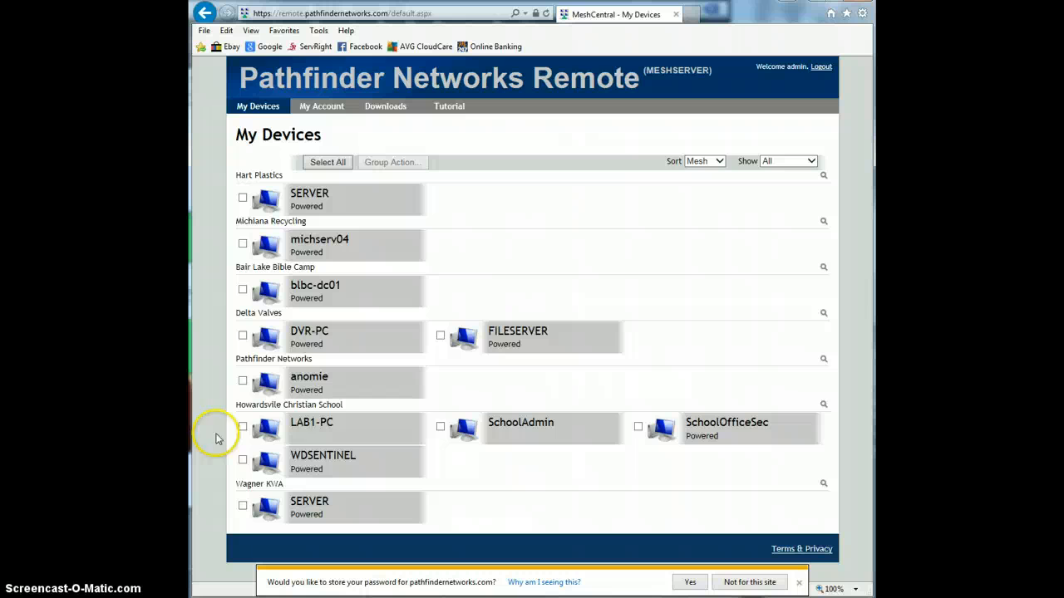
pyautogui.moveTo(585, 443)
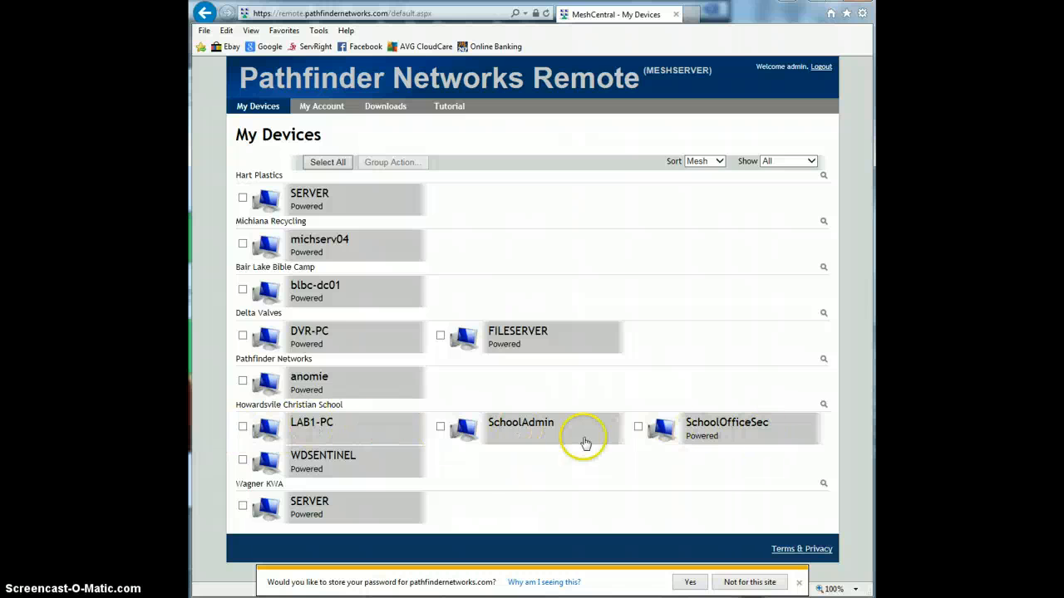
pyautogui.moveTo(378, 146)
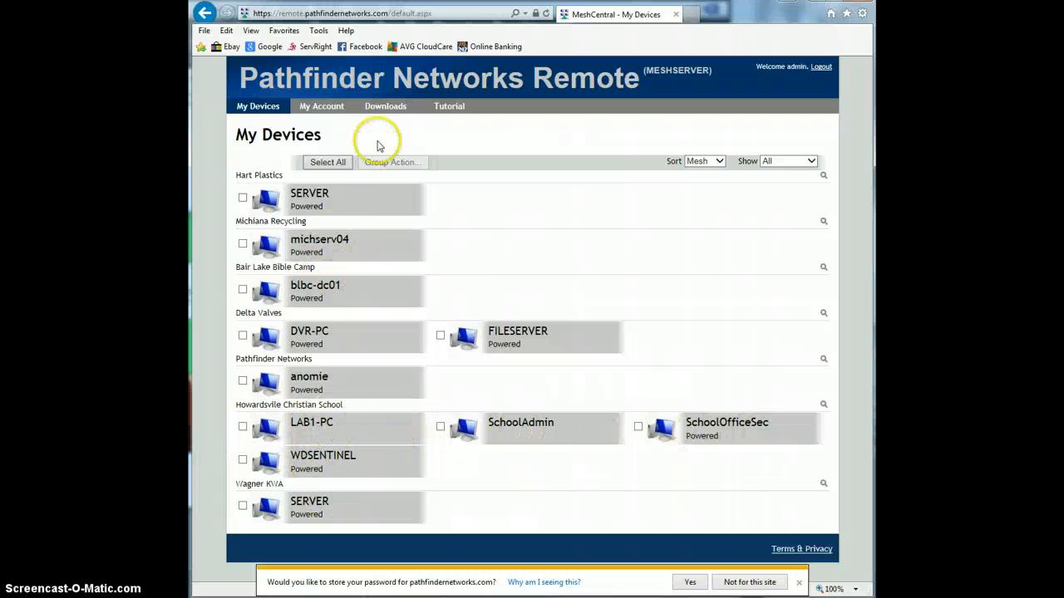
# Go to the My Account page listing account actions and administrative meshes
pyautogui.click(321, 106)
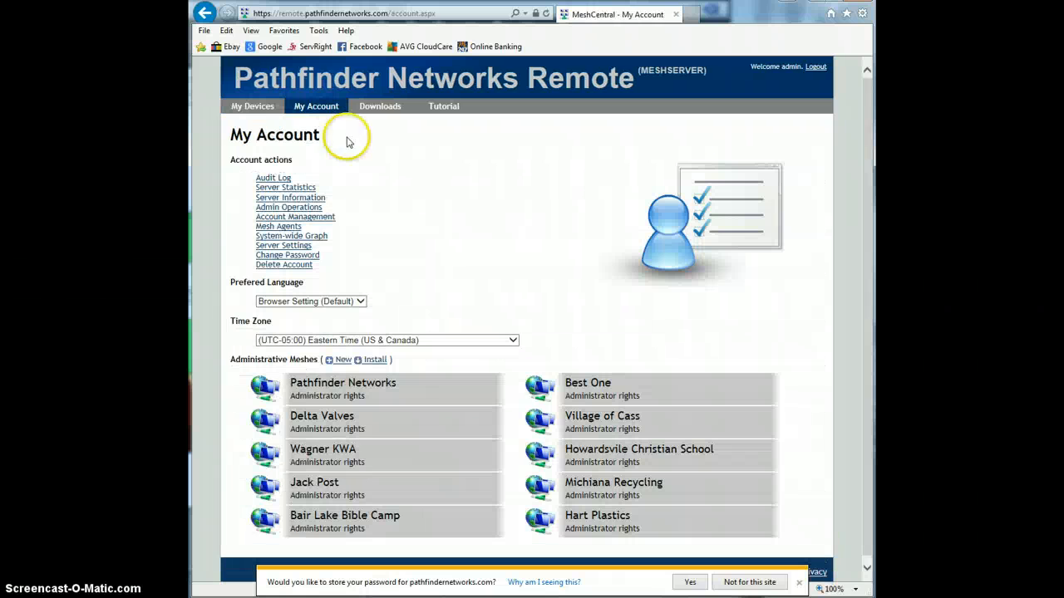
pyautogui.moveTo(316, 175)
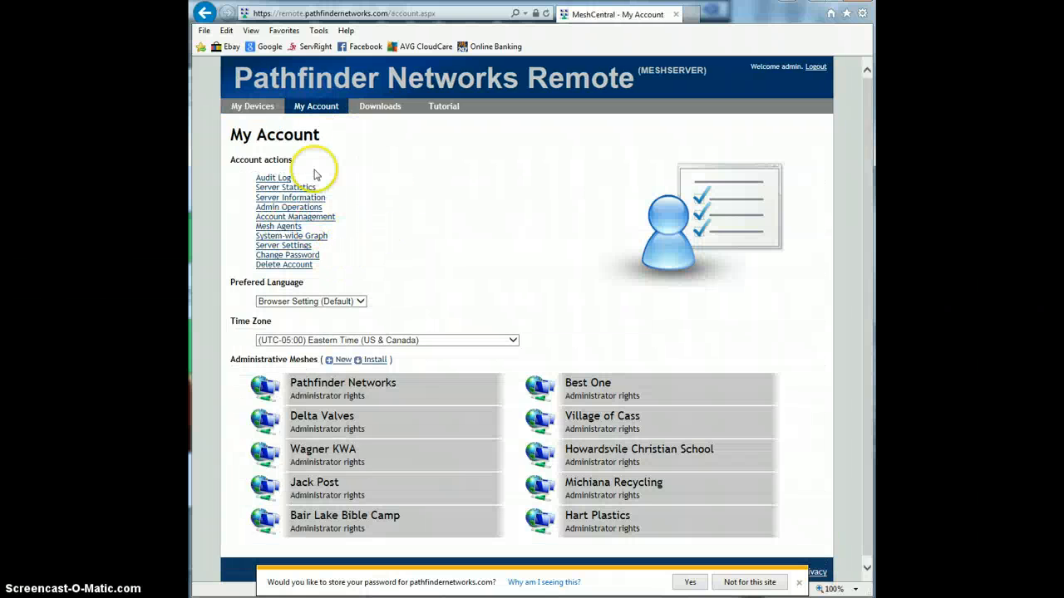
pyautogui.moveTo(377, 430)
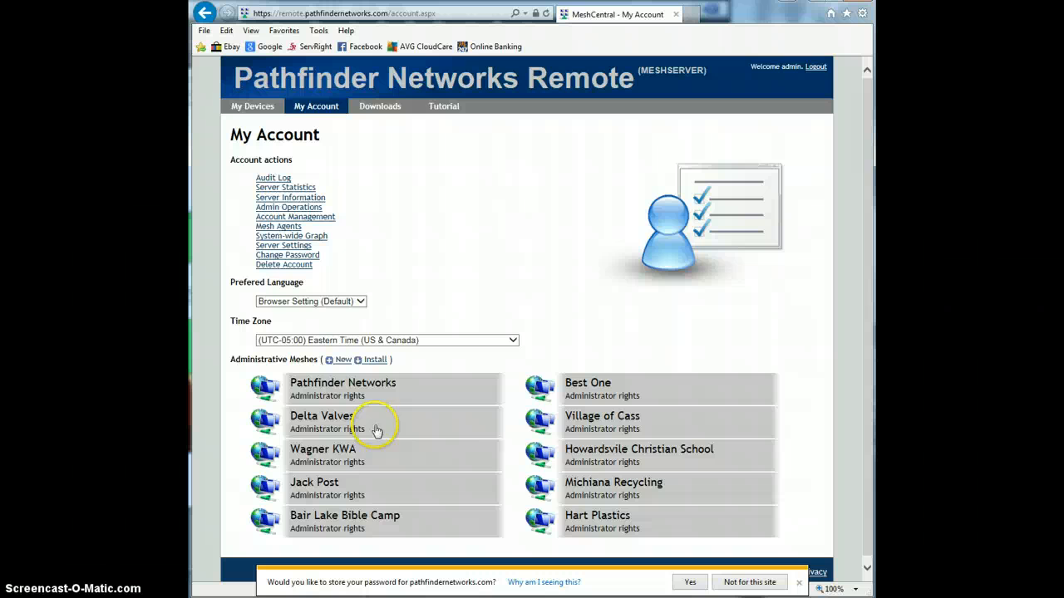
pyautogui.moveTo(468, 468)
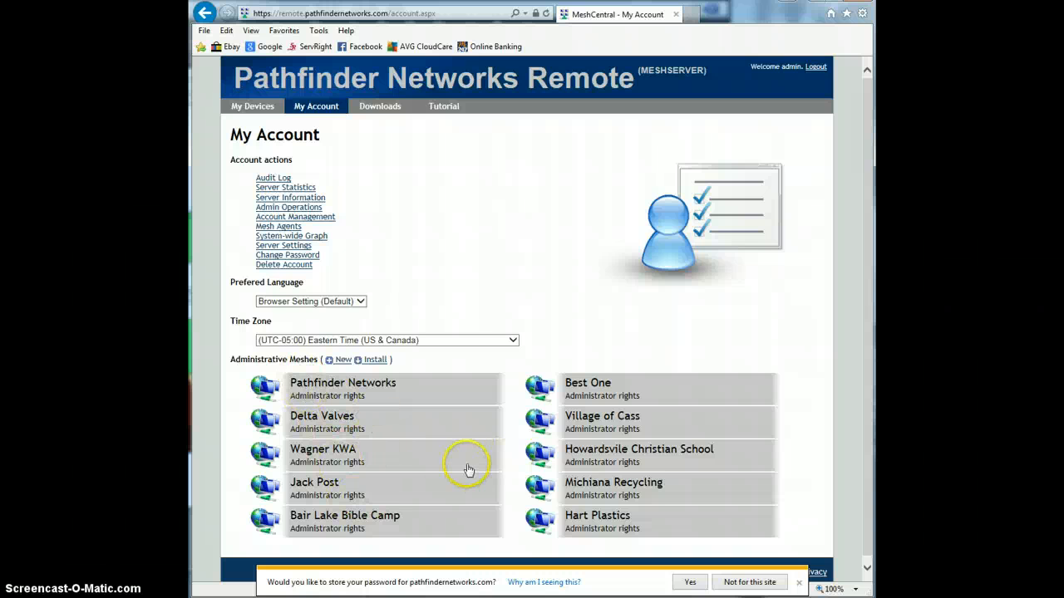
pyautogui.moveTo(341, 374)
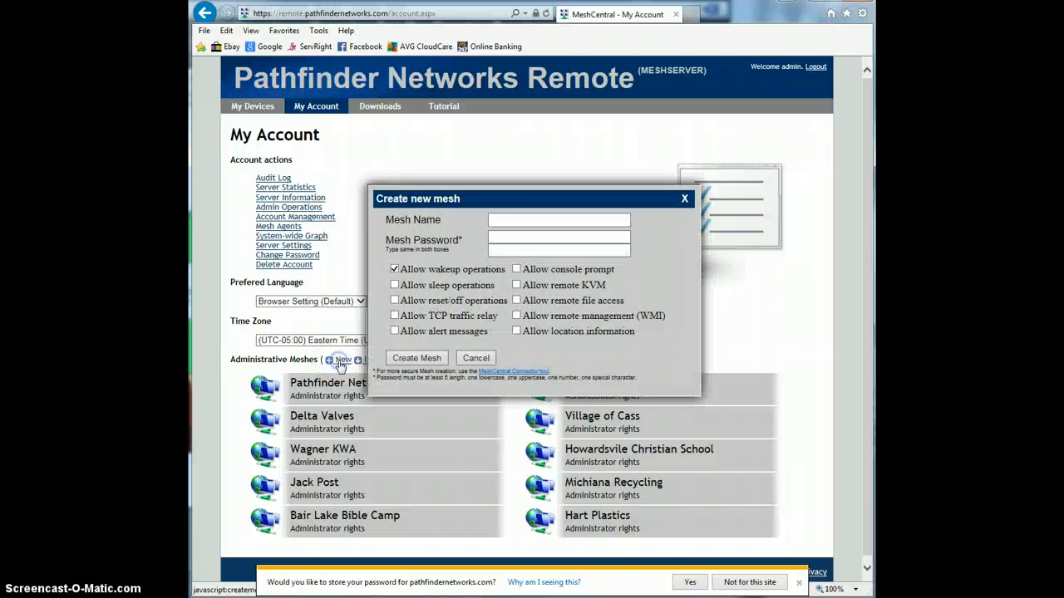
# Name the new mesh 'Test' and allow sleep, reset/power-off, alerts and WMI
pyautogui.click(559, 219)
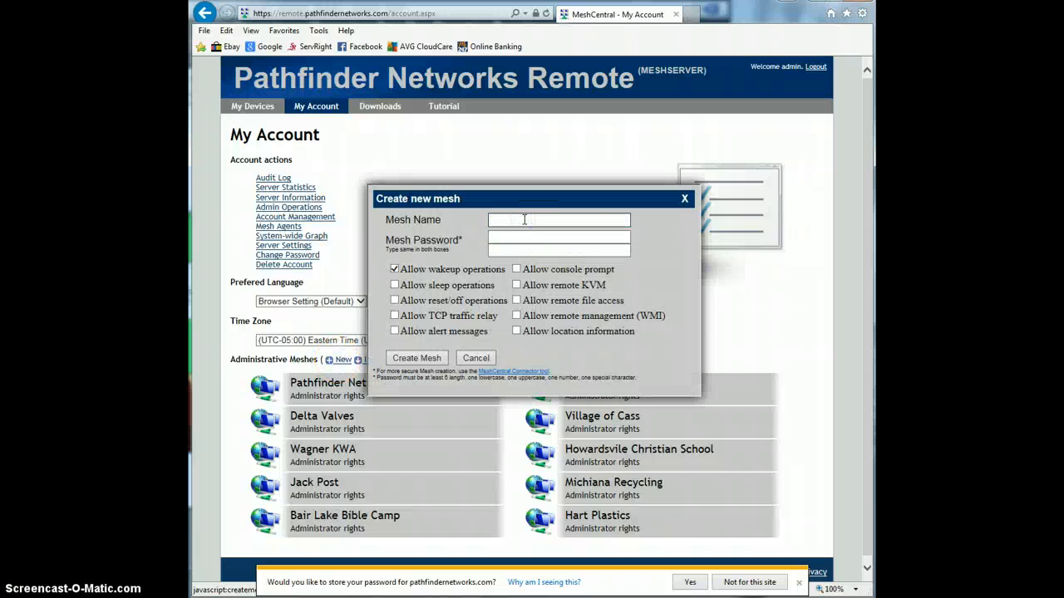
pyautogui.write('Test')
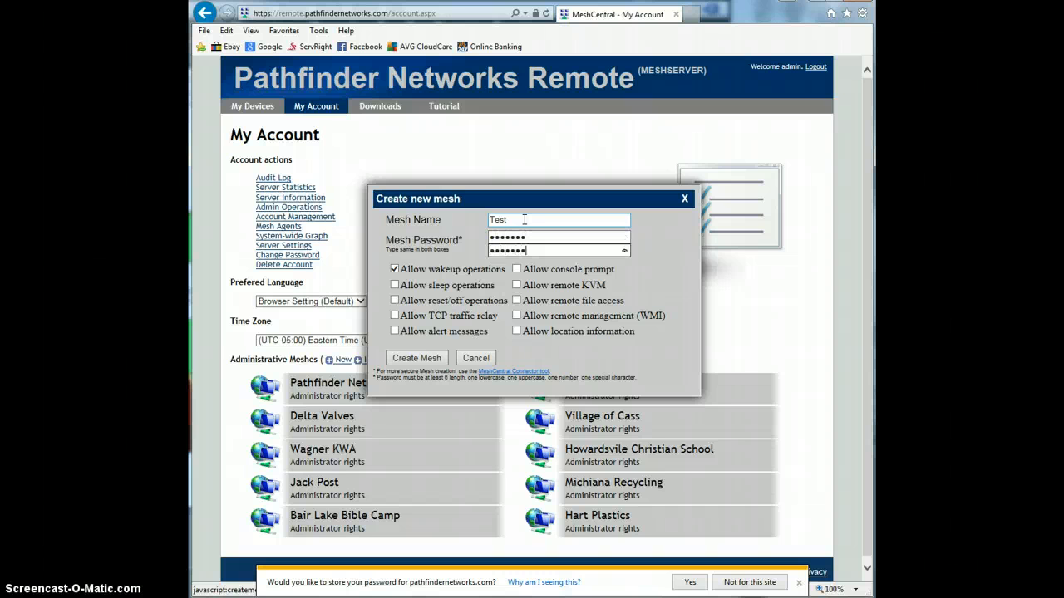
pyautogui.click(395, 285)
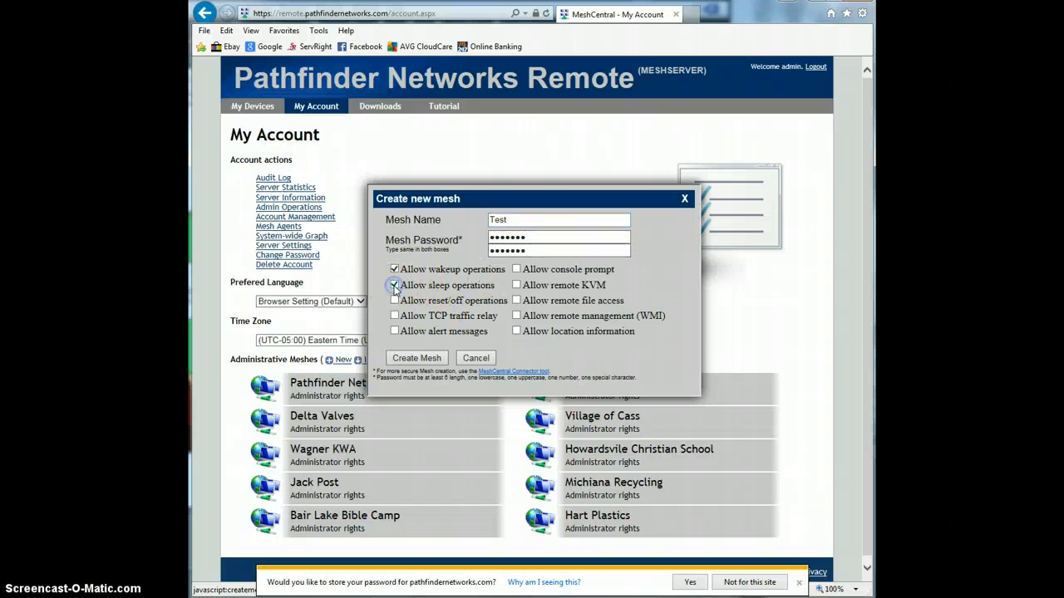
pyautogui.click(394, 315)
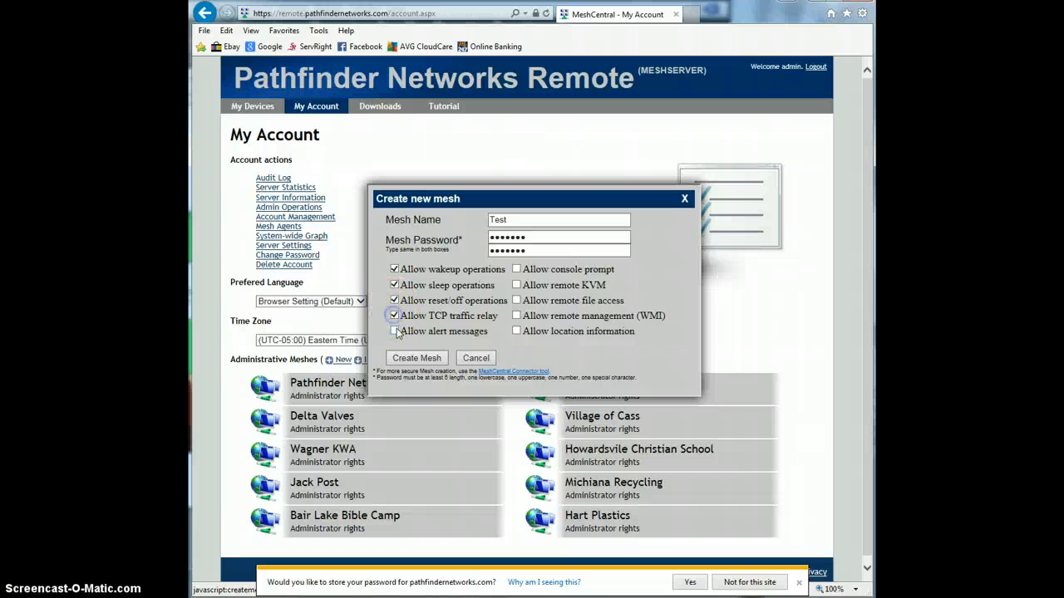
pyautogui.click(394, 331)
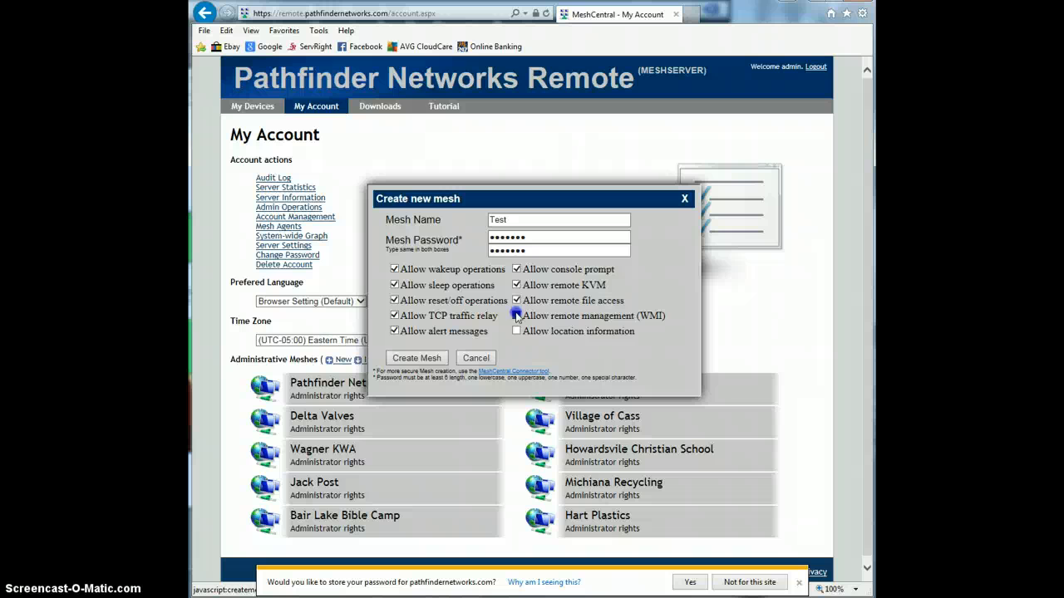
pyautogui.click(516, 315)
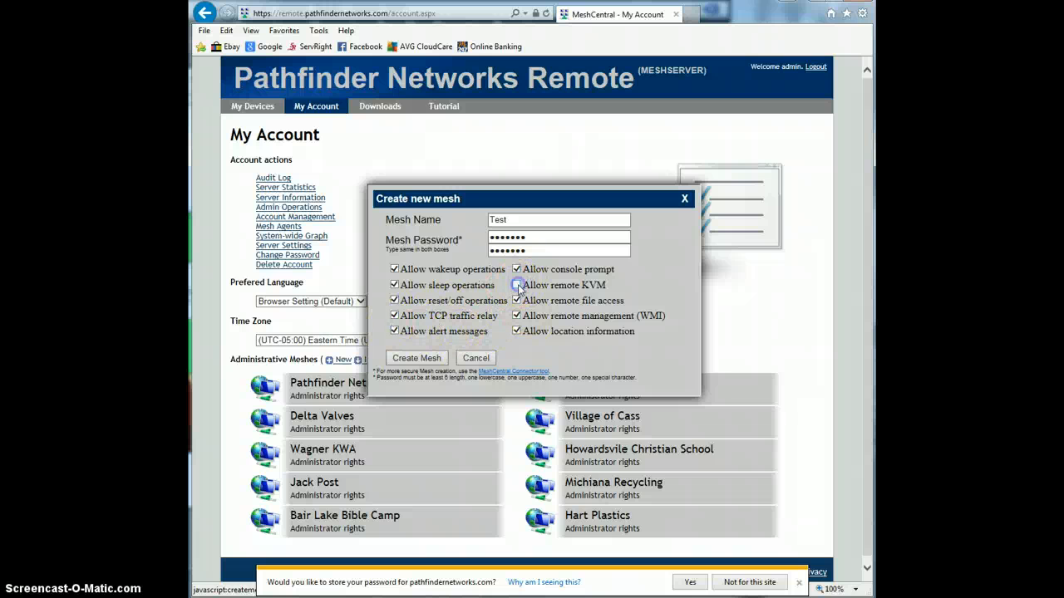
# Toggle remote KVM off and back on, then submit the Test mesh
pyautogui.click(516, 284)
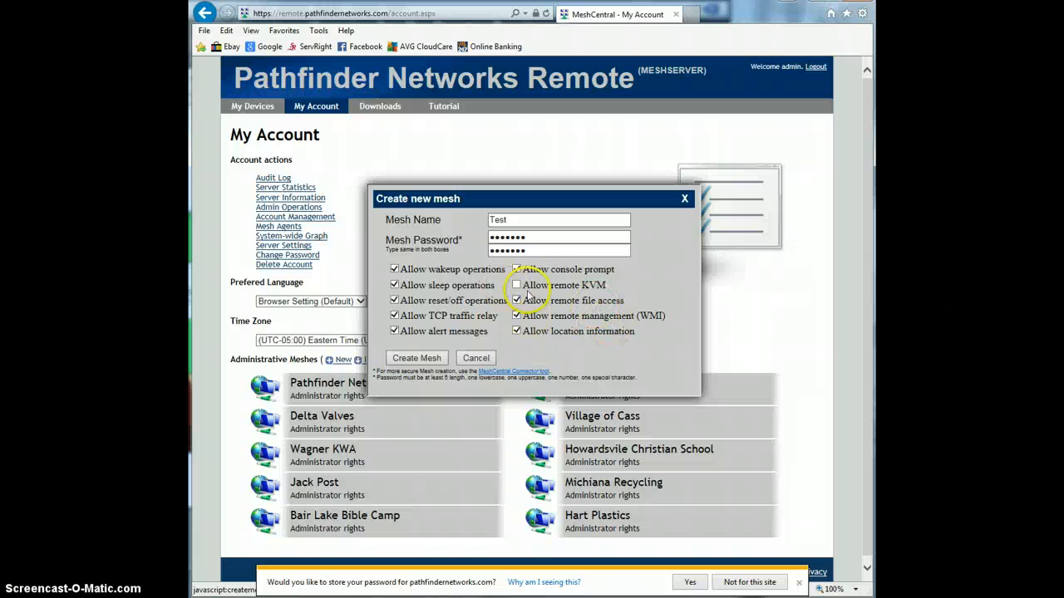
pyautogui.click(516, 269)
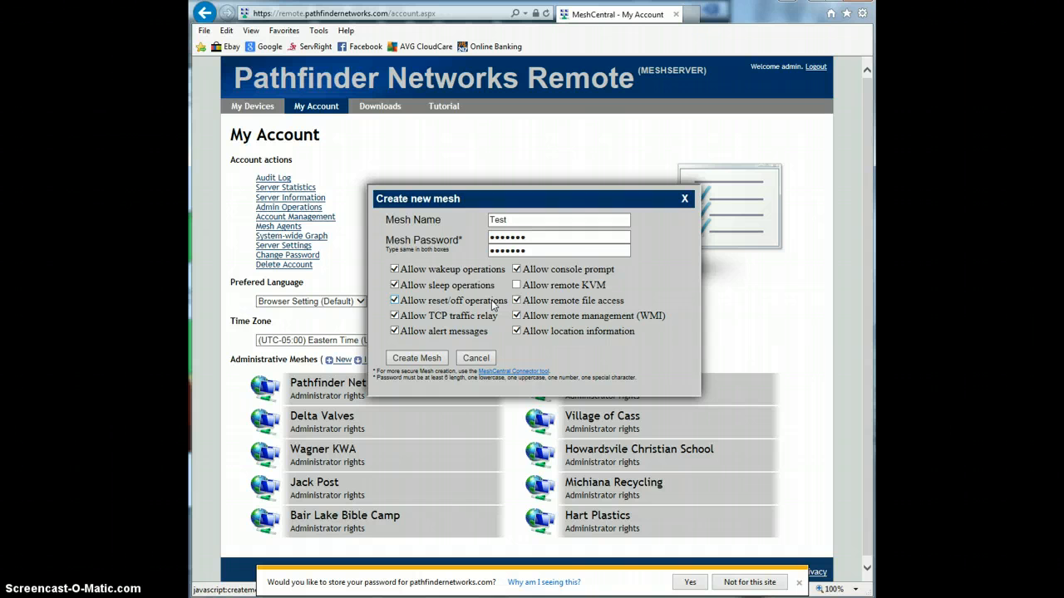
pyautogui.click(516, 285)
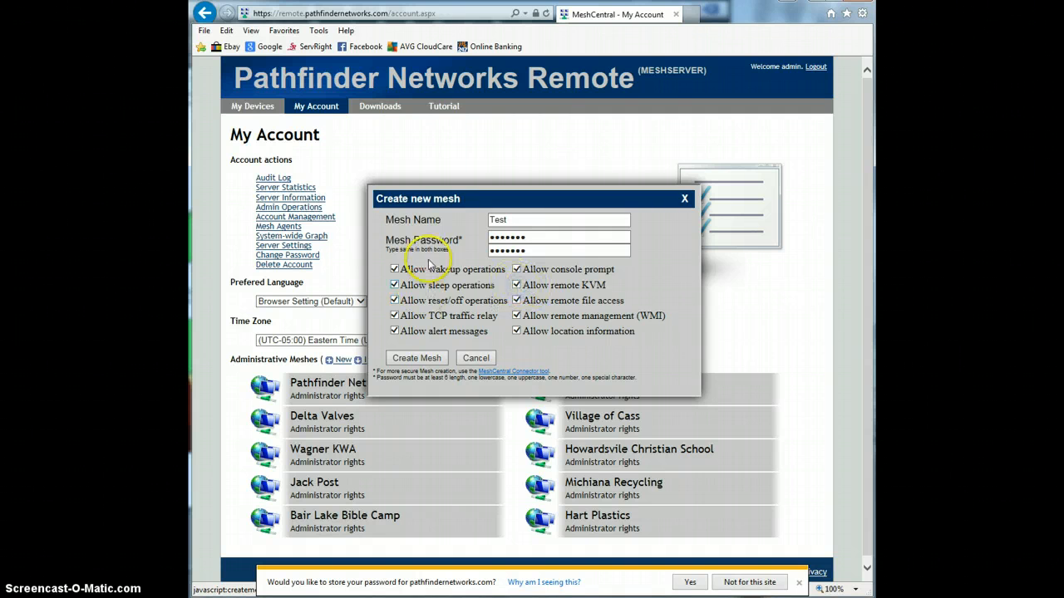
pyautogui.moveTo(415, 358)
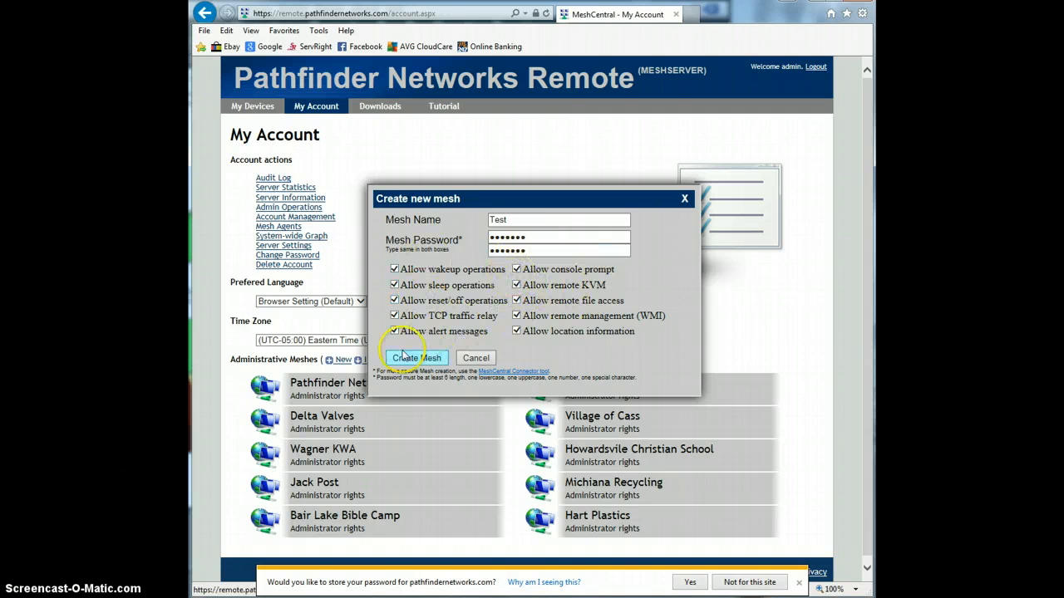
pyautogui.click(416, 358)
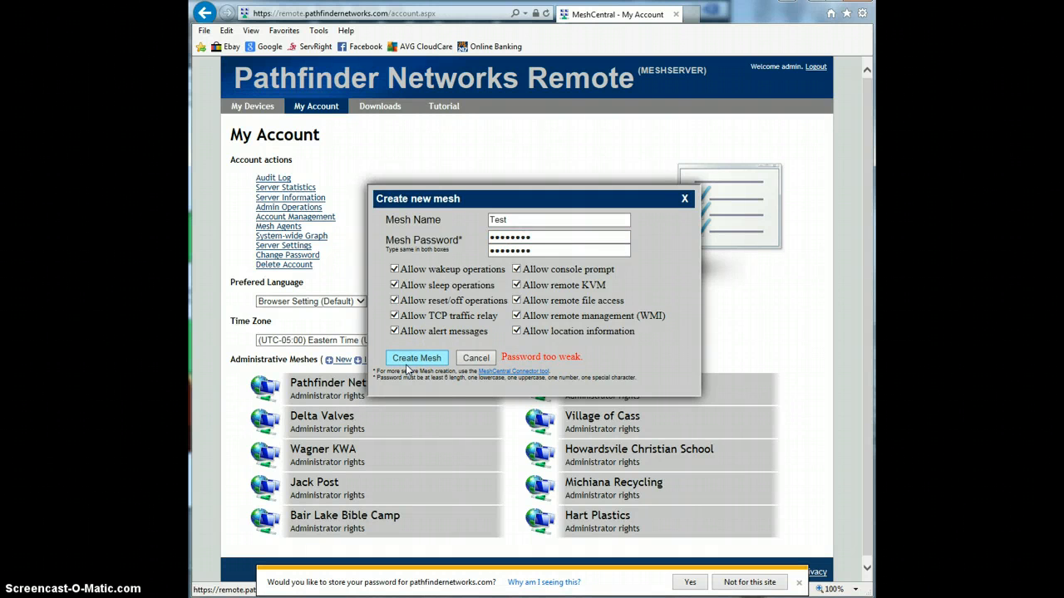
pyautogui.click(416, 357)
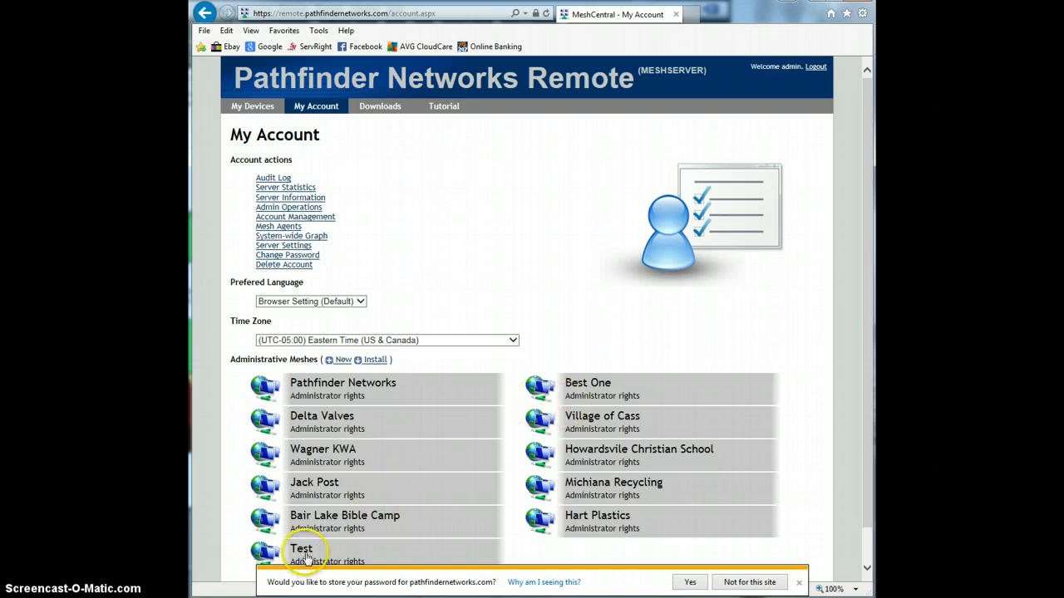
pyautogui.moveTo(351, 557)
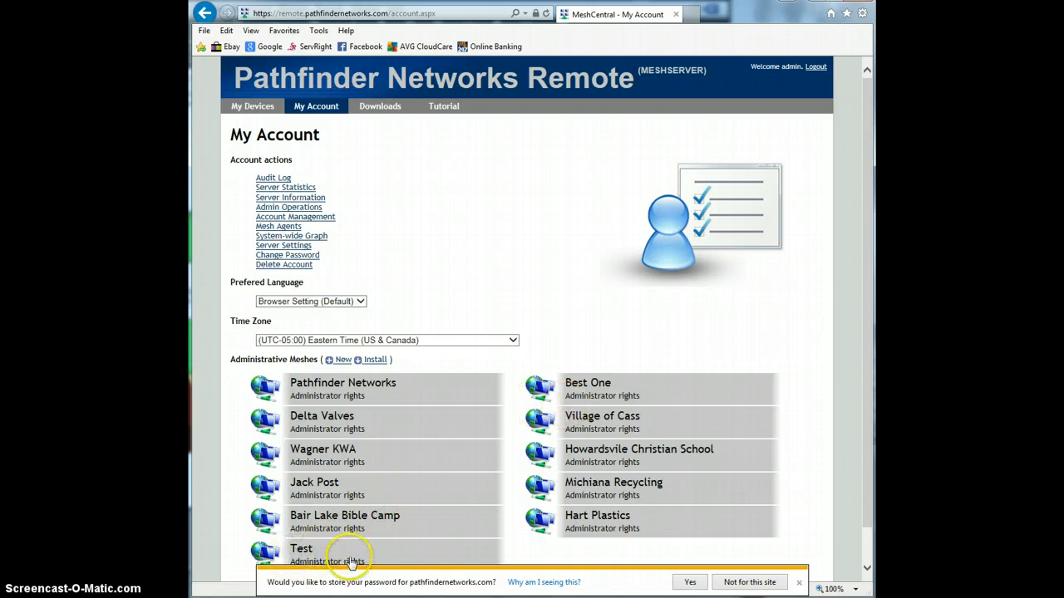
pyautogui.click(301, 548)
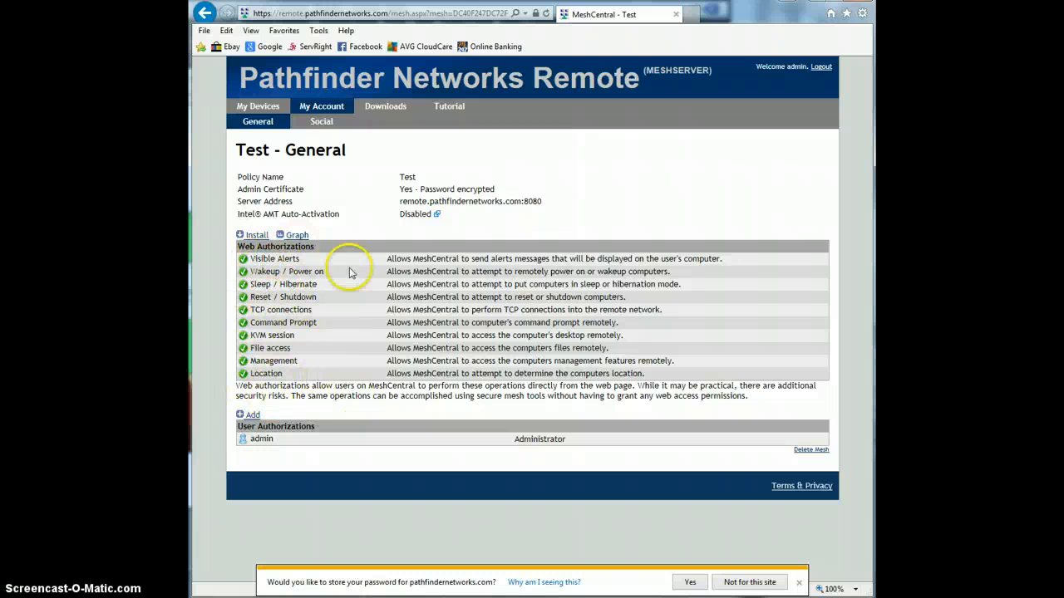
pyautogui.moveTo(254, 415)
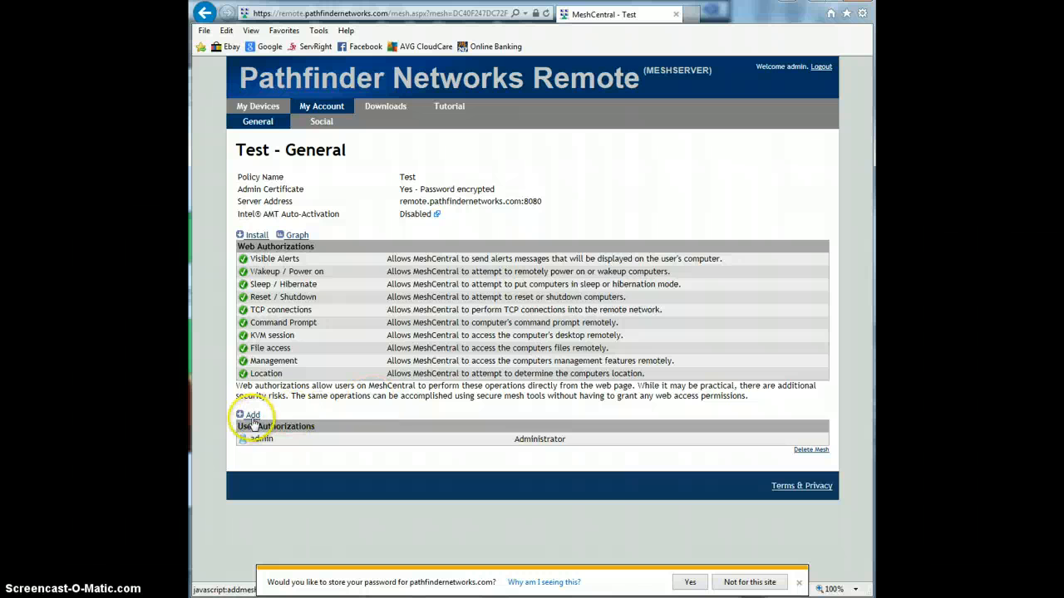
pyautogui.click(252, 415)
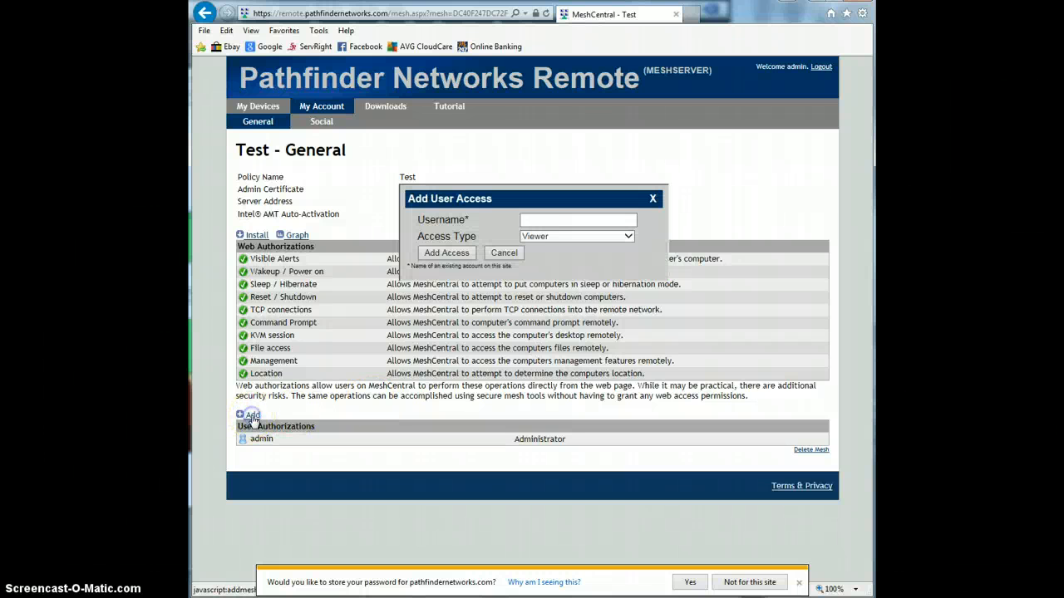
pyautogui.click(627, 236)
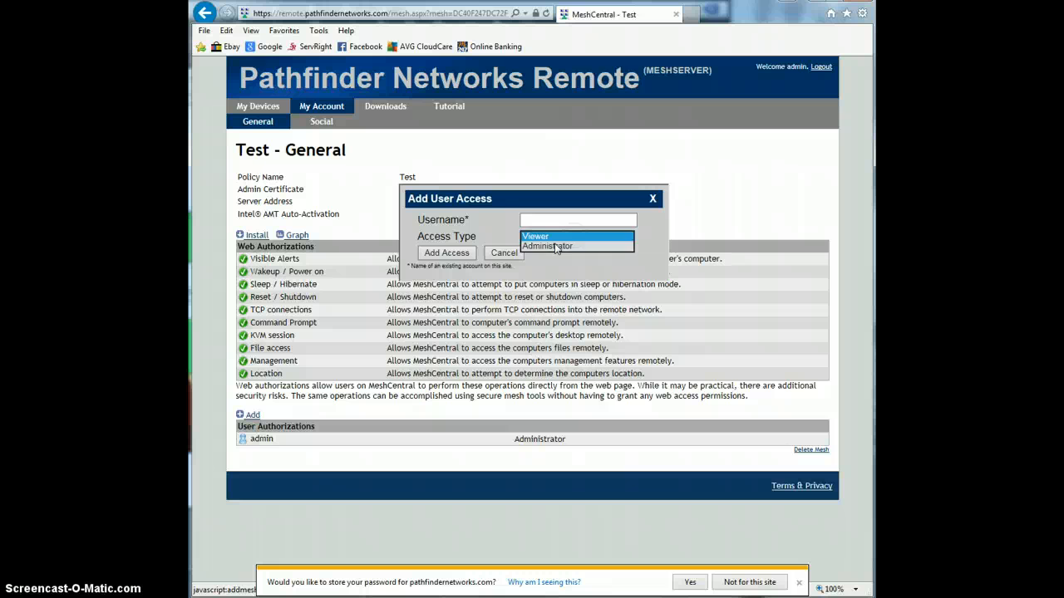
pyautogui.click(546, 246)
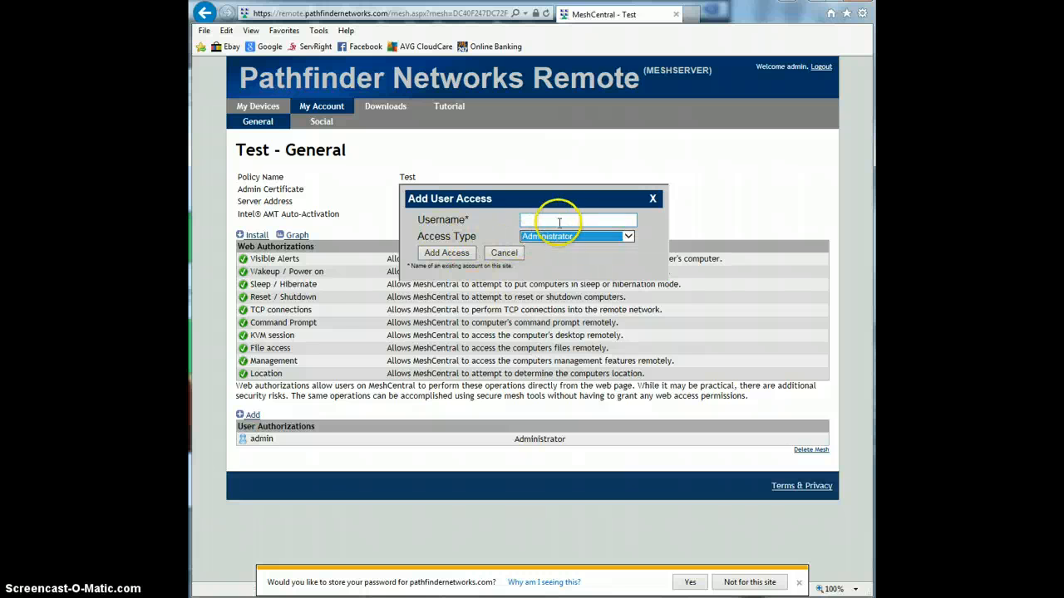
pyautogui.click(504, 253)
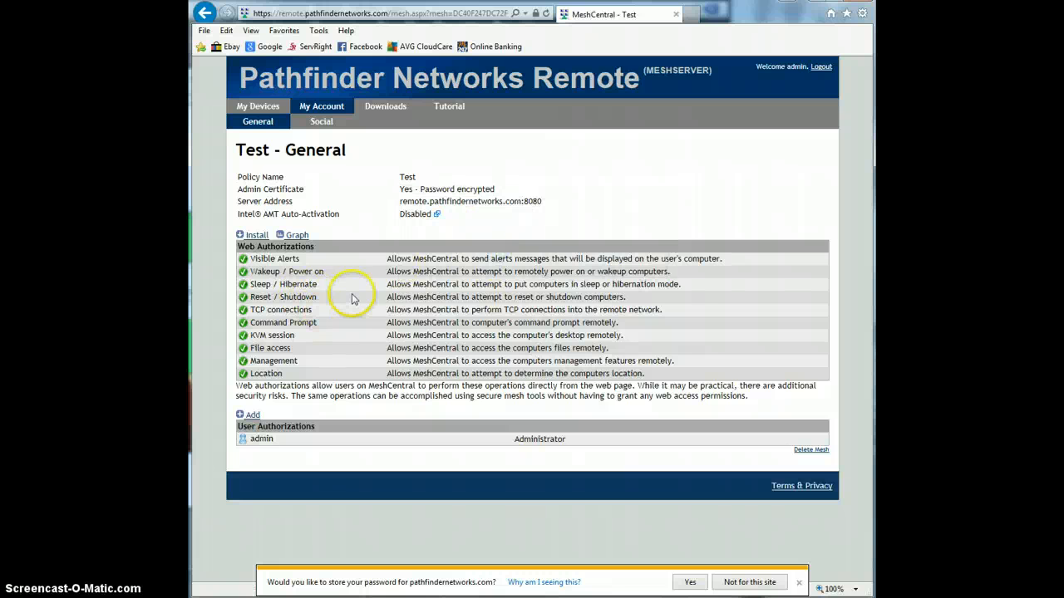
pyautogui.moveTo(572, 284)
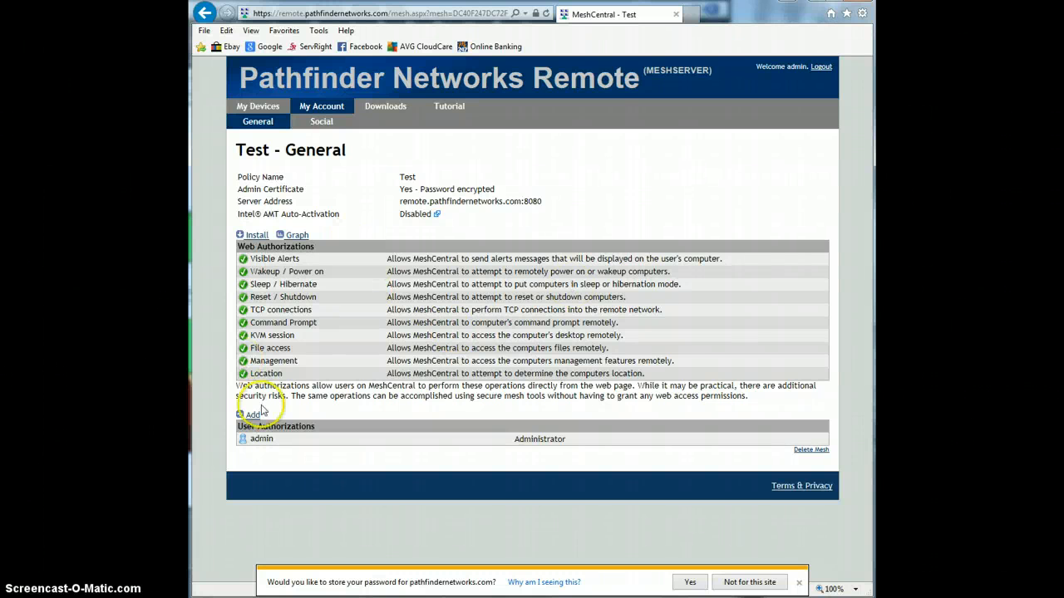
# Return to My Account, where the Test mesh is listed among administrative meshes
pyautogui.click(321, 105)
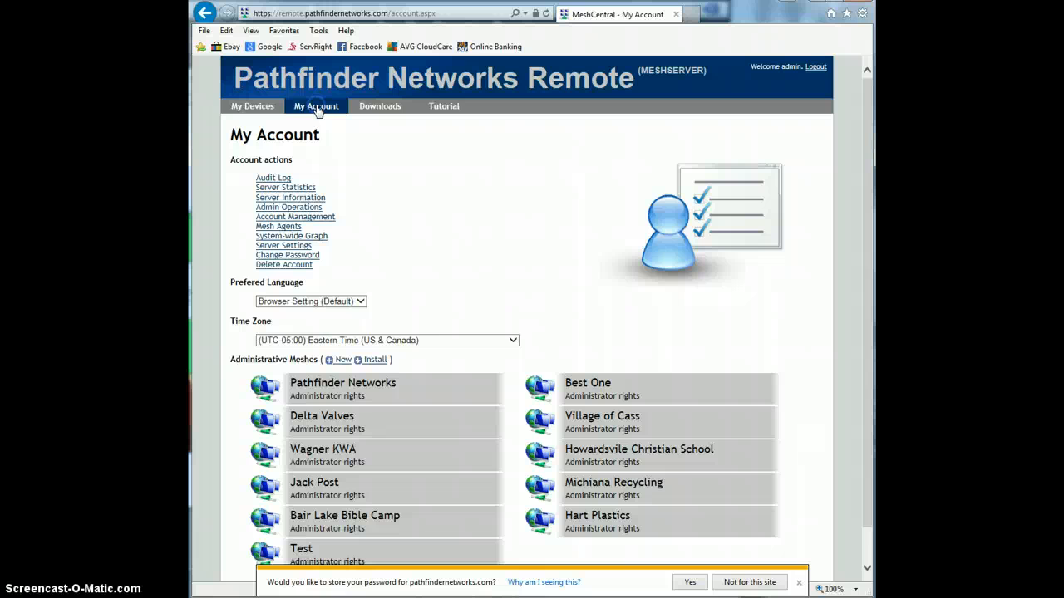
pyautogui.moveTo(867, 283)
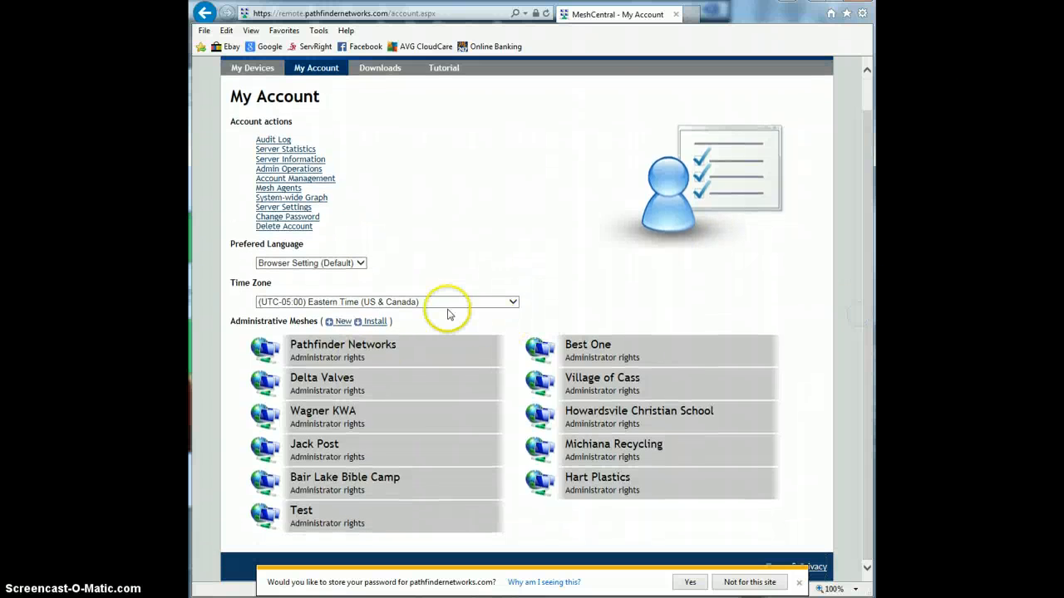
pyautogui.moveTo(349, 399)
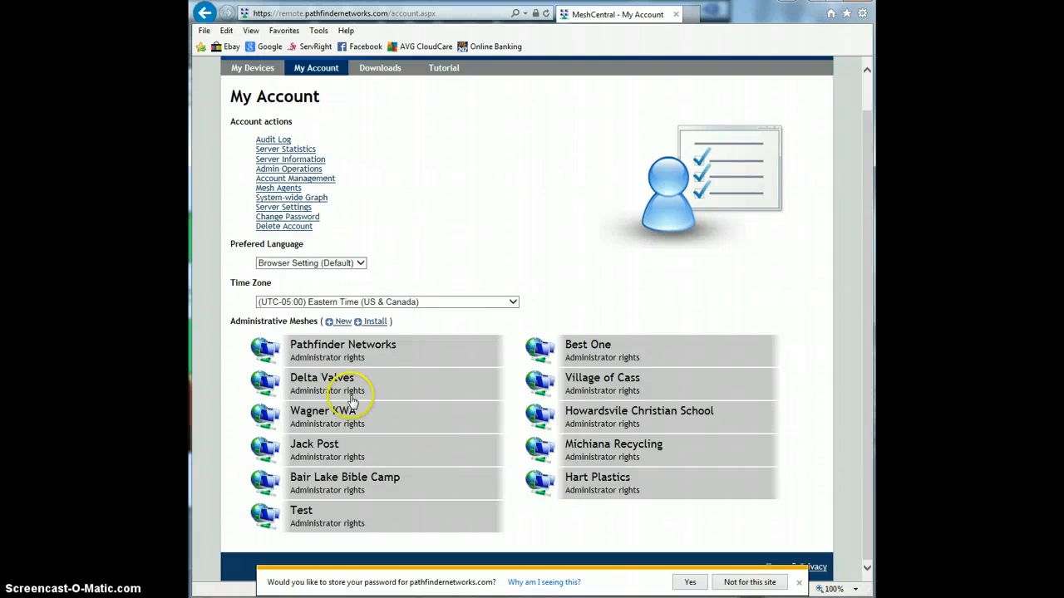
pyautogui.moveTo(368, 504)
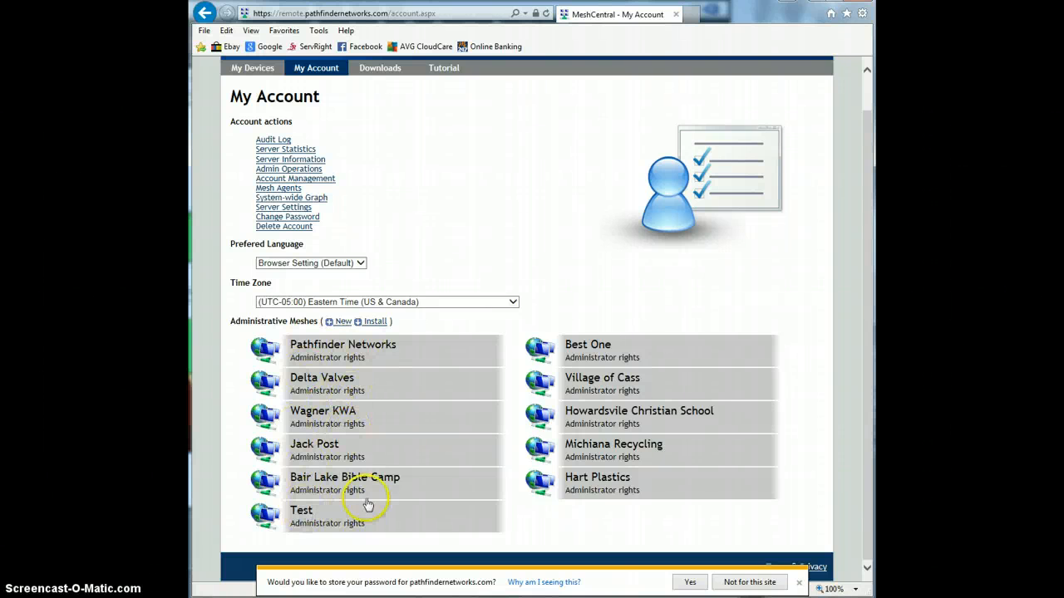
pyautogui.moveTo(374, 326)
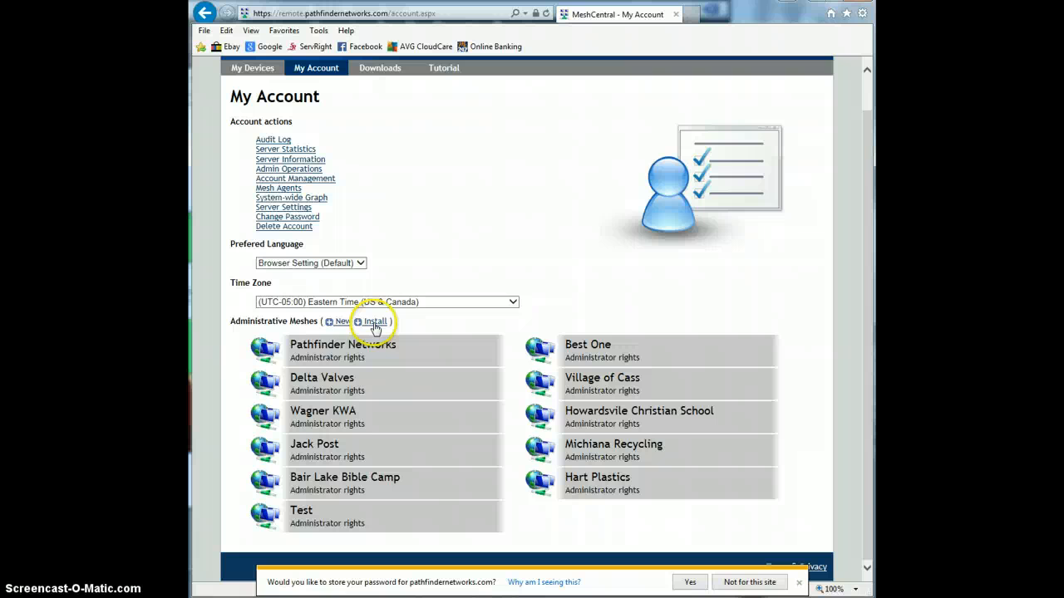
pyautogui.moveTo(335, 497)
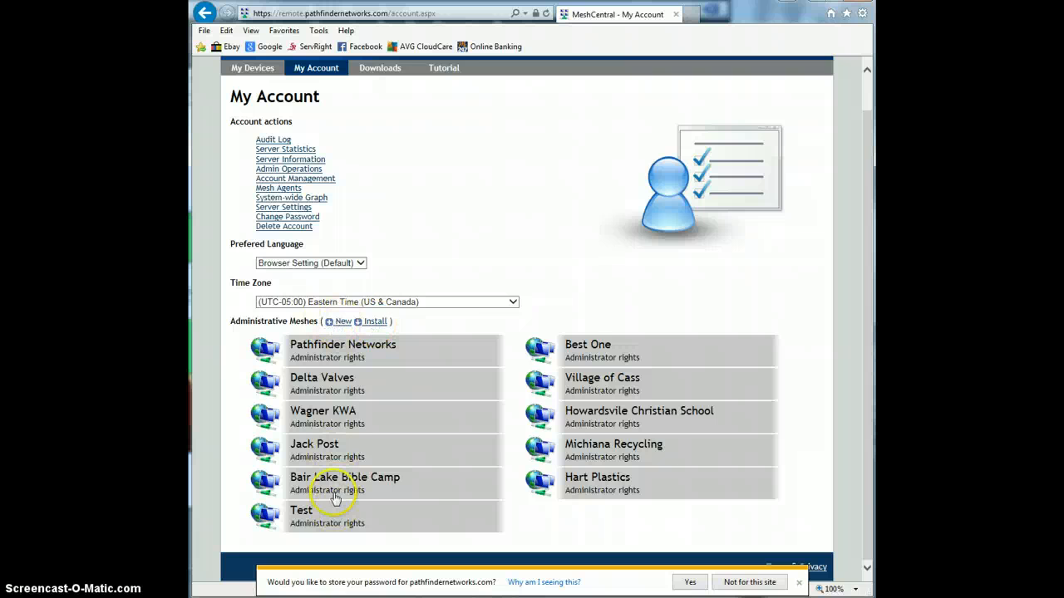
# Open the Install Mesh Agent downloads and select the Test mesh
pyautogui.click(375, 322)
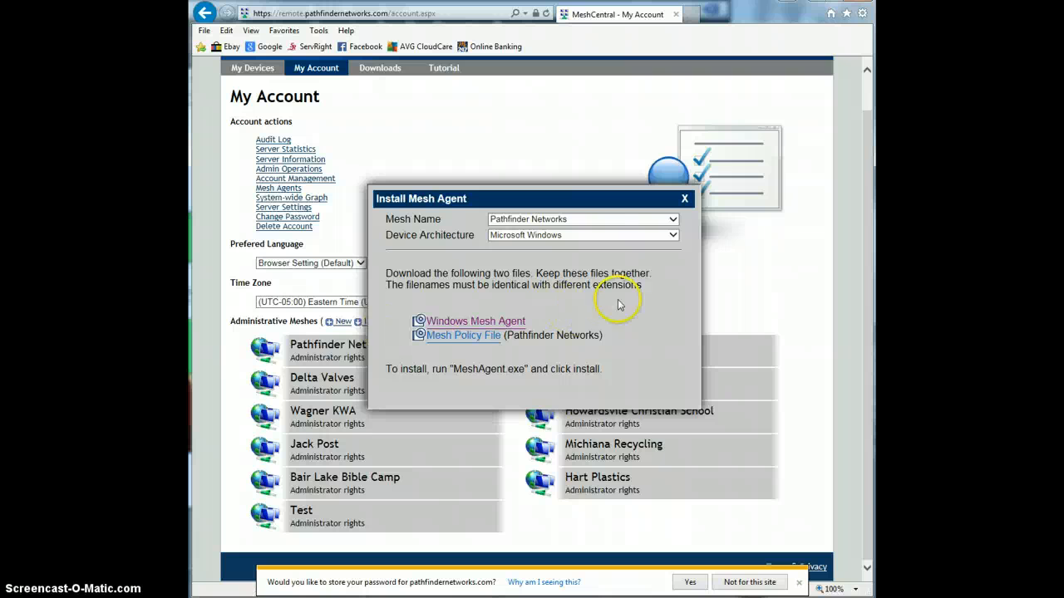
pyautogui.click(583, 219)
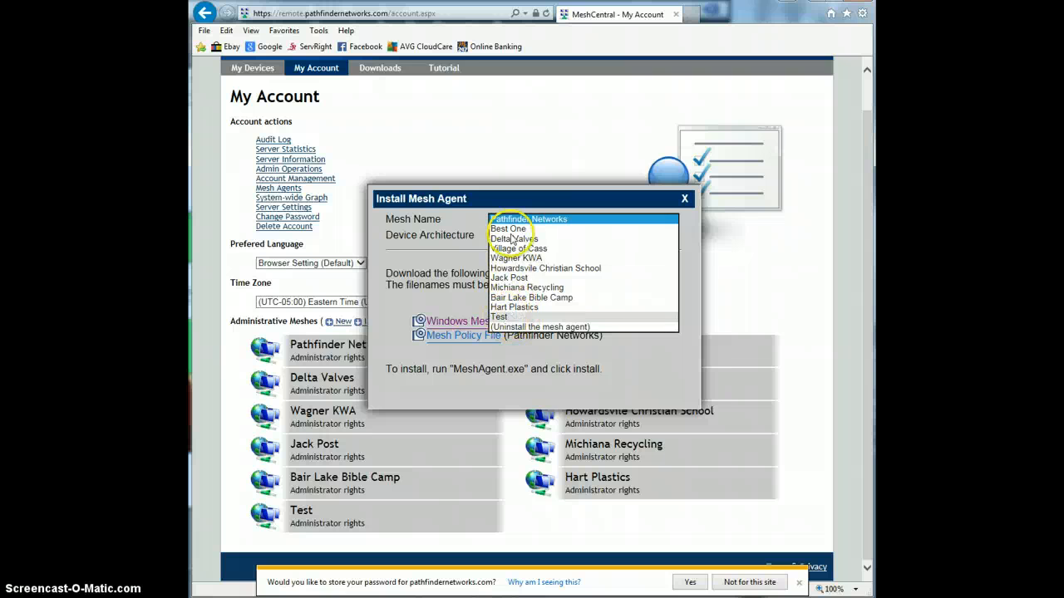
pyautogui.click(498, 317)
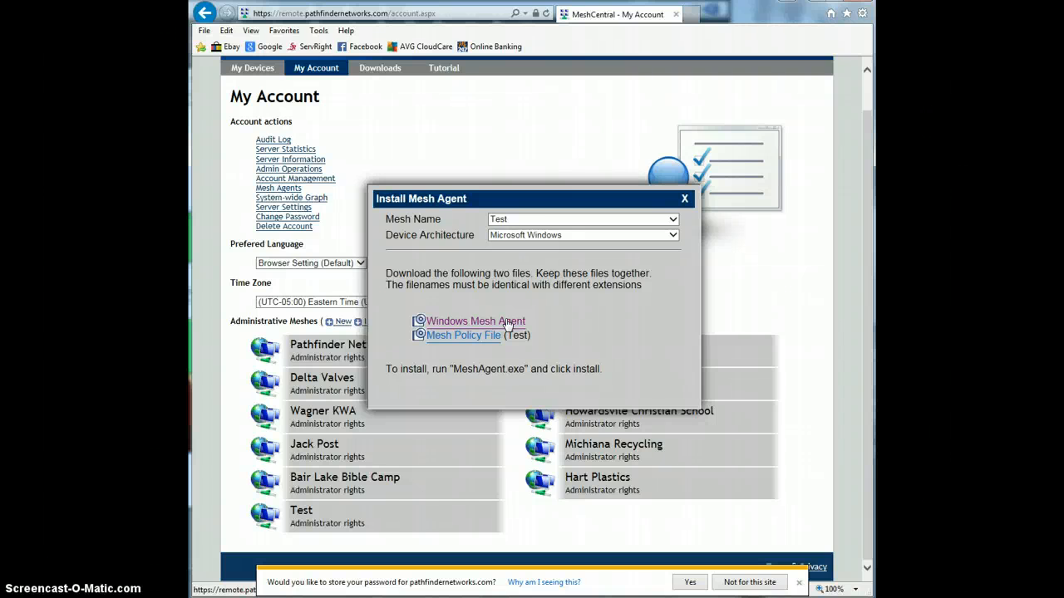
pyautogui.moveTo(557, 244)
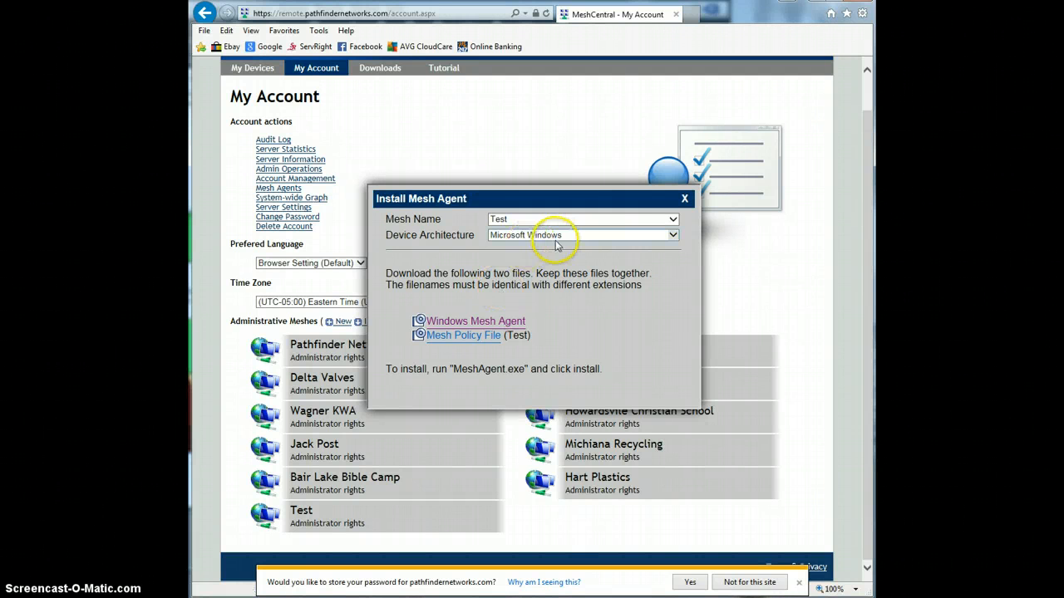
pyautogui.click(672, 234)
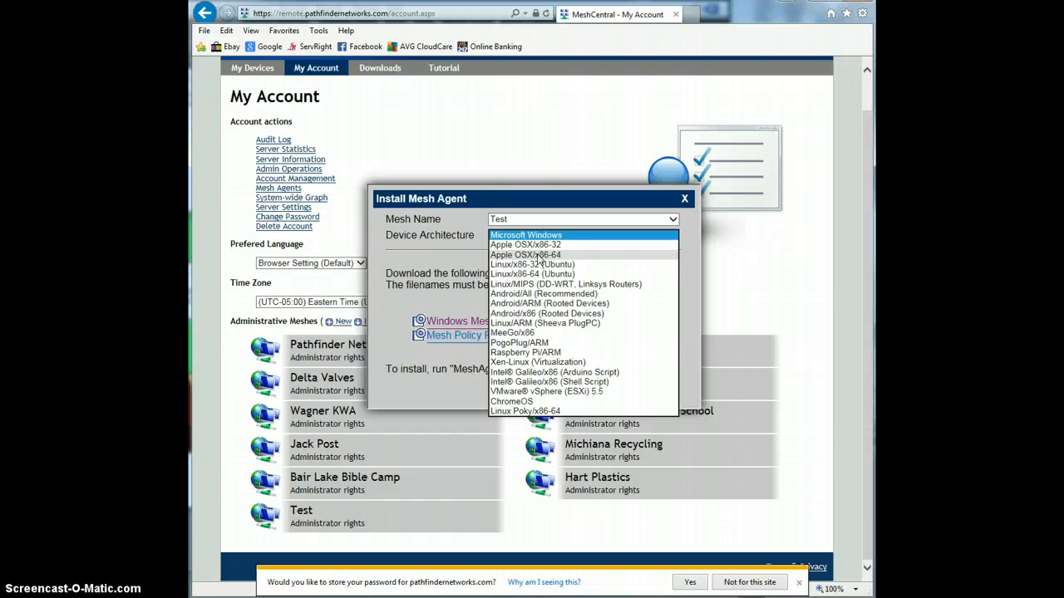
pyautogui.moveTo(541, 303)
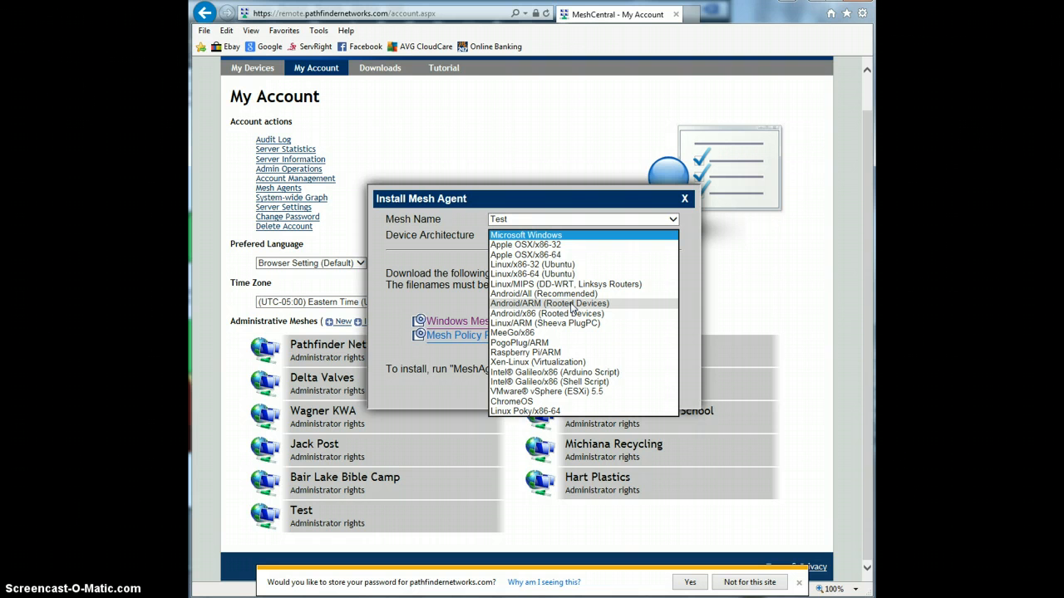
pyautogui.moveTo(572, 310)
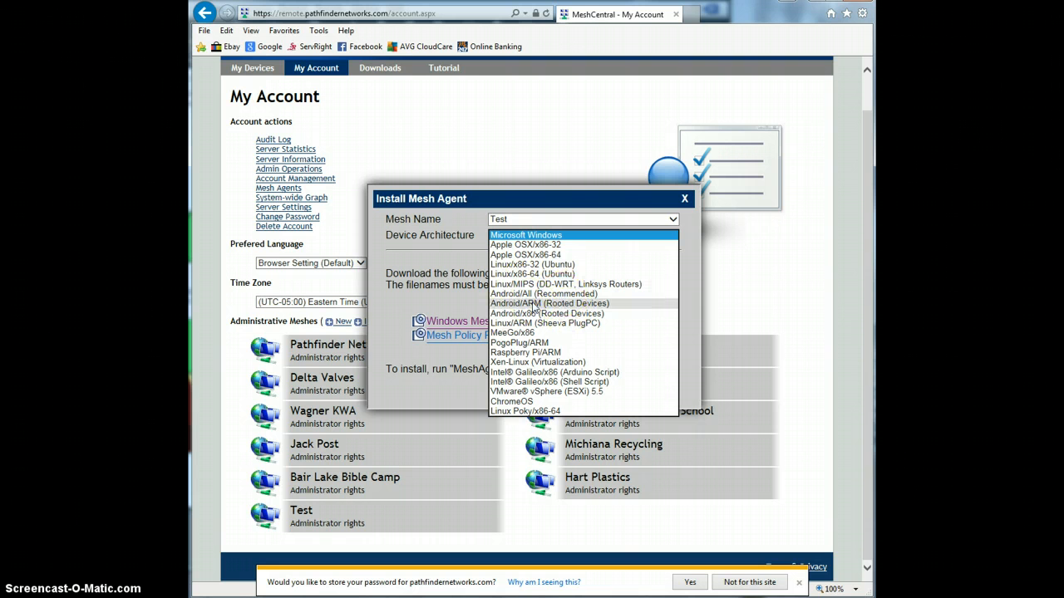
pyautogui.moveTo(545, 391)
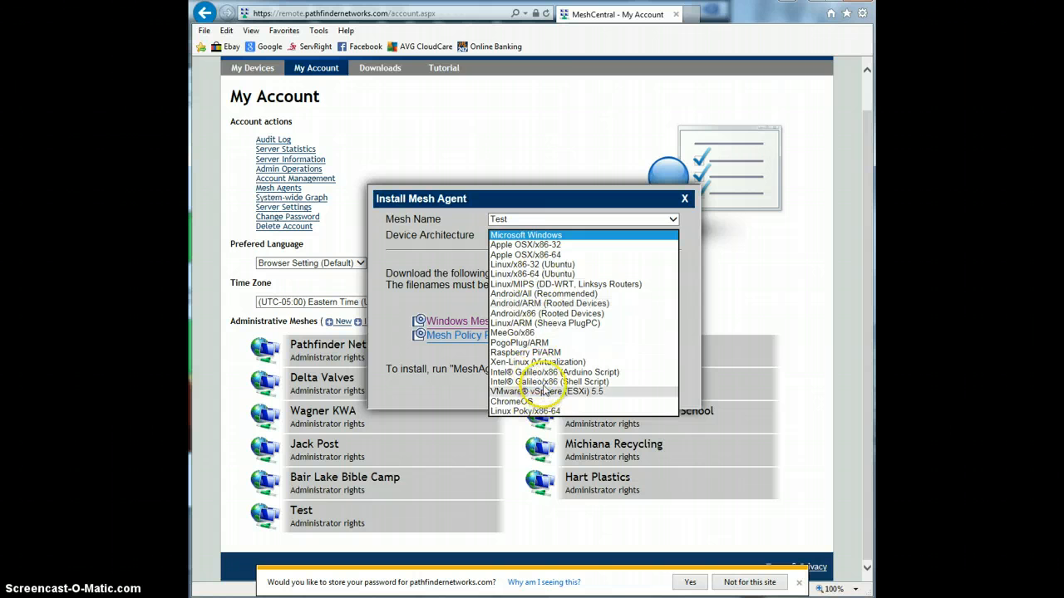
pyautogui.moveTo(539, 302)
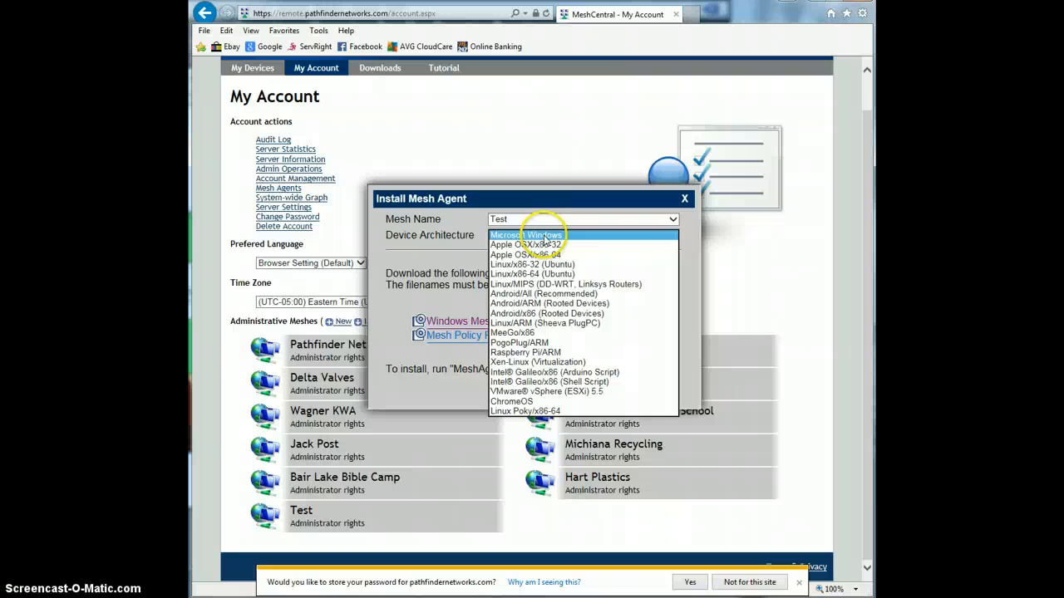
pyautogui.click(526, 235)
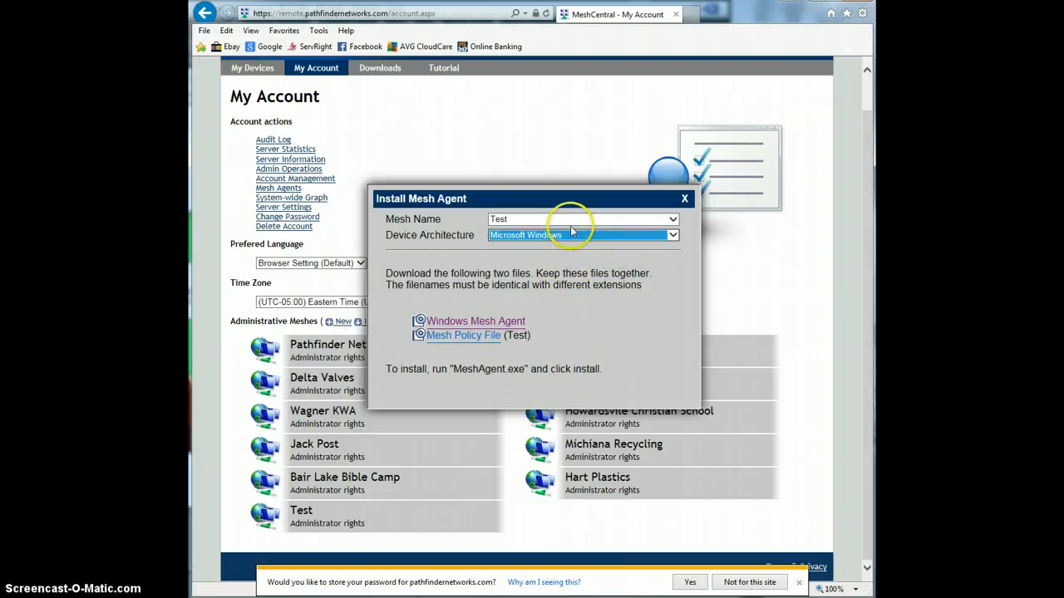
pyautogui.moveTo(581, 241)
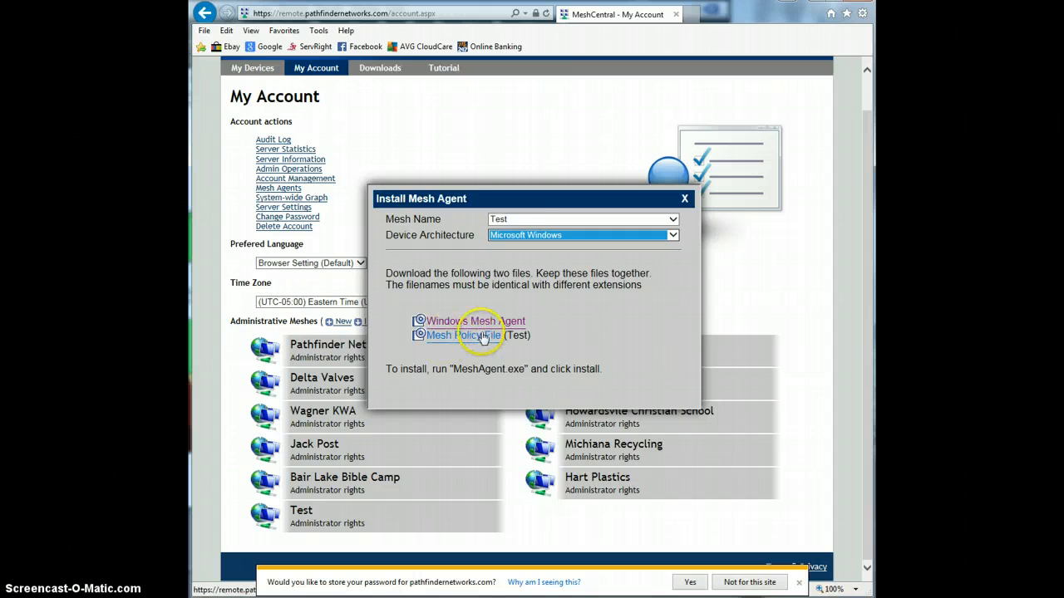
pyautogui.moveTo(479, 349)
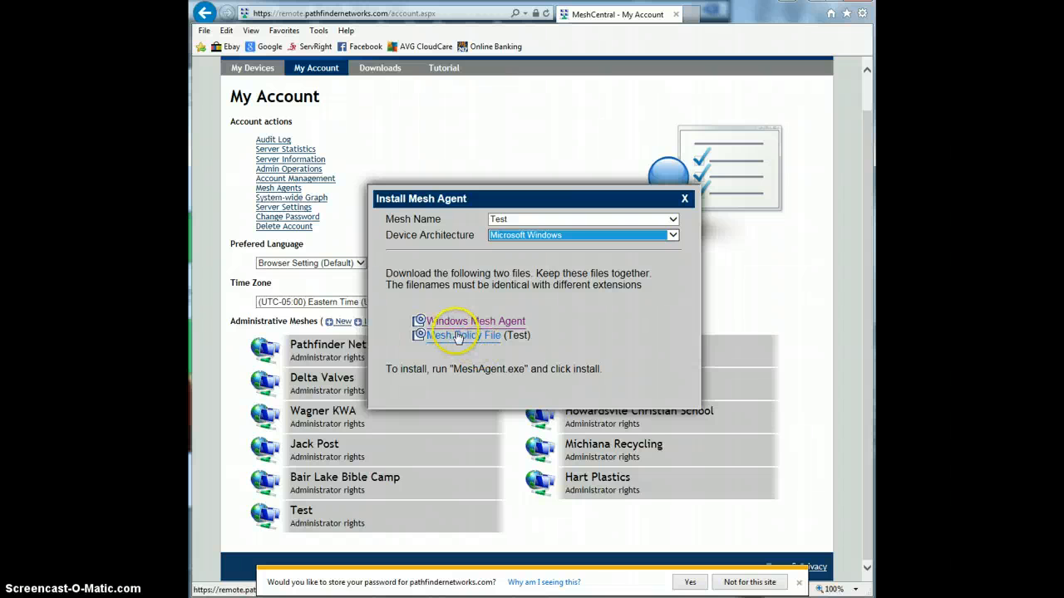
pyautogui.moveTo(408, 348)
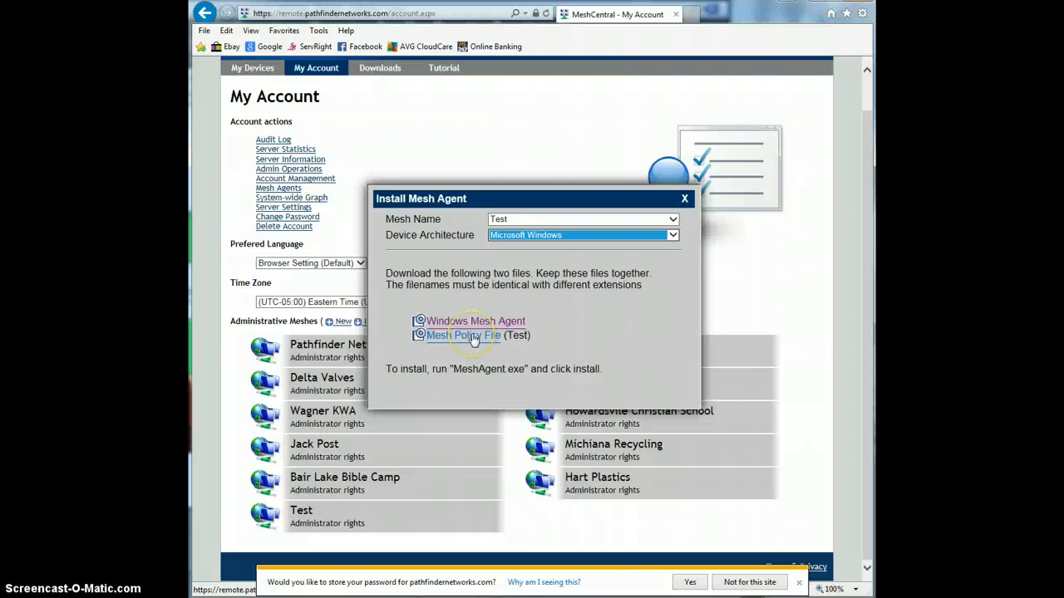
pyautogui.moveTo(403, 445)
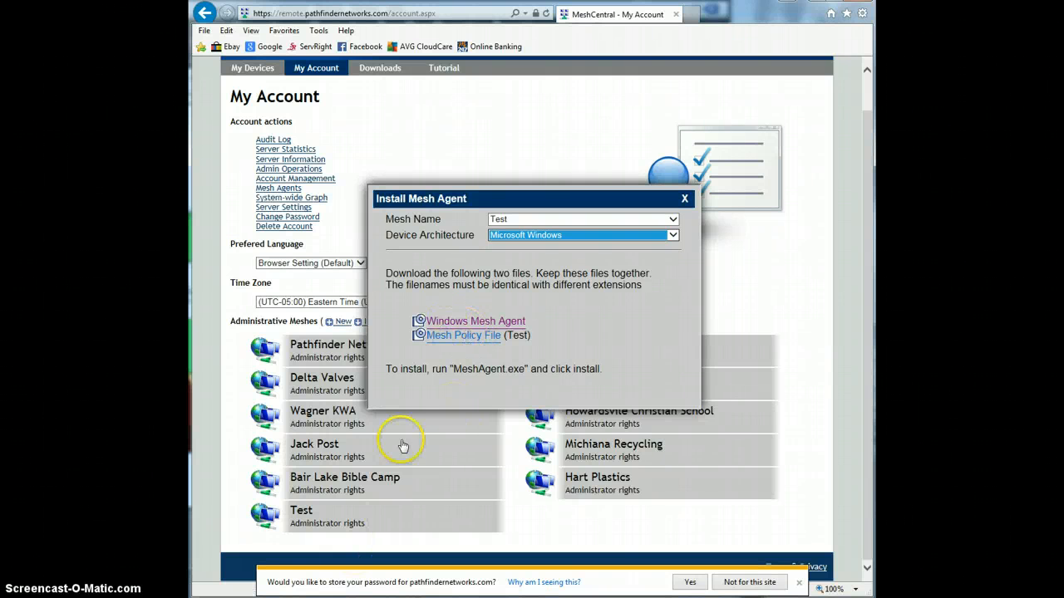
pyautogui.moveTo(310, 513)
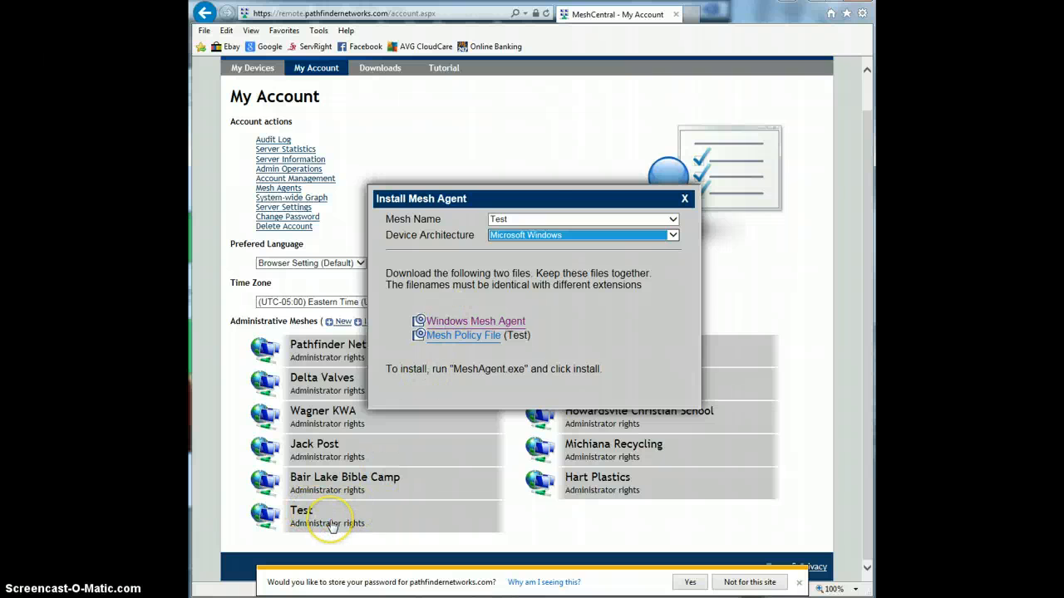
pyautogui.moveTo(463, 335)
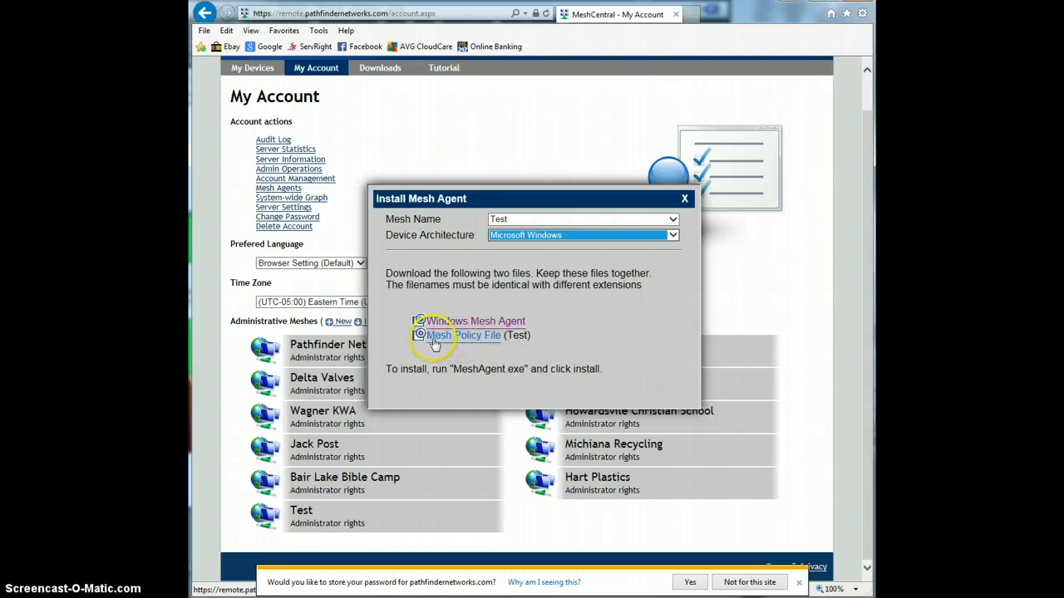
pyautogui.moveTo(484, 347)
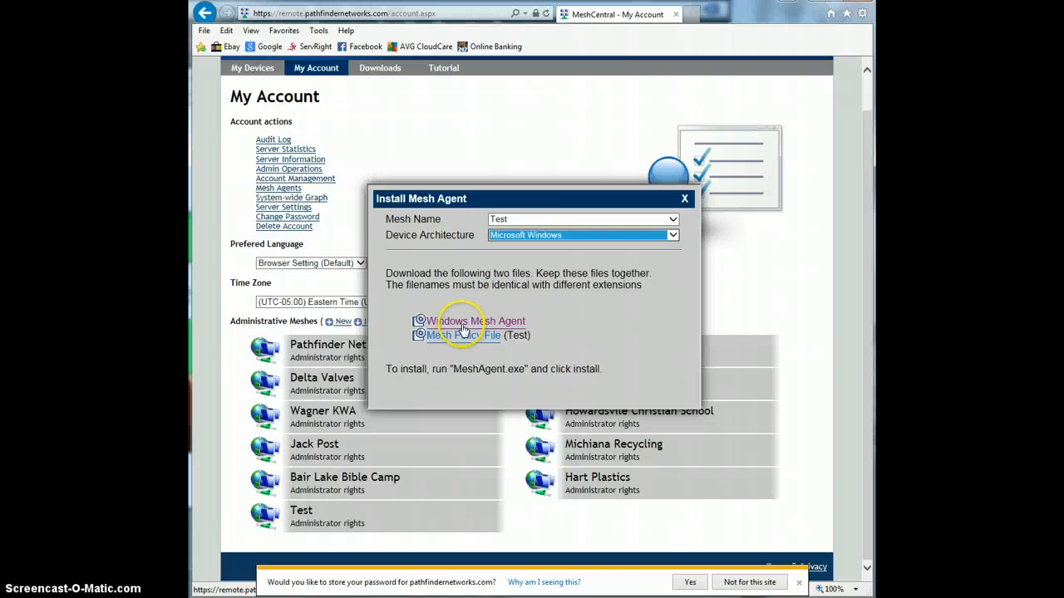
# Download the Windows Mesh Agent (MeshAgent.exe) and show its save options
pyautogui.click(475, 321)
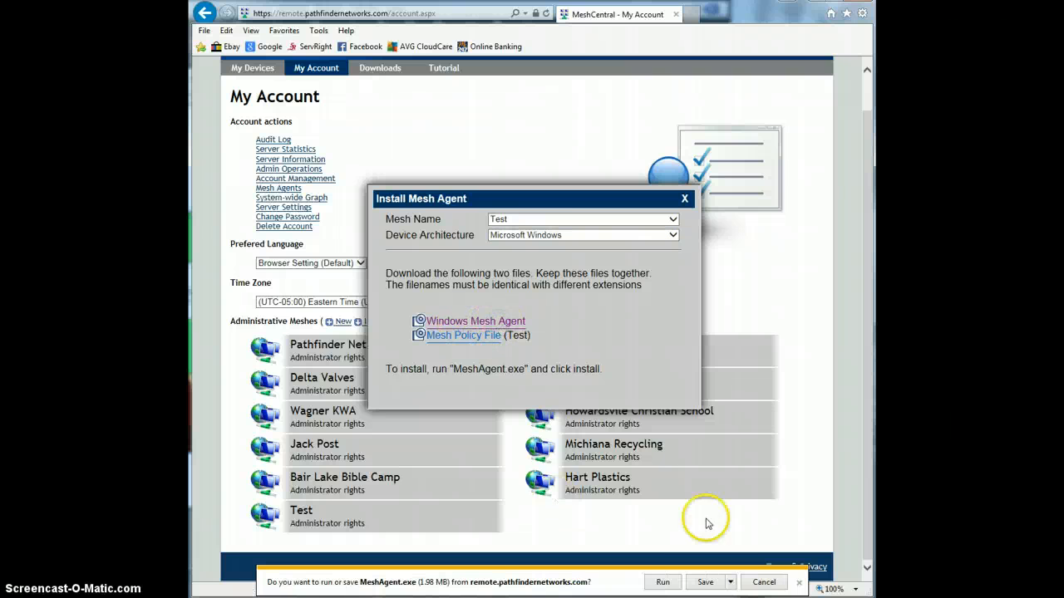
pyautogui.click(729, 581)
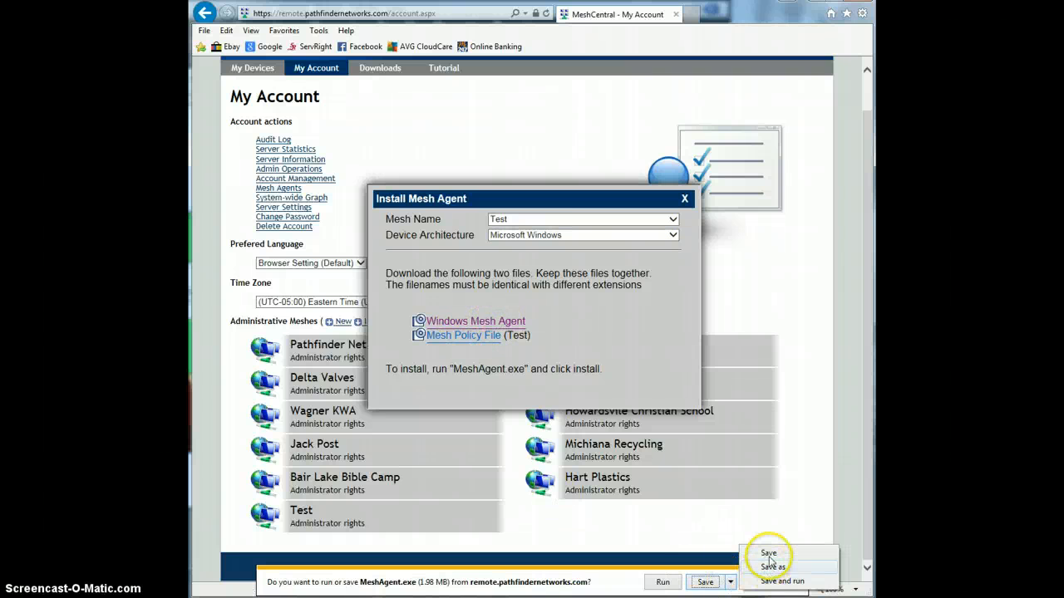
pyautogui.moveTo(370, 591)
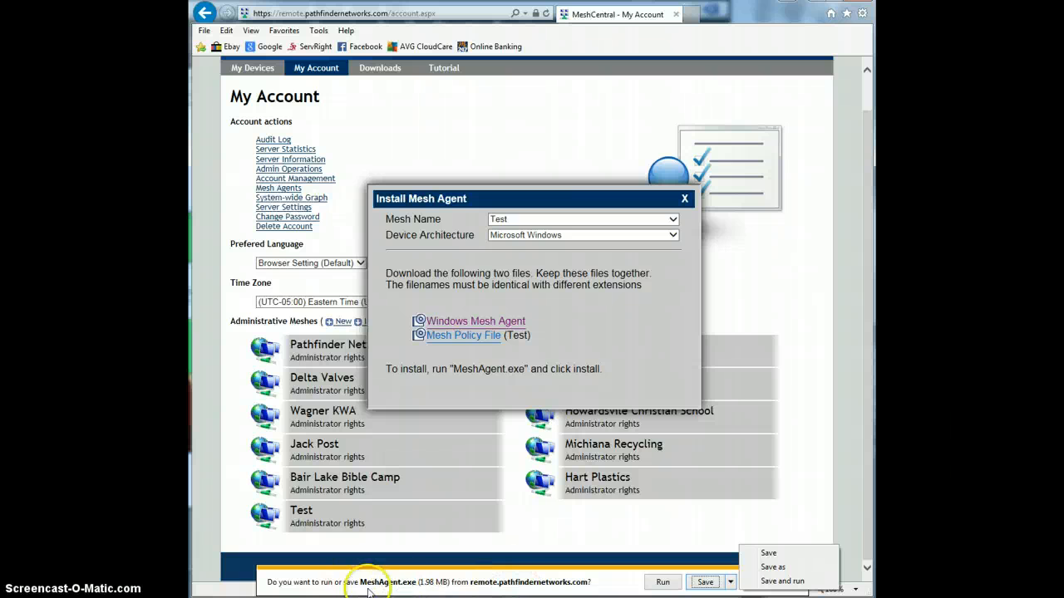
pyautogui.moveTo(445, 341)
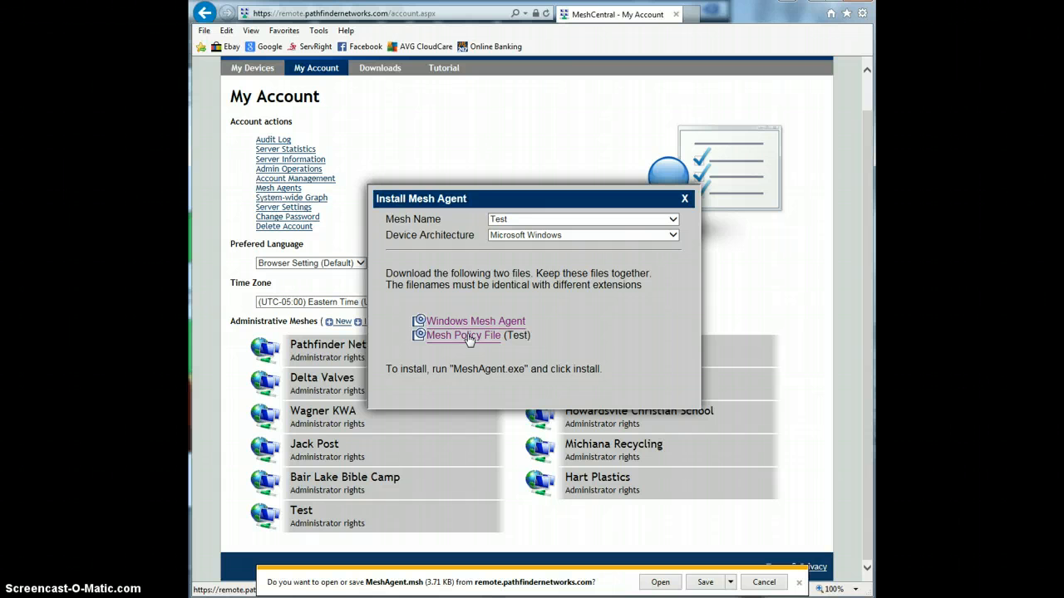
pyautogui.moveTo(482, 324)
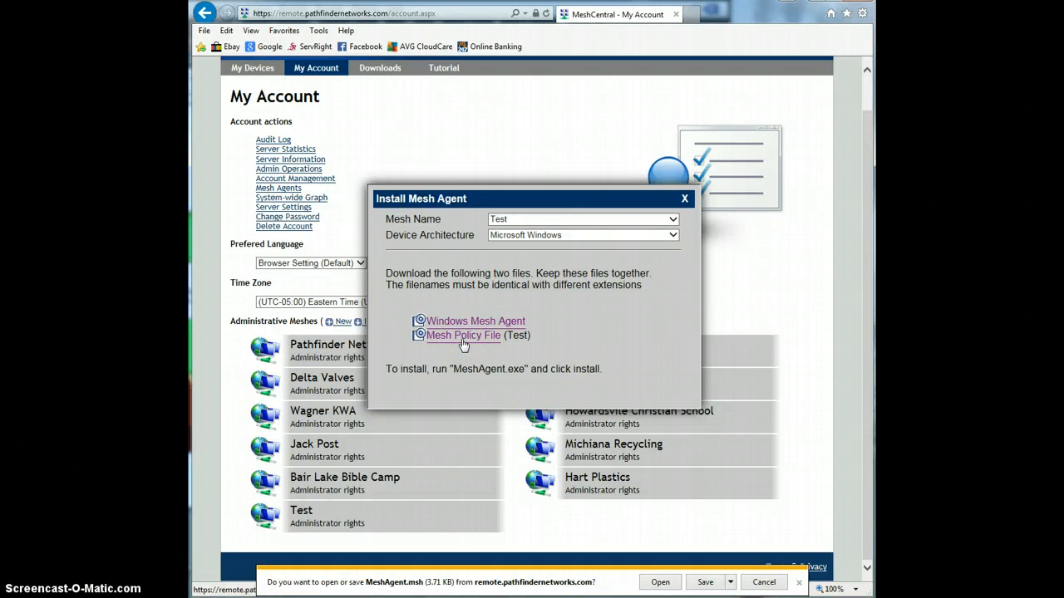
pyautogui.moveTo(490, 330)
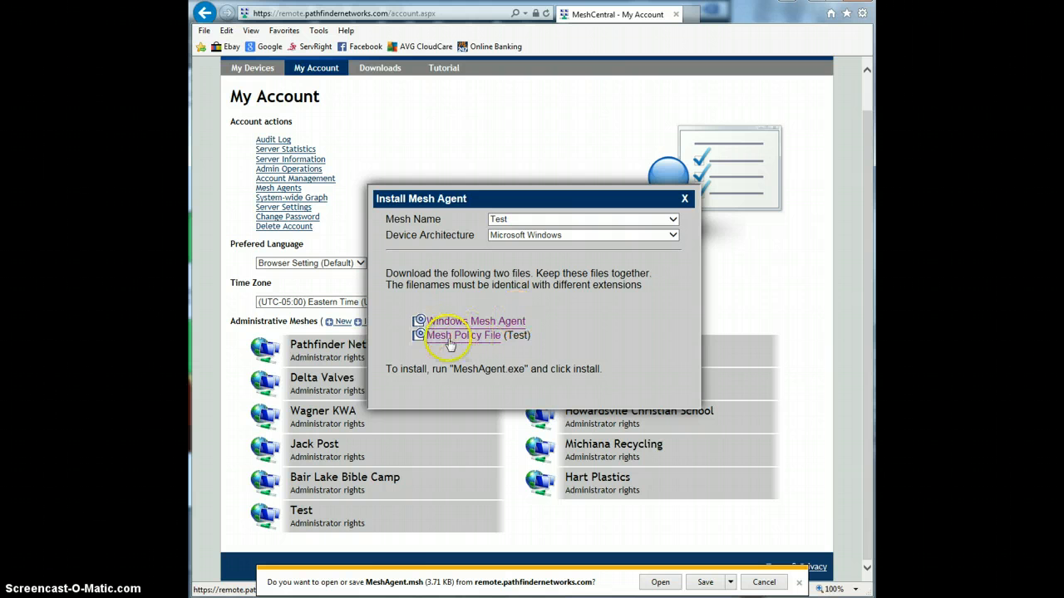
pyautogui.moveTo(378, 581)
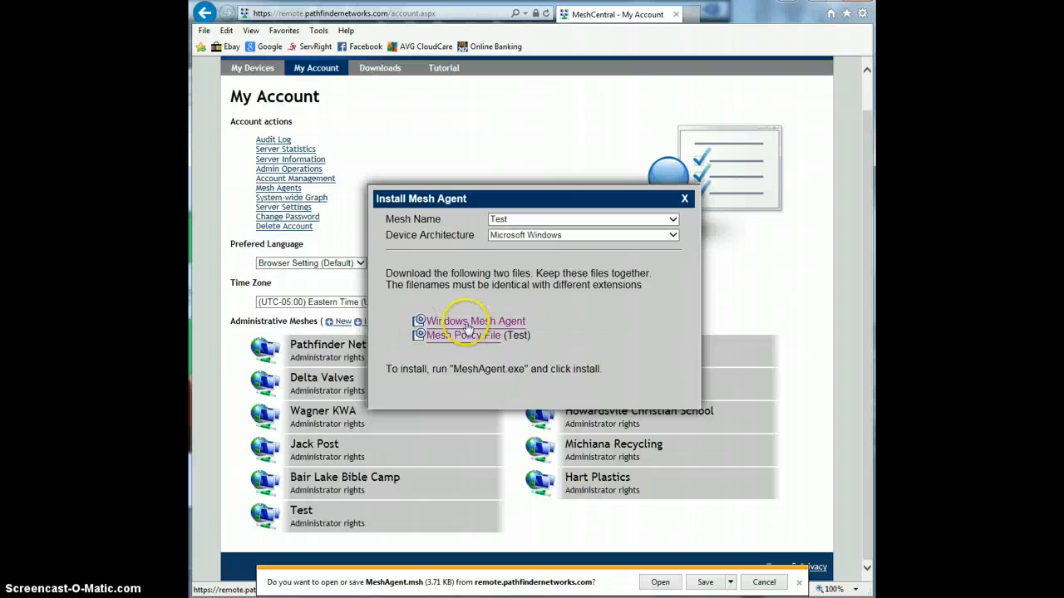
pyautogui.moveTo(445, 324)
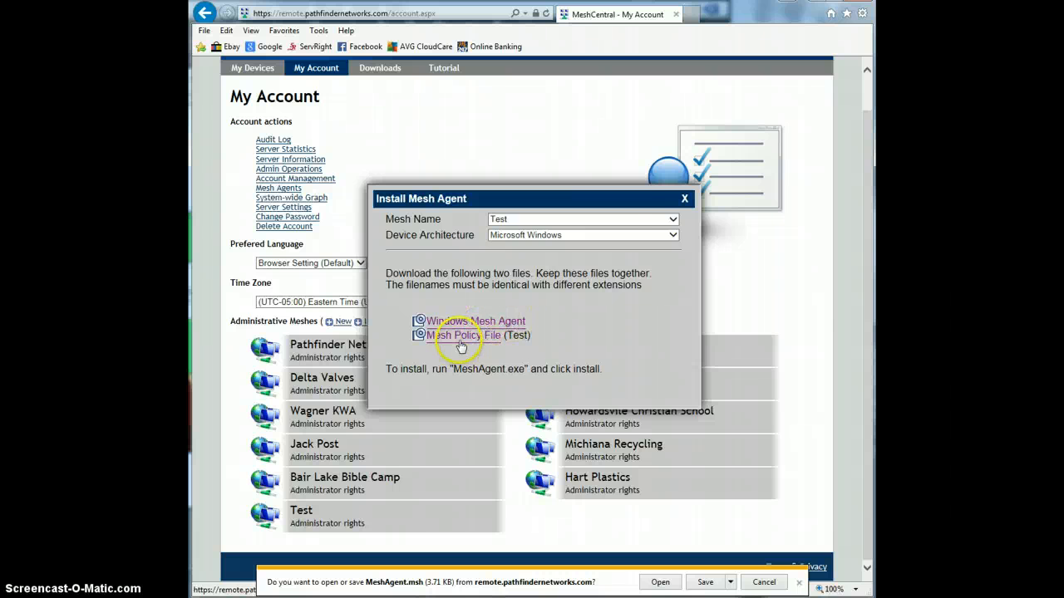
# Close the Install Mesh Agent dialog and return to the My Devices list
pyautogui.click(684, 198)
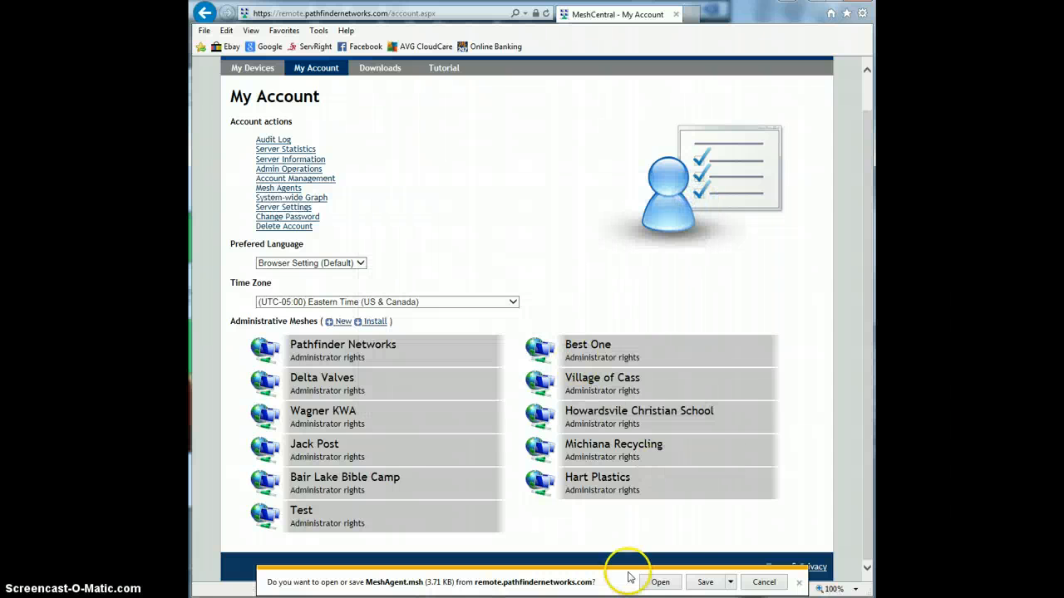
pyautogui.moveTo(372, 425)
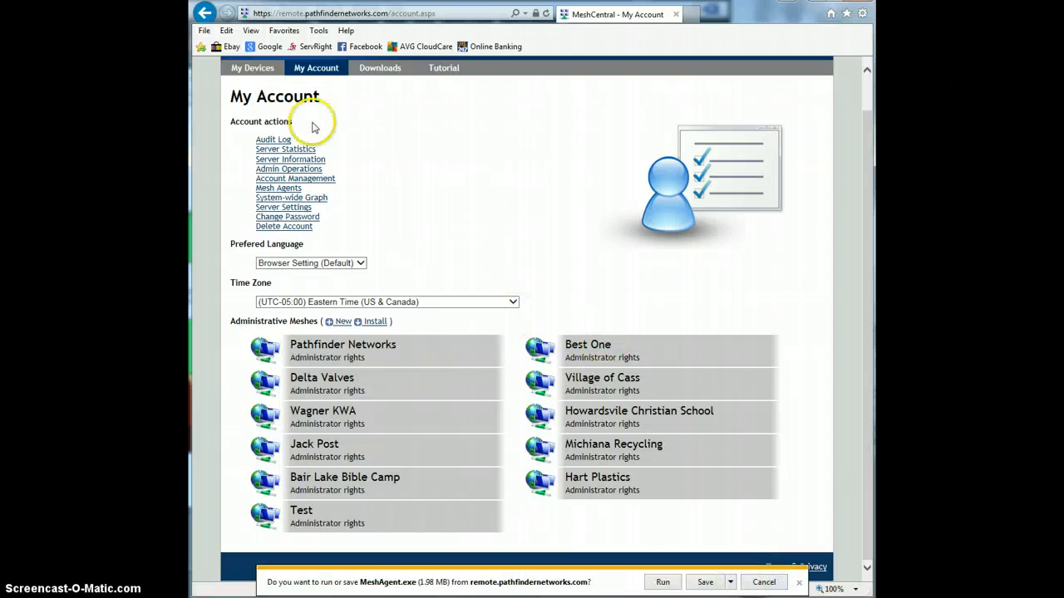
pyautogui.click(258, 106)
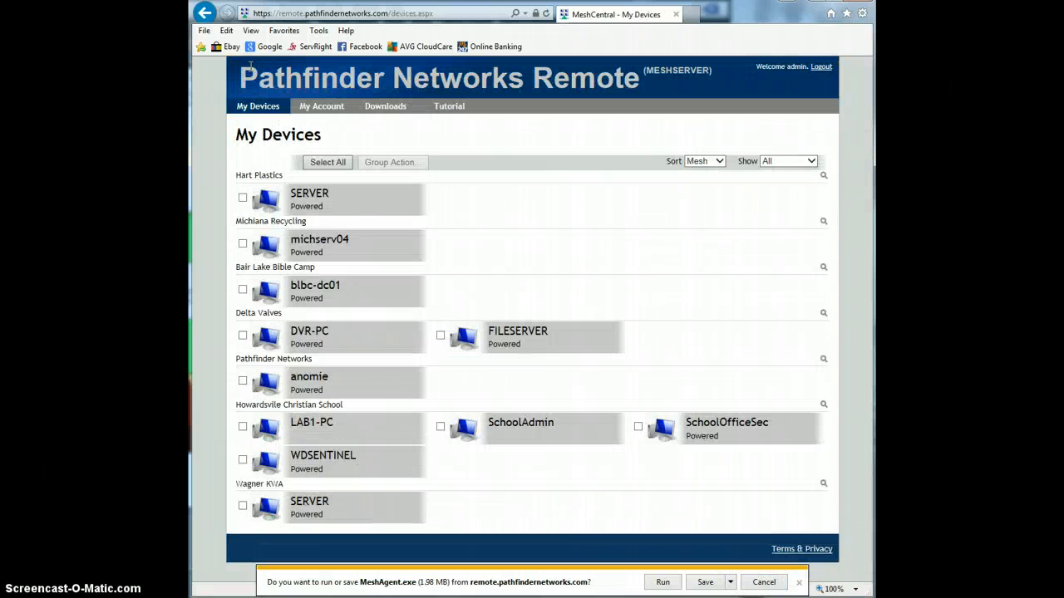
pyautogui.moveTo(561, 212)
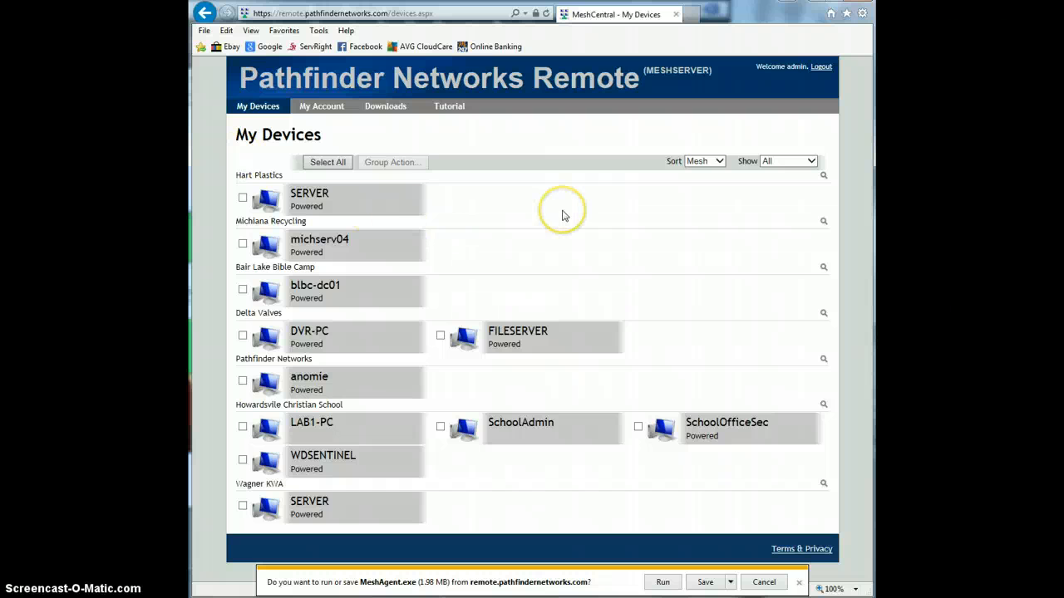
pyautogui.moveTo(476, 368)
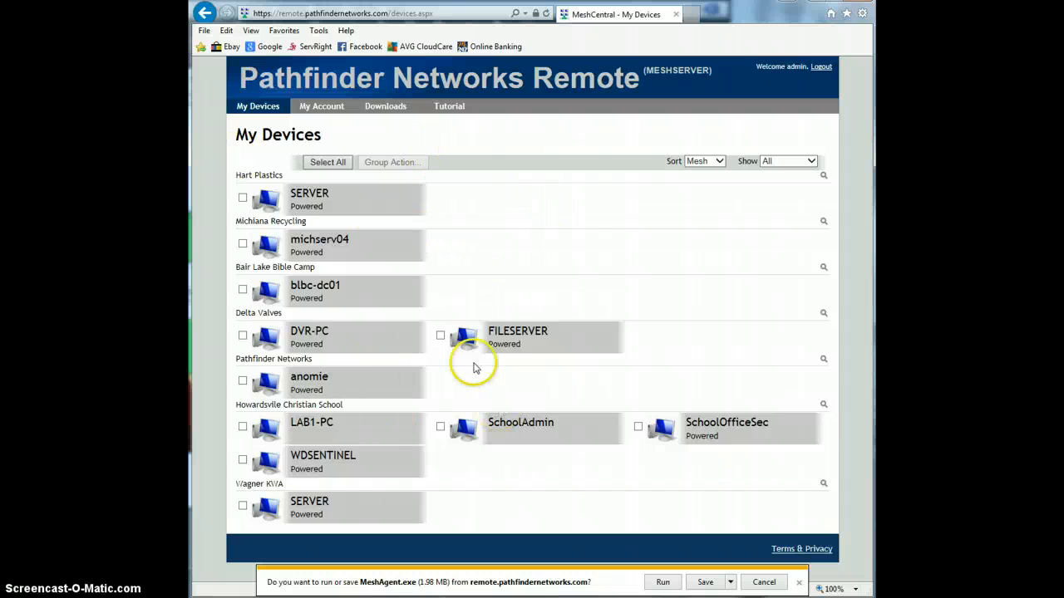
pyautogui.moveTo(493, 444)
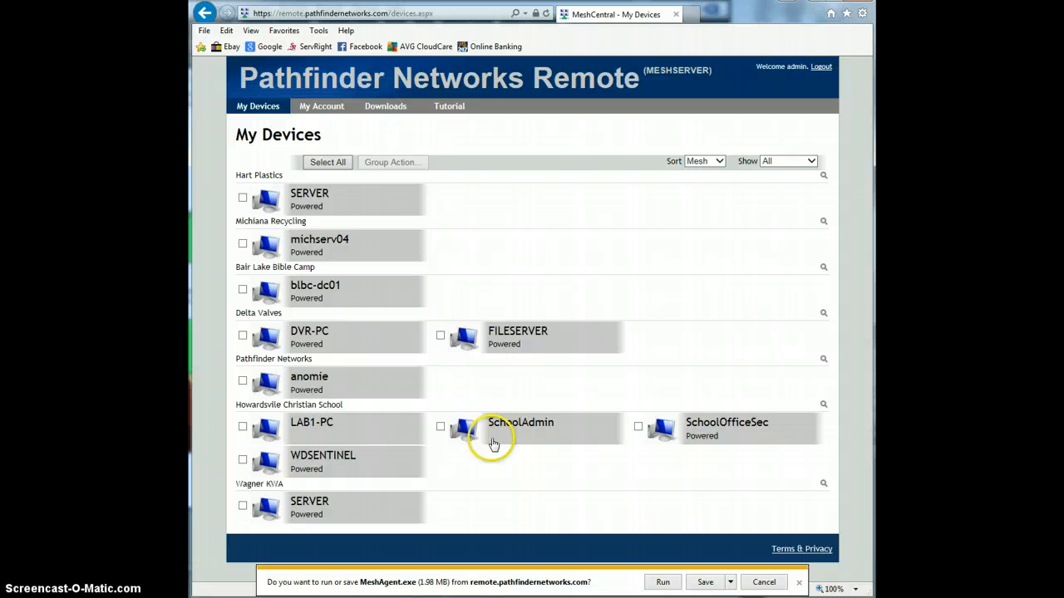
pyautogui.moveTo(504, 414)
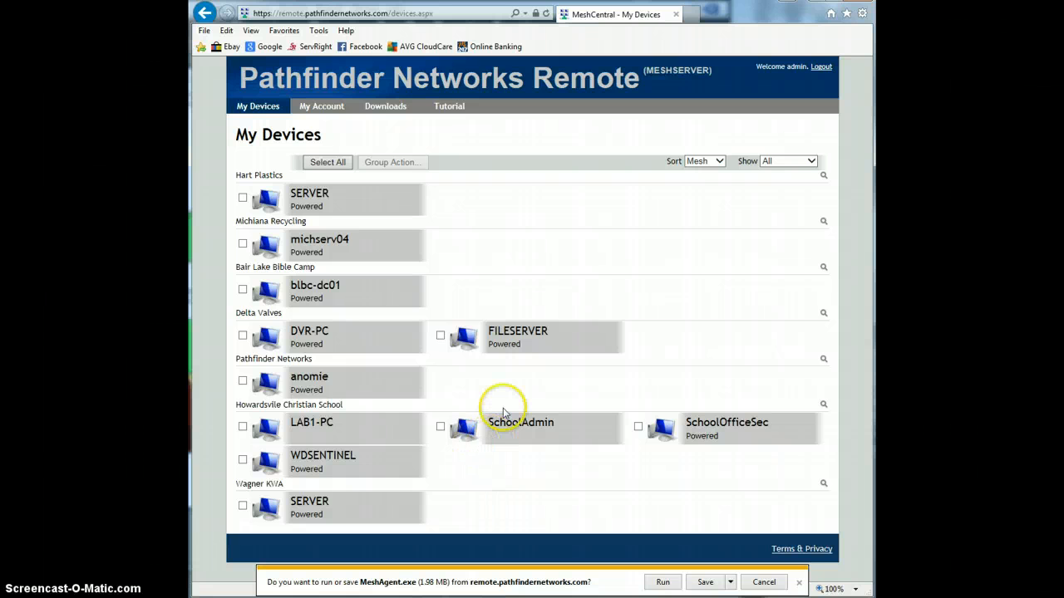
pyautogui.moveTo(309, 382)
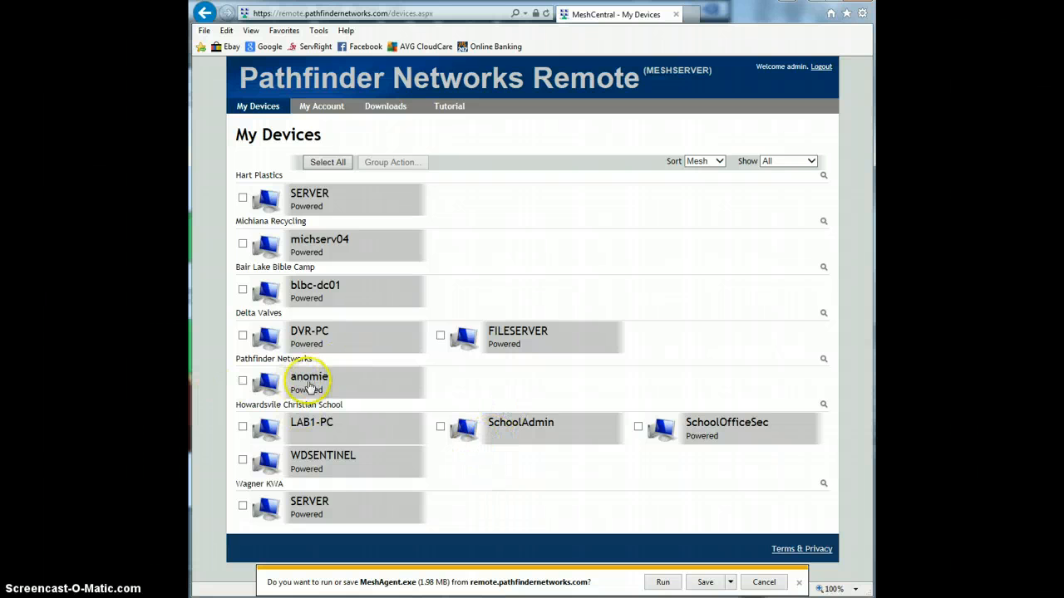
# Open anomie's General page with Windows 8, agent version and 7-day power history
pyautogui.click(309, 377)
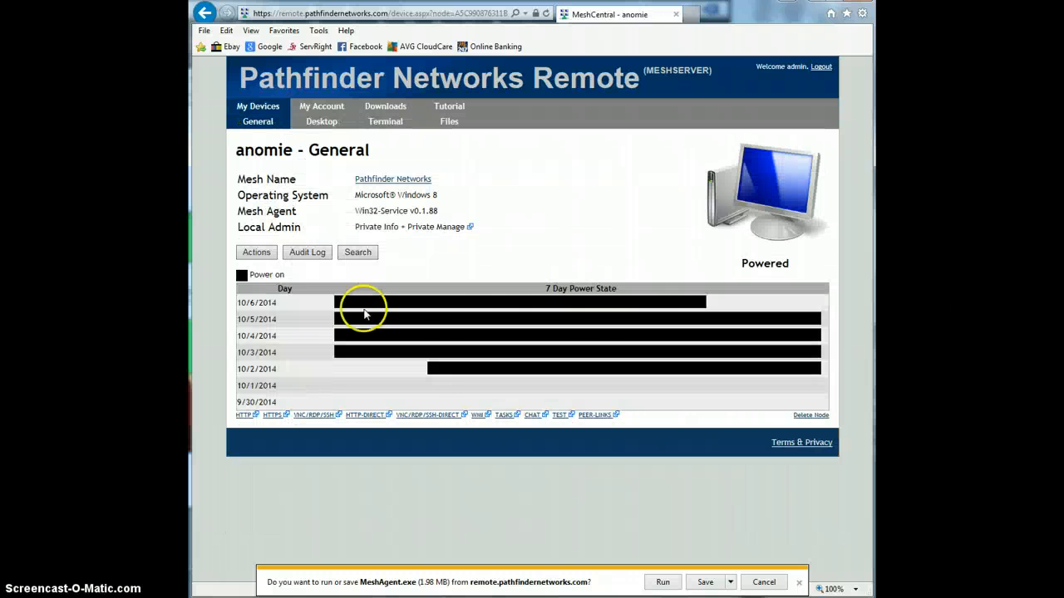
pyautogui.moveTo(453, 314)
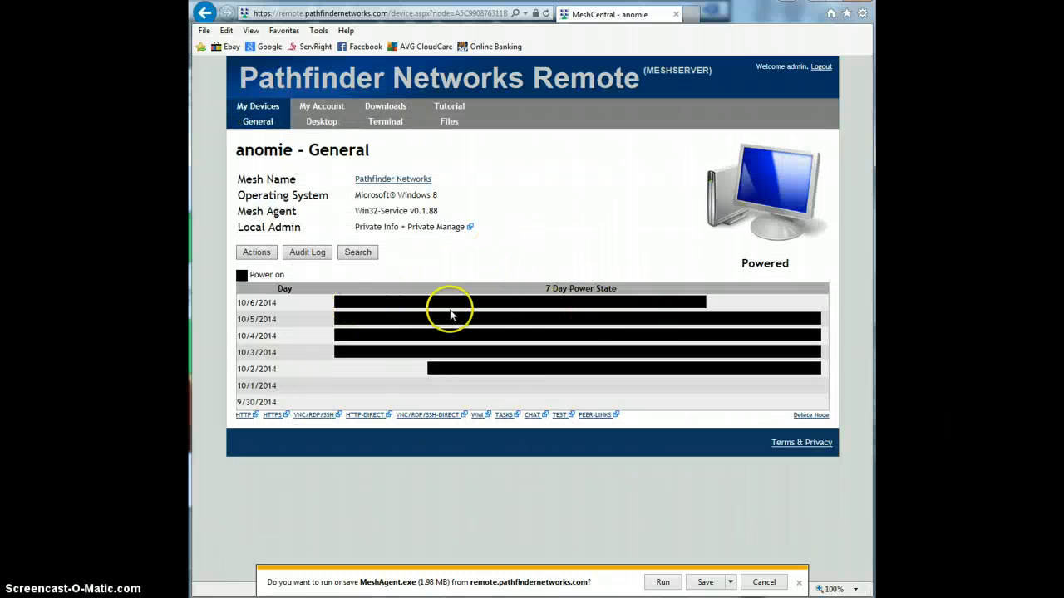
pyautogui.moveTo(361, 310)
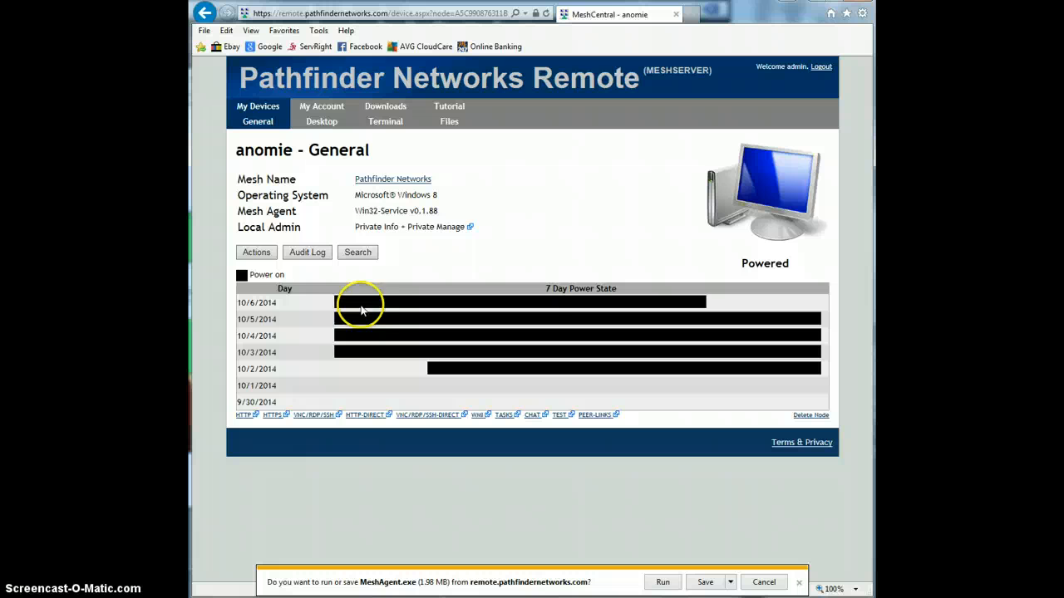
pyautogui.moveTo(777, 318)
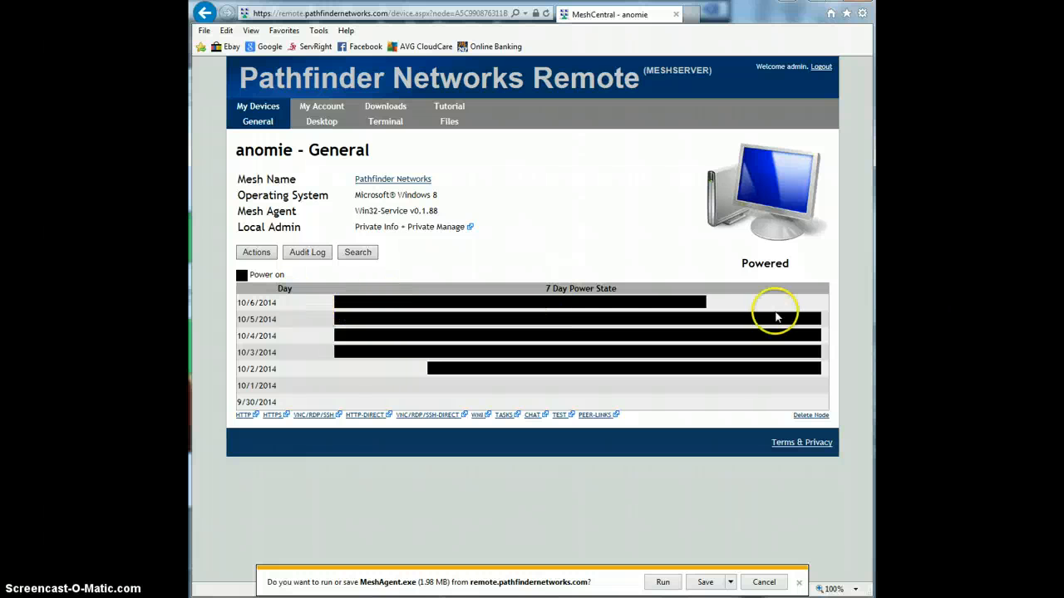
pyautogui.moveTo(730, 312)
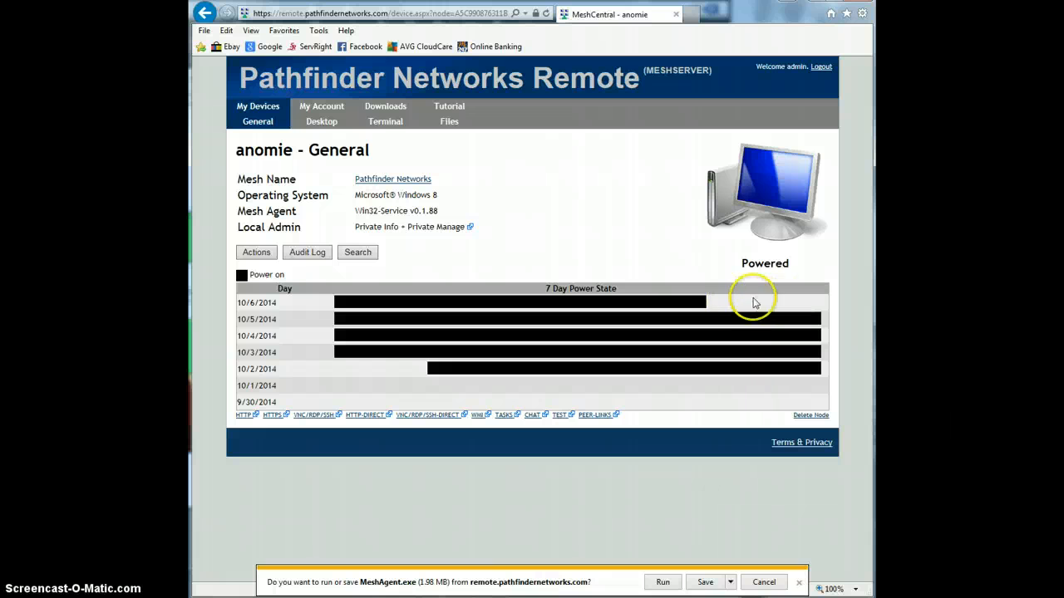
pyautogui.moveTo(811, 292)
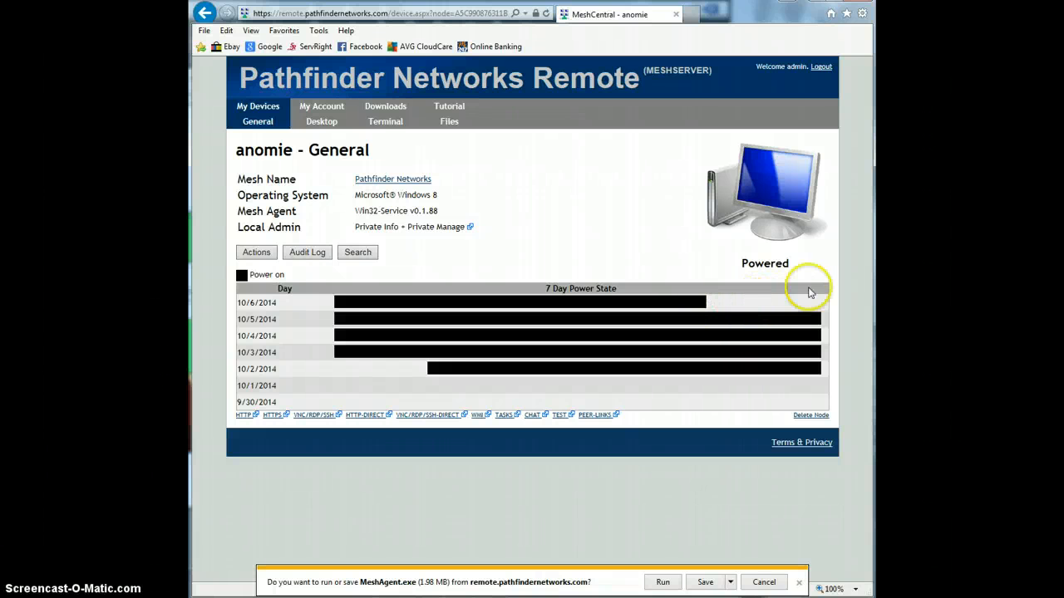
pyautogui.moveTo(378, 356)
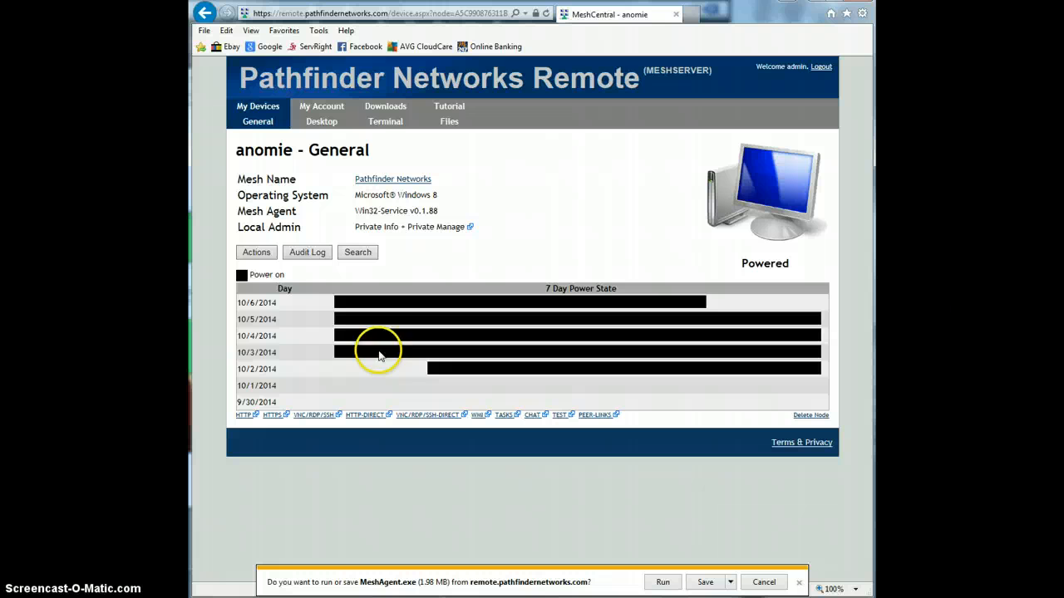
pyautogui.moveTo(344, 369)
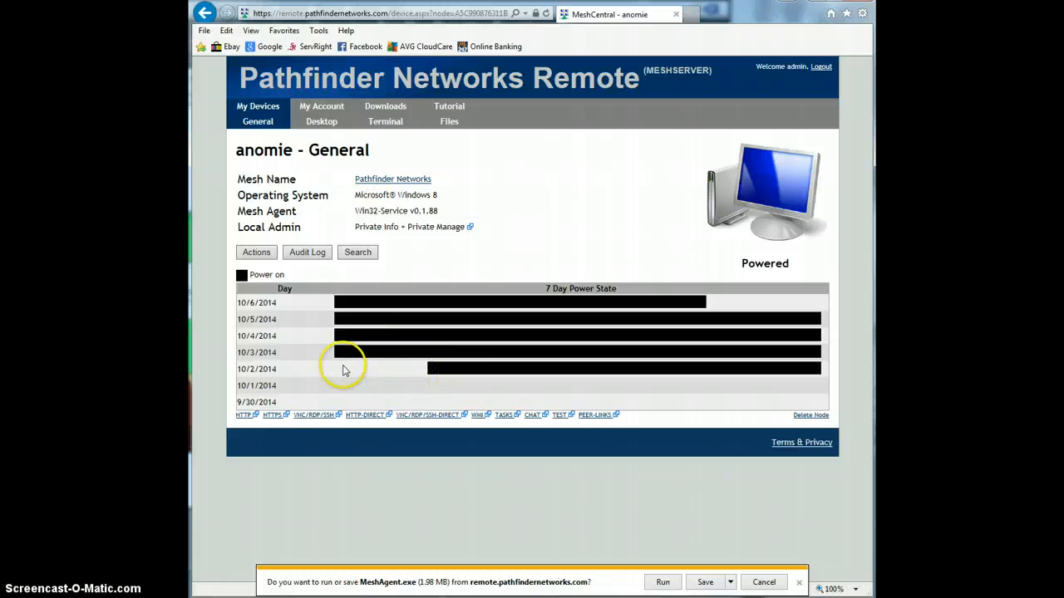
pyautogui.moveTo(375, 371)
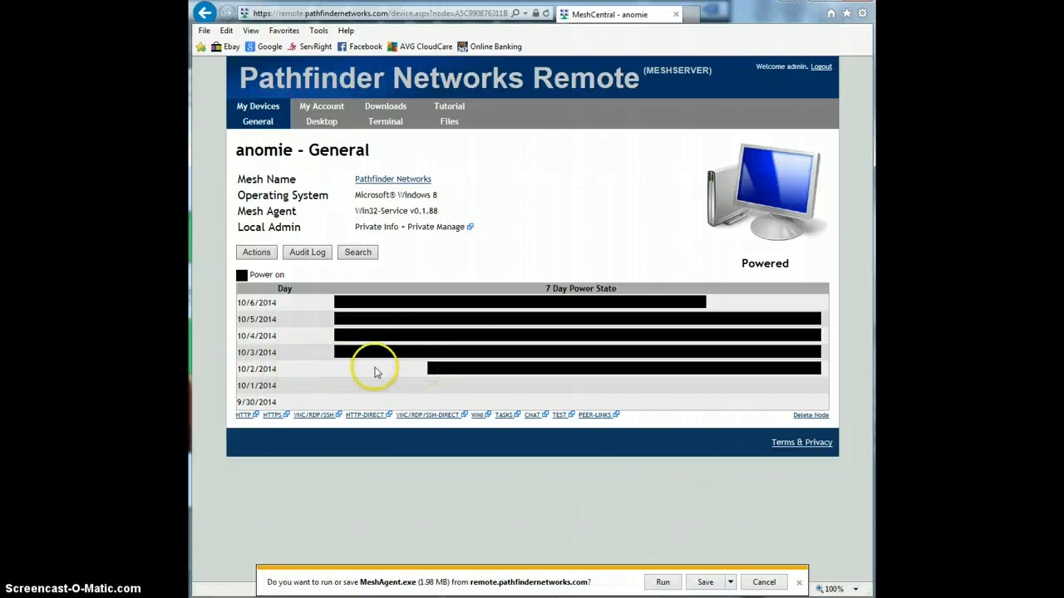
pyautogui.moveTo(428, 370)
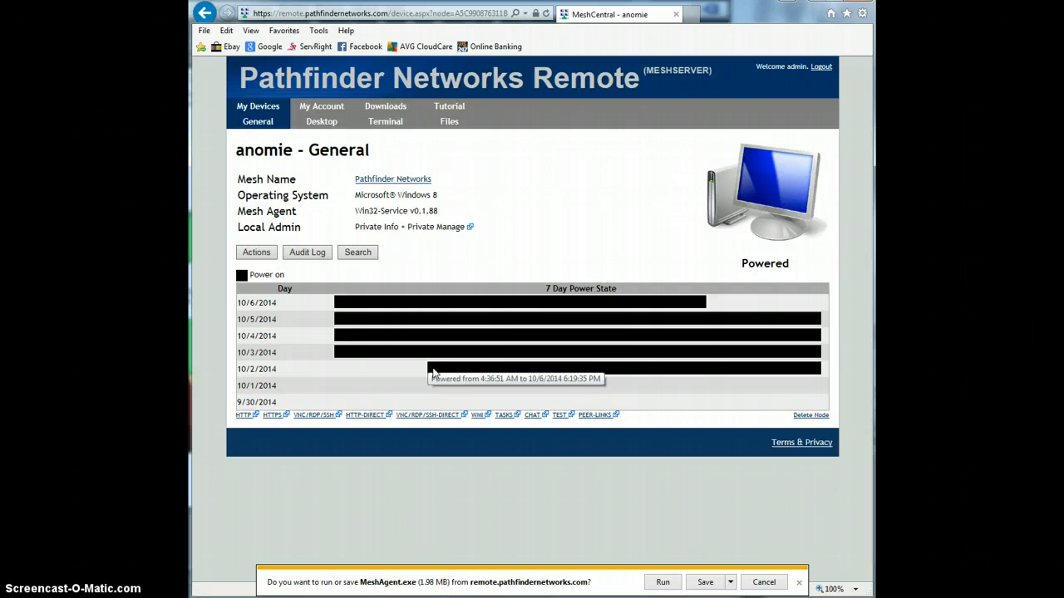
pyautogui.moveTo(496, 362)
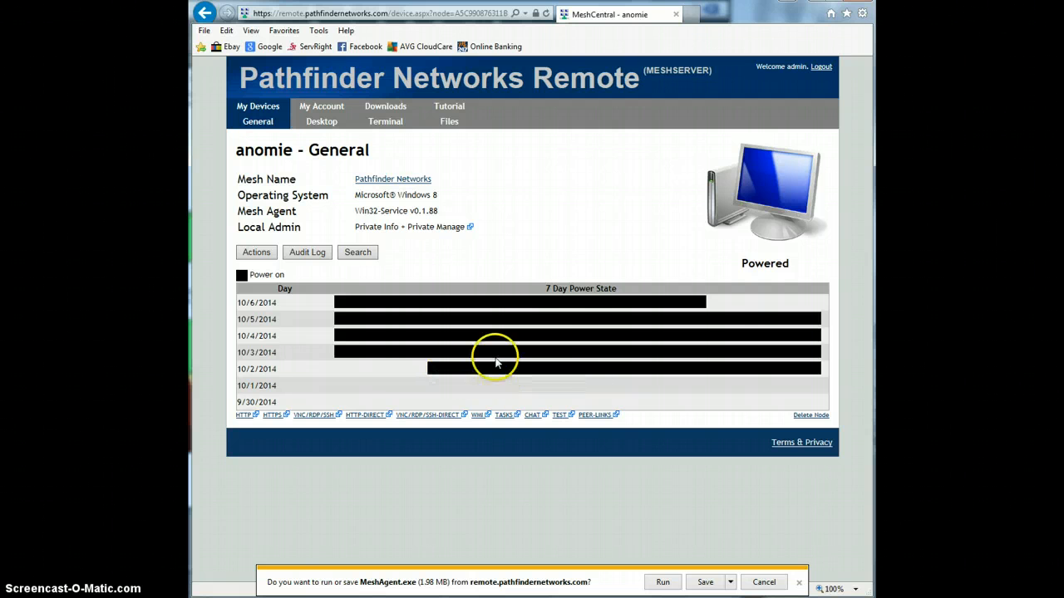
pyautogui.moveTo(639, 301)
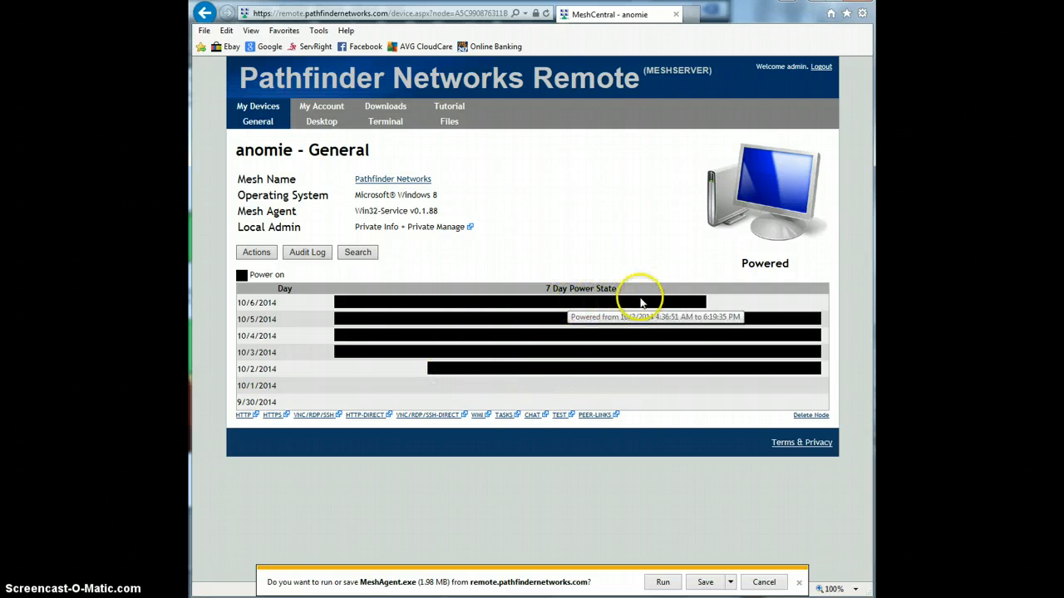
pyautogui.moveTo(665, 302)
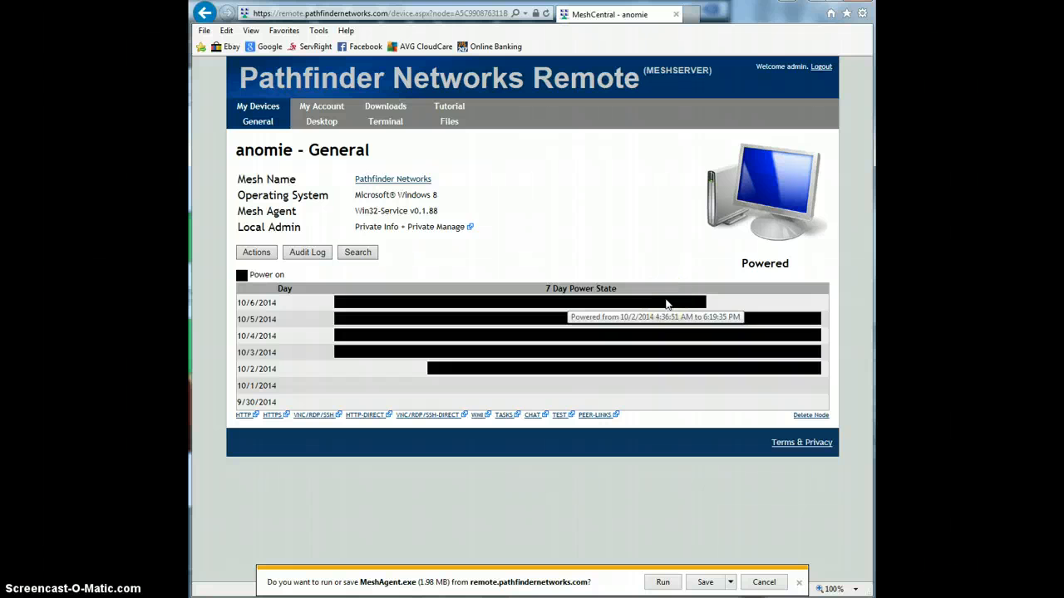
pyautogui.moveTo(677, 304)
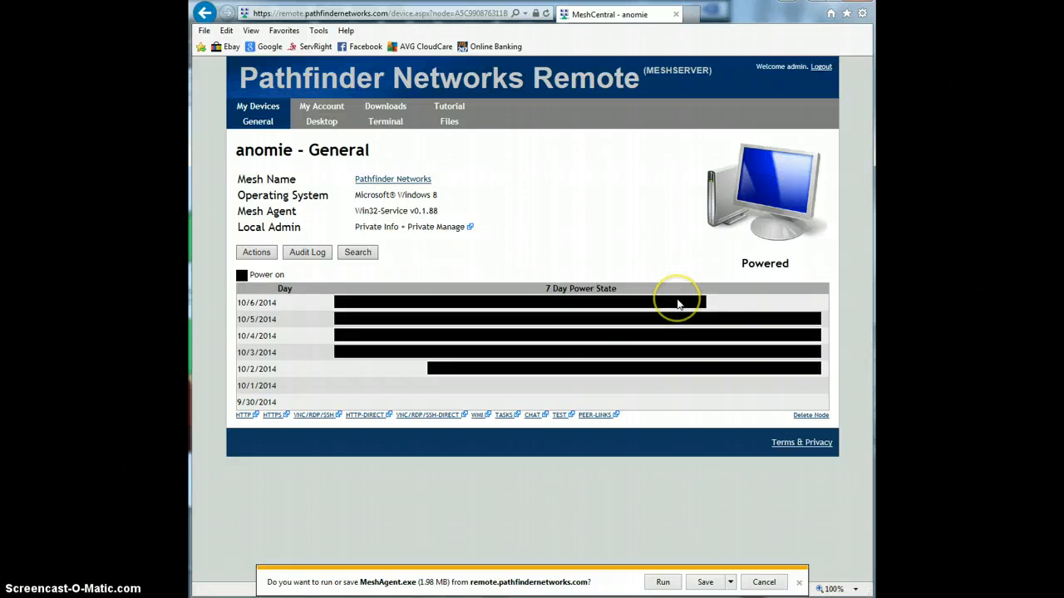
pyautogui.moveTo(383, 283)
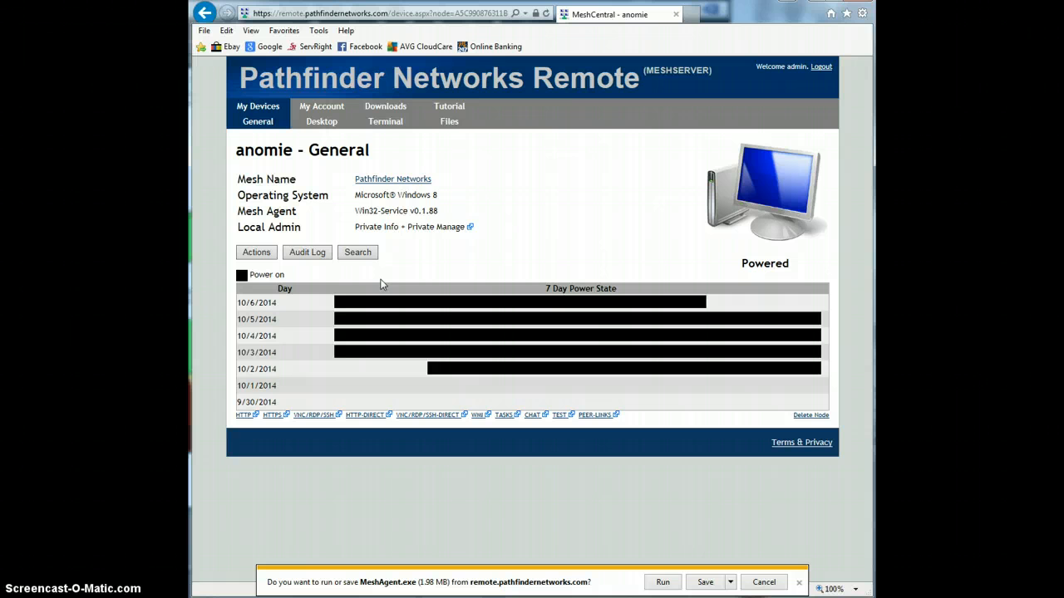
pyautogui.moveTo(740, 310)
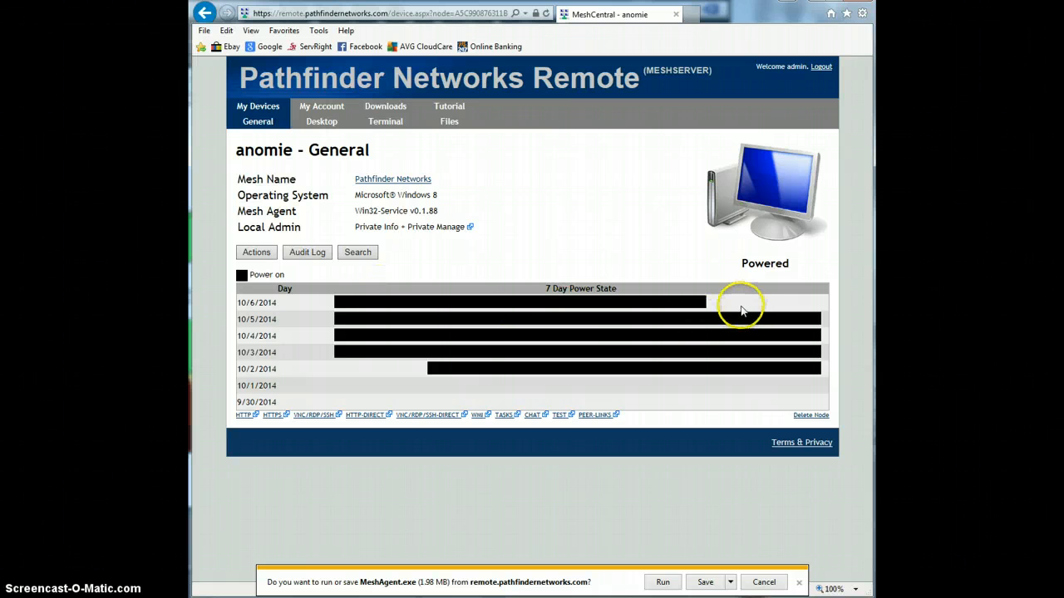
pyautogui.moveTo(688, 279)
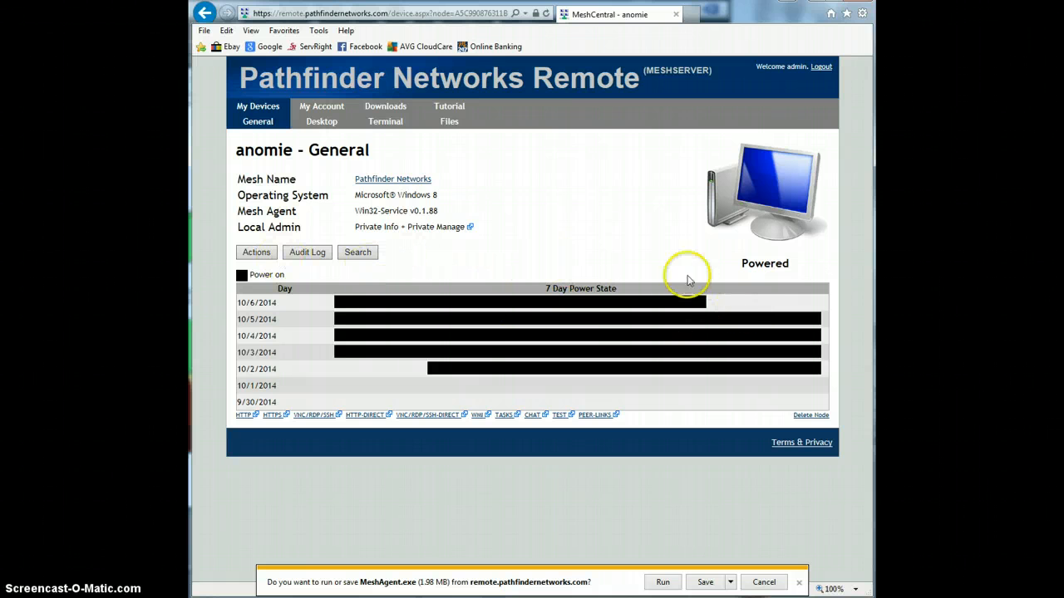
pyautogui.moveTo(495, 318)
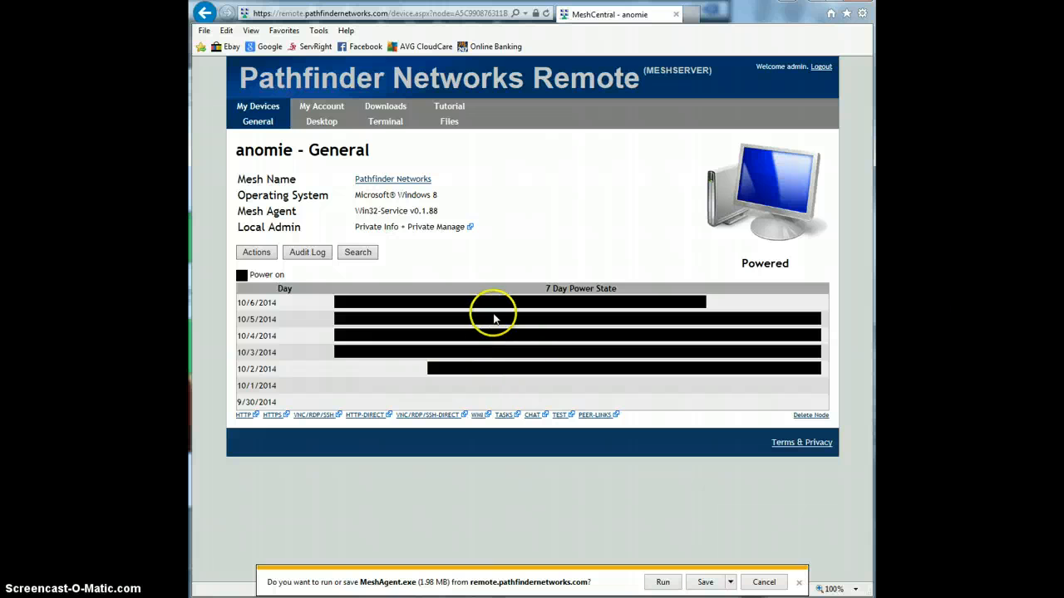
pyautogui.moveTo(297, 291)
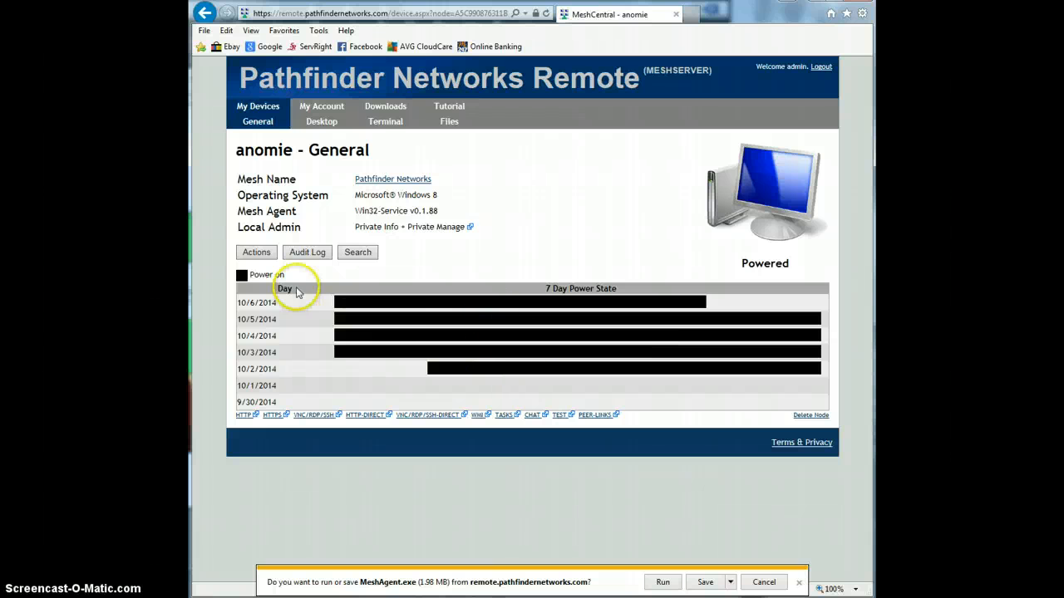
# Open anomie's Action Selection dialog with wake, sleep, reset, power off and alert
pyautogui.click(256, 252)
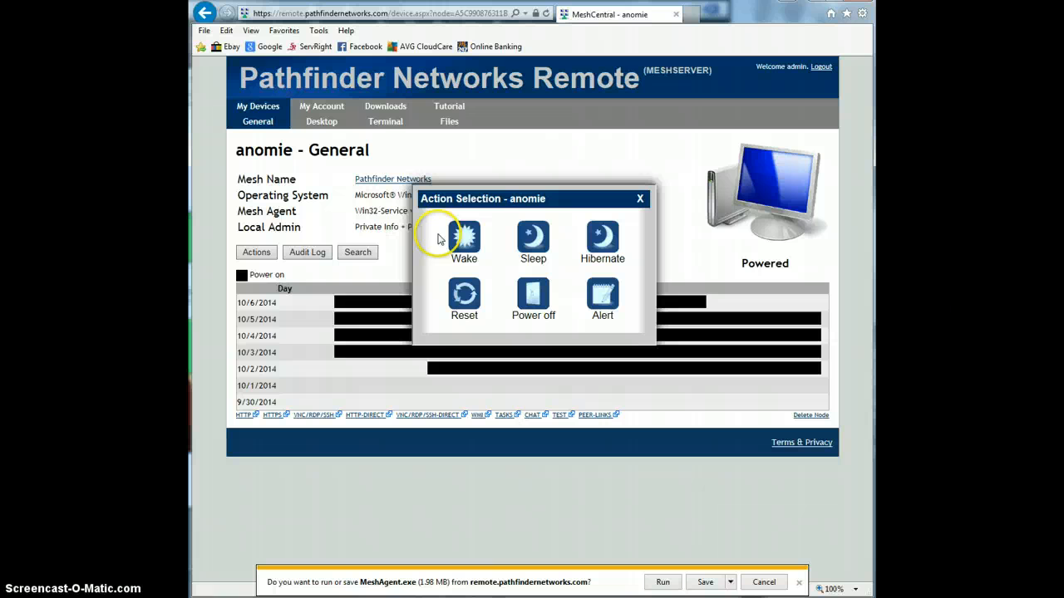
pyautogui.moveTo(472, 235)
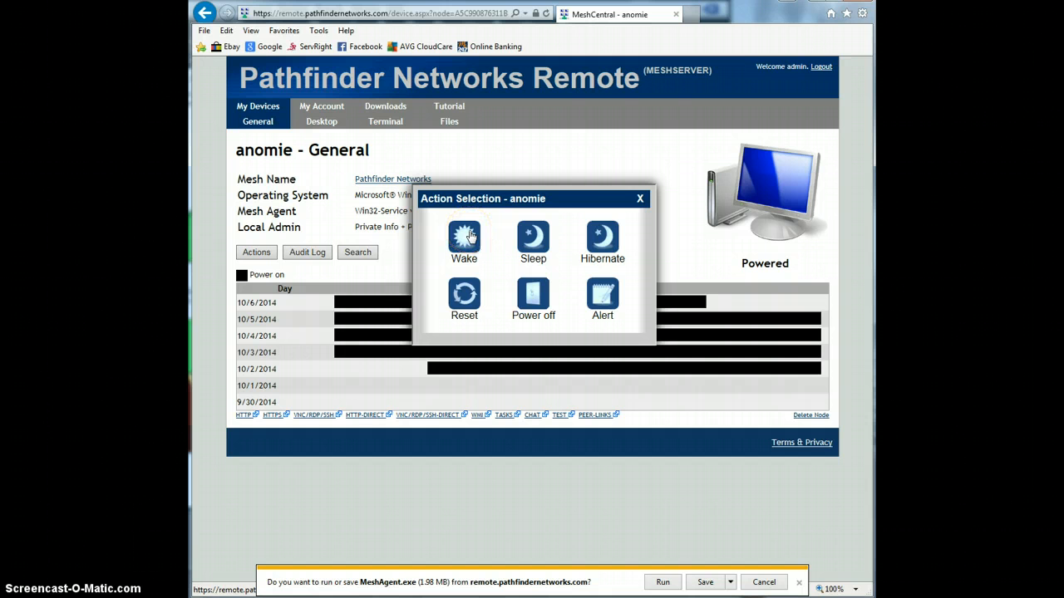
pyautogui.moveTo(533, 237)
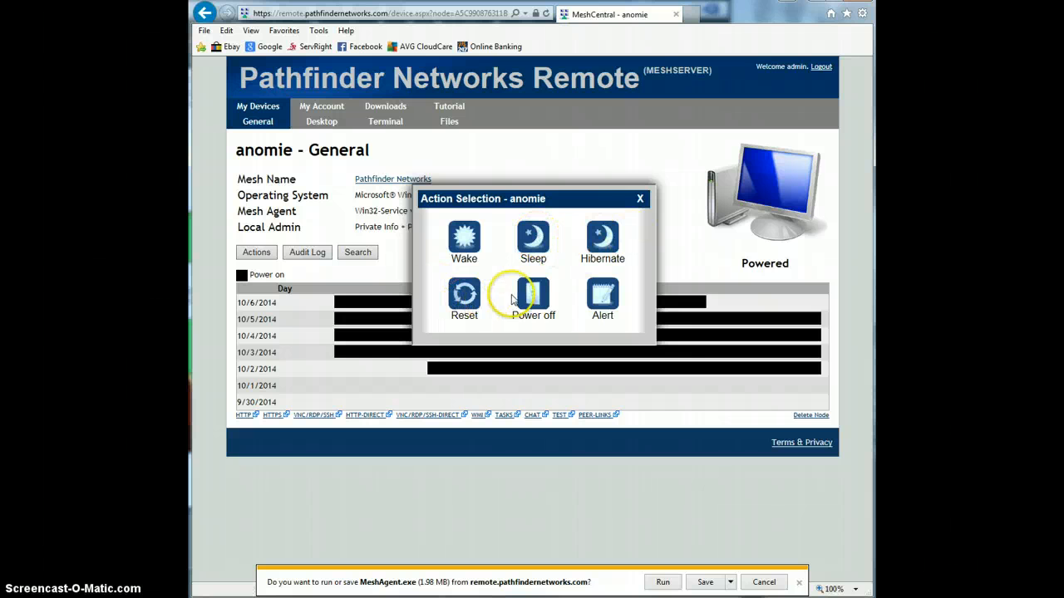
pyautogui.moveTo(603, 295)
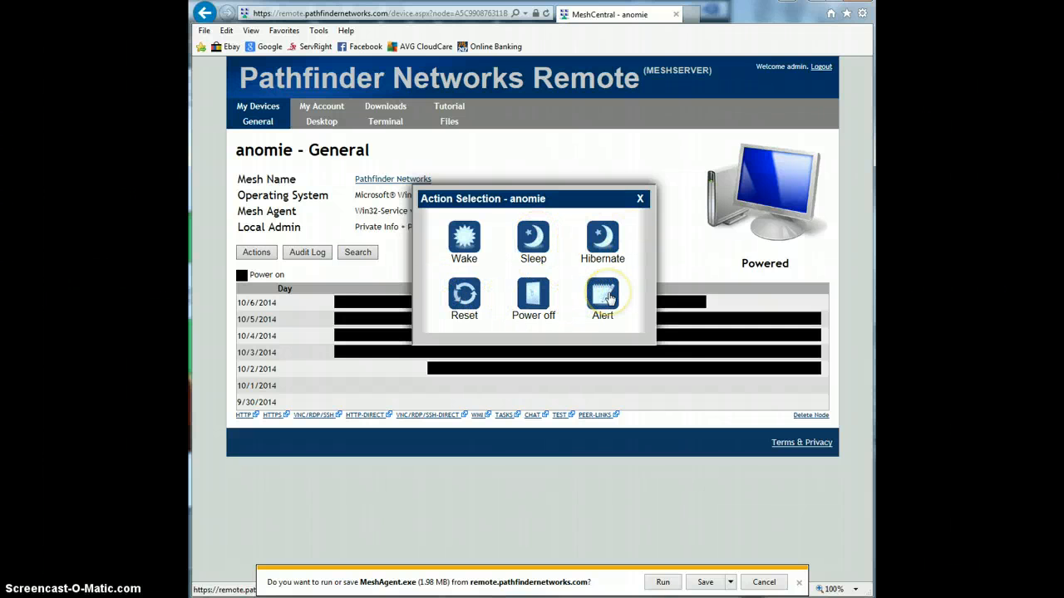
# Send anomie the alert 'test', displayed for 5 minutes
pyautogui.click(602, 295)
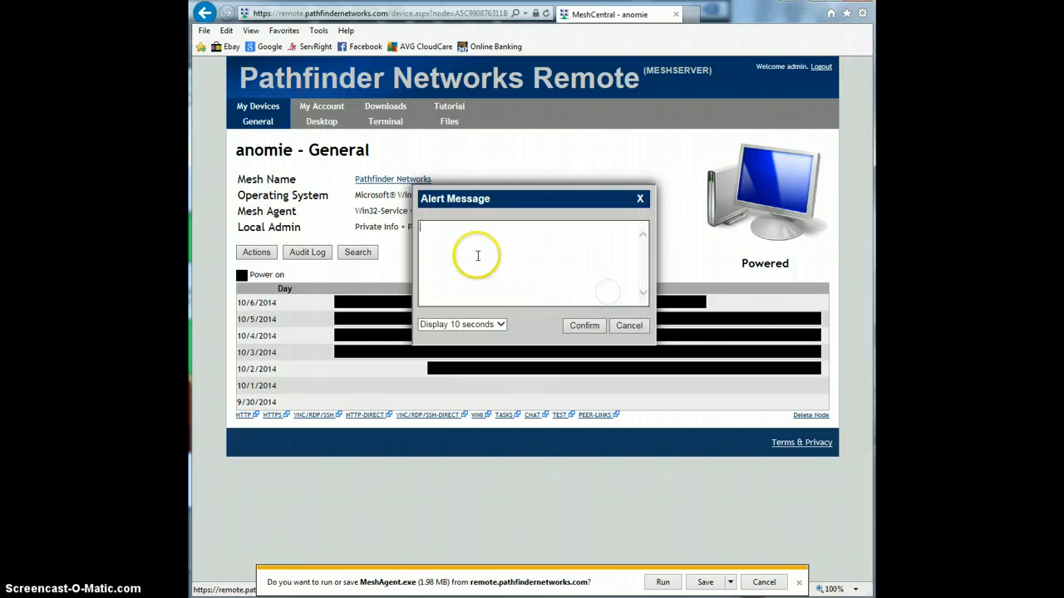
pyautogui.write('test')
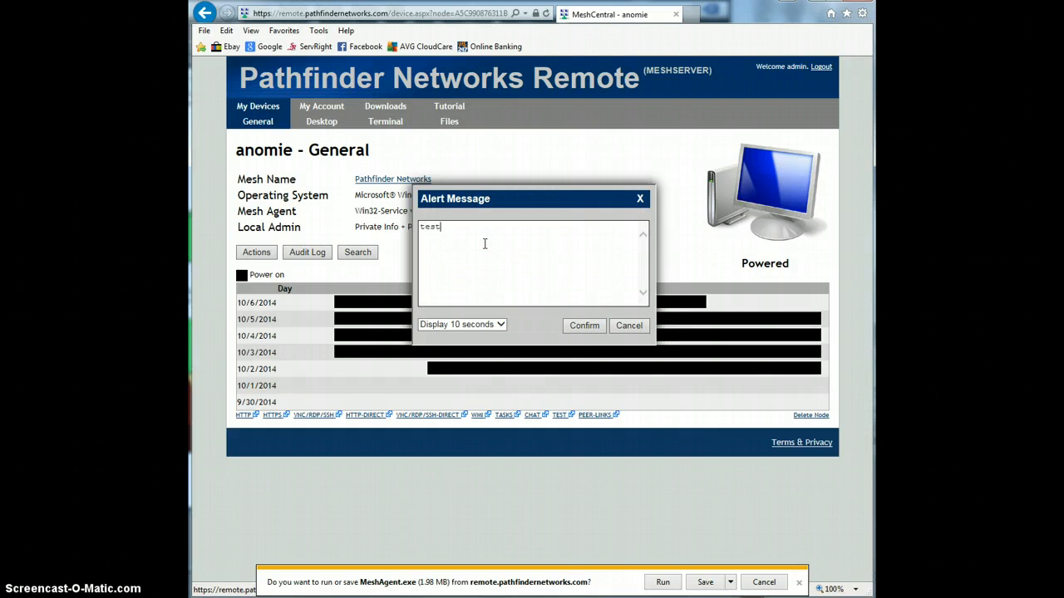
pyautogui.click(461, 324)
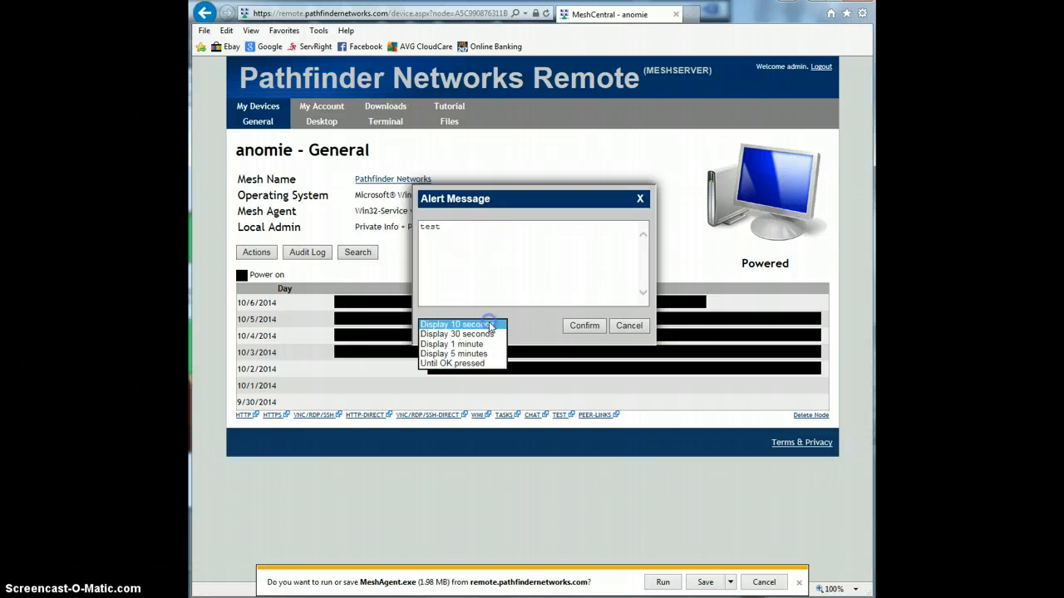
pyautogui.click(457, 324)
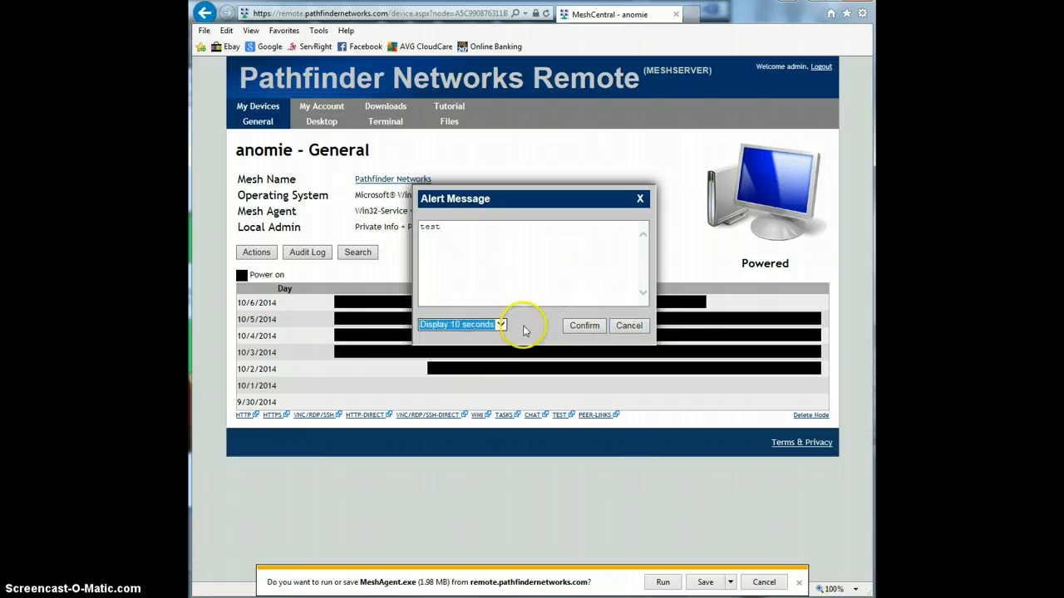
pyautogui.click(500, 324)
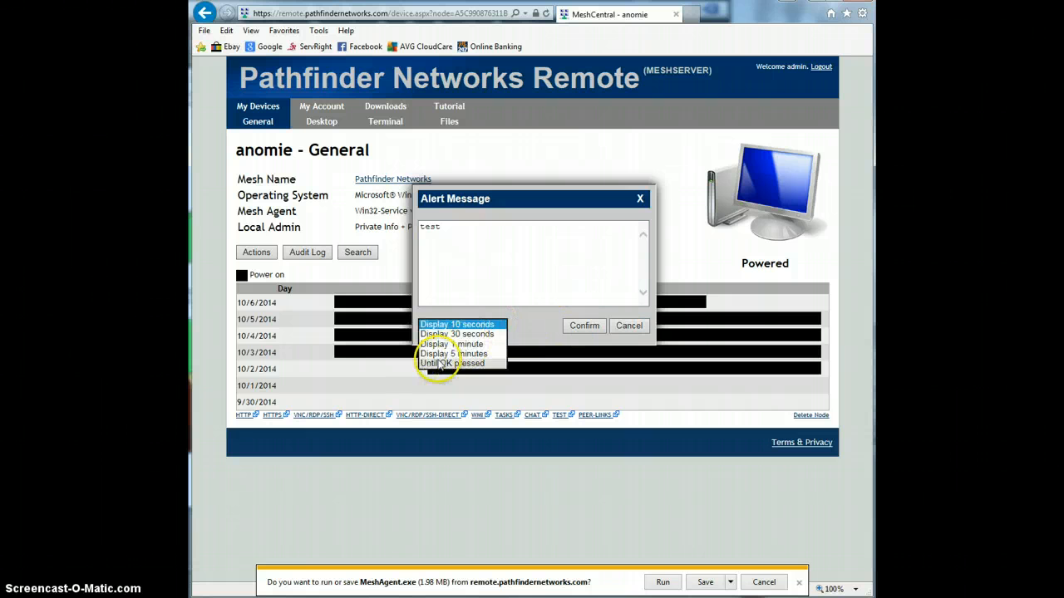
pyautogui.click(453, 353)
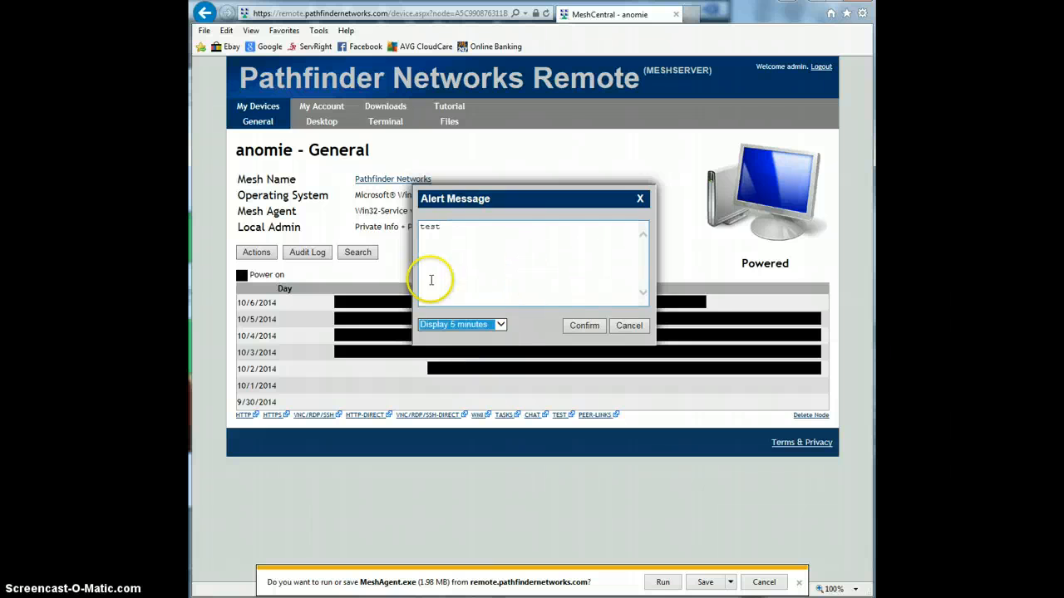
pyautogui.click(629, 325)
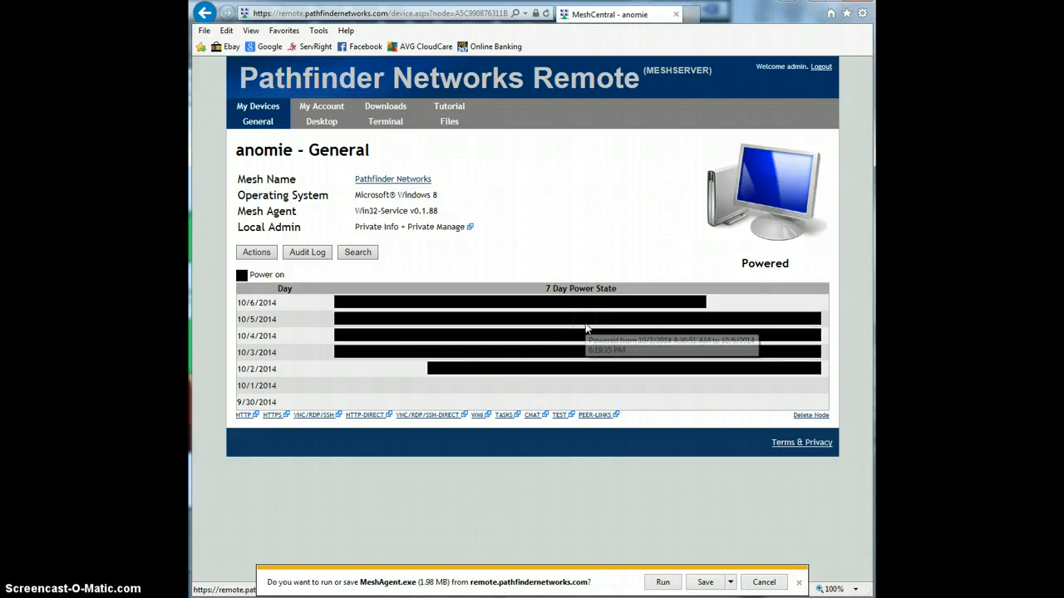
pyautogui.moveTo(650, 321)
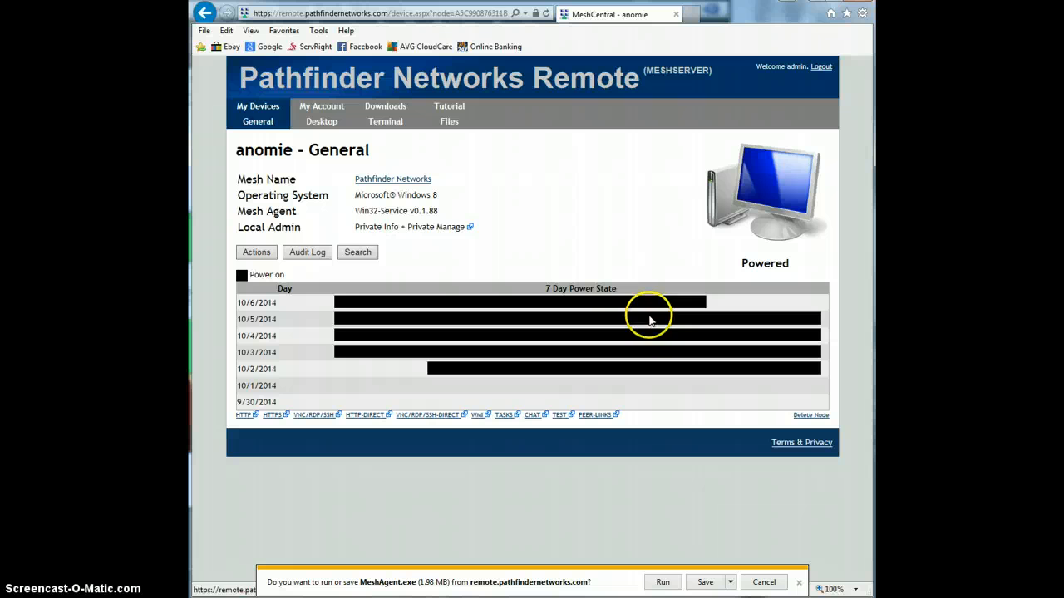
pyautogui.moveTo(470, 279)
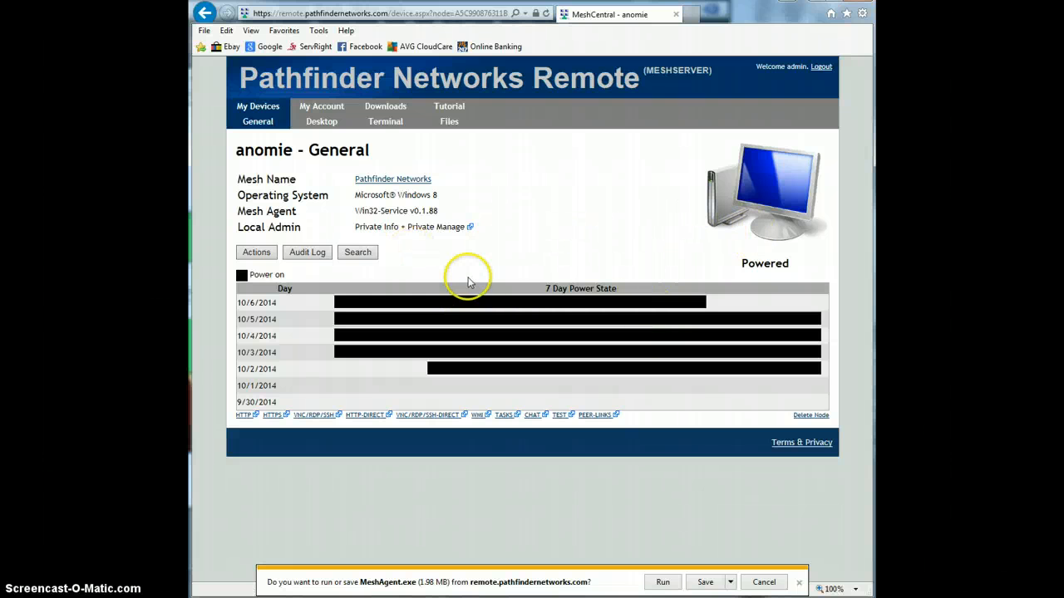
pyautogui.moveTo(559, 205)
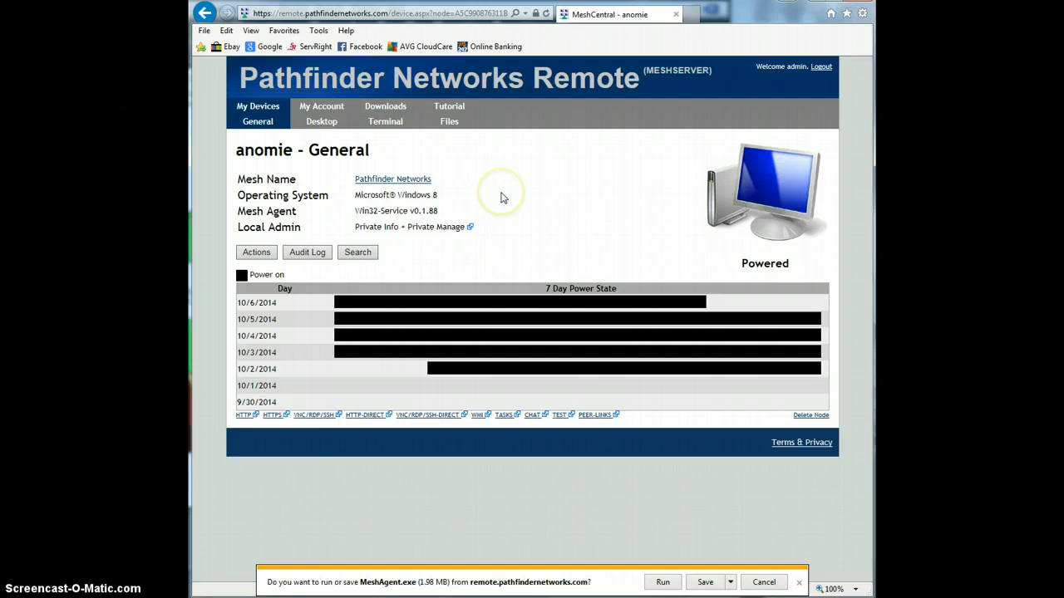
pyautogui.moveTo(328, 133)
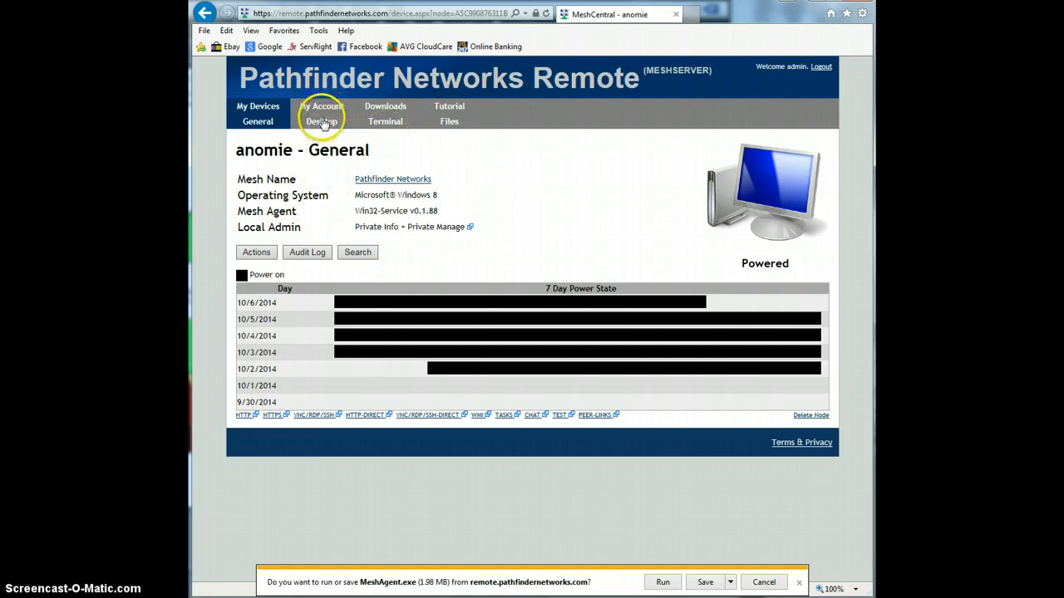
# Connect to anomie's remote desktop from the Desktop tab, showing the Windows lock screen
pyautogui.click(321, 121)
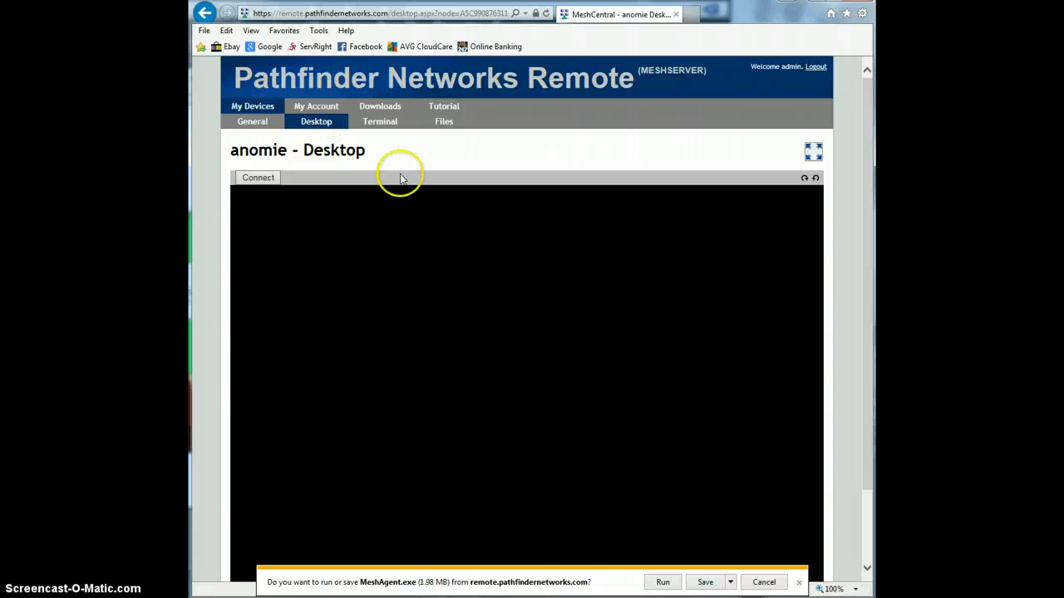
pyautogui.click(258, 177)
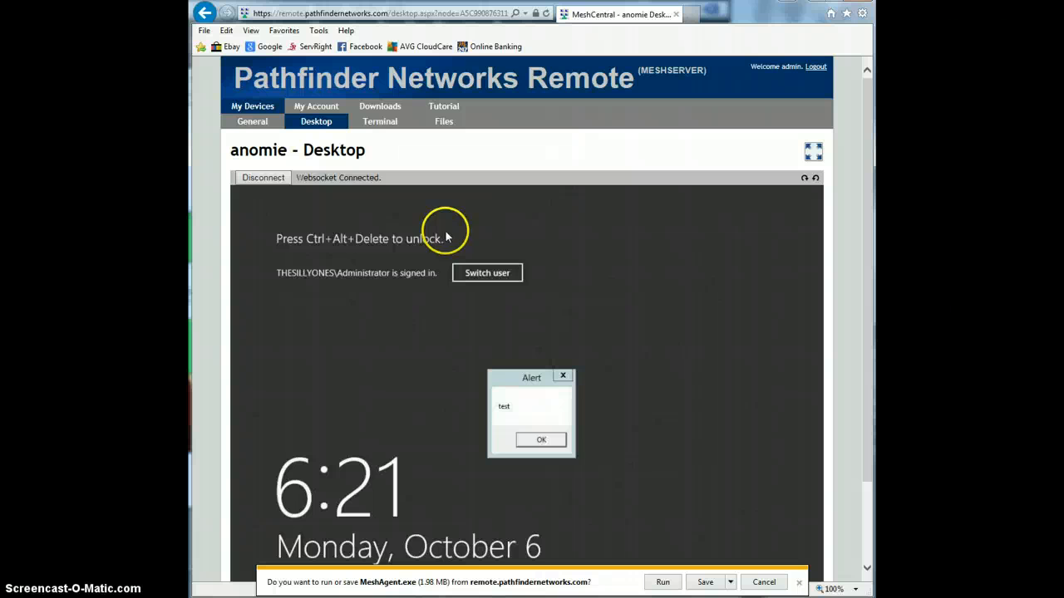
pyautogui.moveTo(572, 393)
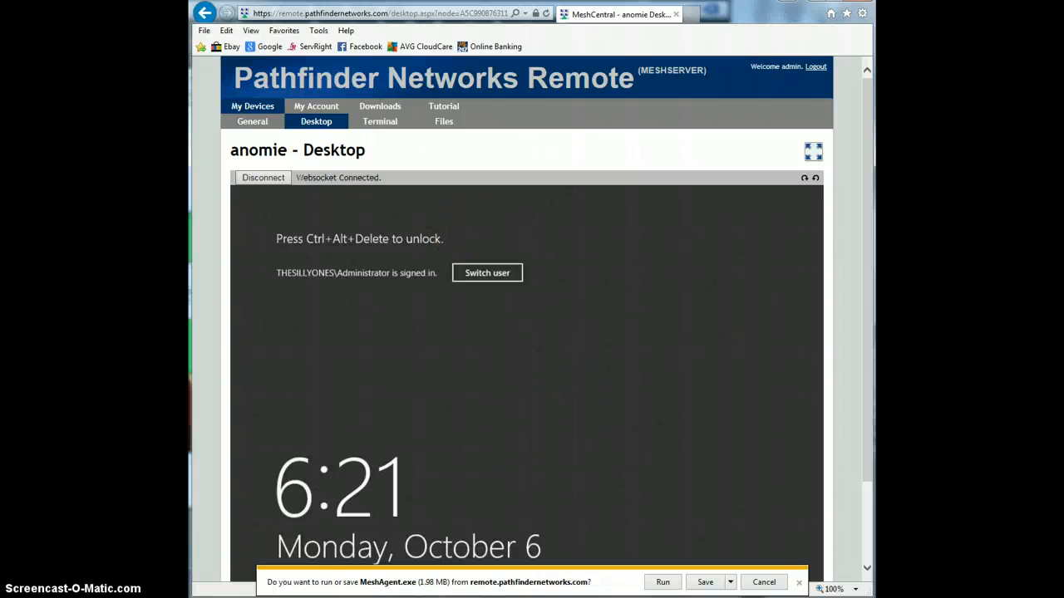
pyautogui.scroll(-3)
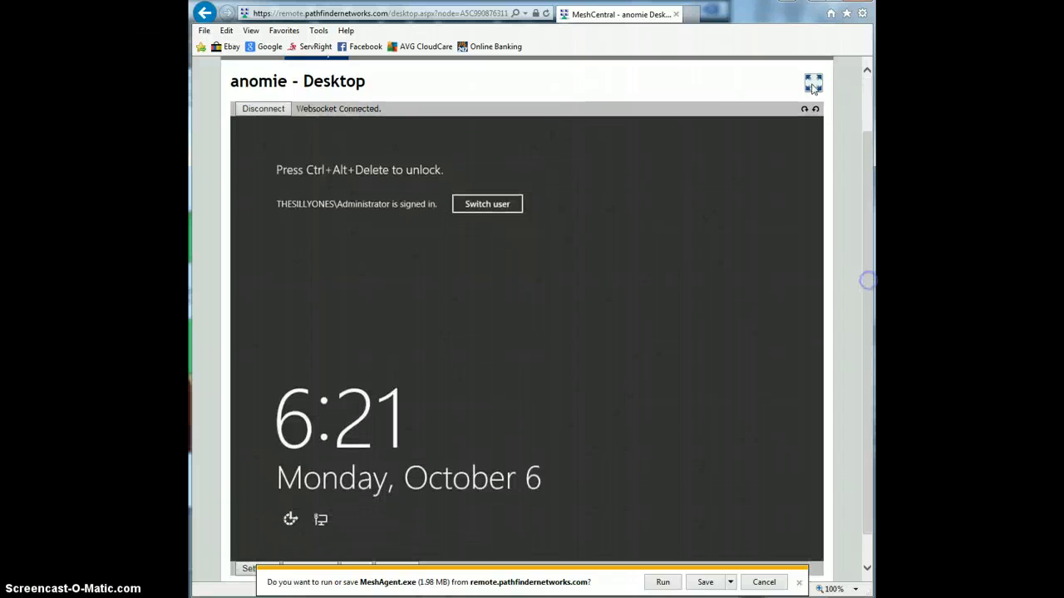
# Expand the remote desktop, send the unlock key sequence, enter a password, and open Settings
pyautogui.click(813, 83)
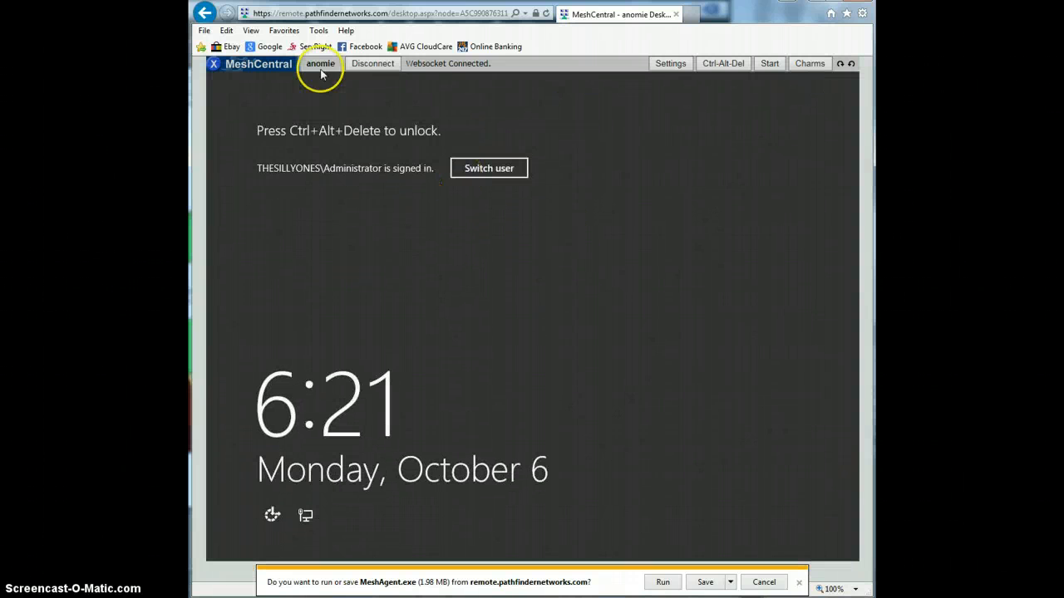
pyautogui.moveTo(722, 63)
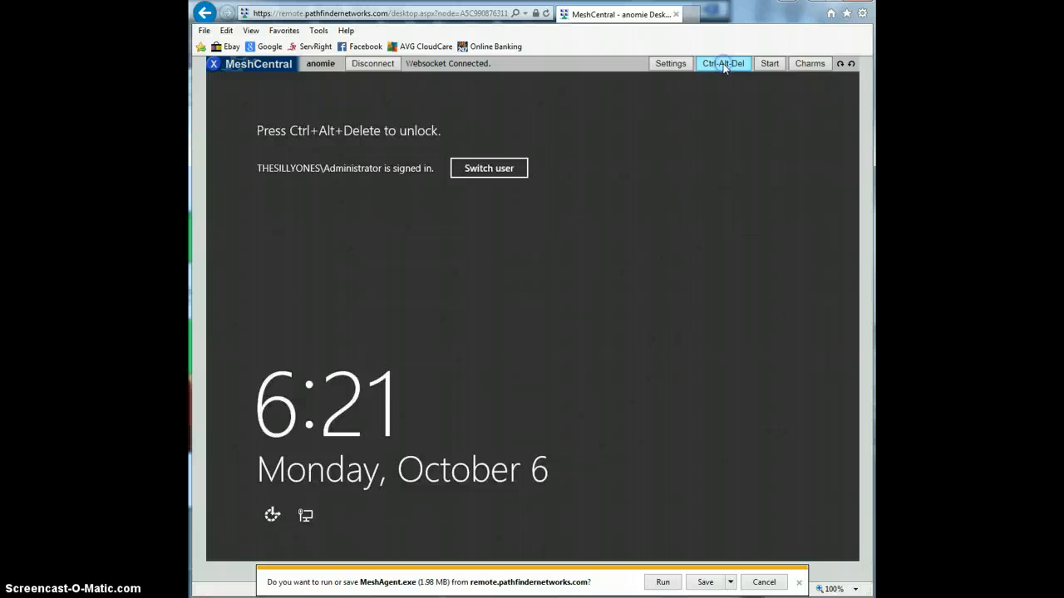
pyautogui.click(723, 63)
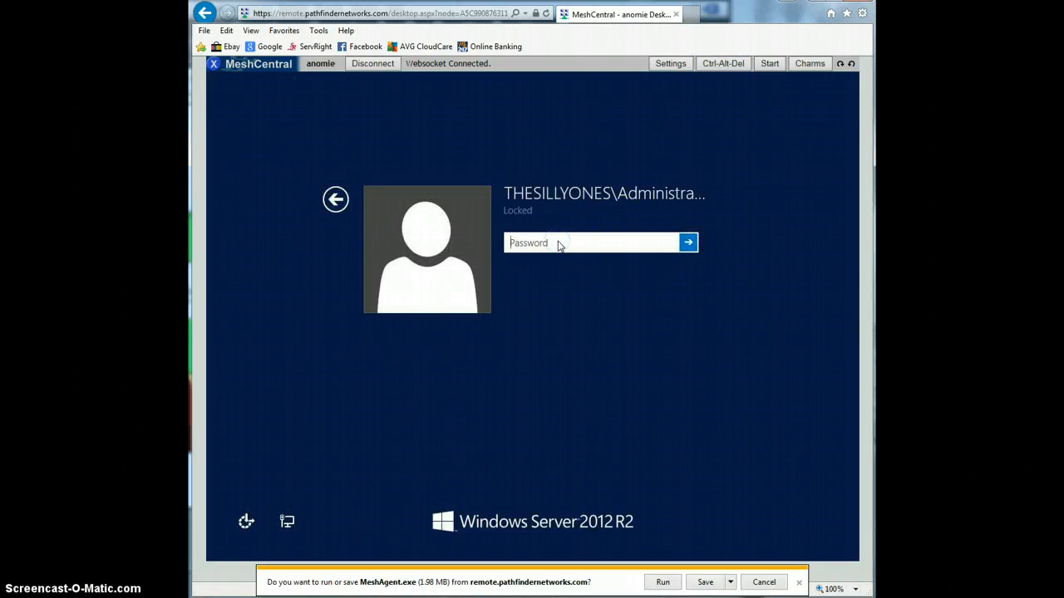
pyautogui.moveTo(765, 87)
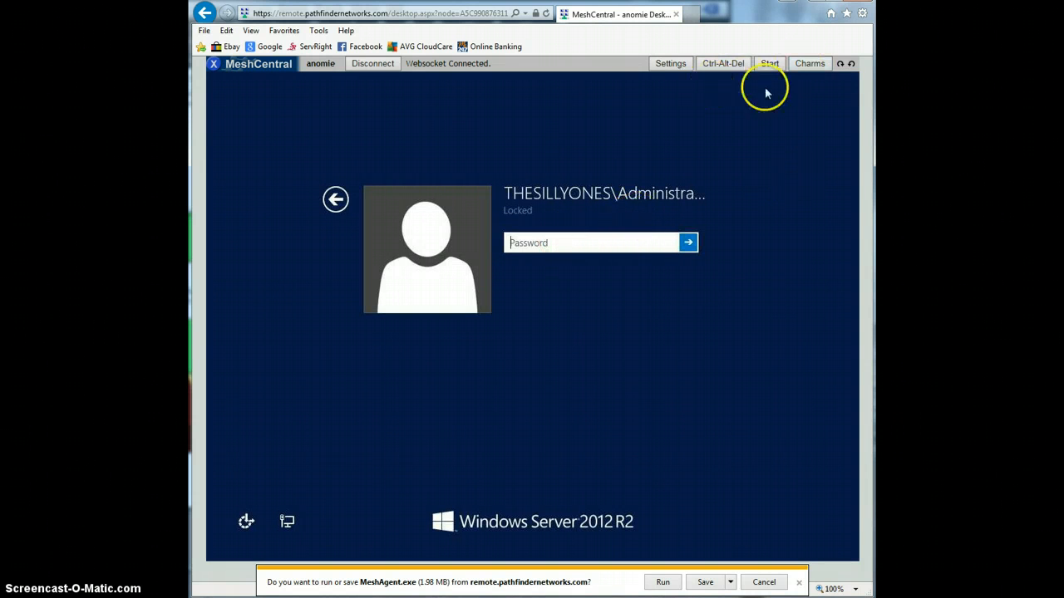
pyautogui.write('•')
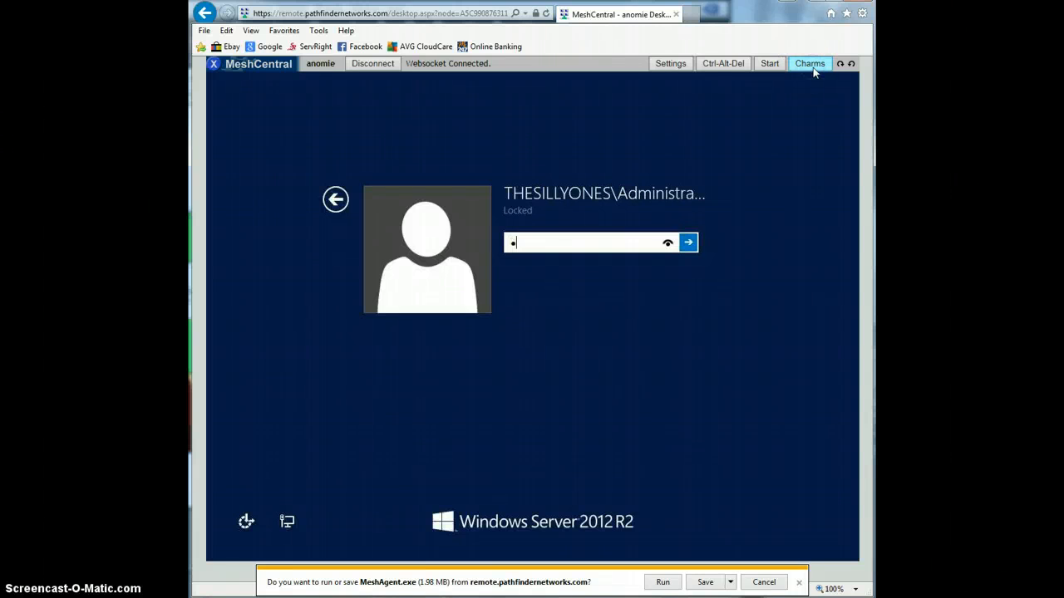
pyautogui.moveTo(610, 257)
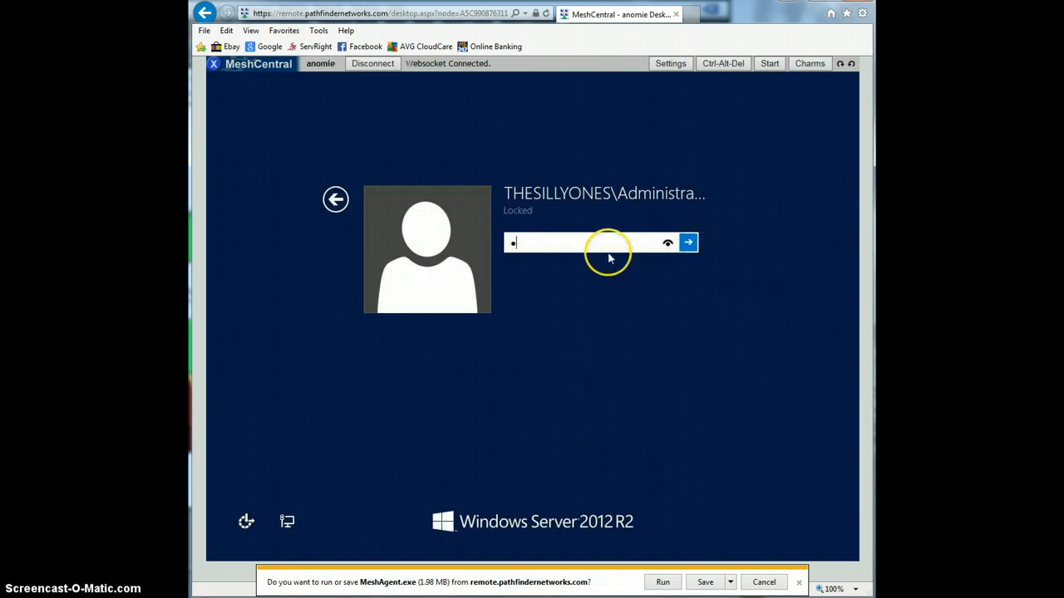
pyautogui.moveTo(707, 79)
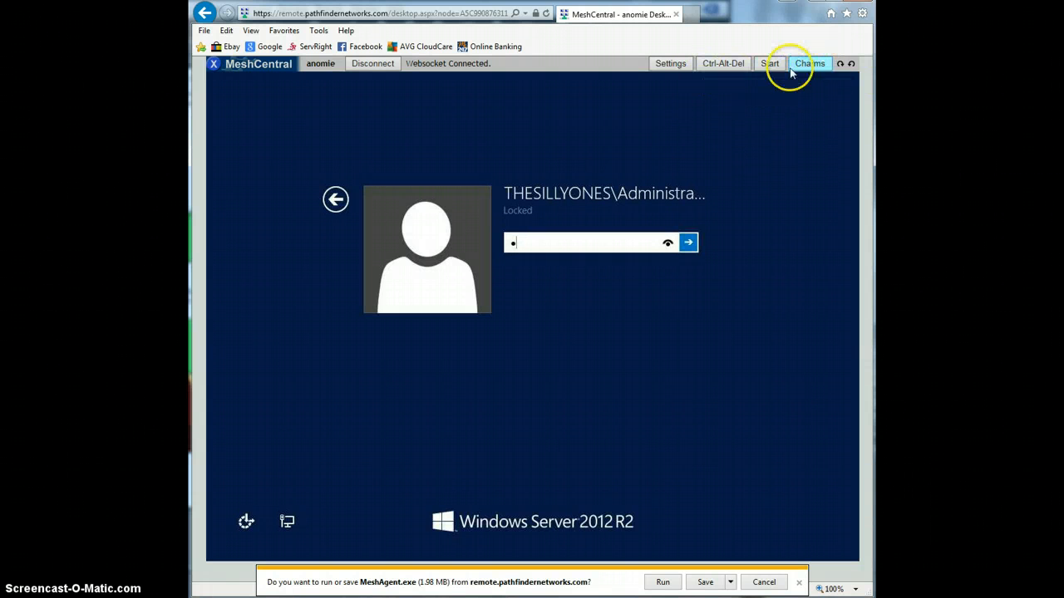
pyautogui.moveTo(216, 536)
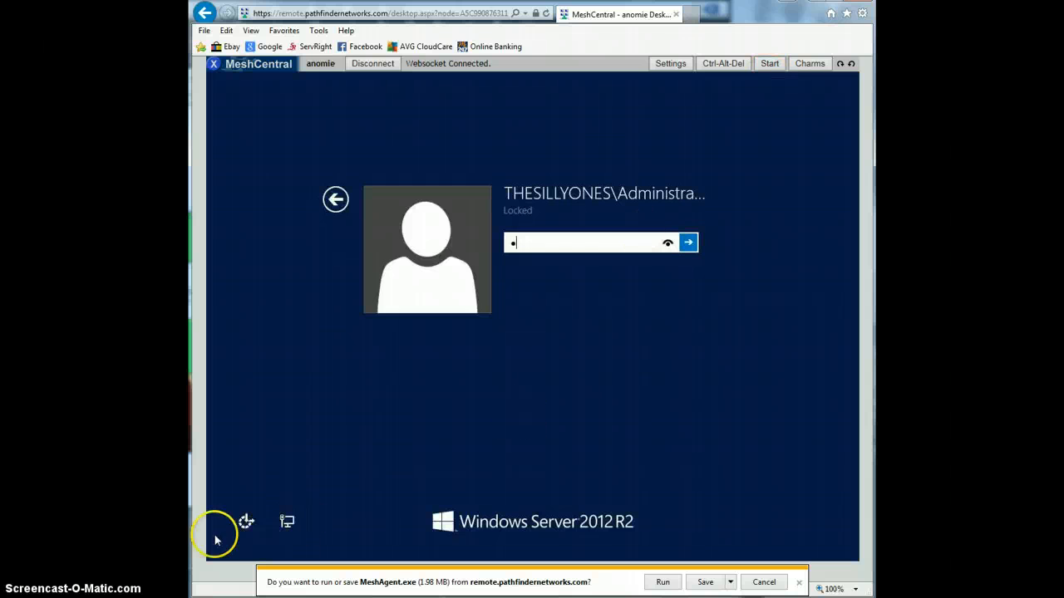
pyautogui.moveTo(523, 90)
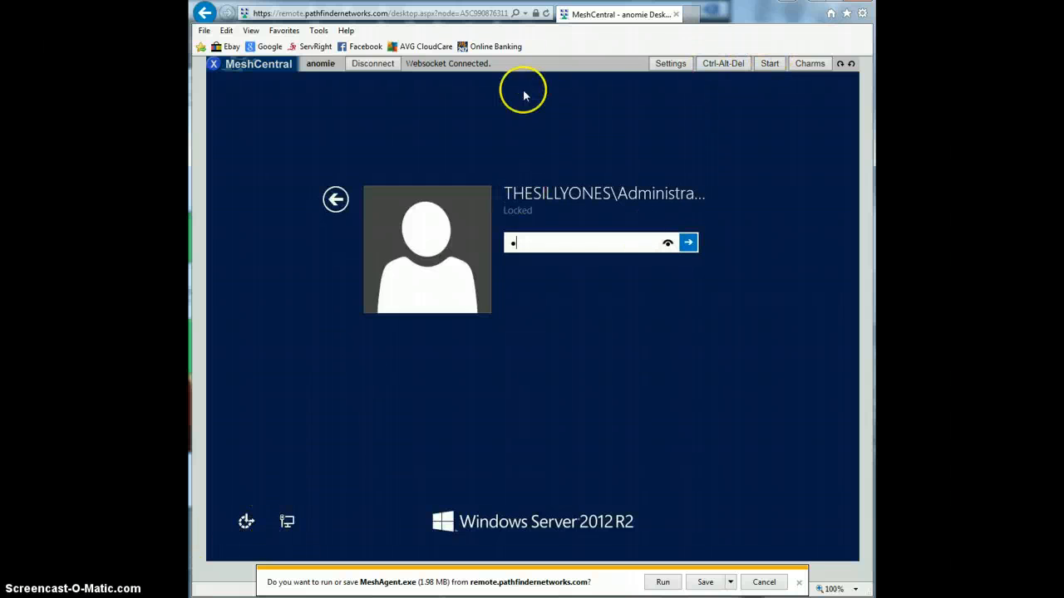
pyautogui.click(669, 63)
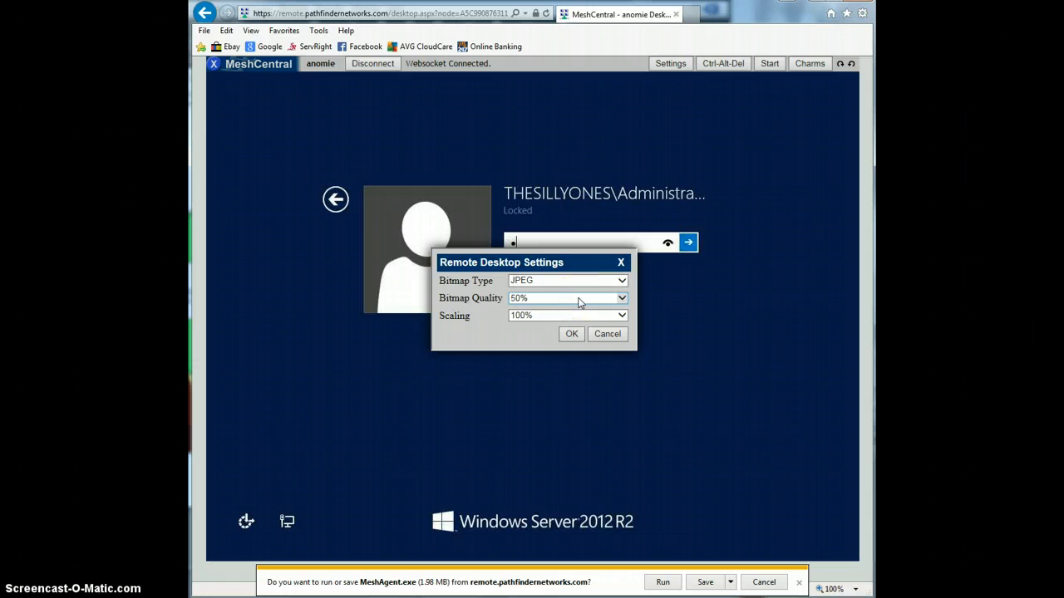
# Keep bitmap quality at 50%, close Remote Desktop Settings with OK, and enter a password
pyautogui.click(621, 297)
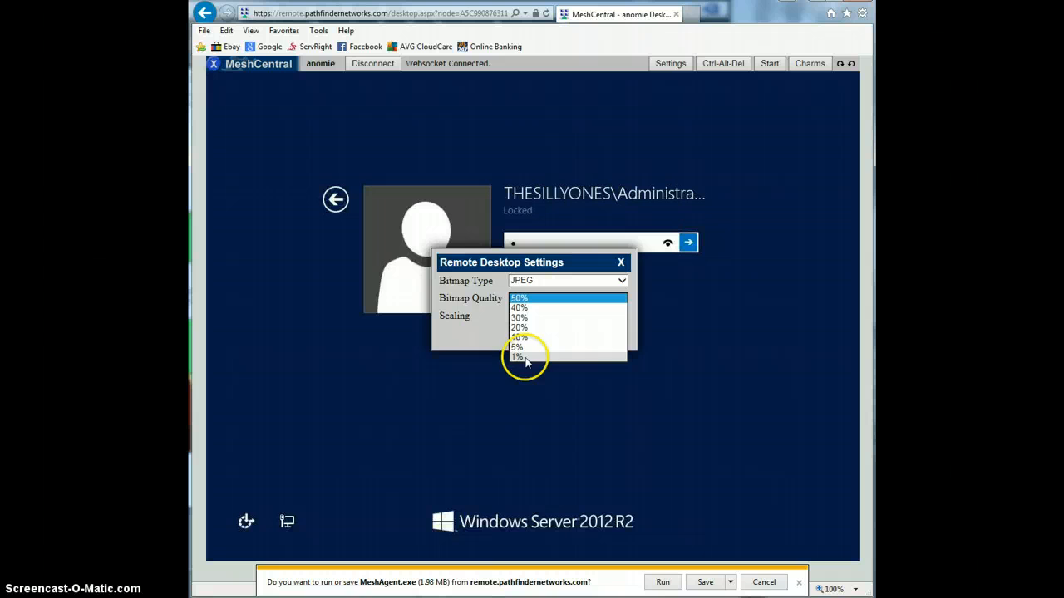
pyautogui.click(519, 297)
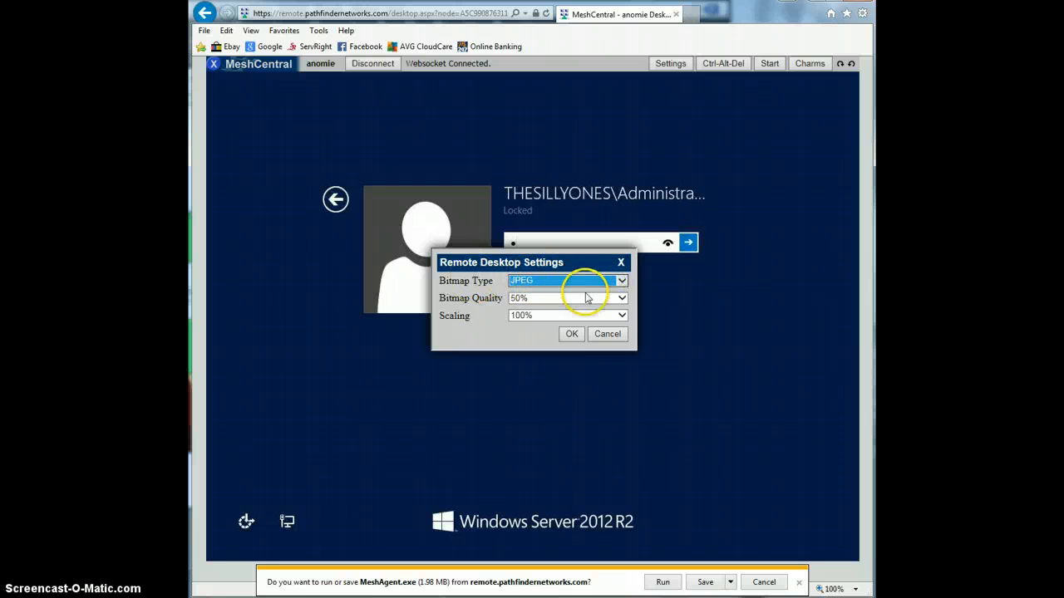
pyautogui.click(571, 333)
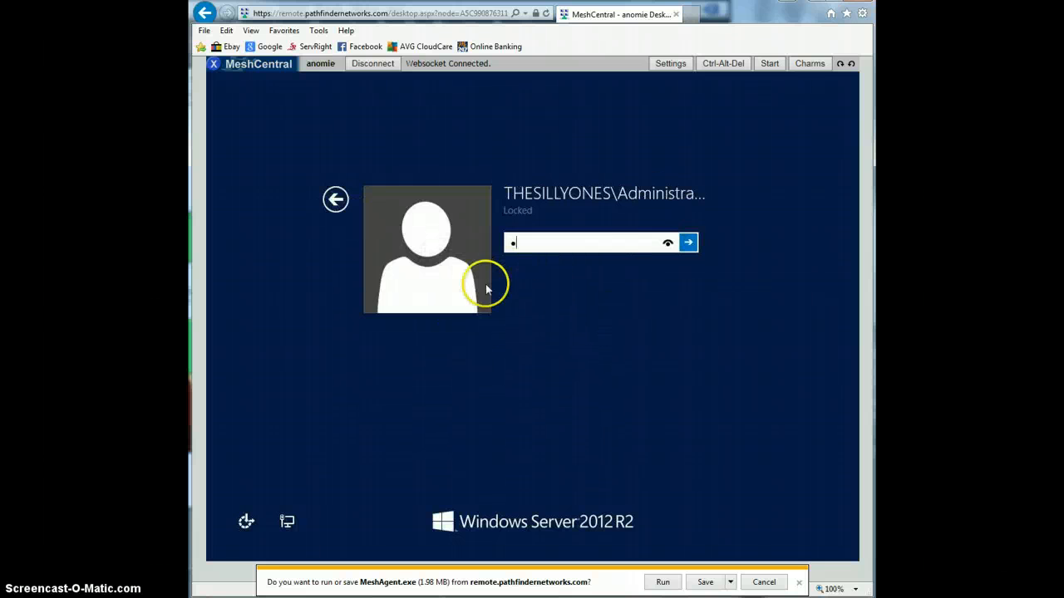
pyautogui.moveTo(582, 291)
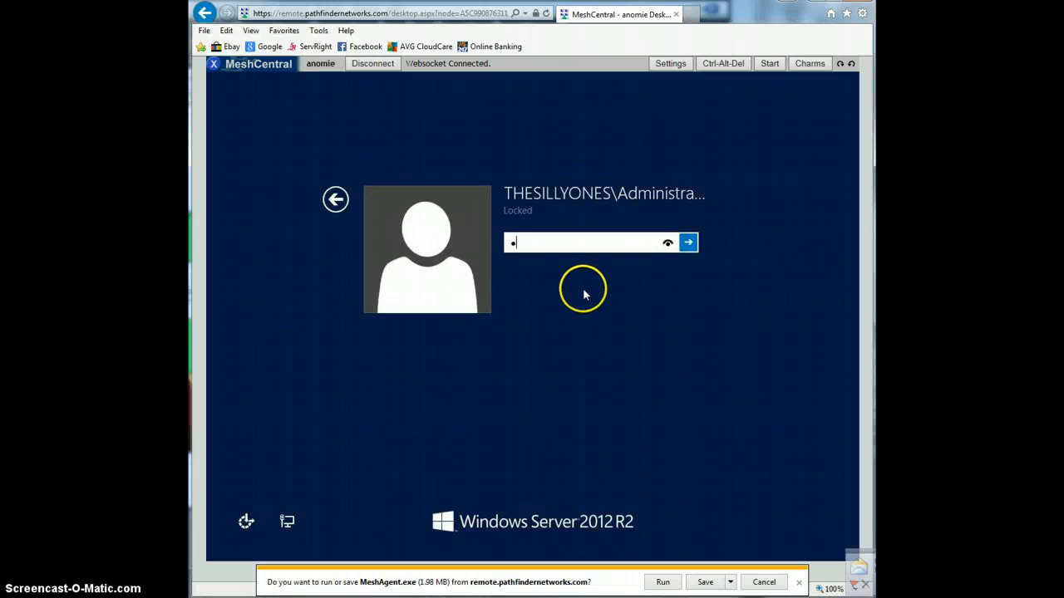
pyautogui.moveTo(534, 334)
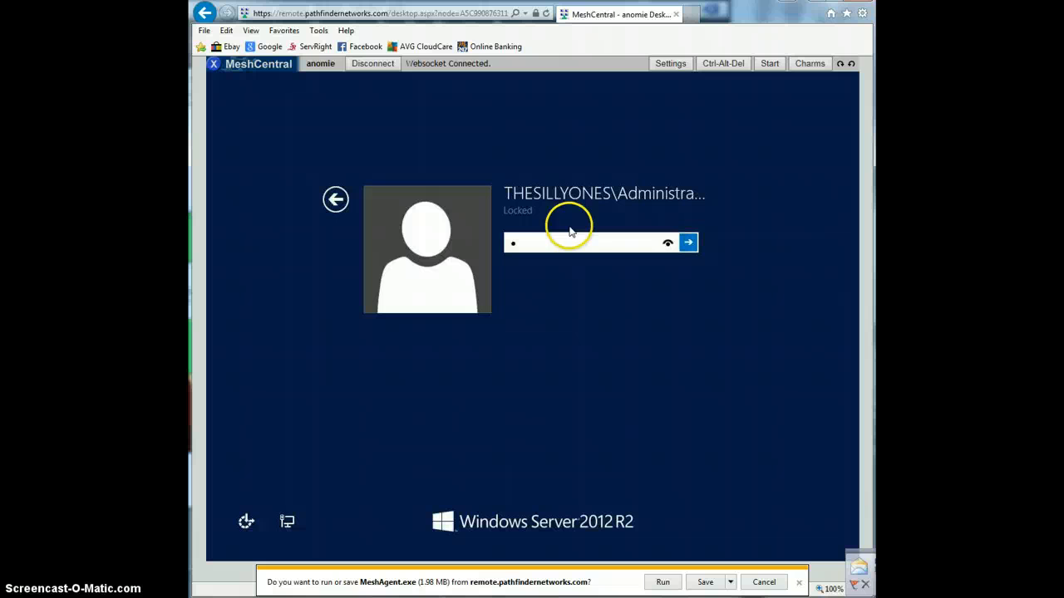
pyautogui.moveTo(636, 89)
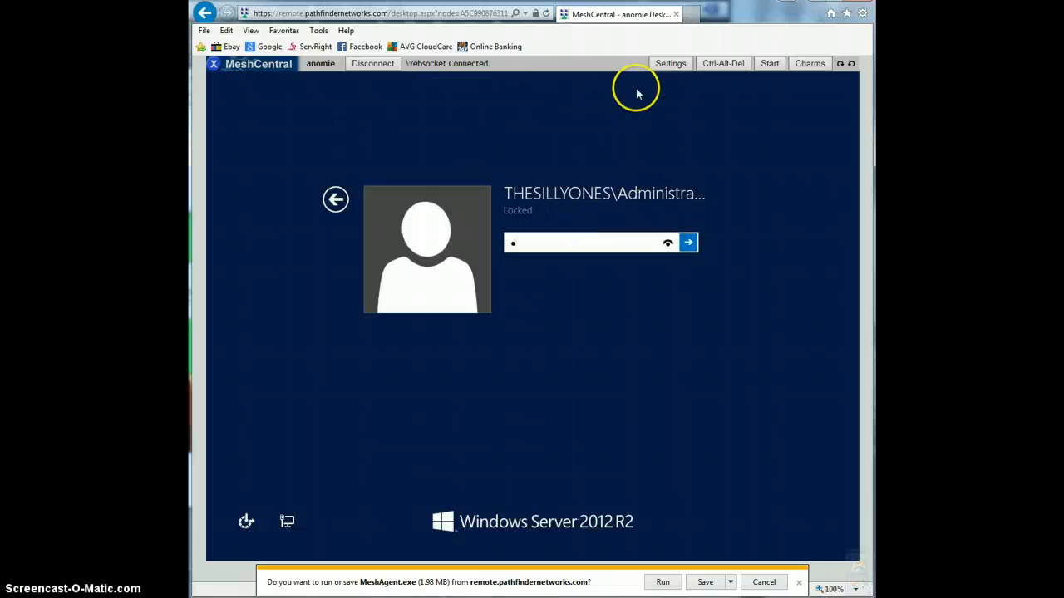
pyautogui.write('•')
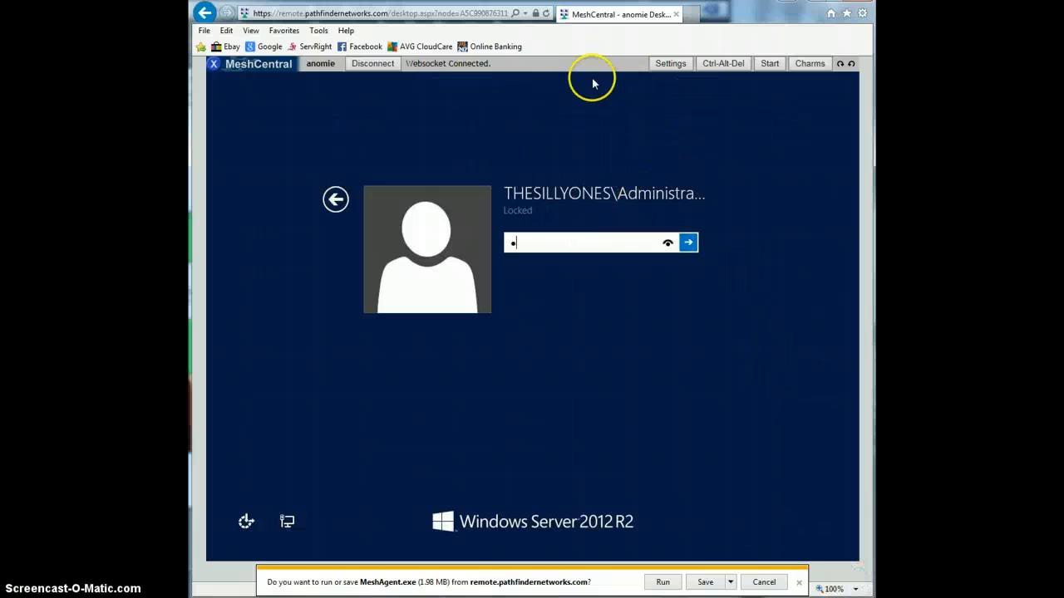
pyautogui.moveTo(468, 160)
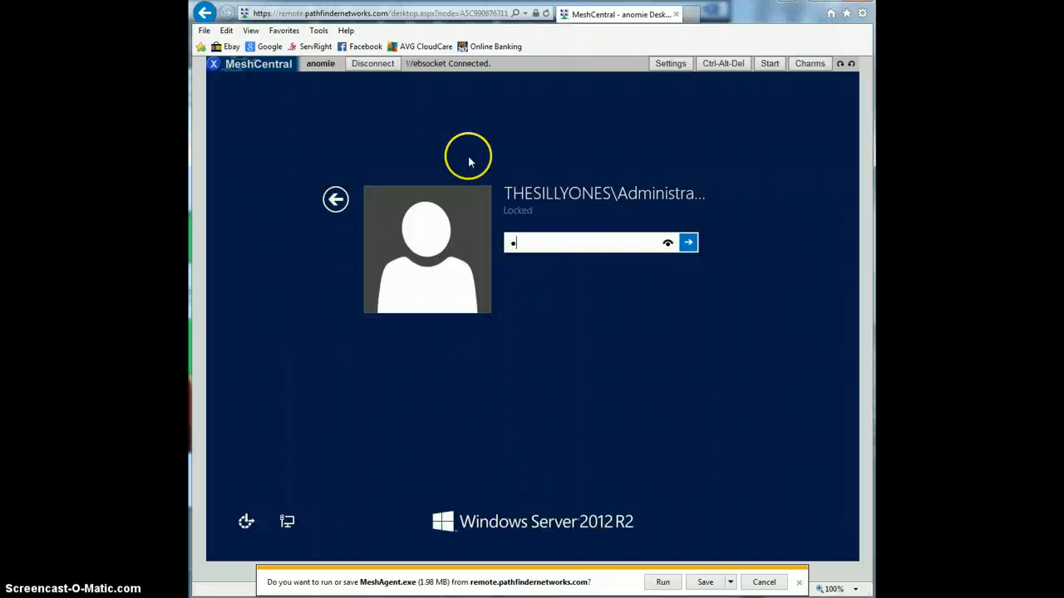
pyautogui.moveTo(446, 68)
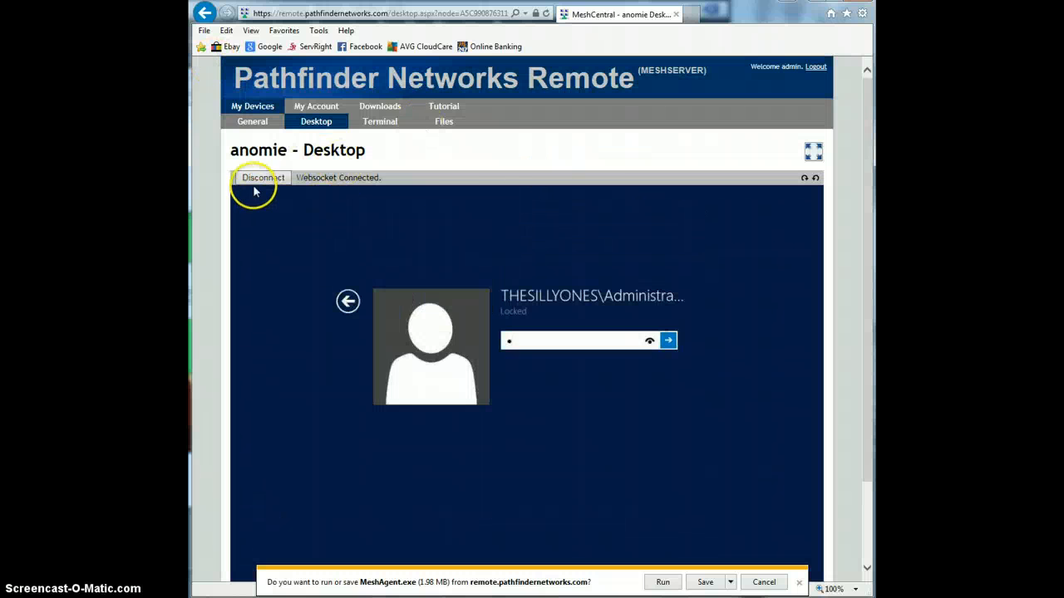
# Disconnect the anomie remote desktop session
pyautogui.click(262, 177)
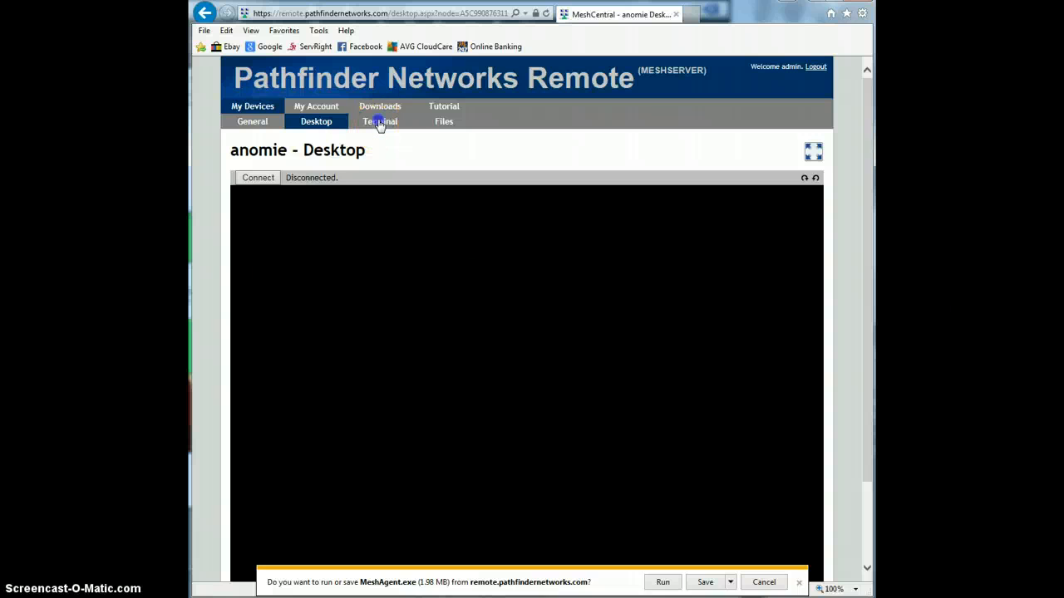
# Connect anomie's terminal and start a Windows cmd shell
pyautogui.click(379, 121)
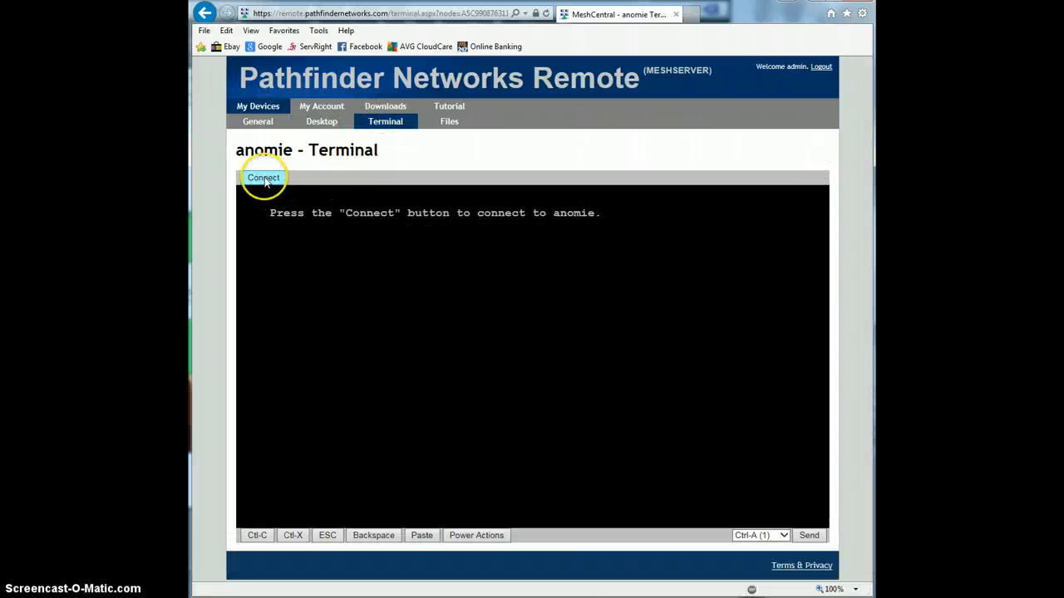
pyautogui.click(263, 178)
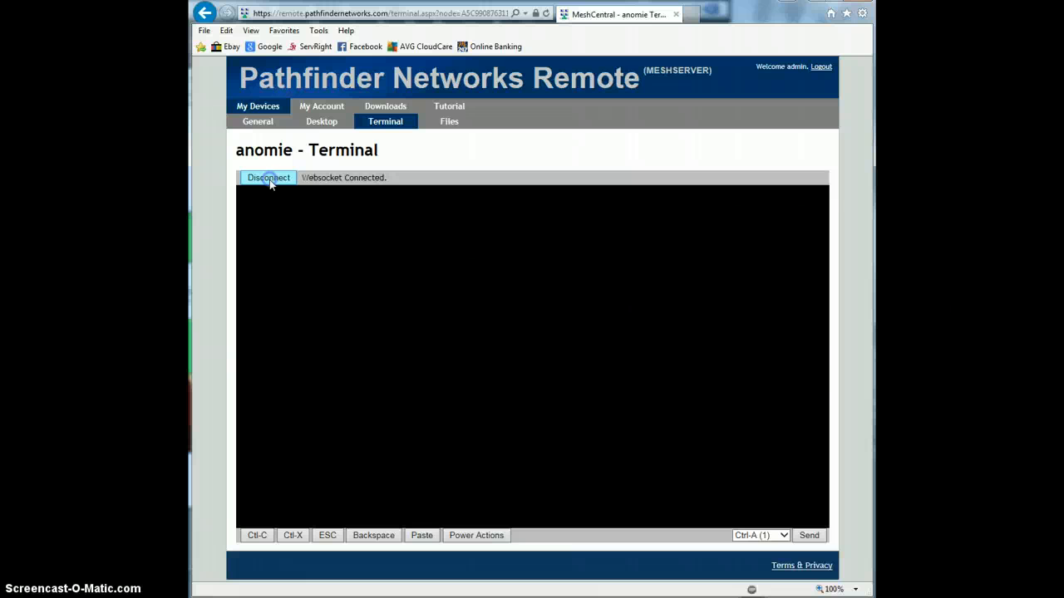
pyautogui.click(268, 177)
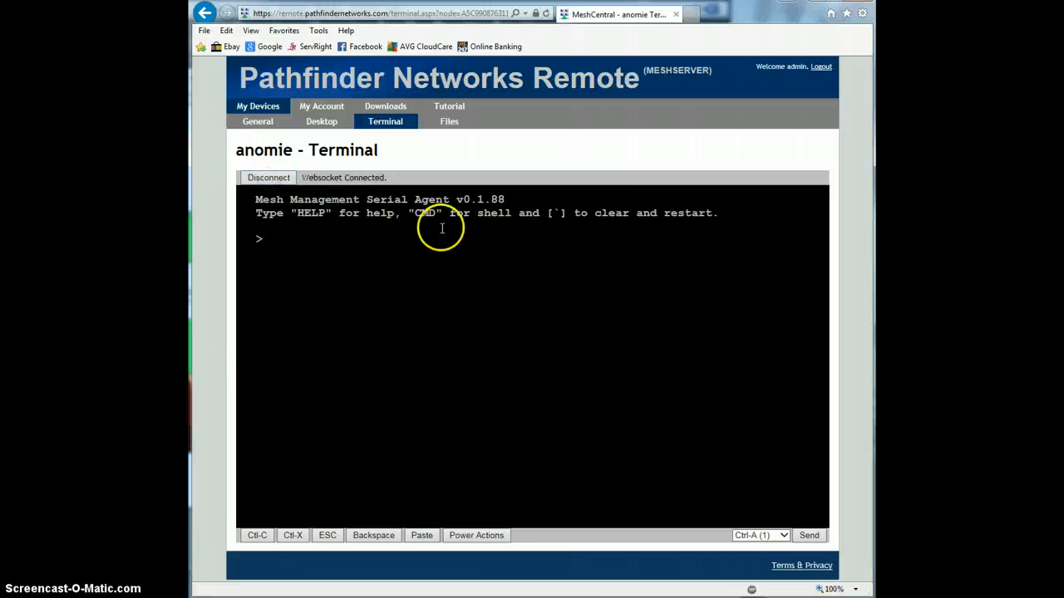
pyautogui.moveTo(319, 241)
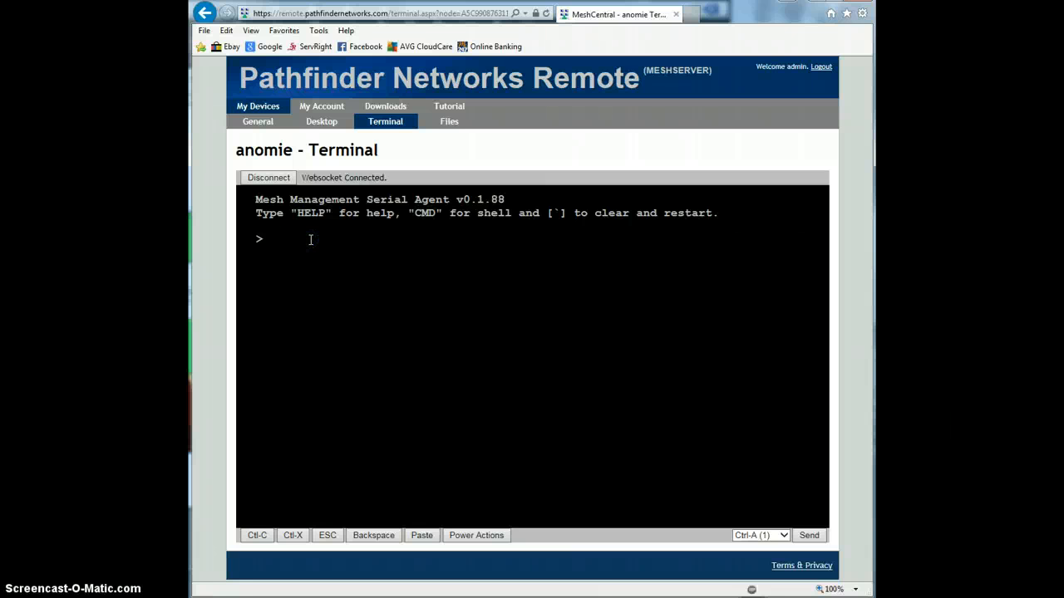
pyautogui.write('cmd')
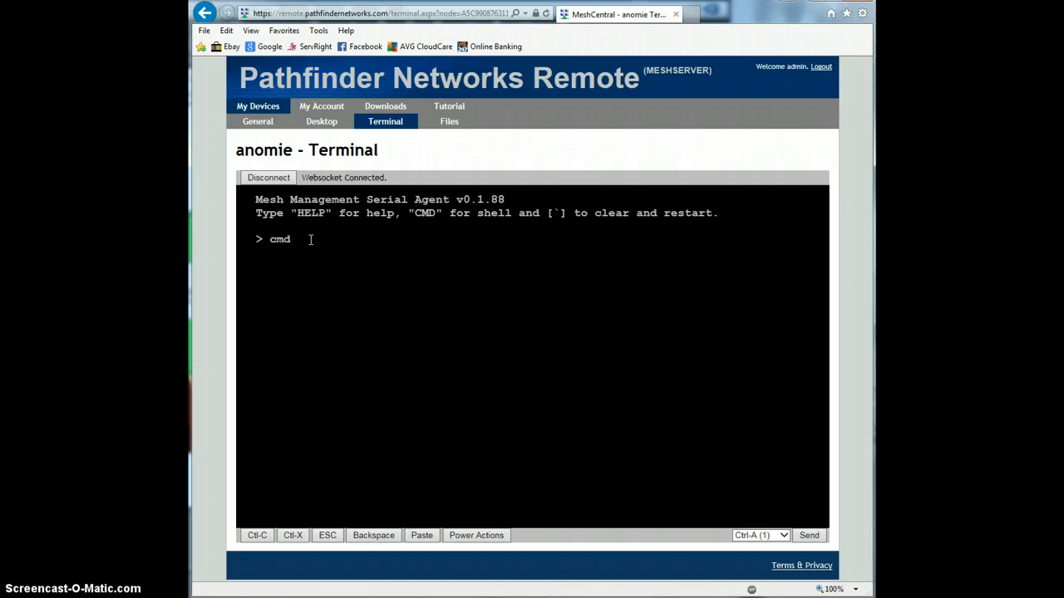
pyautogui.moveTo(443, 213)
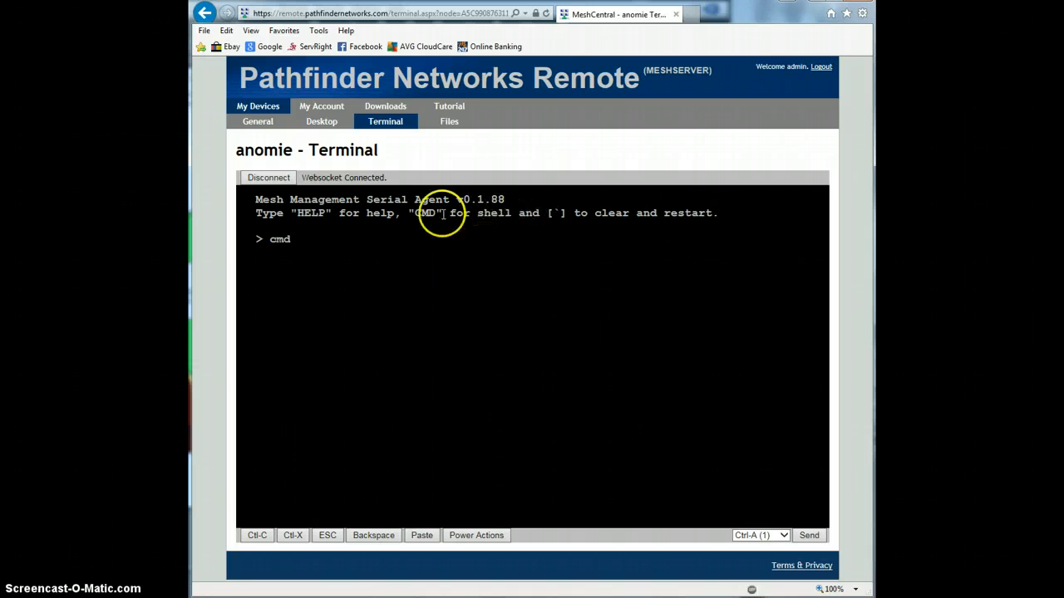
pyautogui.press('Return')
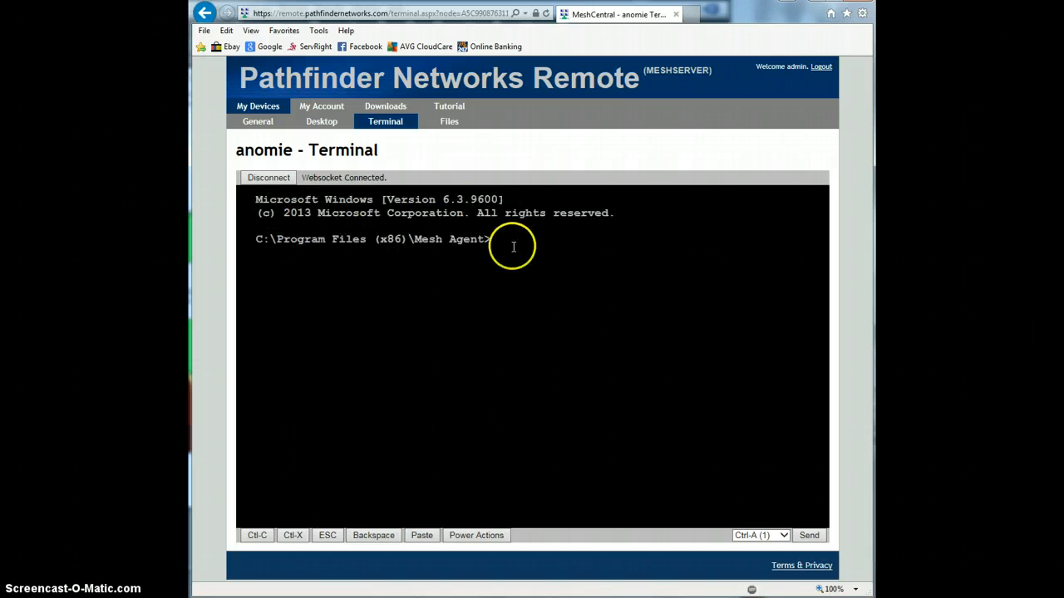
pyautogui.moveTo(592, 300)
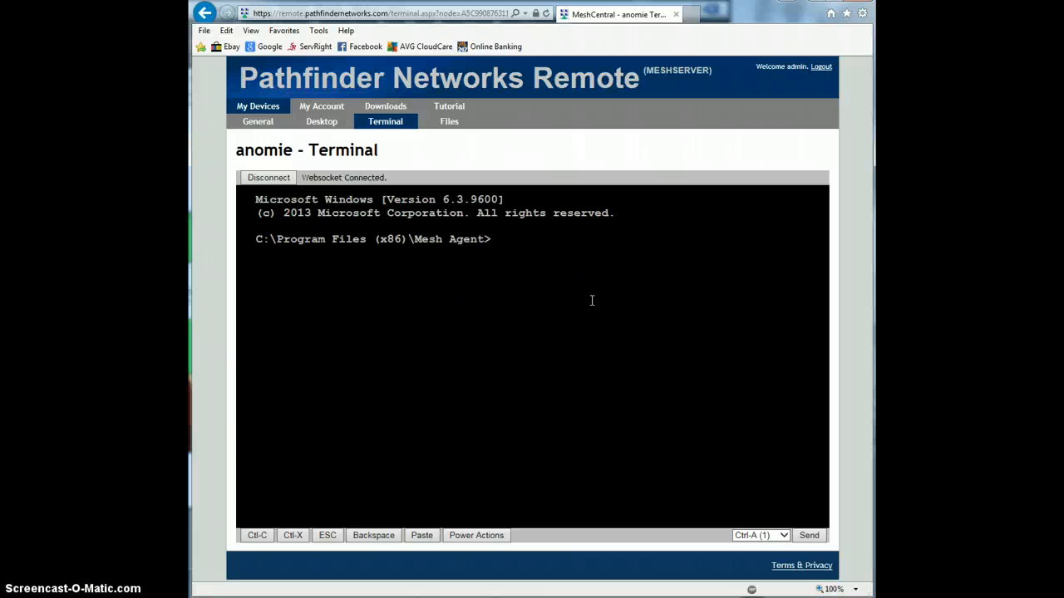
# Run ipconfig to show anomie's IPv4 addresses, then disconnect the terminal
pyautogui.write('ipoc')
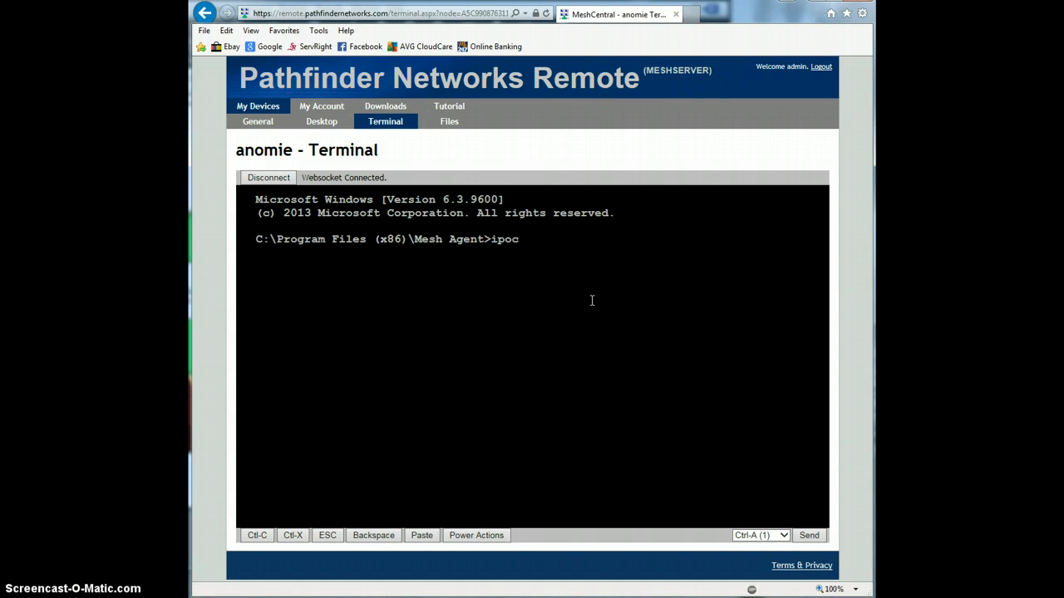
pyautogui.write('nfi')
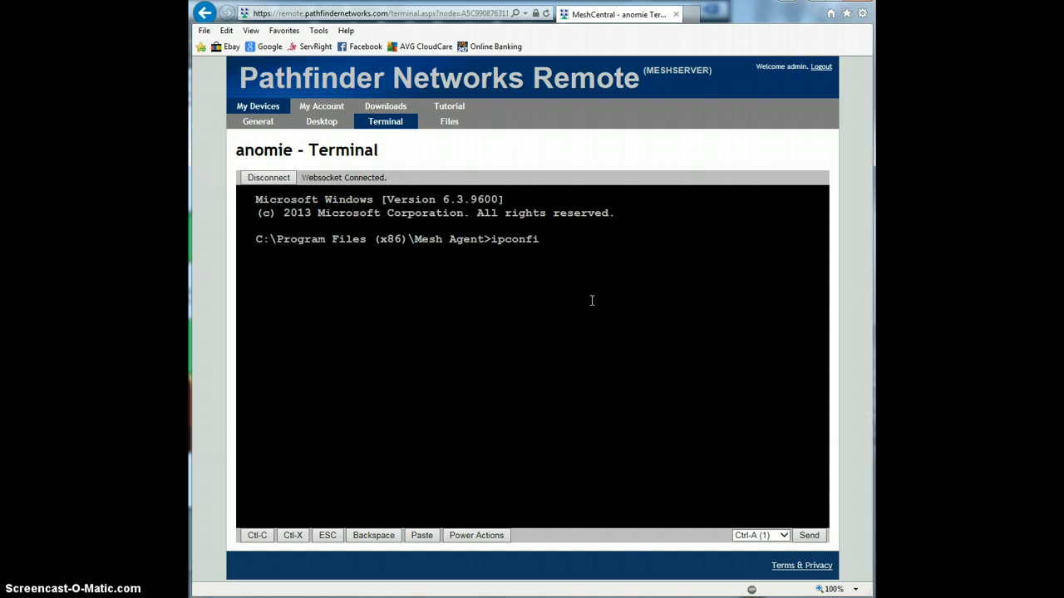
pyautogui.press('Return')
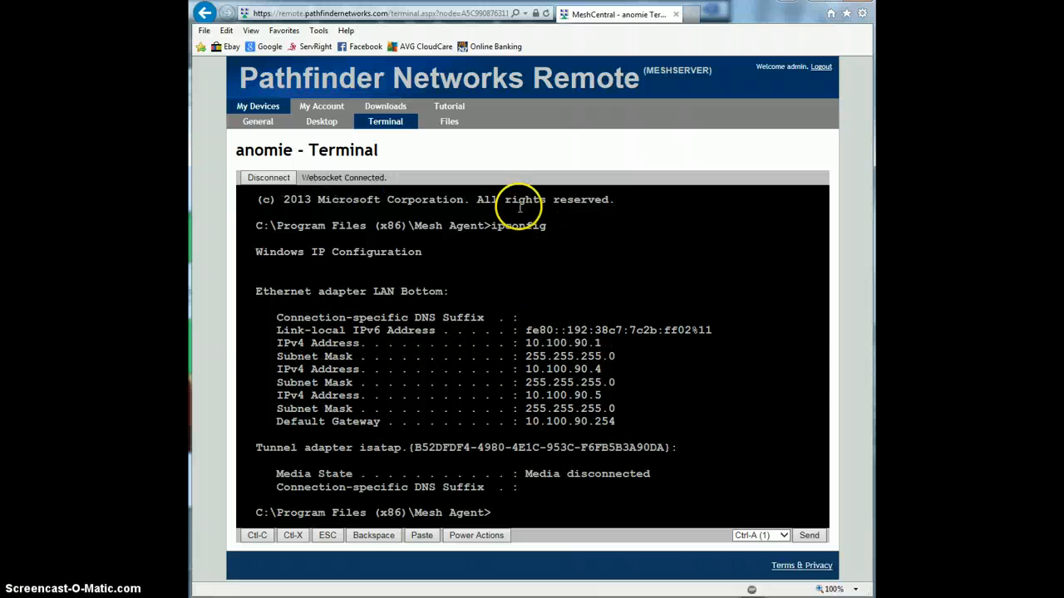
pyautogui.moveTo(478, 362)
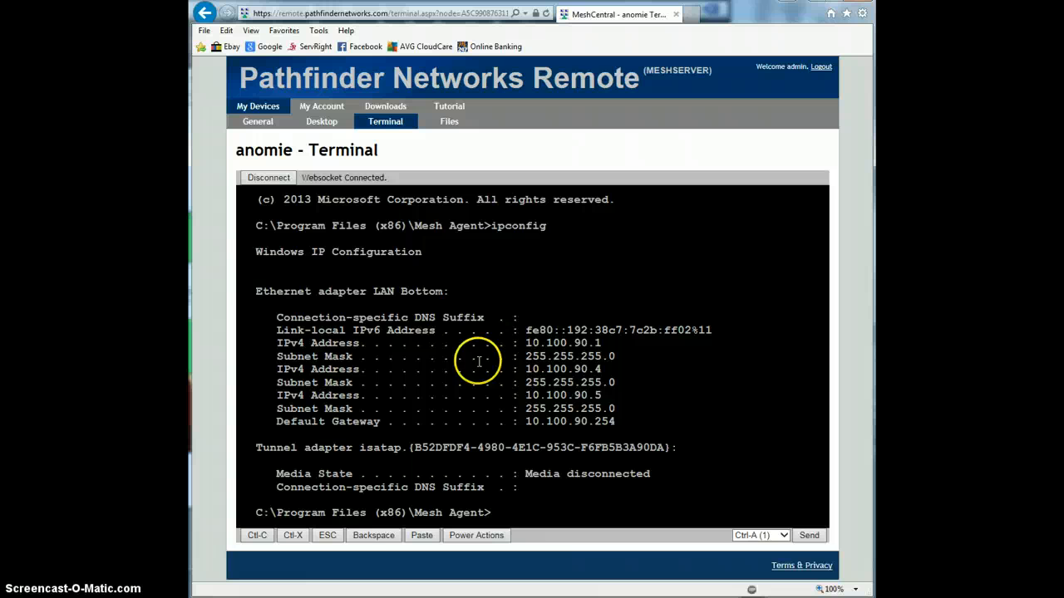
pyautogui.moveTo(389, 370)
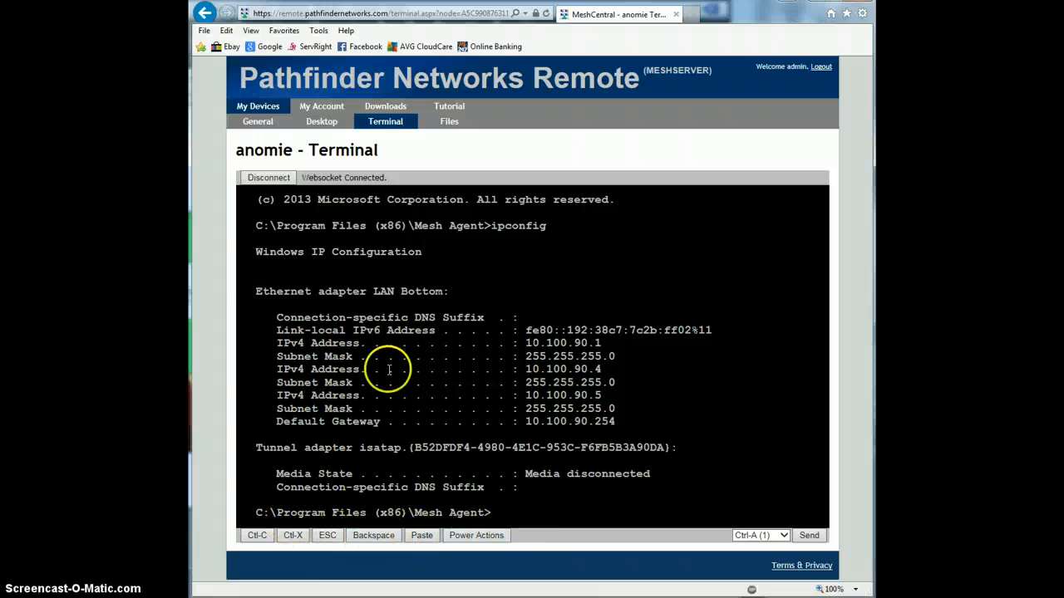
pyautogui.moveTo(269, 177)
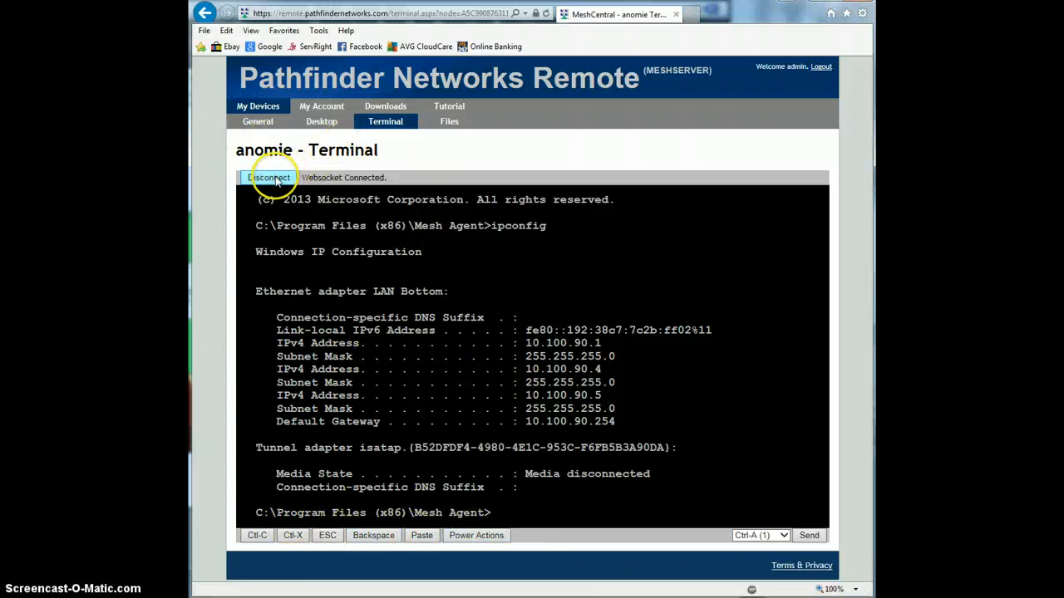
pyautogui.click(269, 177)
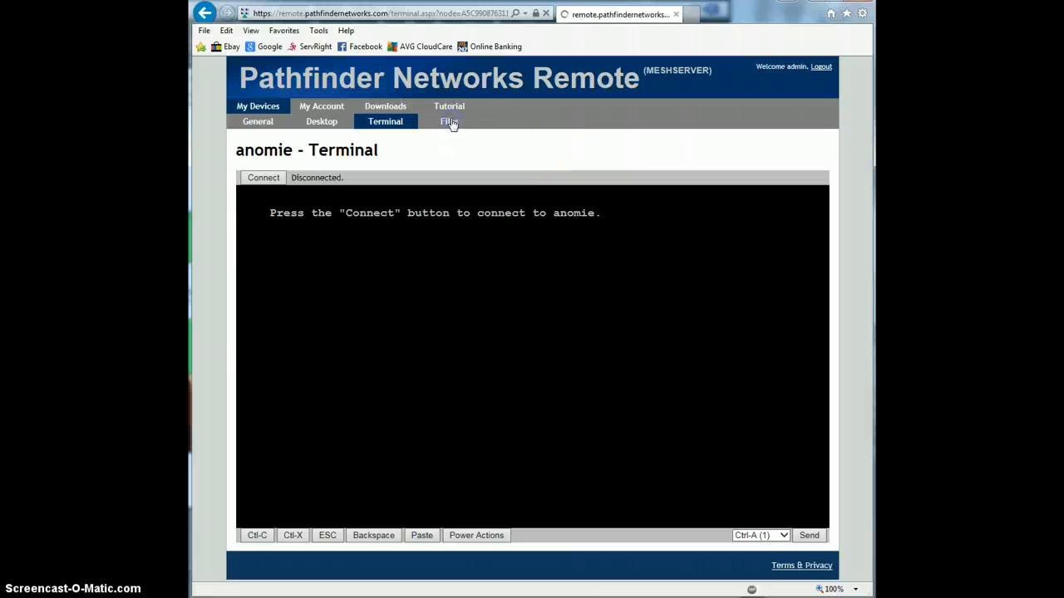
# Connect anomie's Files tab to list drive E:'s backup folders and rescuepe.log
pyautogui.click(449, 122)
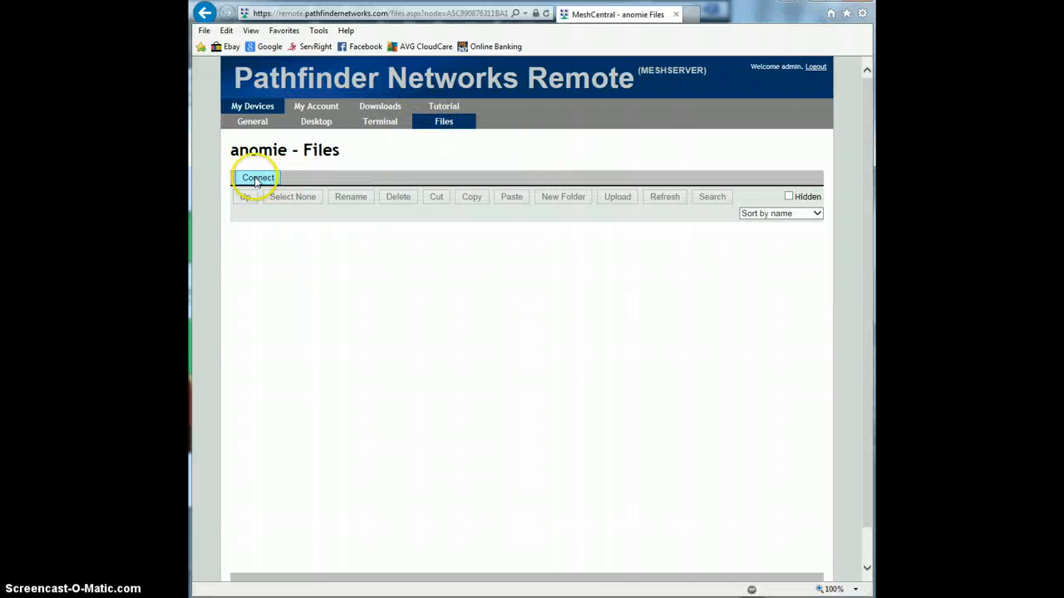
pyautogui.click(258, 177)
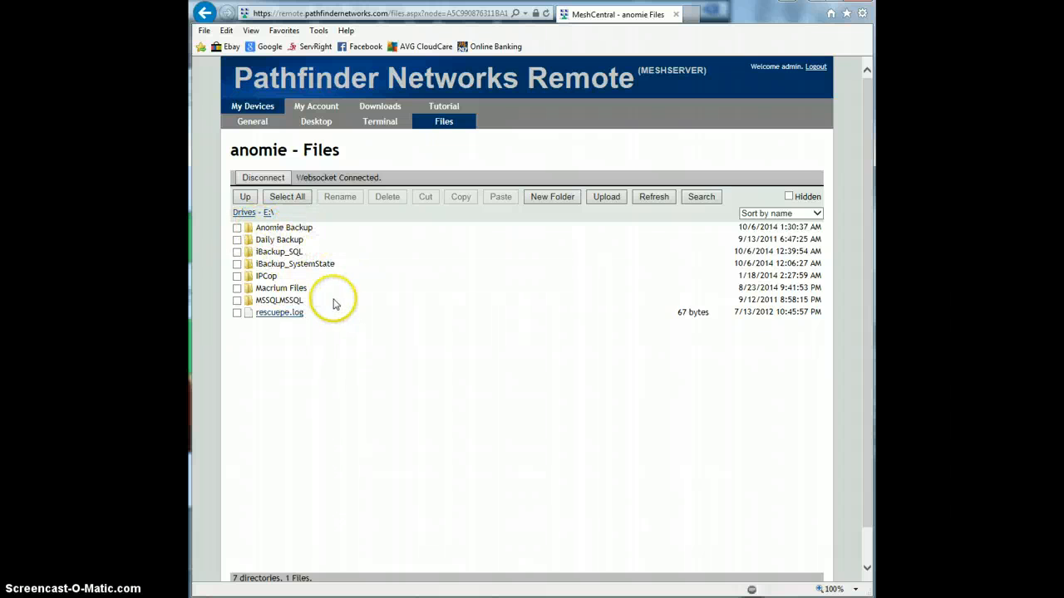
pyautogui.moveTo(547, 248)
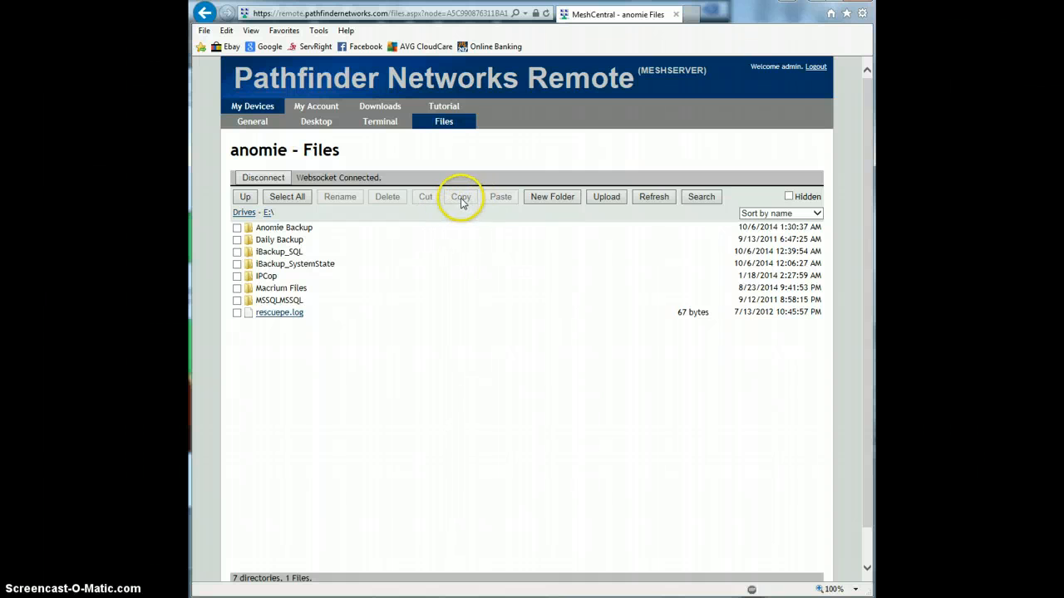
pyautogui.moveTo(439, 240)
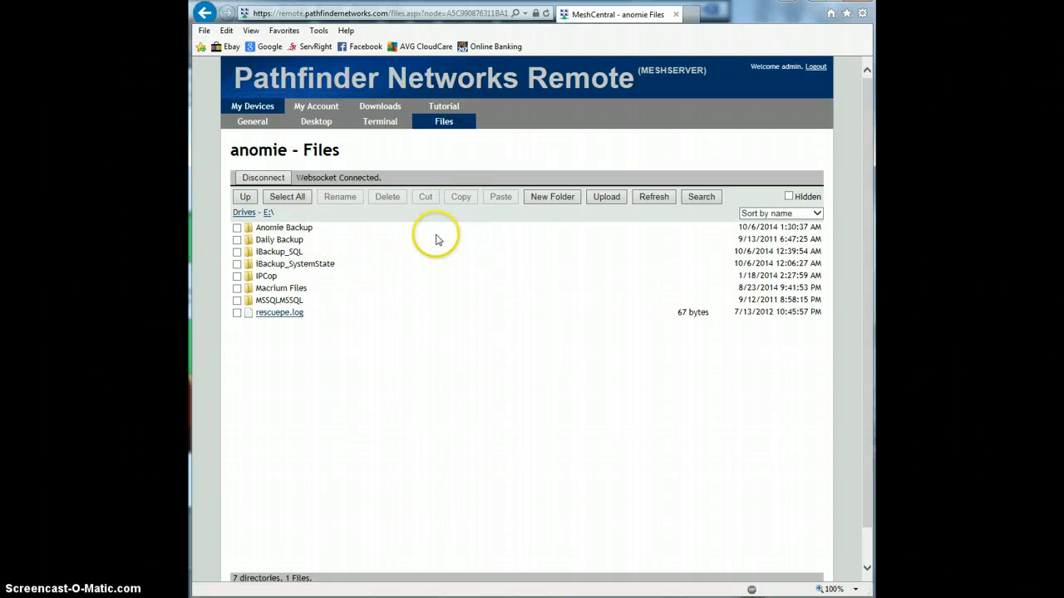
pyautogui.moveTo(661, 296)
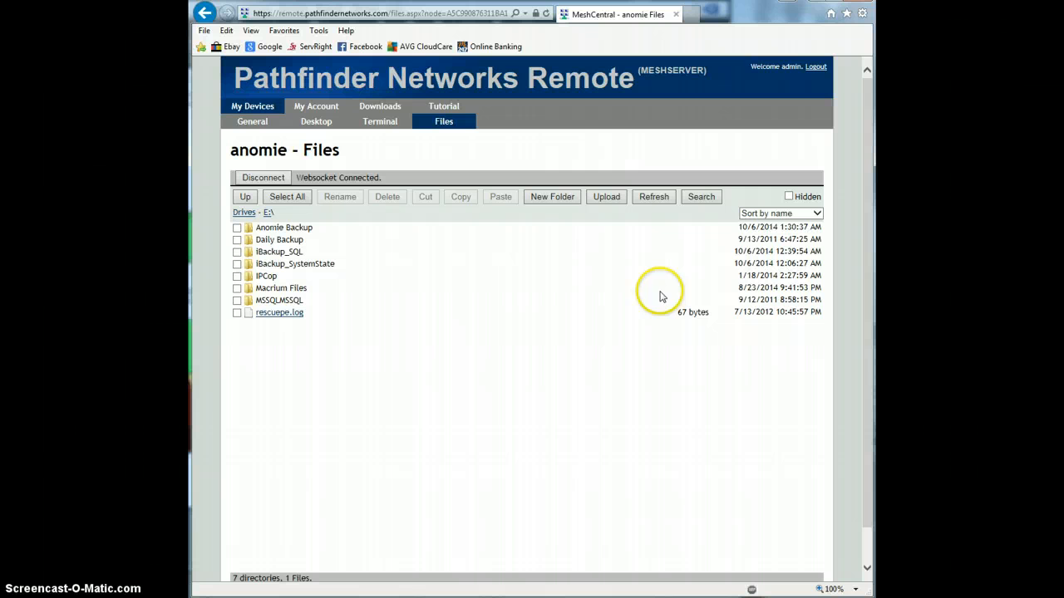
pyautogui.moveTo(408, 236)
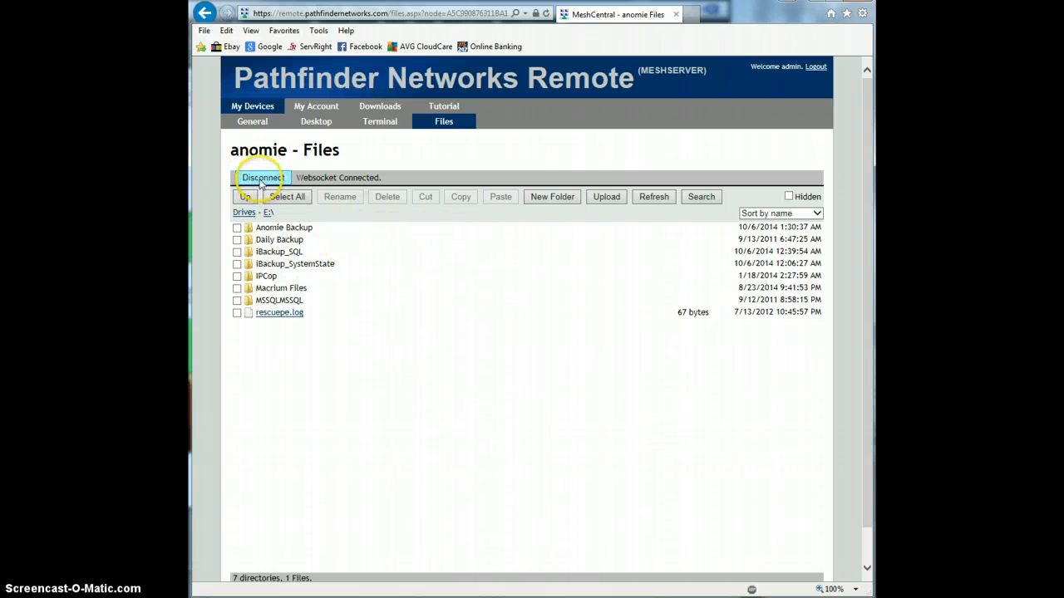
# Return to anomie's General page and open its TASKS process list
pyautogui.click(257, 122)
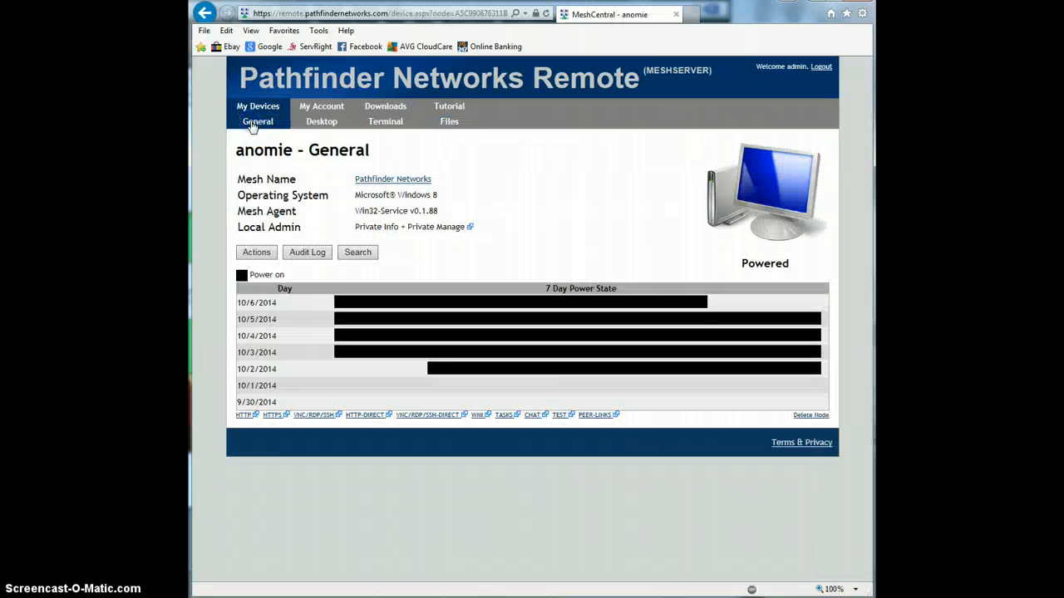
pyautogui.moveTo(270, 447)
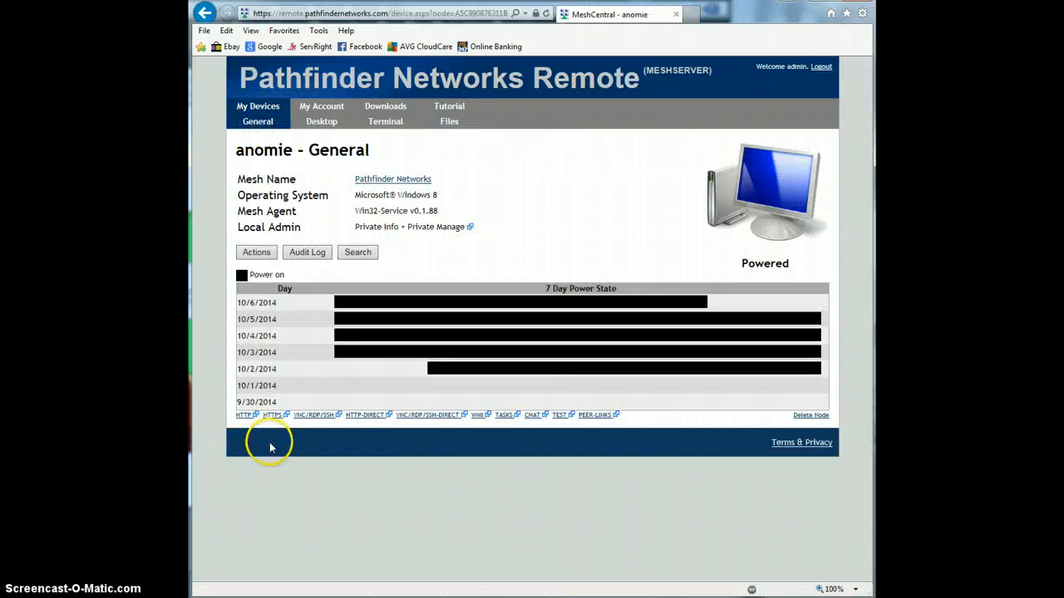
pyautogui.moveTo(274, 424)
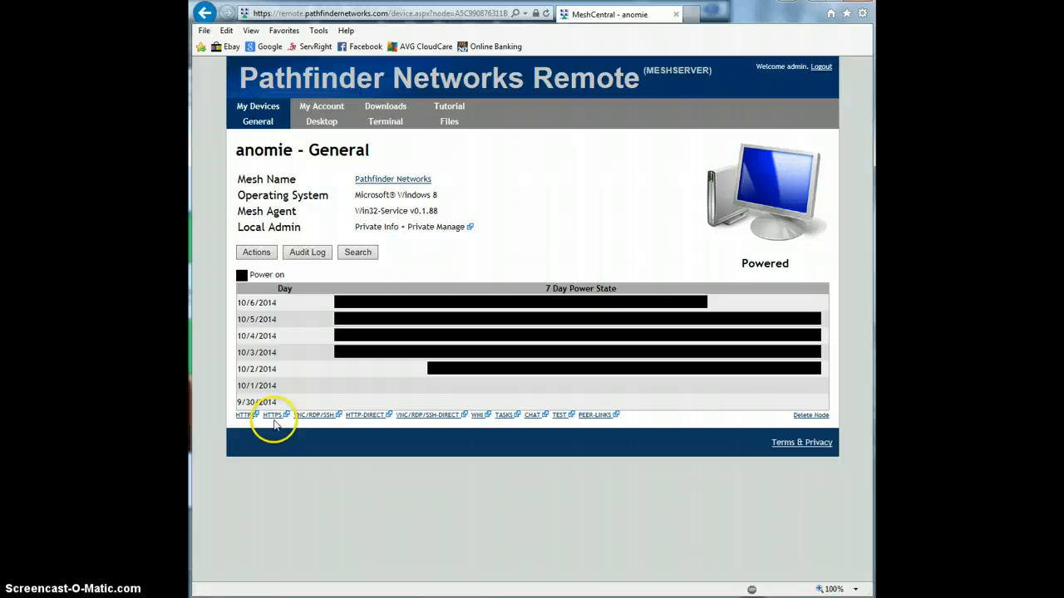
pyautogui.moveTo(396, 415)
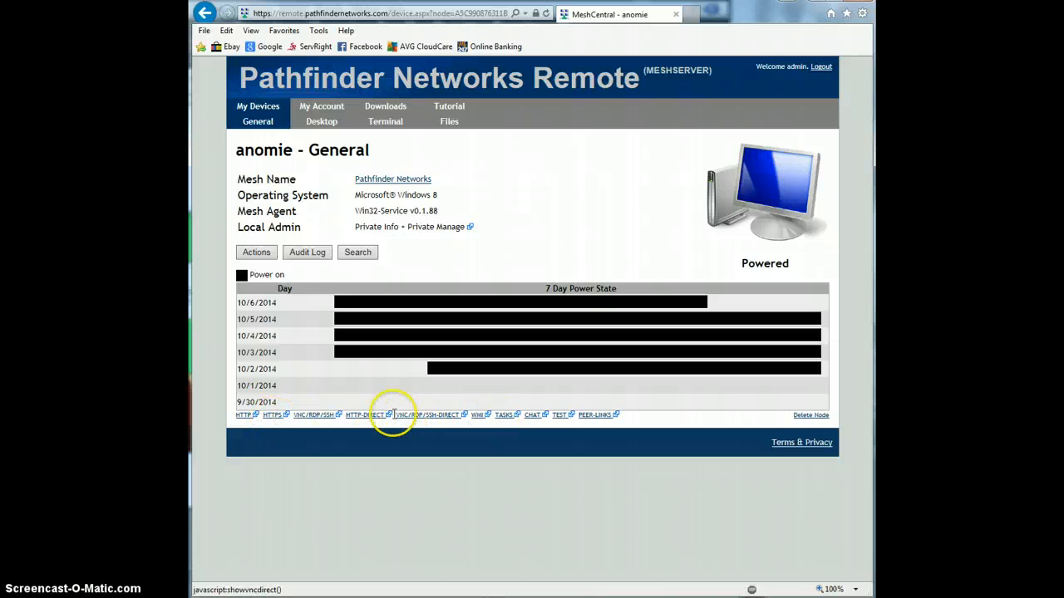
pyautogui.moveTo(421, 420)
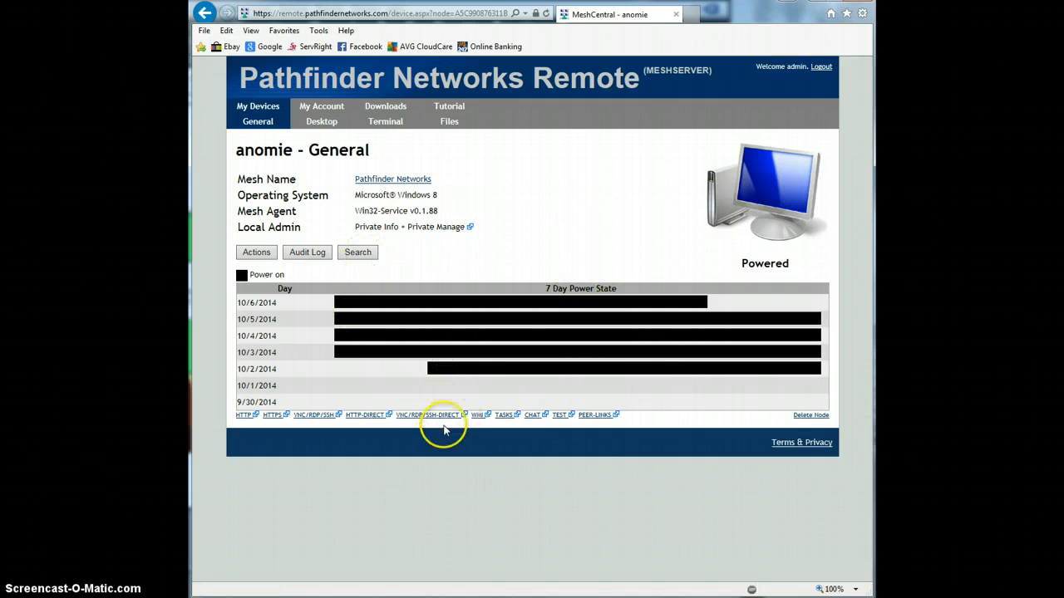
pyautogui.moveTo(532, 424)
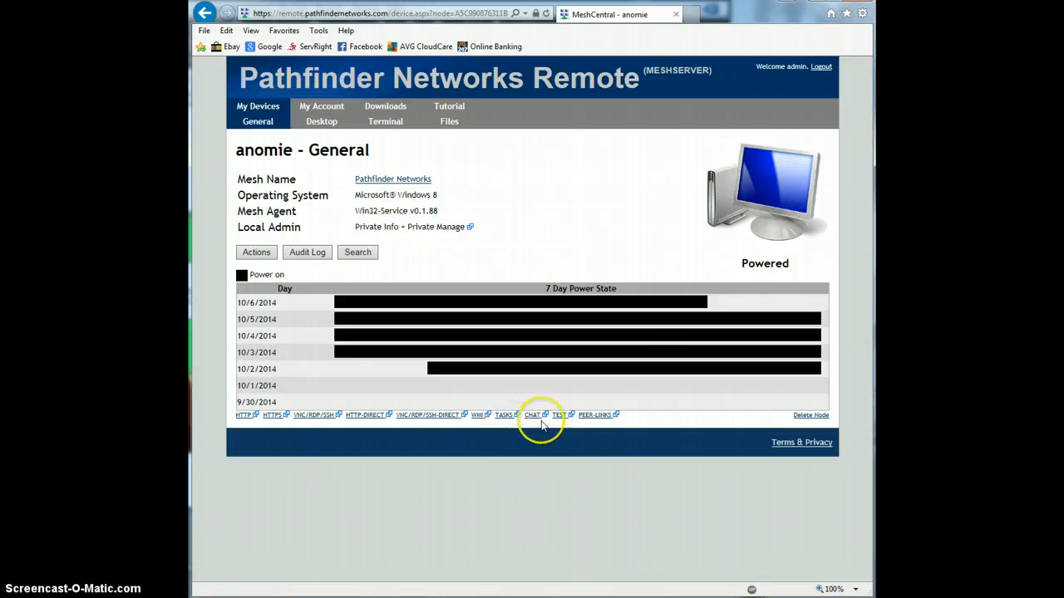
pyautogui.moveTo(532, 424)
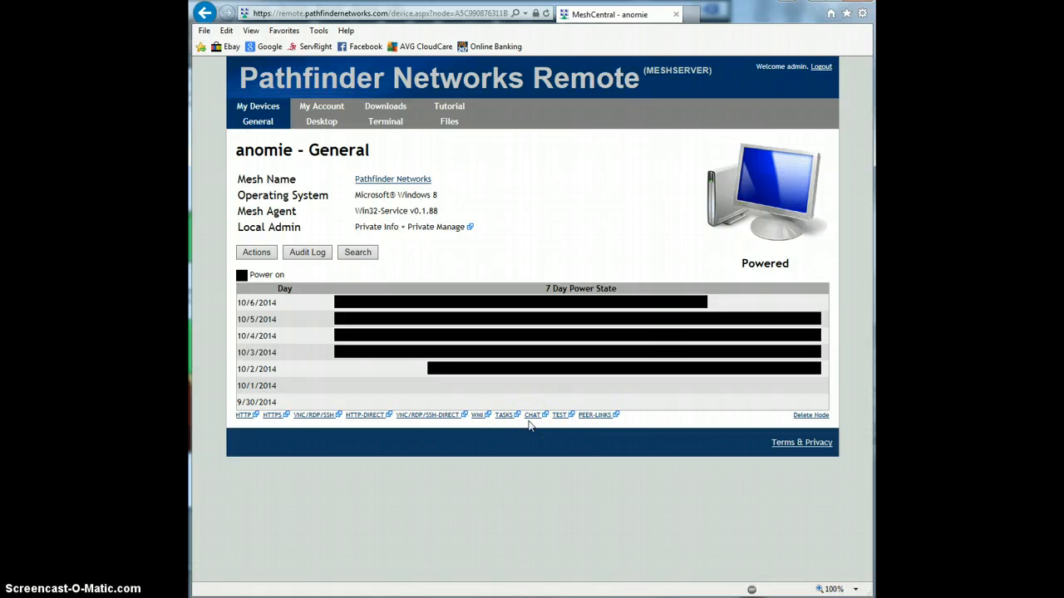
pyautogui.click(505, 415)
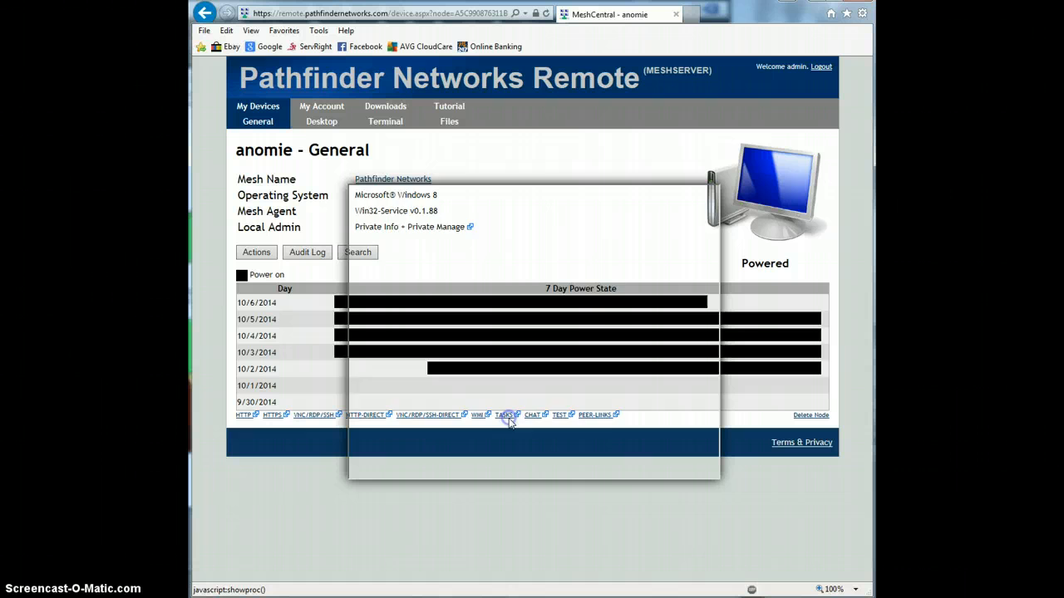
# Retry the TASKS link, then close the stalled Computer Processes window
pyautogui.click(504, 414)
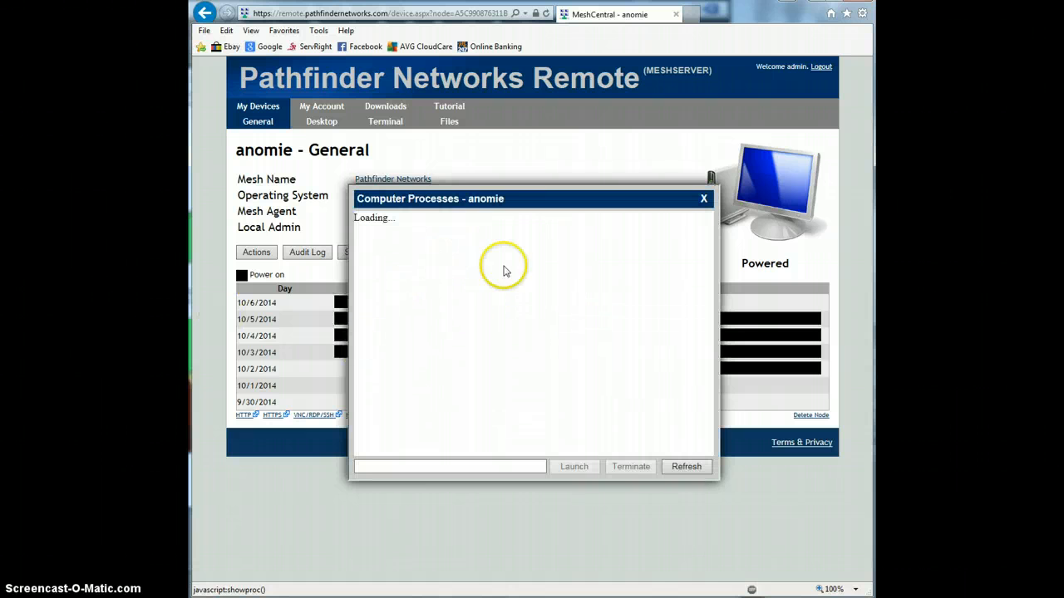
pyautogui.moveTo(418, 262)
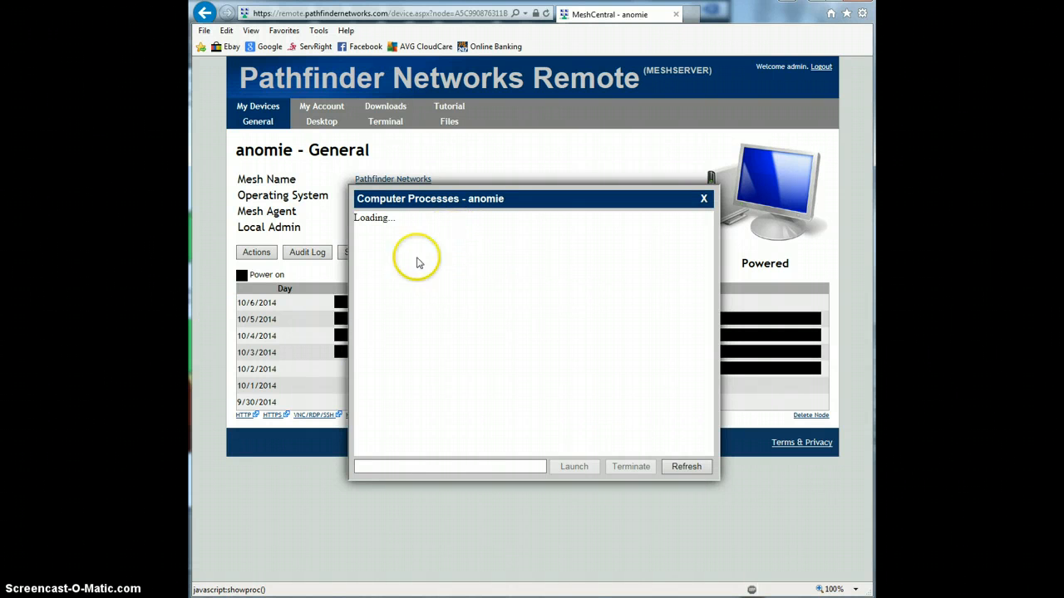
pyautogui.moveTo(486, 278)
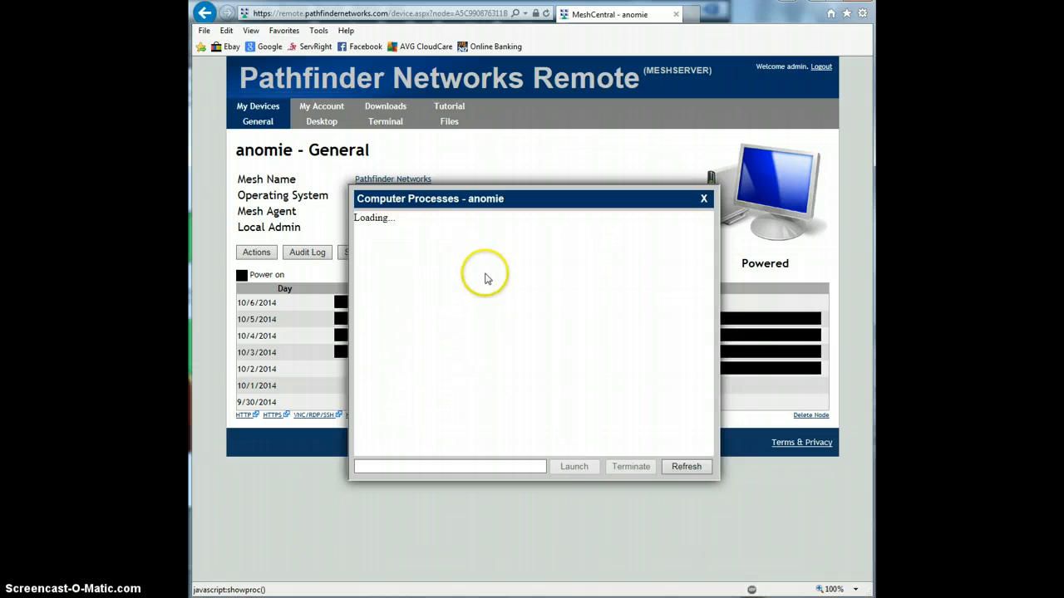
pyautogui.moveTo(647, 484)
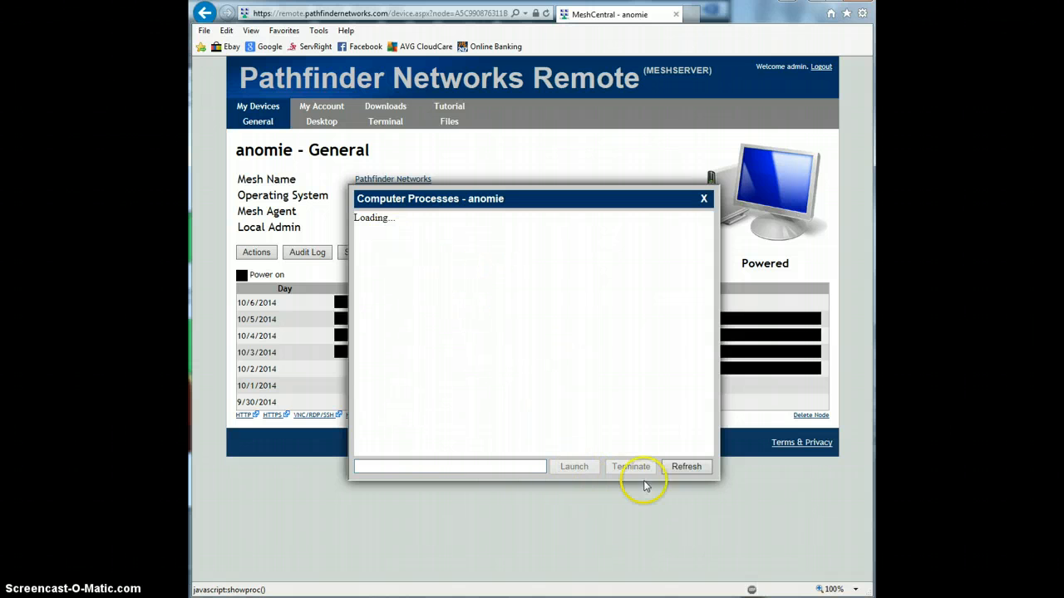
pyautogui.moveTo(509, 276)
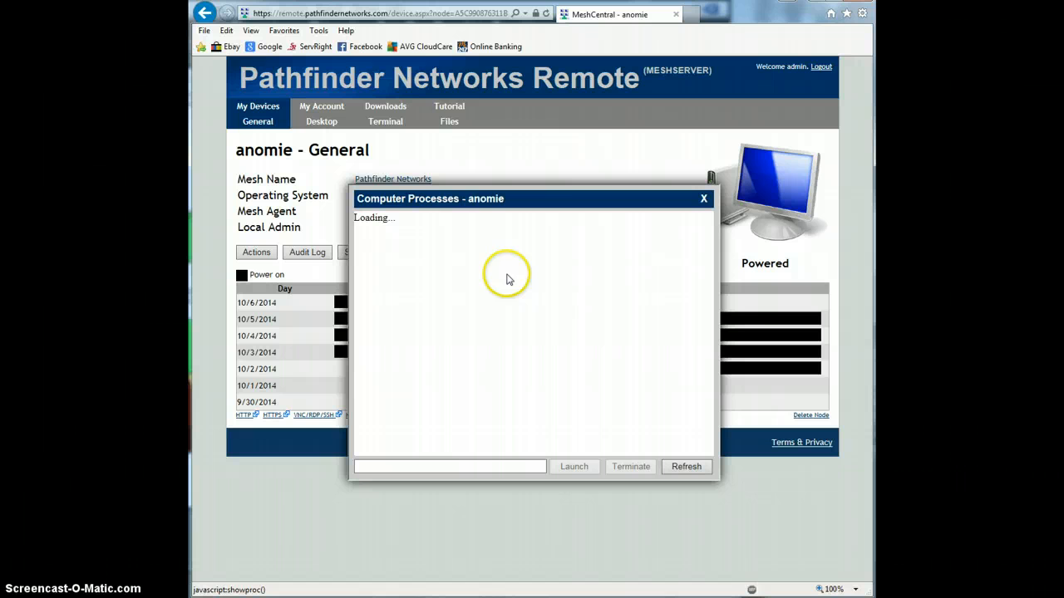
pyautogui.moveTo(613, 216)
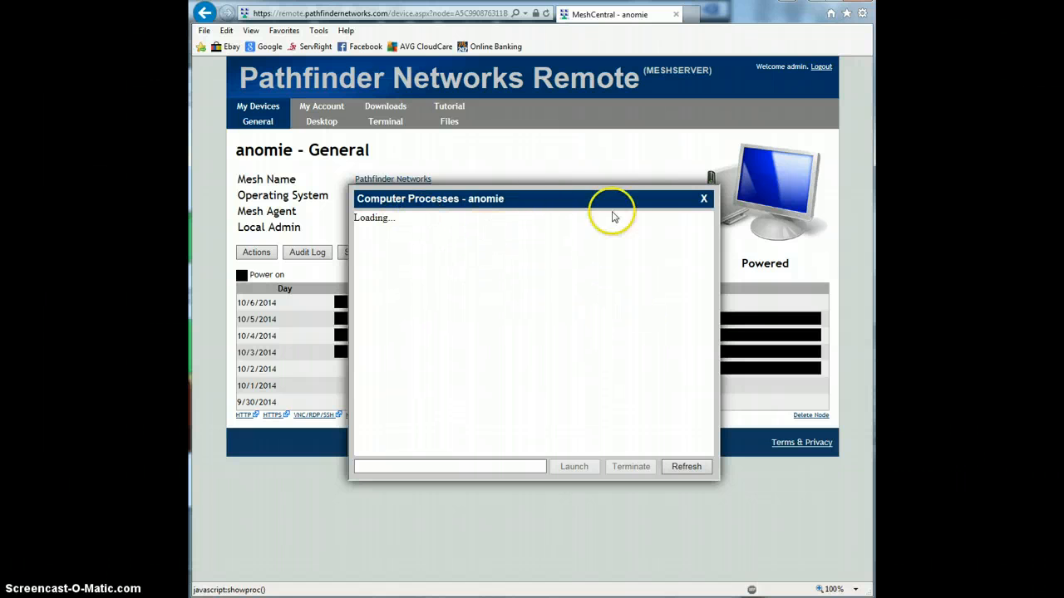
pyautogui.click(704, 198)
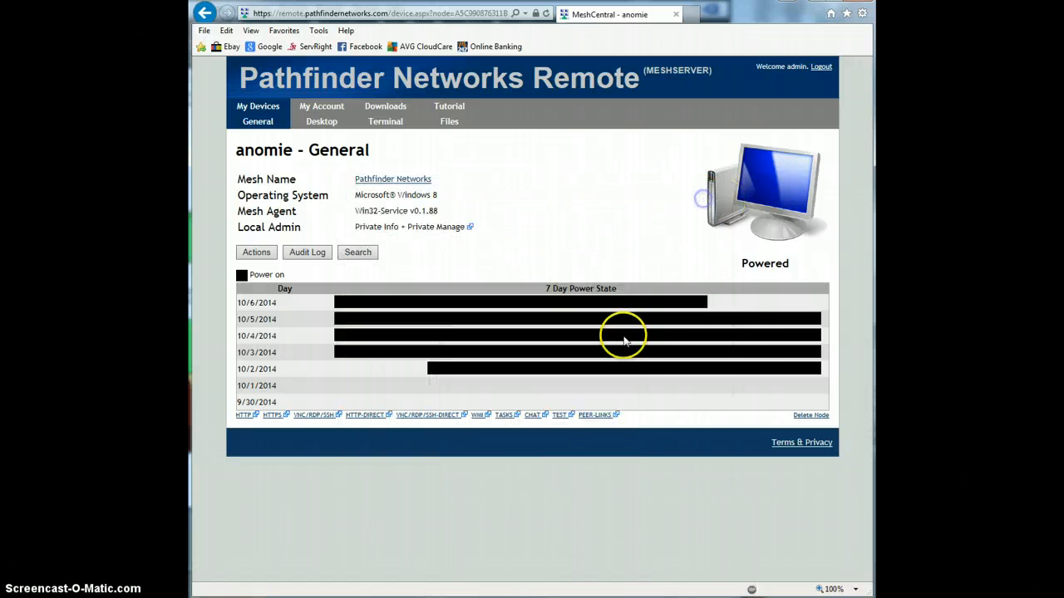
pyautogui.moveTo(364, 414)
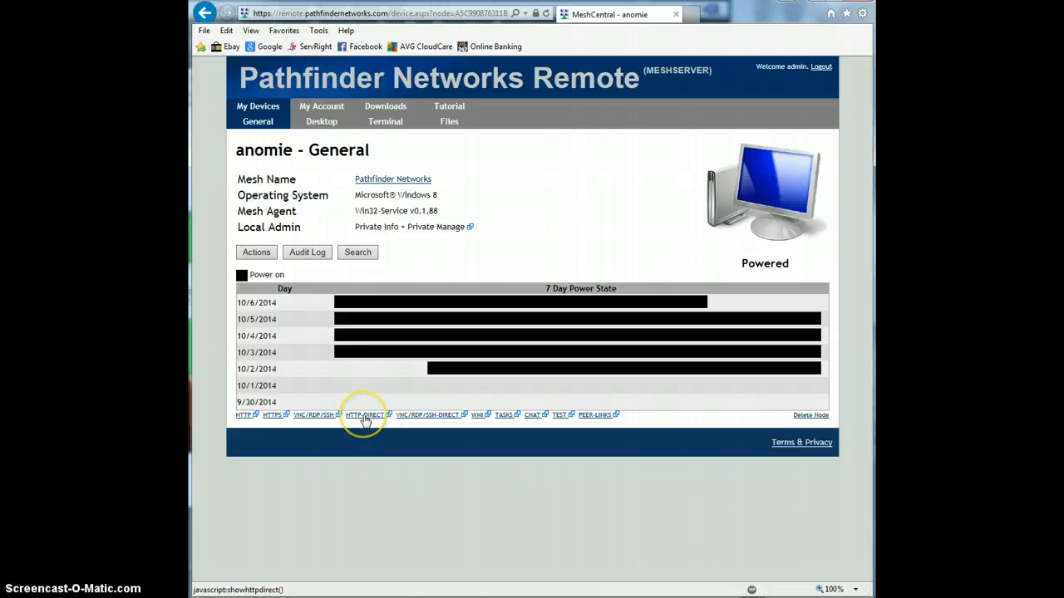
# Cancel anomie's HTTP-DIRECT dialog and open SchoolOfficeSec's General page
pyautogui.click(365, 415)
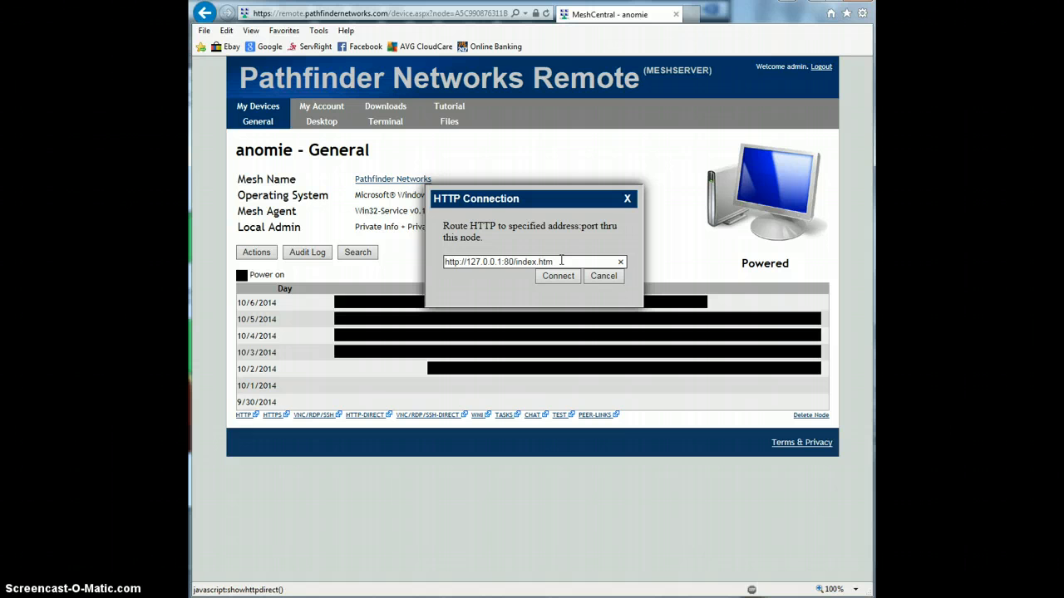
pyautogui.press('BackSpace')
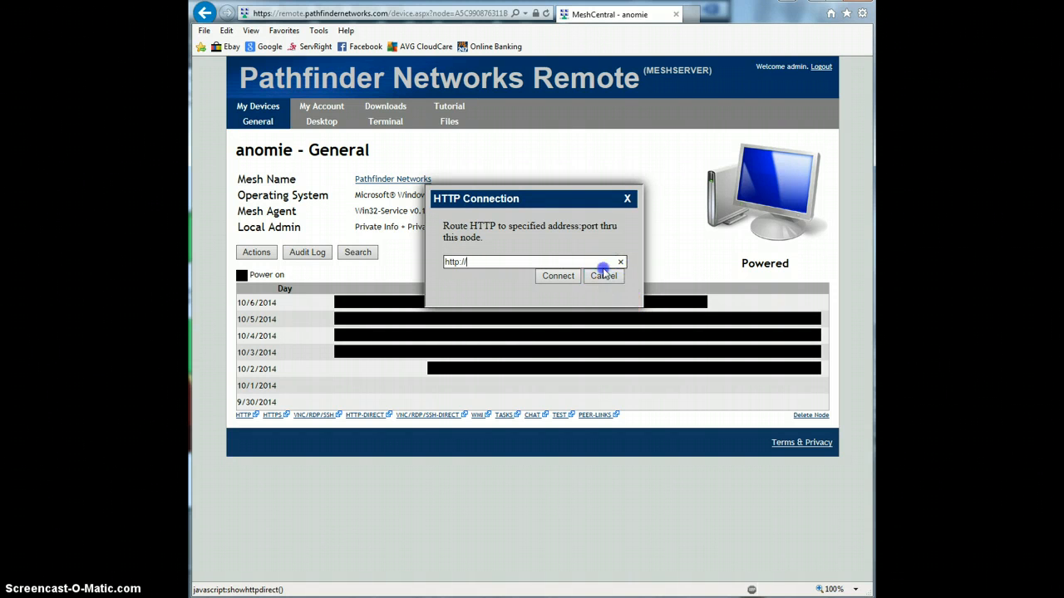
pyautogui.click(602, 276)
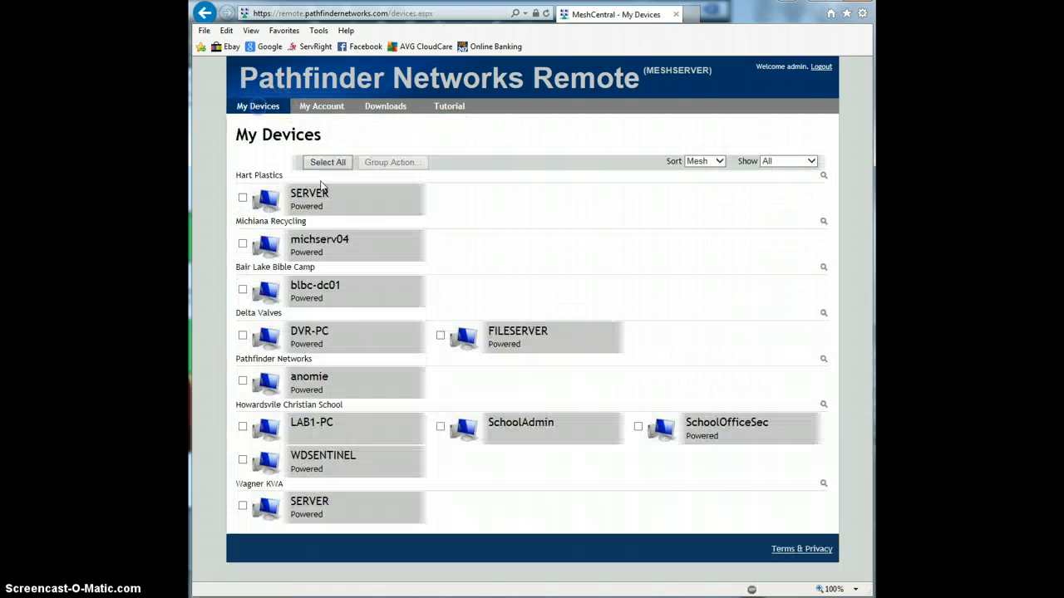
pyautogui.moveTo(423, 396)
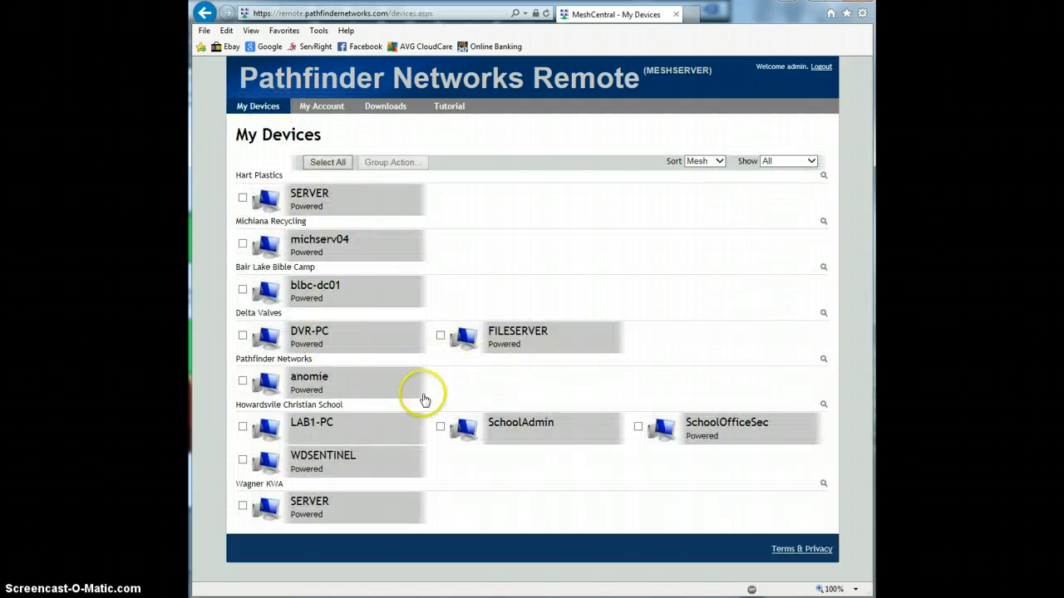
pyautogui.moveTo(686, 432)
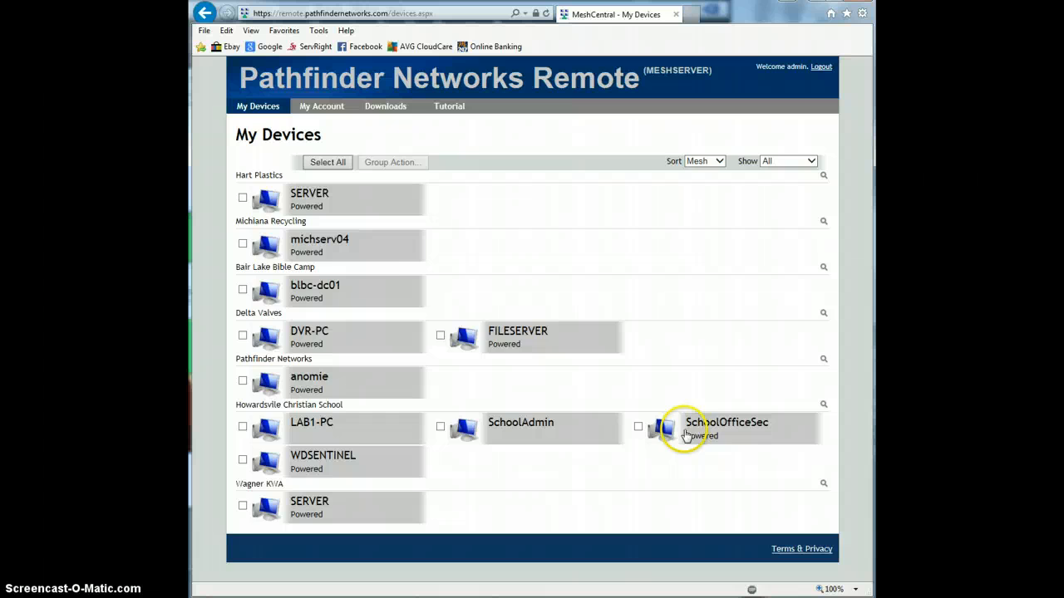
pyautogui.click(727, 422)
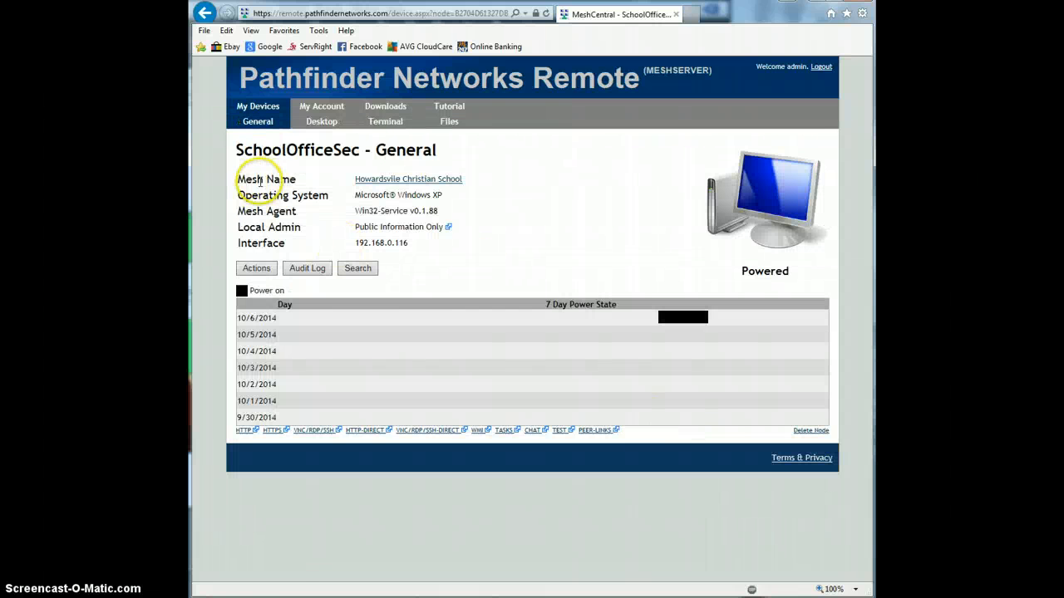
pyautogui.moveTo(349, 441)
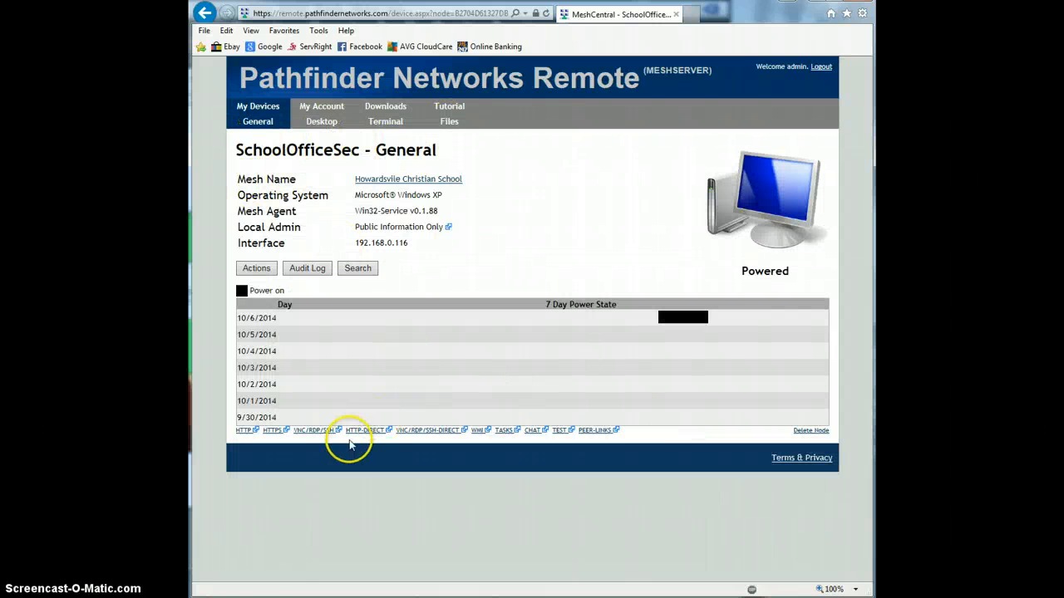
pyautogui.click(244, 429)
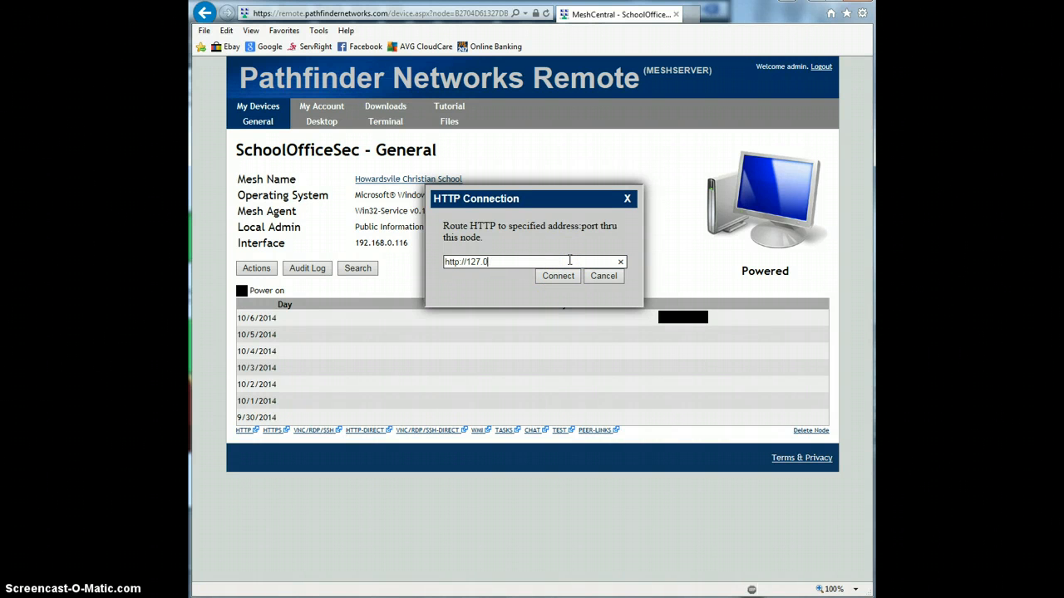
pyautogui.press('Backspace')
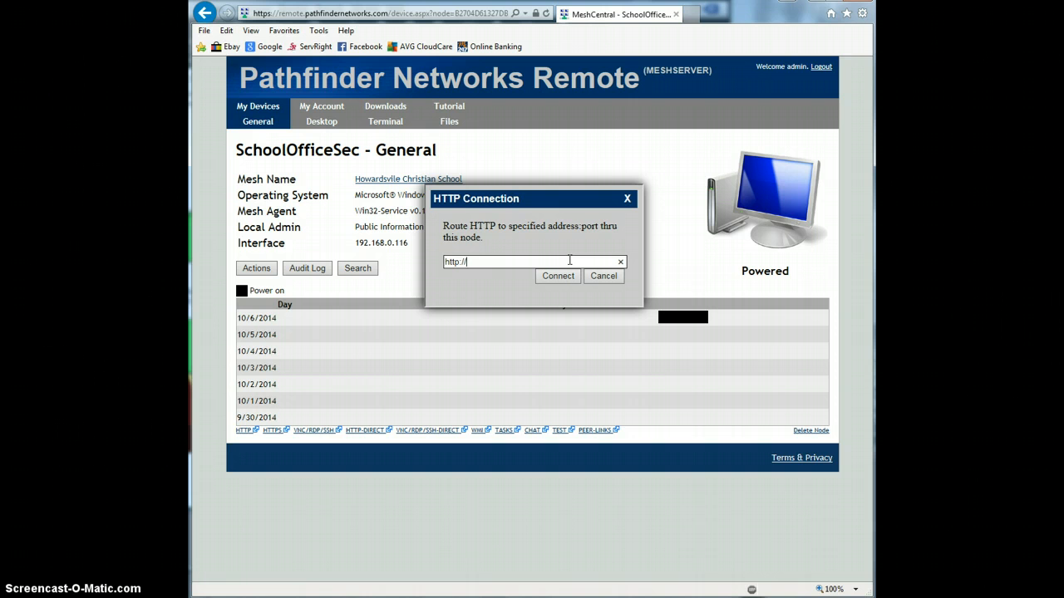
pyautogui.moveTo(758, 284)
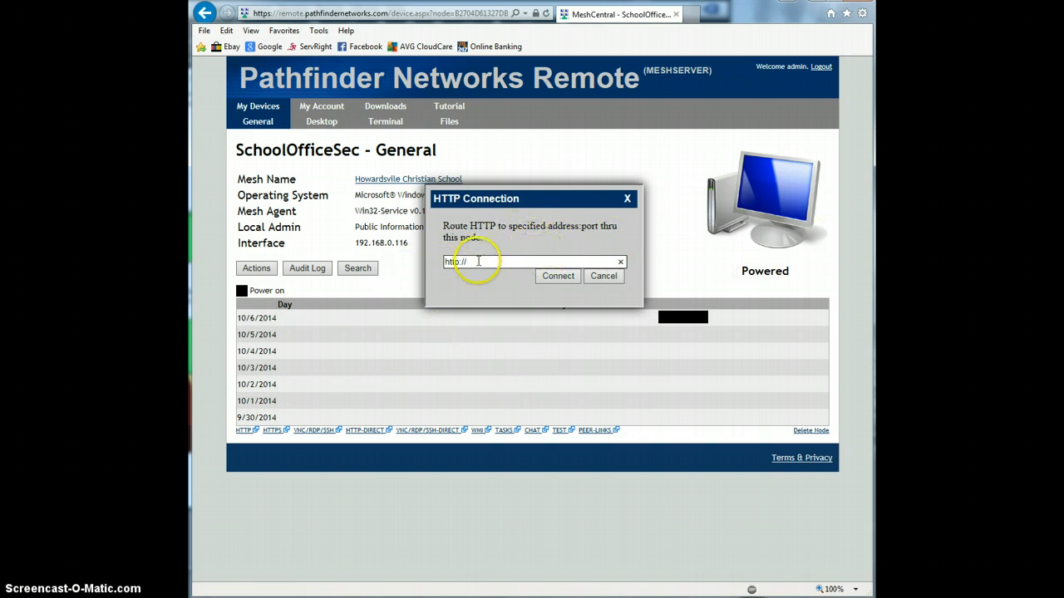
pyautogui.write('192')
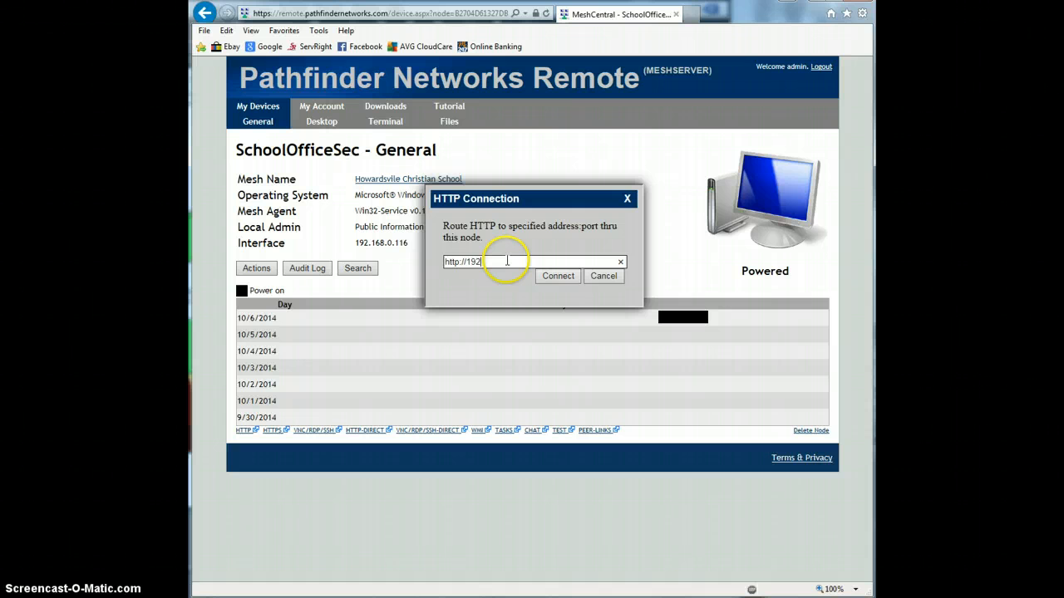
pyautogui.write('168.0.1')
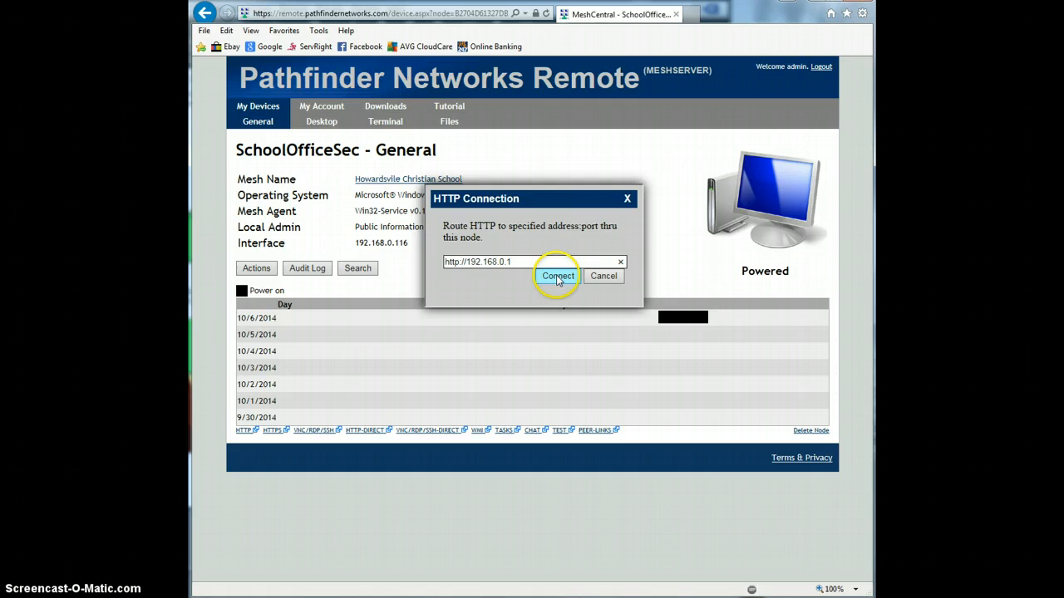
pyautogui.click(557, 276)
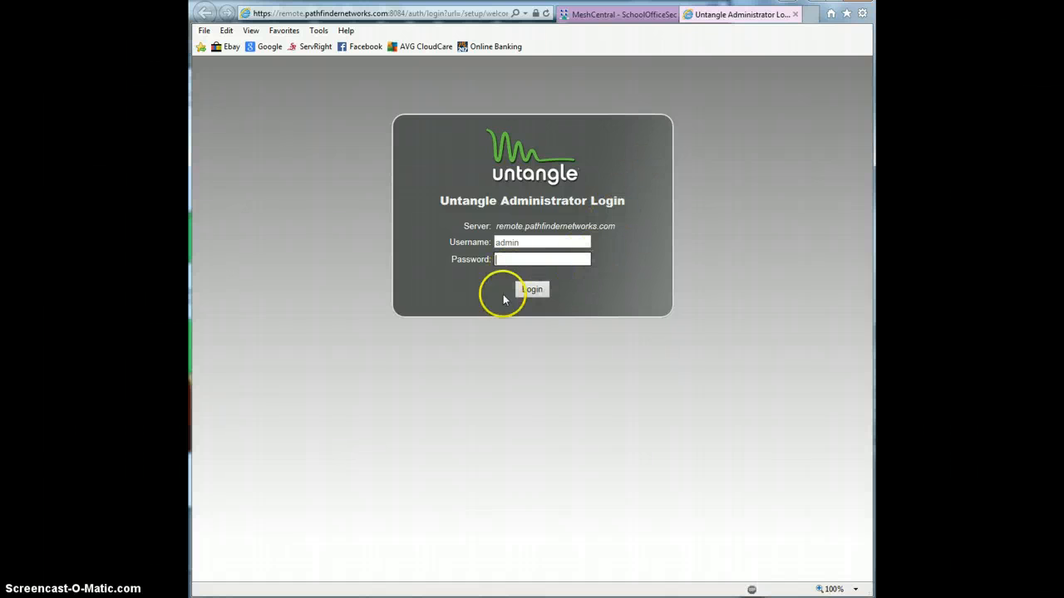
pyautogui.moveTo(534, 255)
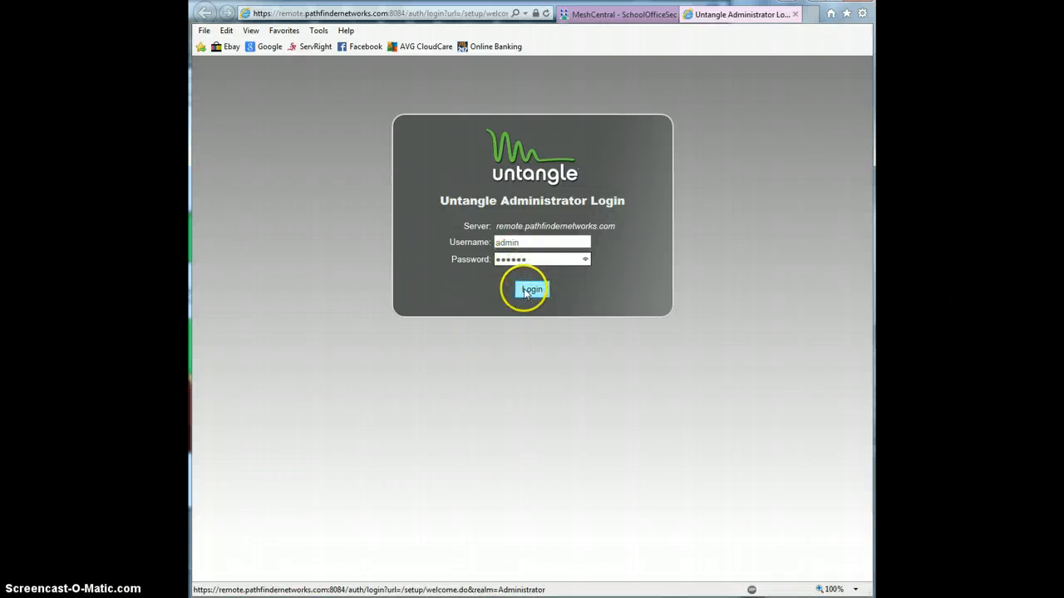
# Log in to the Untangle admin console, dismiss the target-node warning, and close its tab
pyautogui.click(532, 289)
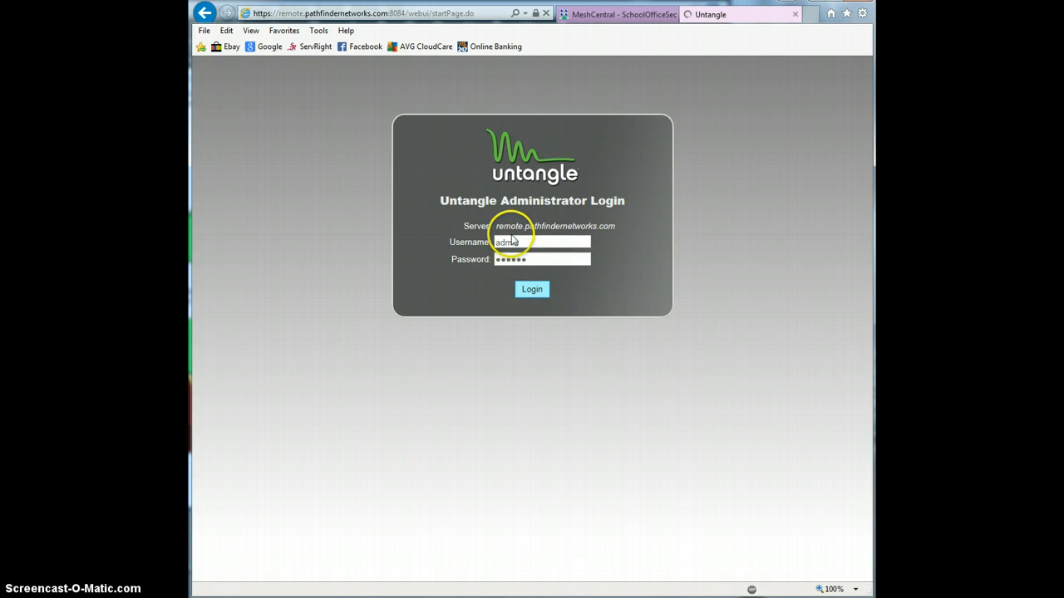
pyautogui.click(532, 289)
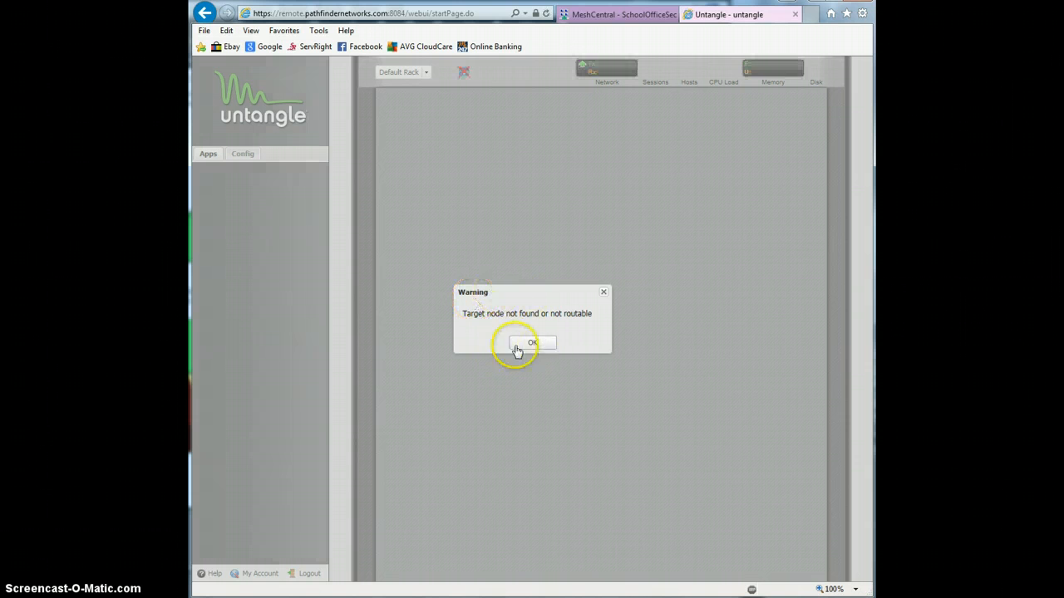
pyautogui.click(532, 344)
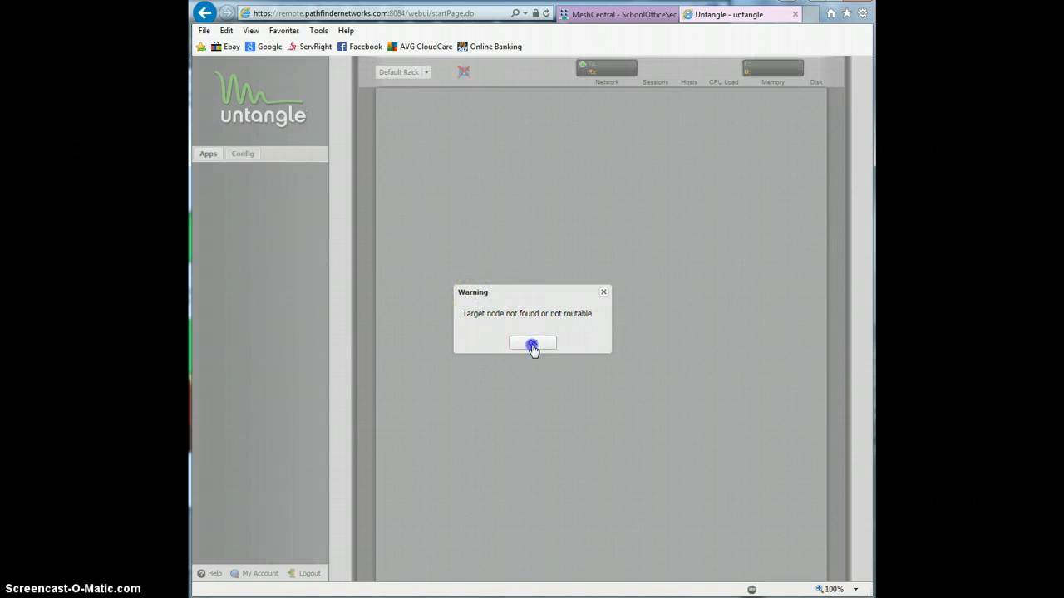
pyautogui.click(532, 344)
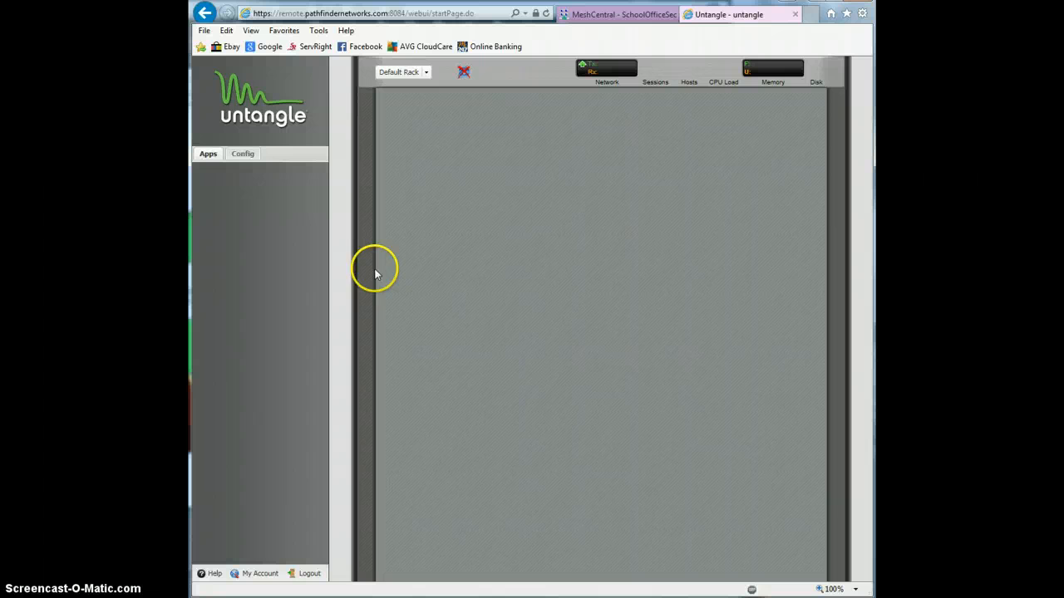
pyautogui.moveTo(362, 14)
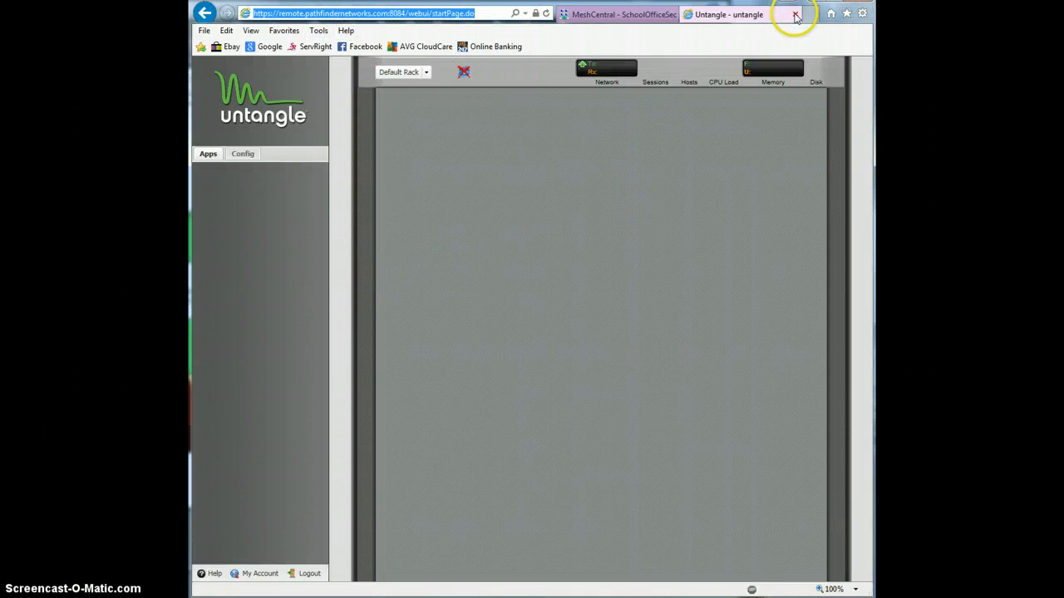
pyautogui.click(796, 14)
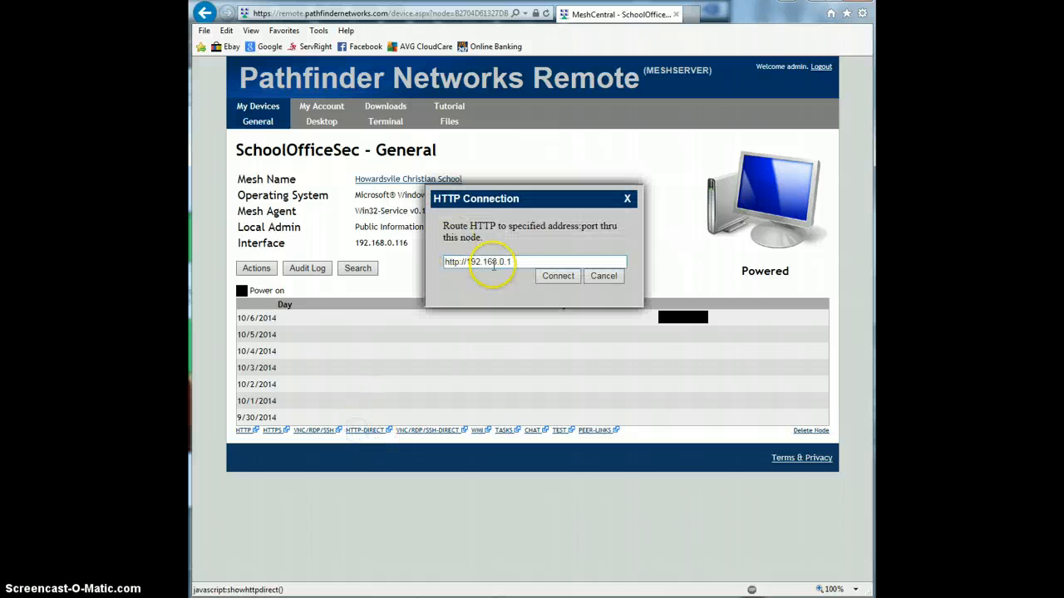
pyautogui.press('Backspace')
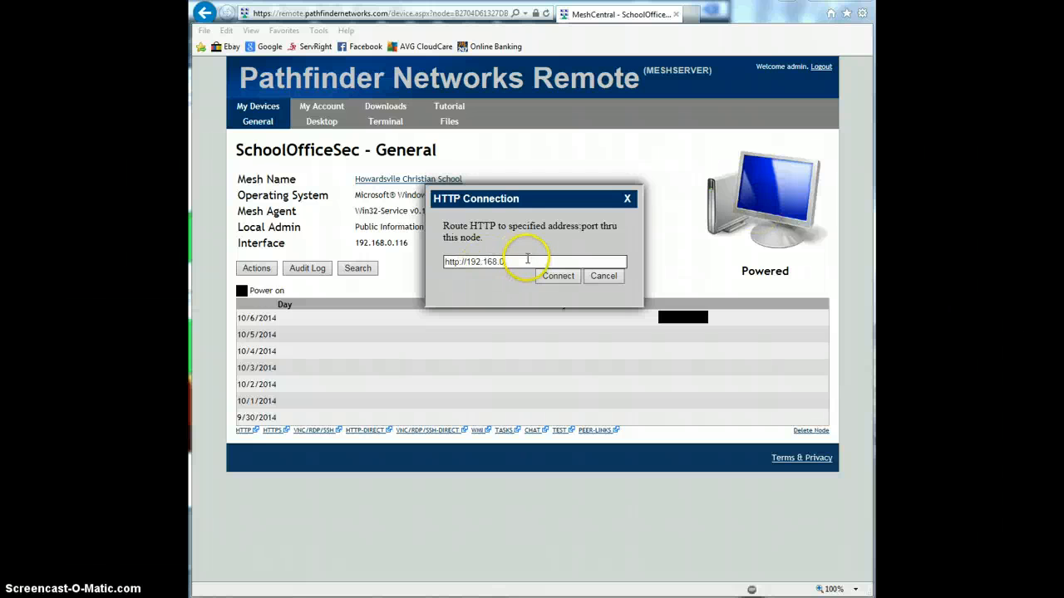
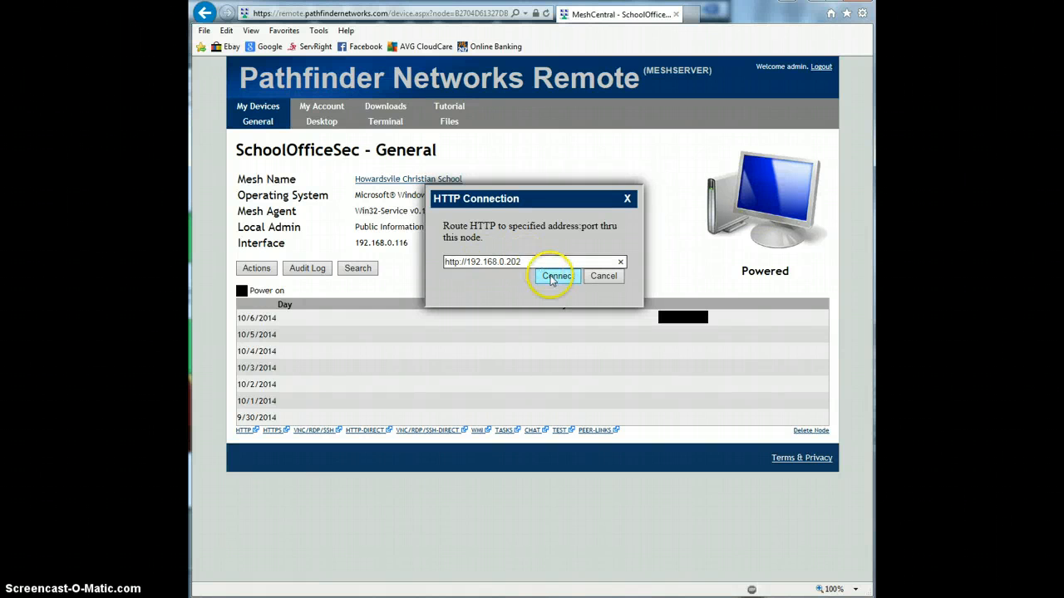
pyautogui.click(556, 276)
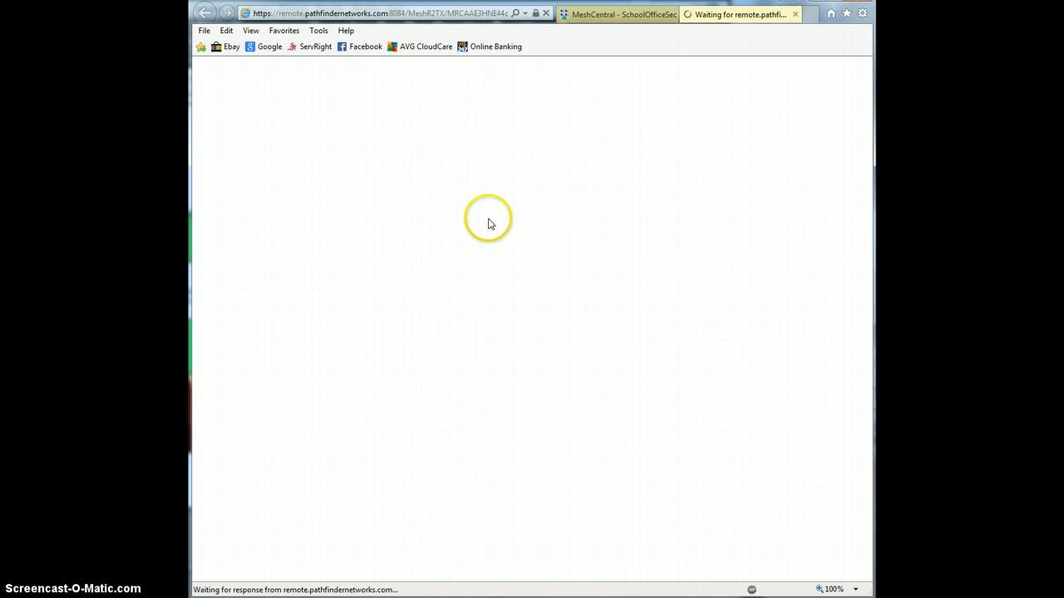
pyautogui.moveTo(643, 128)
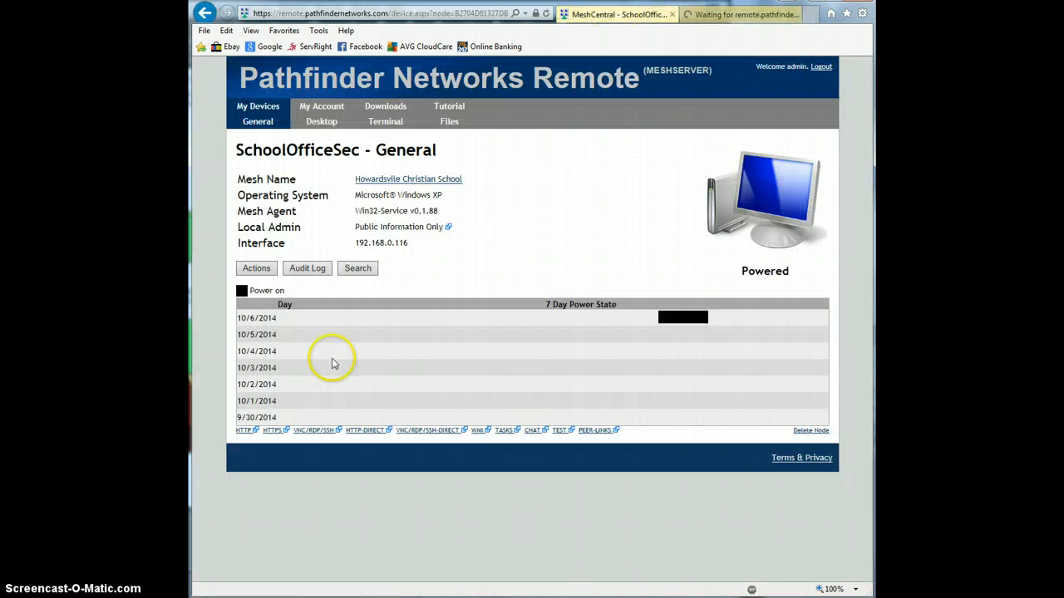
pyautogui.moveTo(468, 256)
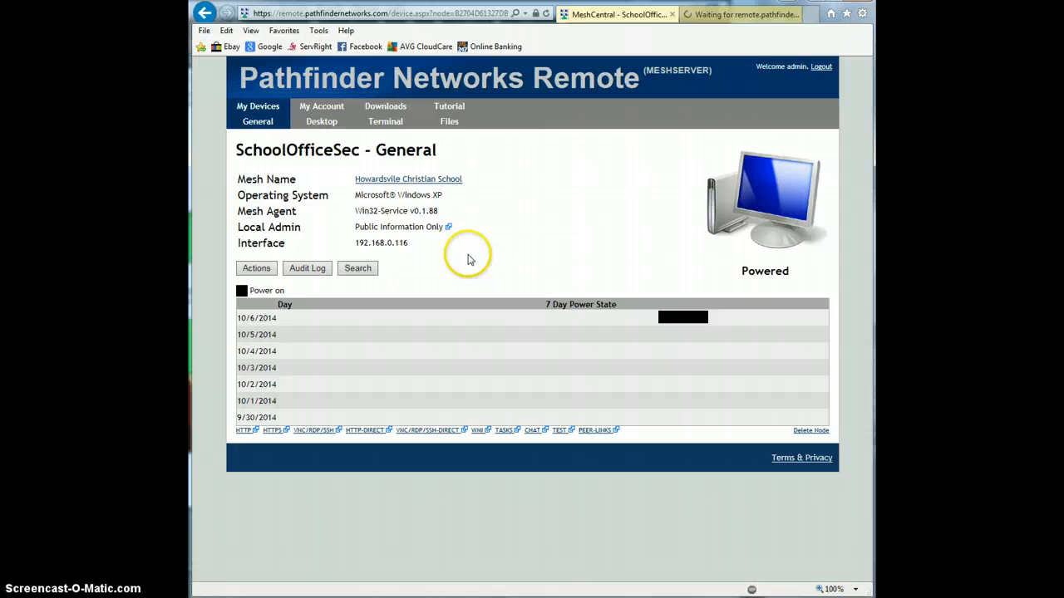
pyautogui.moveTo(360, 425)
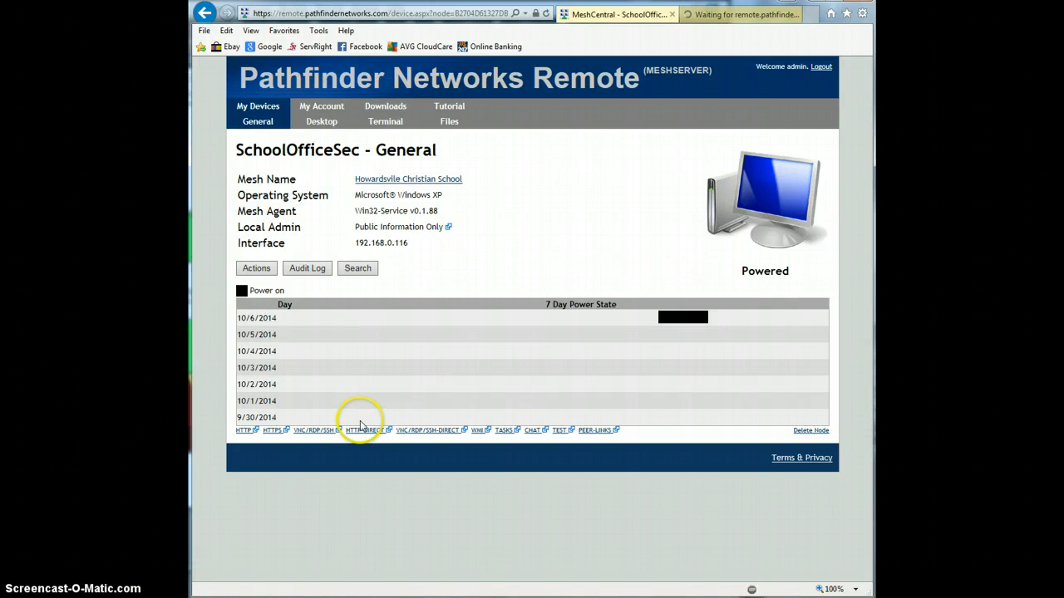
pyautogui.moveTo(524, 378)
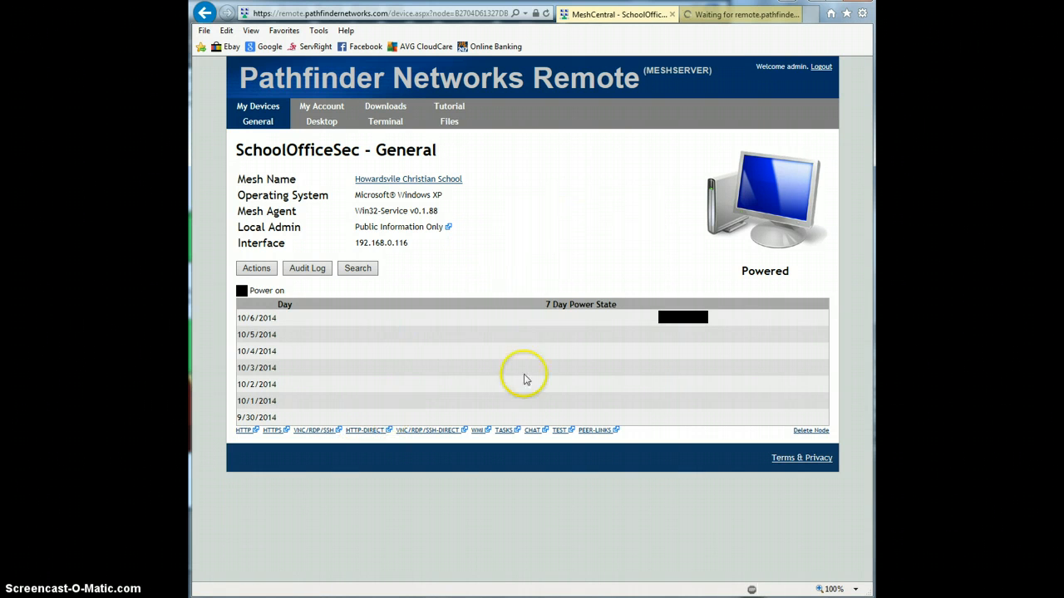
pyautogui.moveTo(495, 216)
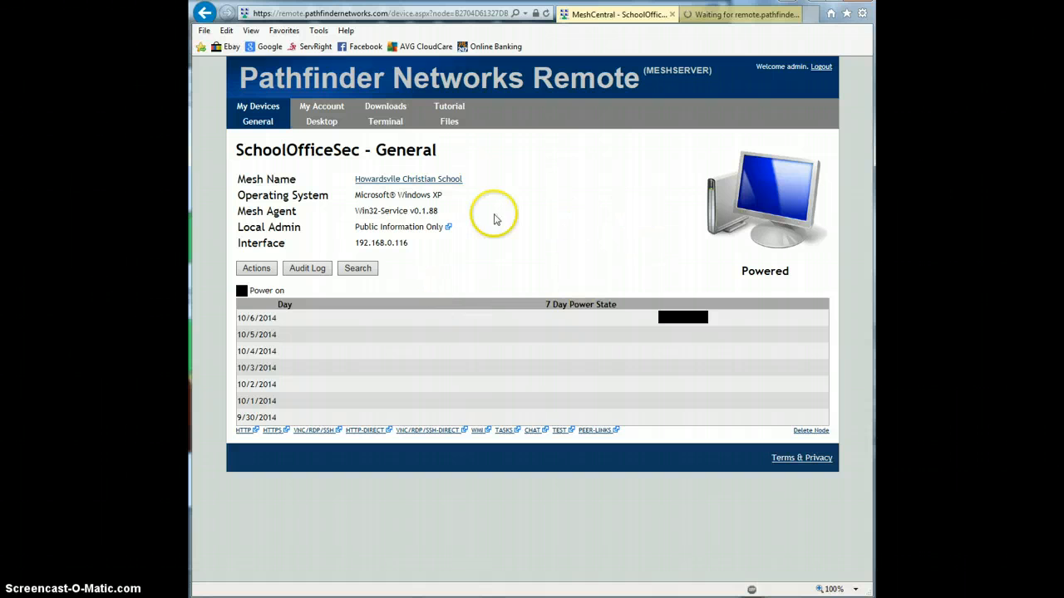
pyautogui.moveTo(321, 121)
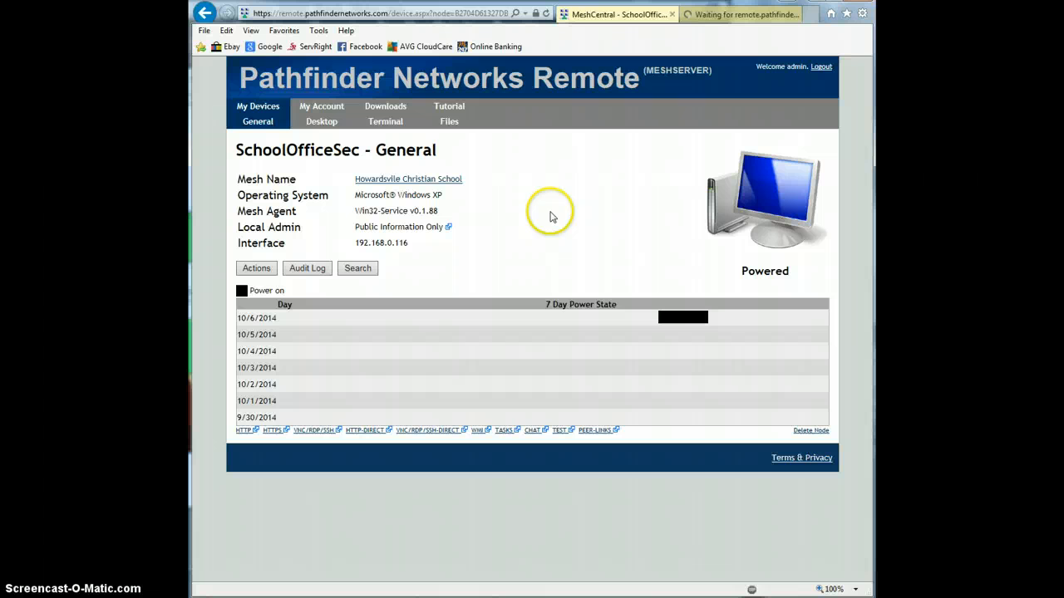
pyautogui.moveTo(603, 228)
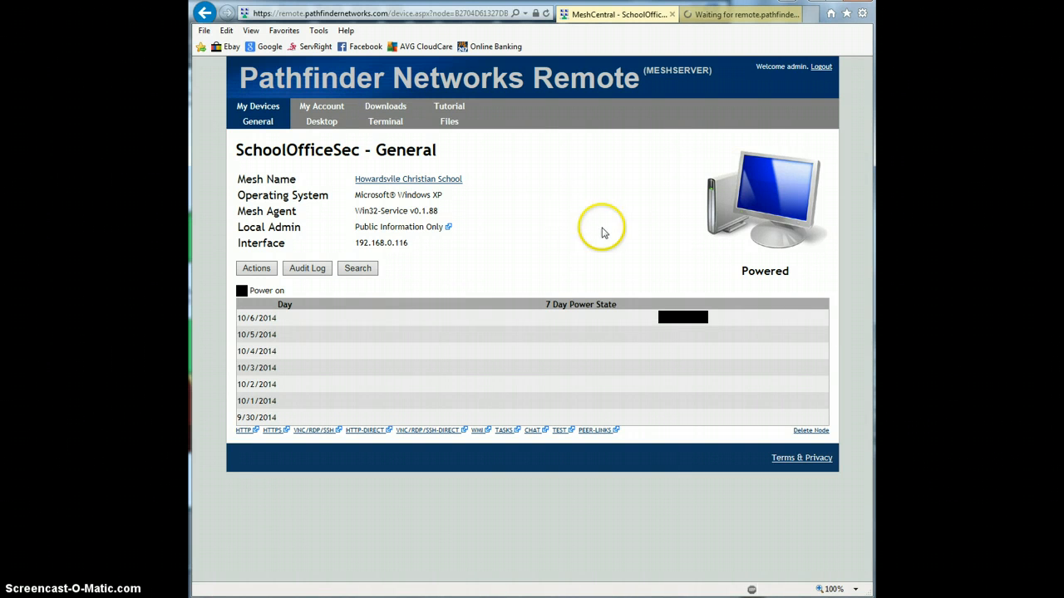
pyautogui.moveTo(548, 220)
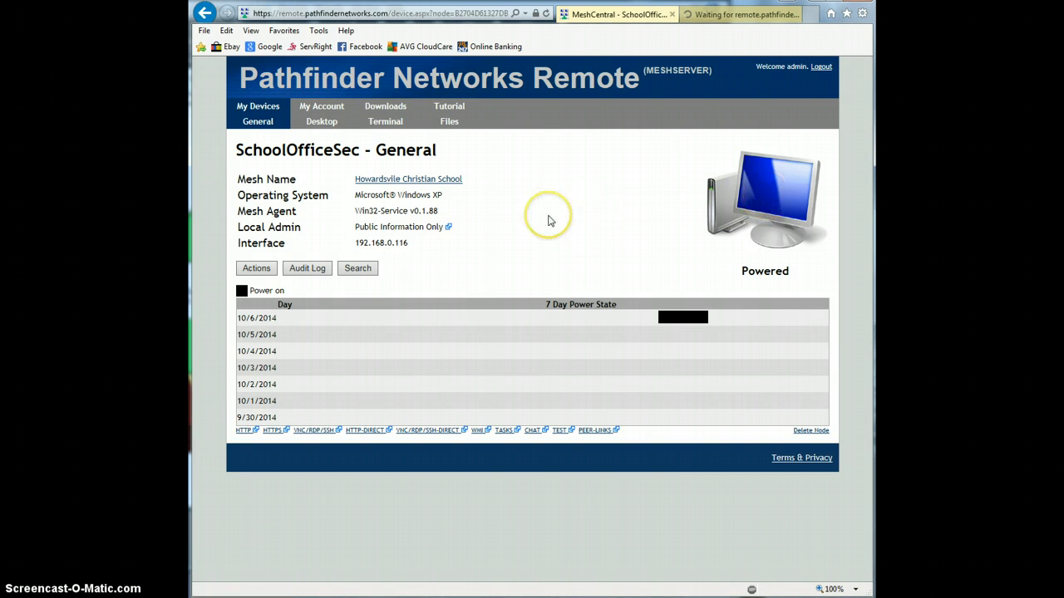
pyautogui.moveTo(594, 241)
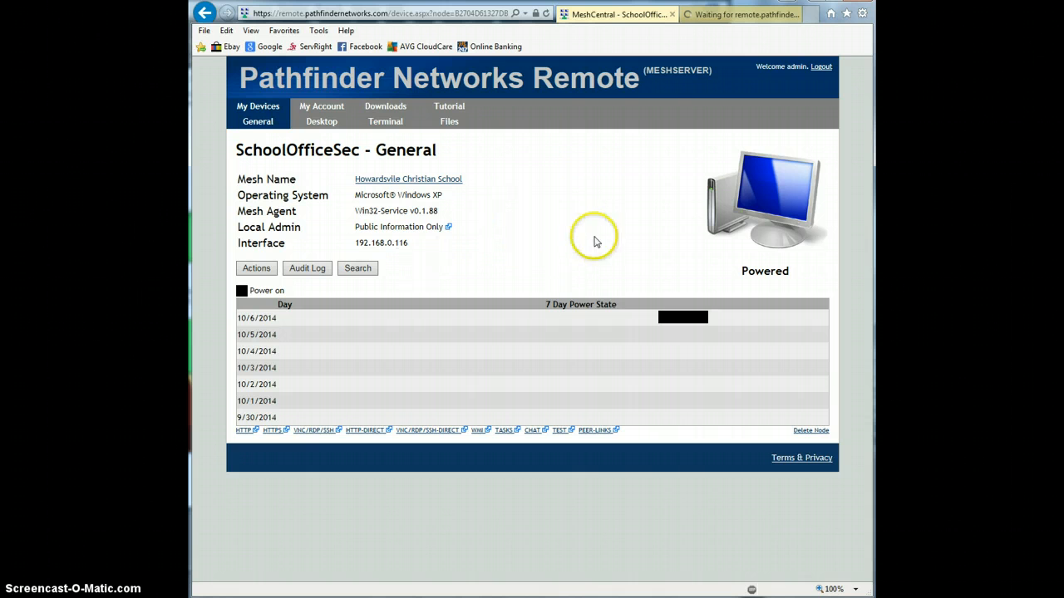
pyautogui.moveTo(468, 275)
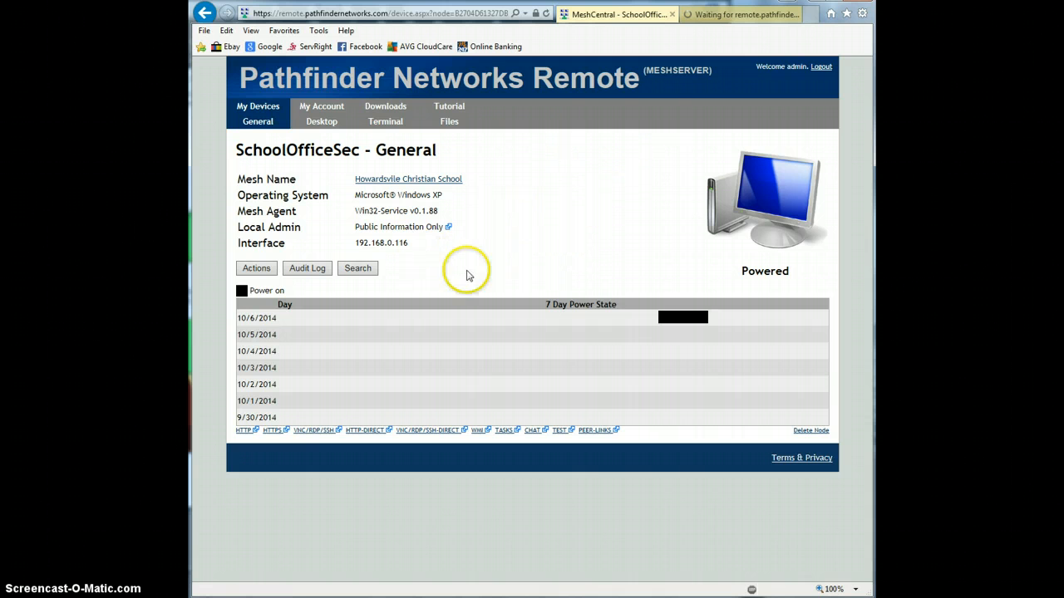
pyautogui.moveTo(364, 435)
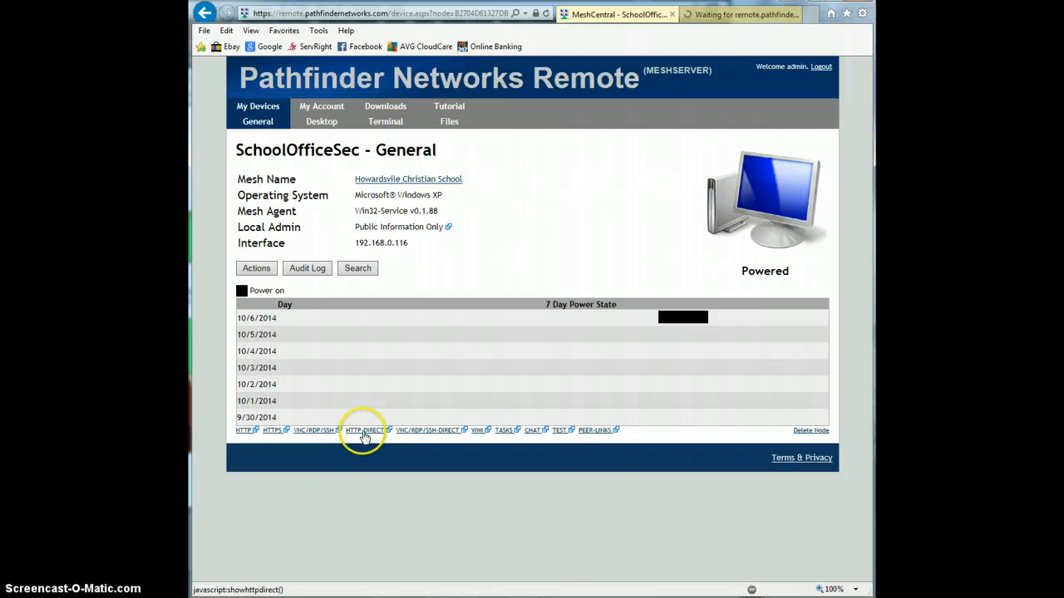
pyautogui.moveTo(352, 386)
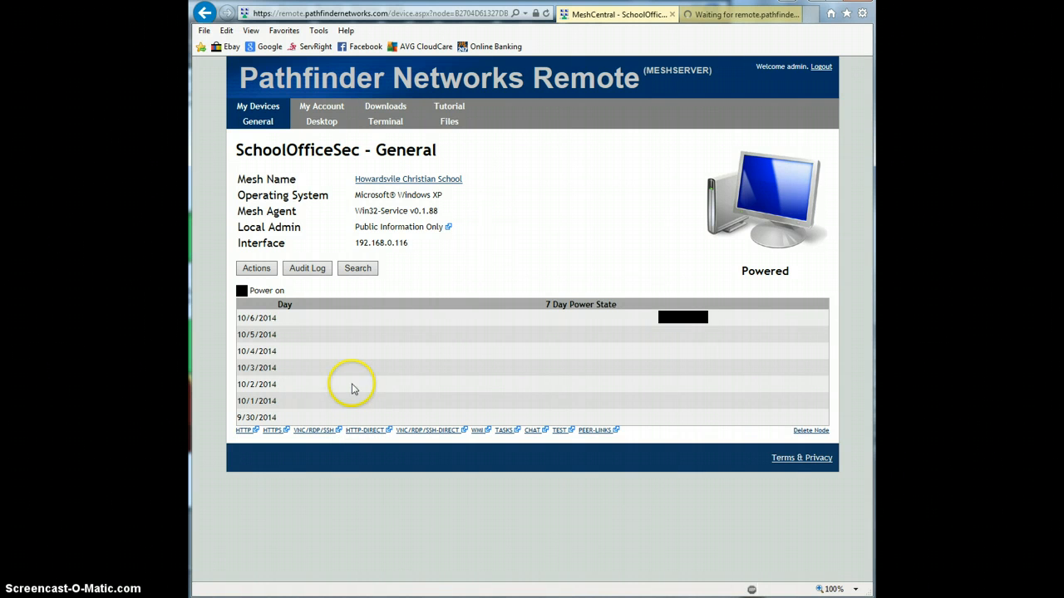
# Start a noVNC browser session to port 5900 on 127.0.0.1 via SchoolOfficeSec
pyautogui.click(314, 430)
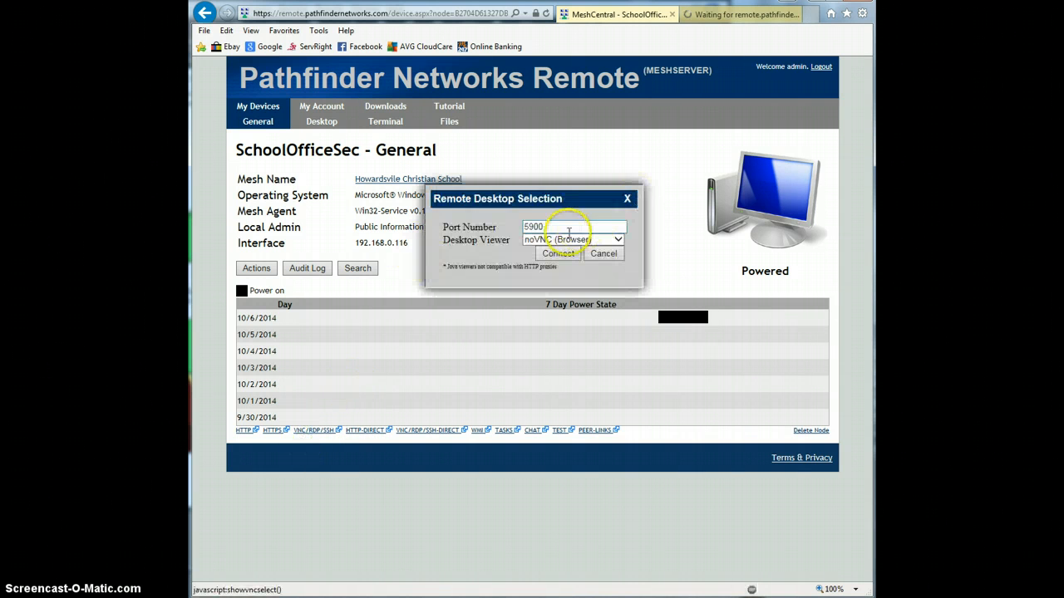
pyautogui.click(559, 253)
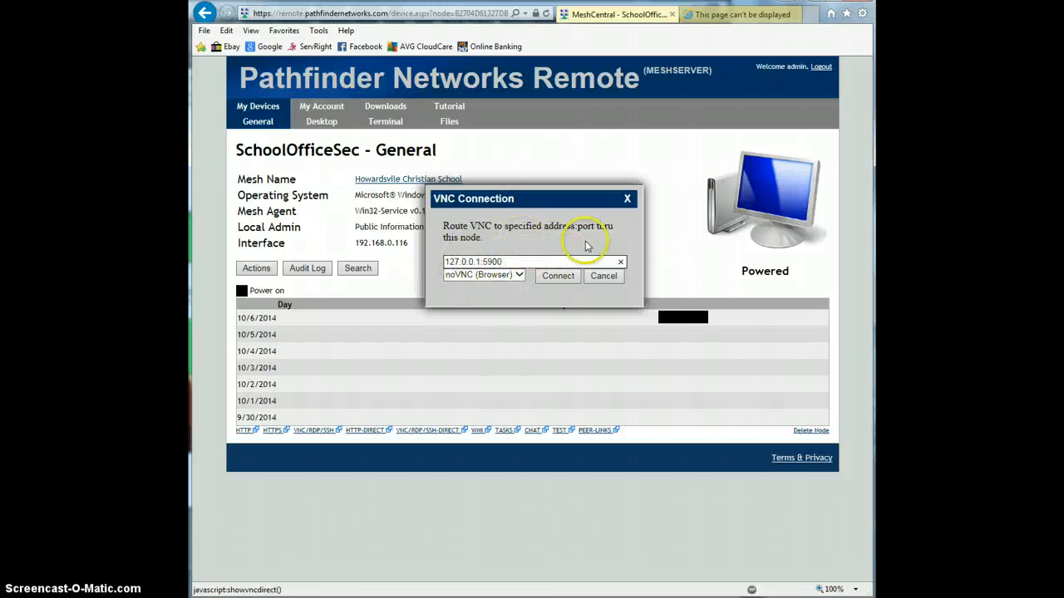
pyautogui.click(603, 275)
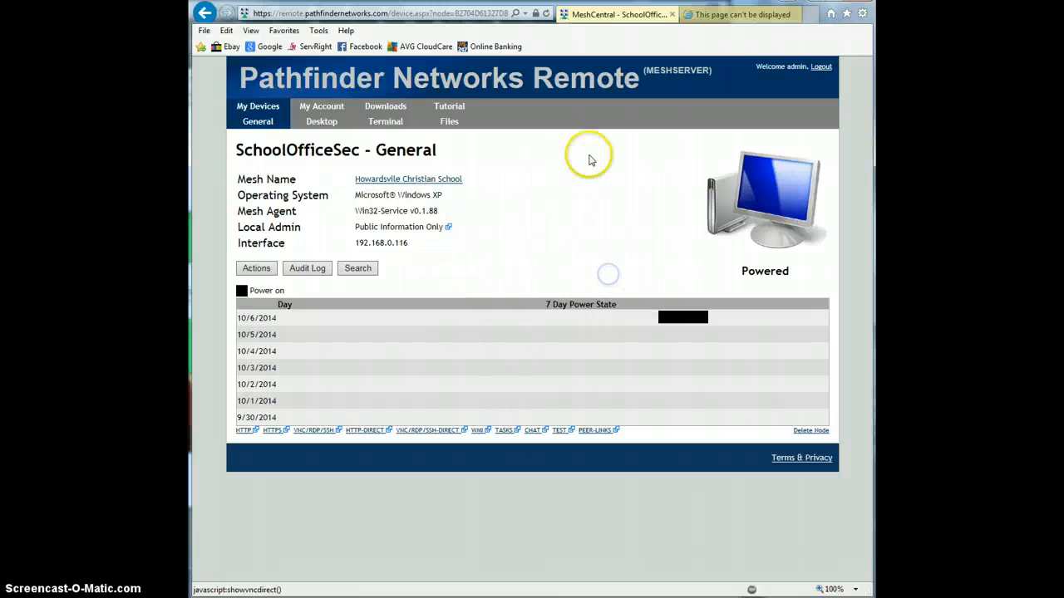
pyautogui.moveTo(532, 153)
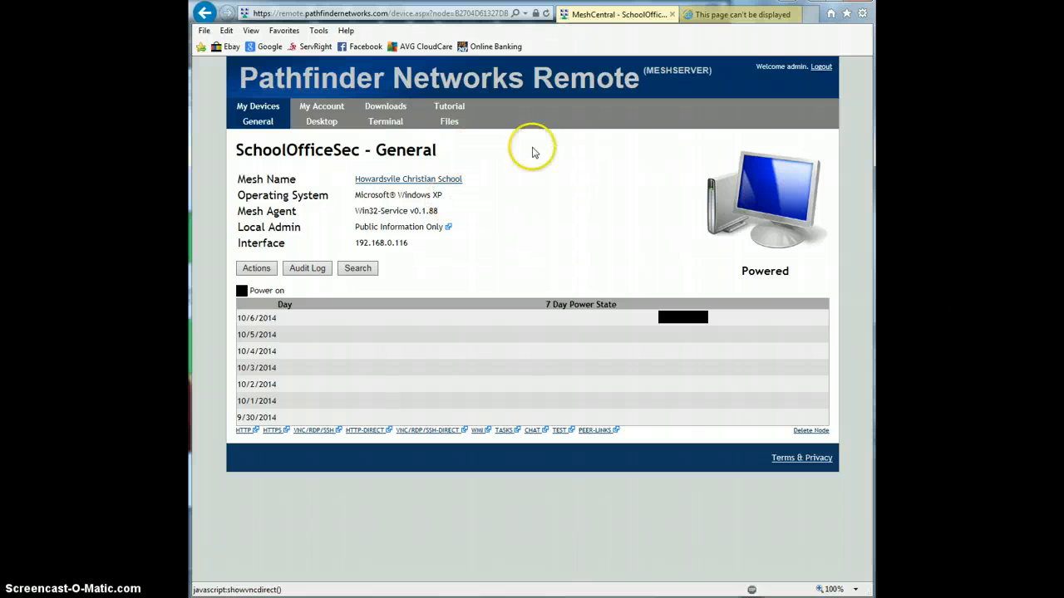
pyautogui.moveTo(549, 254)
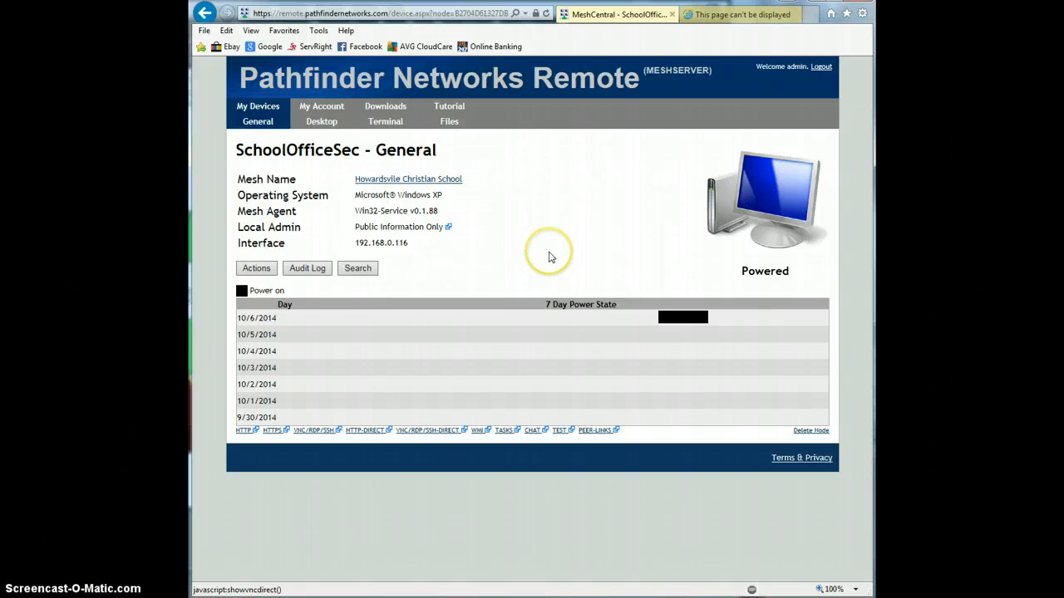
pyautogui.moveTo(295, 267)
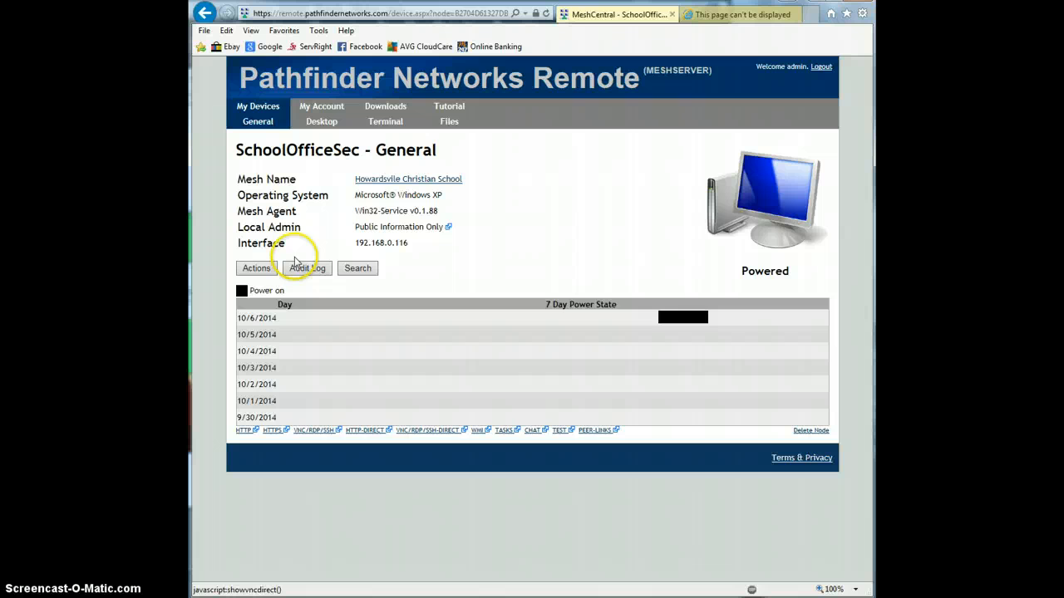
# Review SchoolOfficeSec's audit log, close power actions, and open its General details page
pyautogui.click(307, 267)
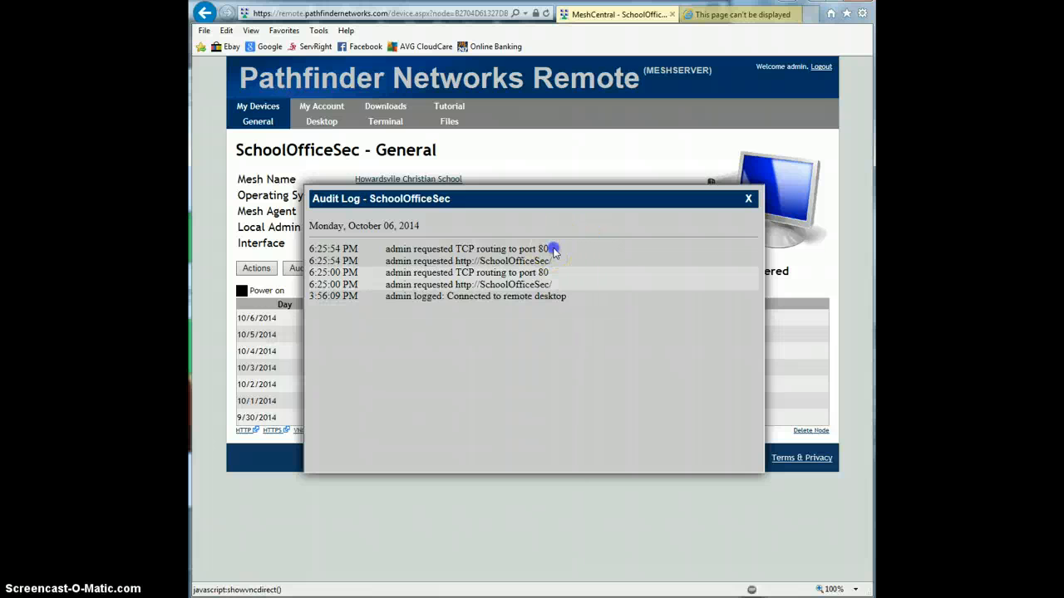
pyautogui.moveTo(514, 248)
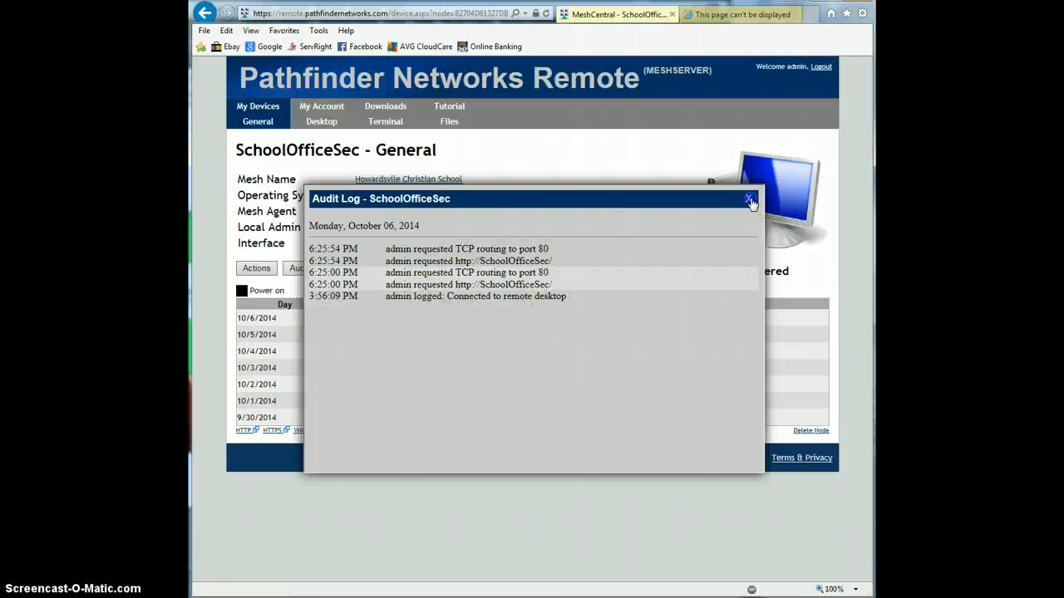
pyautogui.click(751, 202)
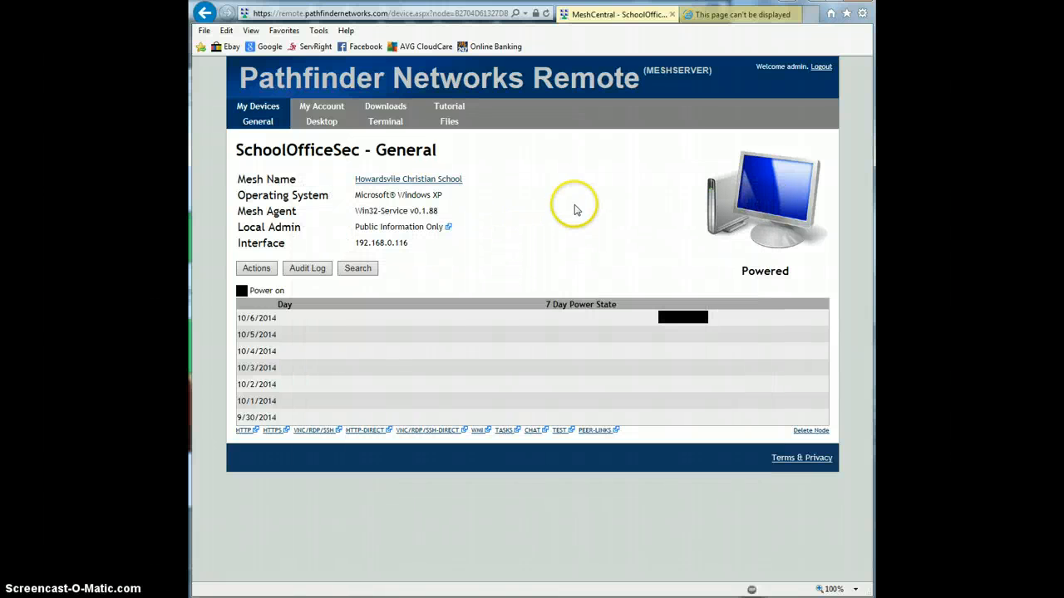
pyautogui.click(256, 268)
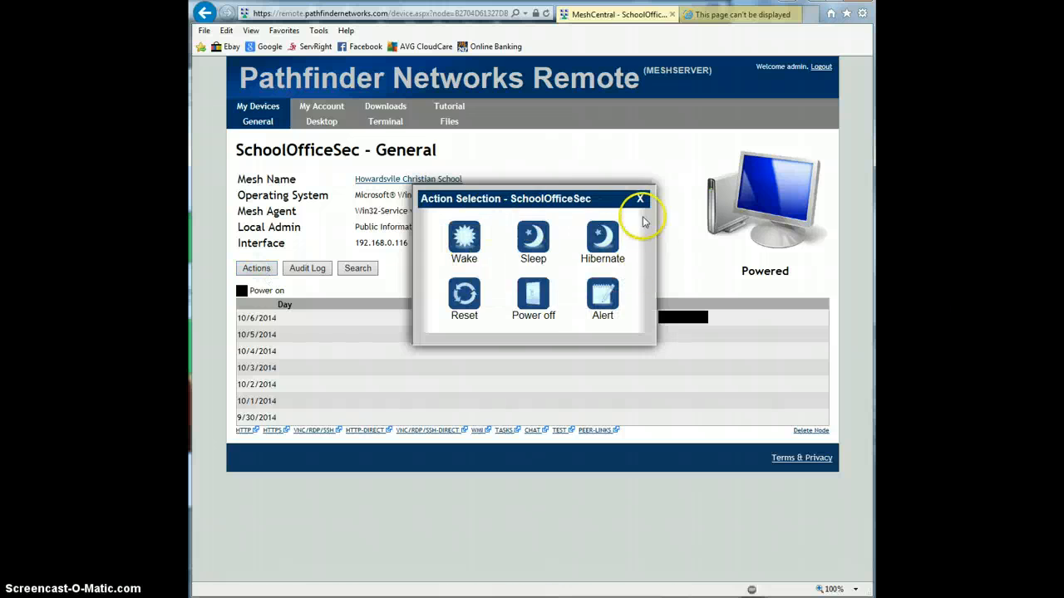
pyautogui.click(639, 198)
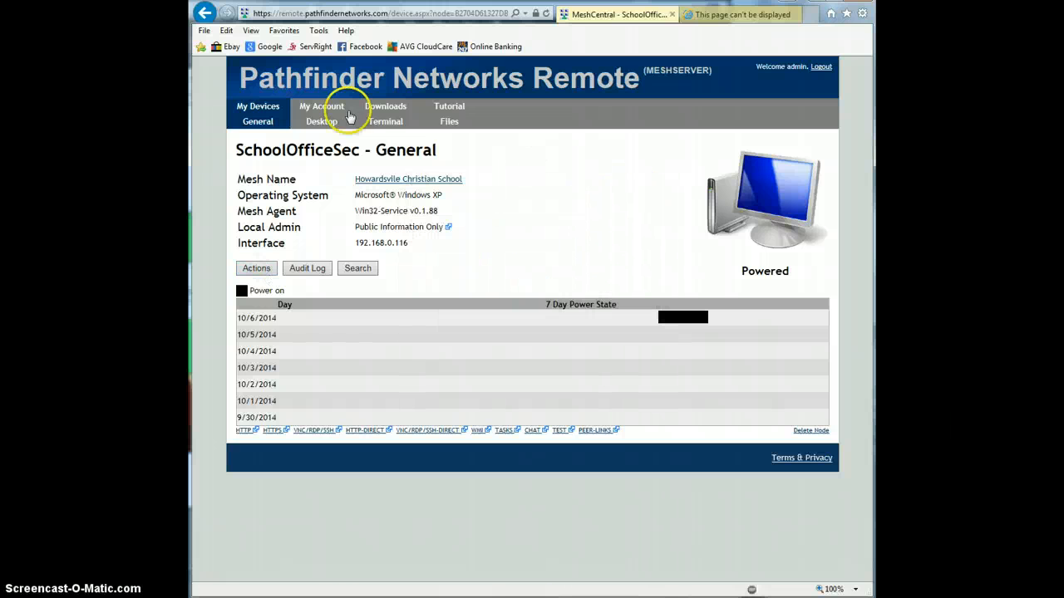
# Return to My Devices and sort the list by state
pyautogui.click(258, 105)
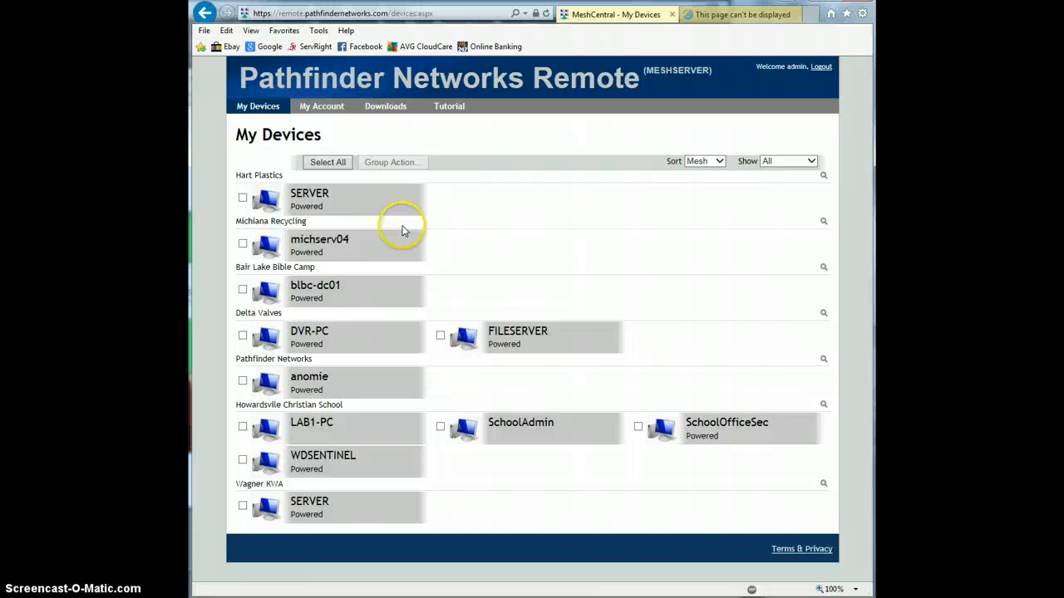
pyautogui.moveTo(324, 439)
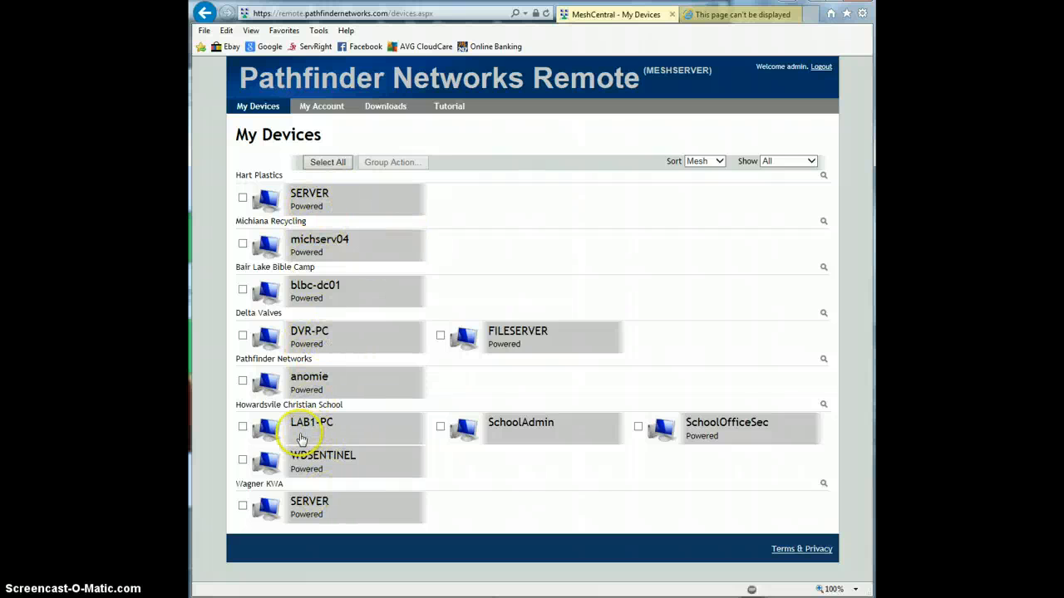
pyautogui.moveTo(521, 435)
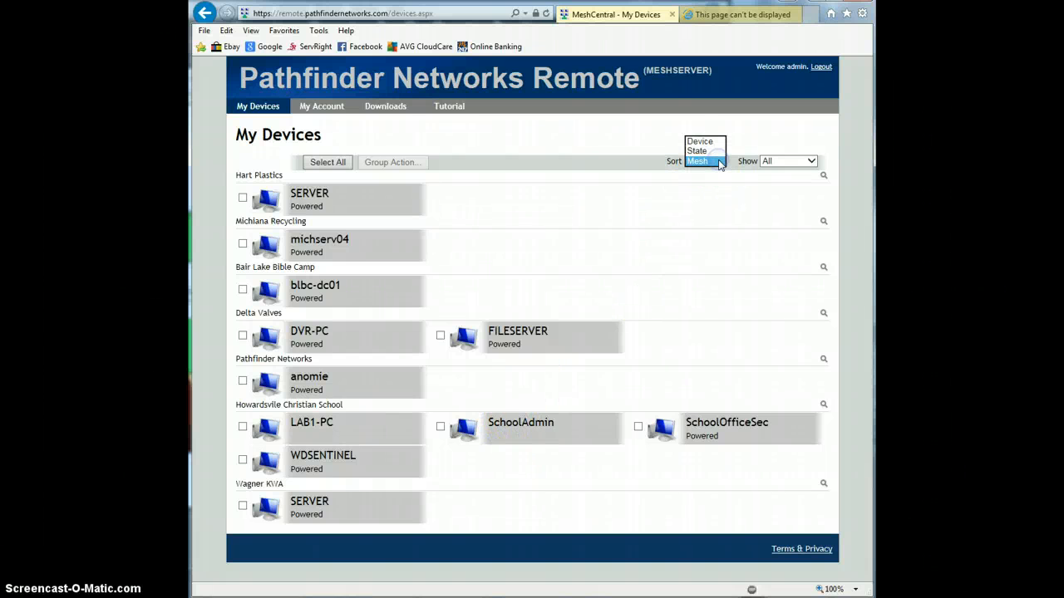
pyautogui.click(701, 151)
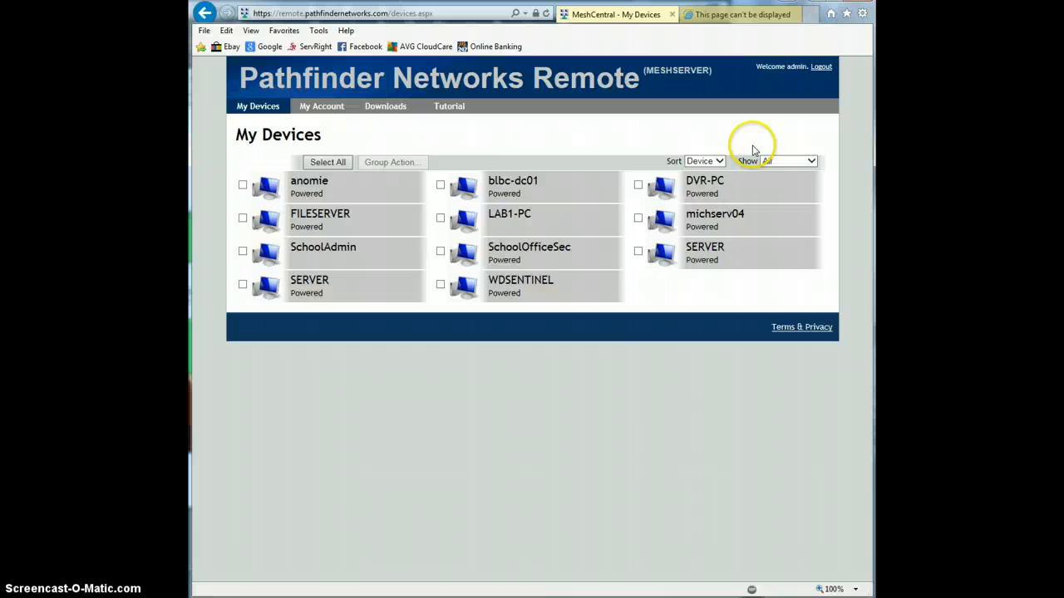
pyautogui.click(704, 160)
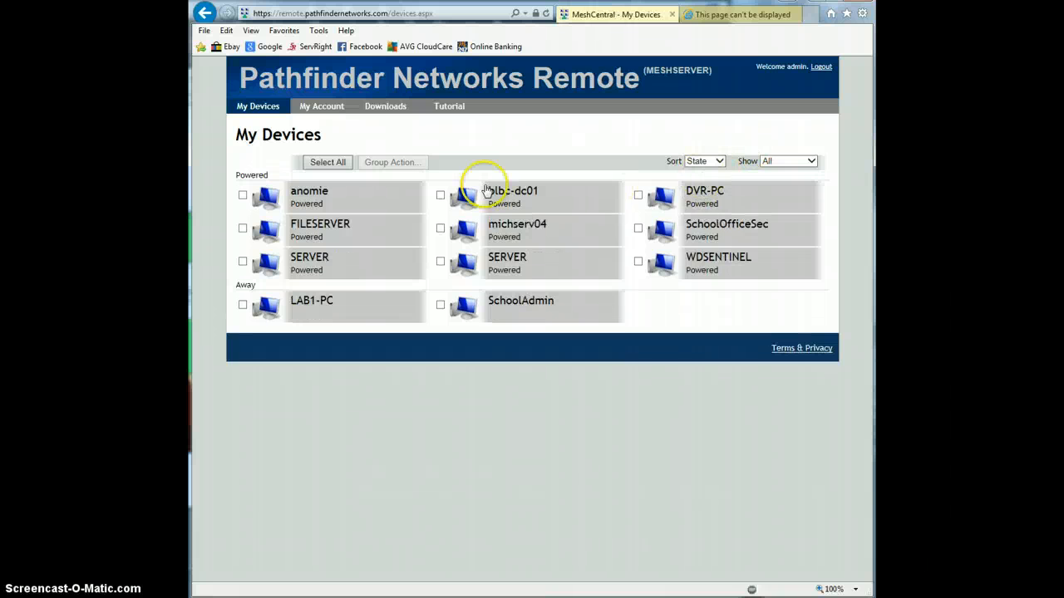
# Filter the list to Detected, Powered, then Sleeping devices, which shows no nodes
pyautogui.click(787, 160)
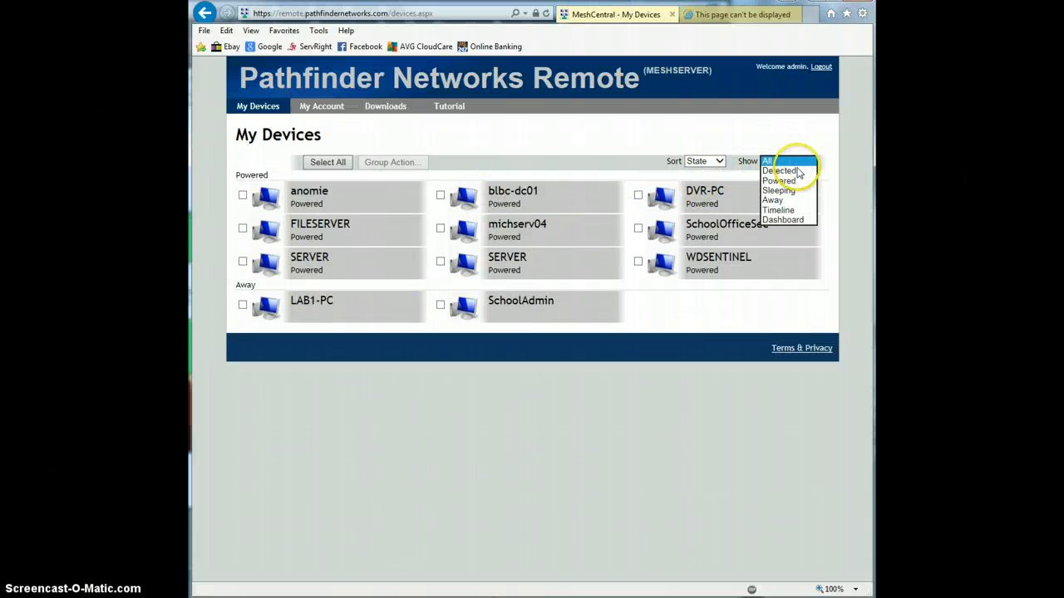
pyautogui.click(779, 162)
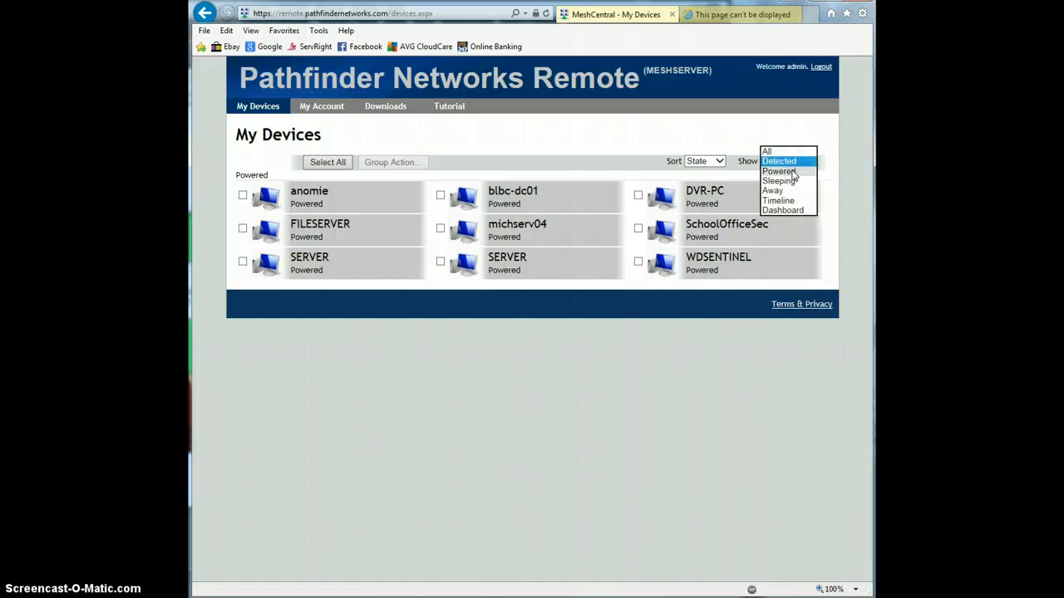
pyautogui.click(779, 172)
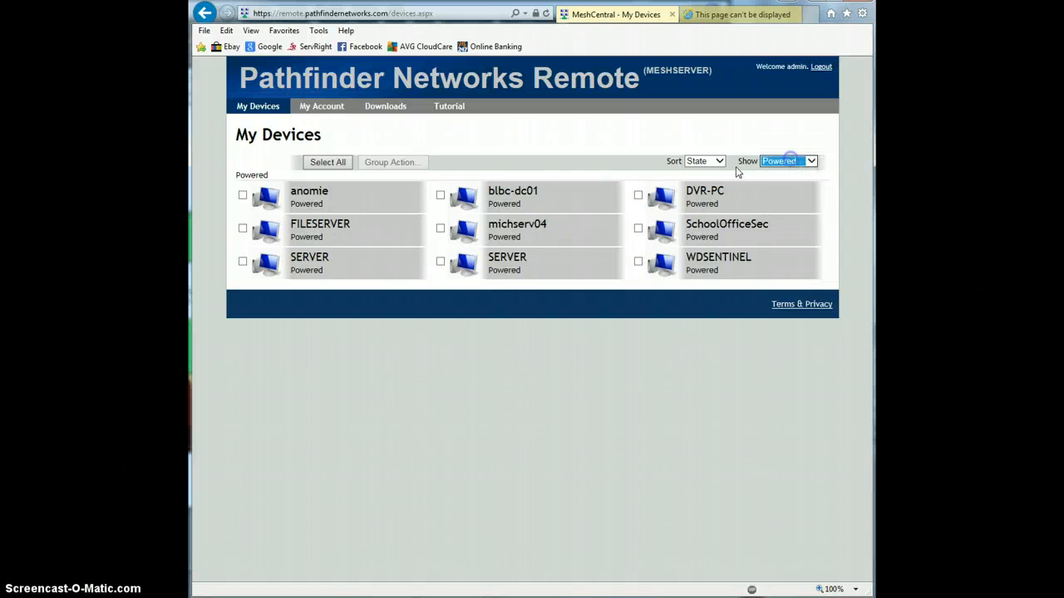
pyautogui.click(788, 160)
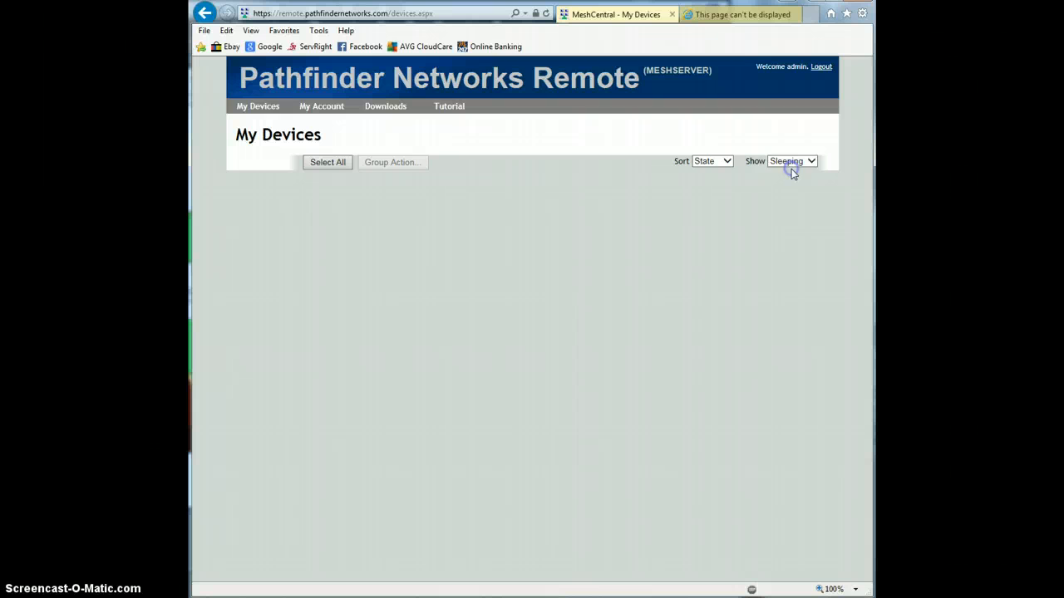
pyautogui.click(790, 161)
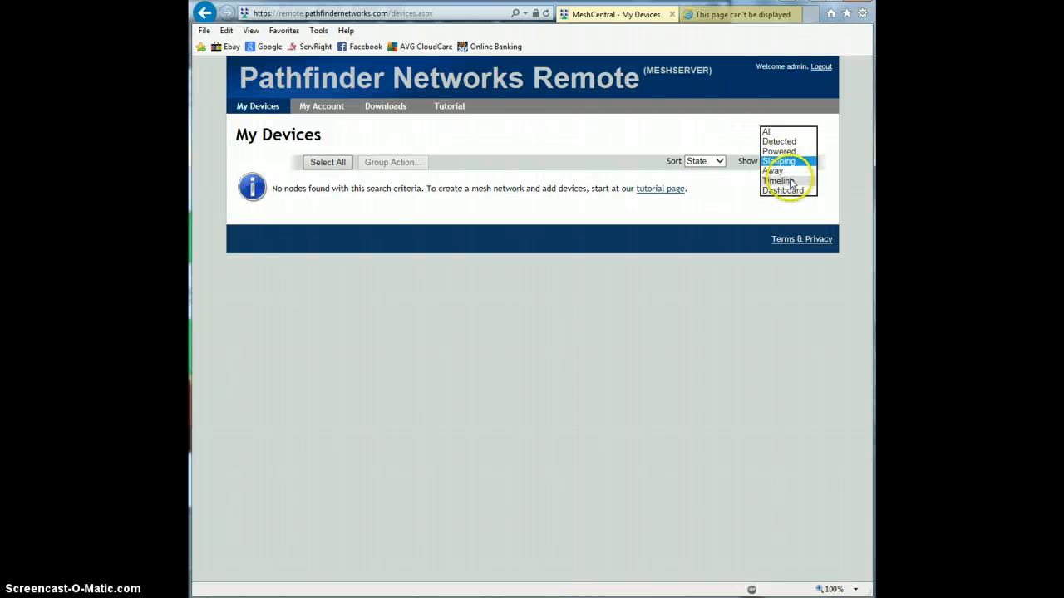
# Show the Monday, October 06, 2014 power timeline, then the 11-device dashboard
pyautogui.click(777, 181)
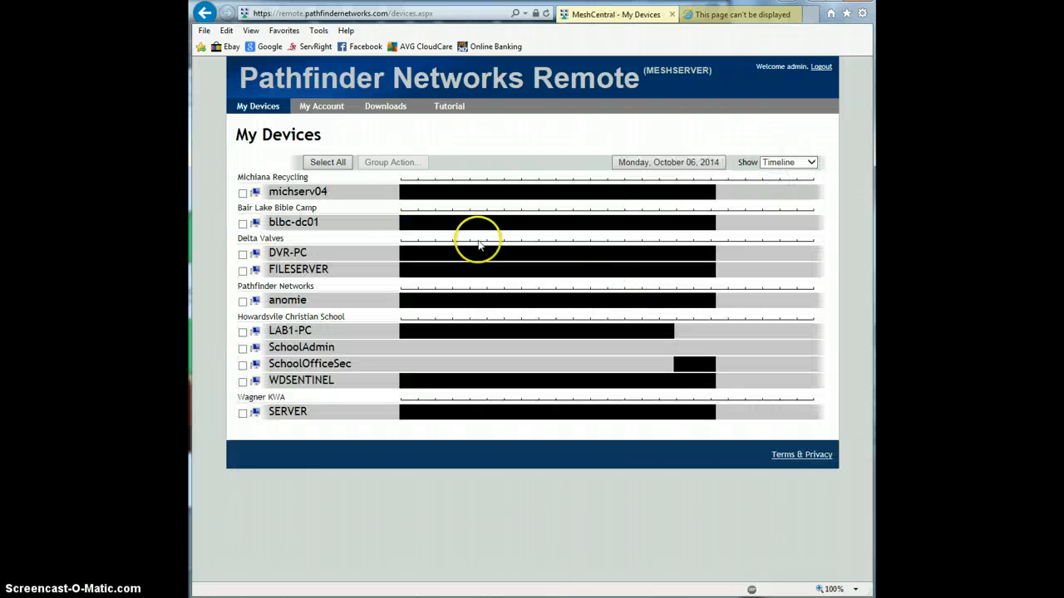
pyautogui.moveTo(415, 209)
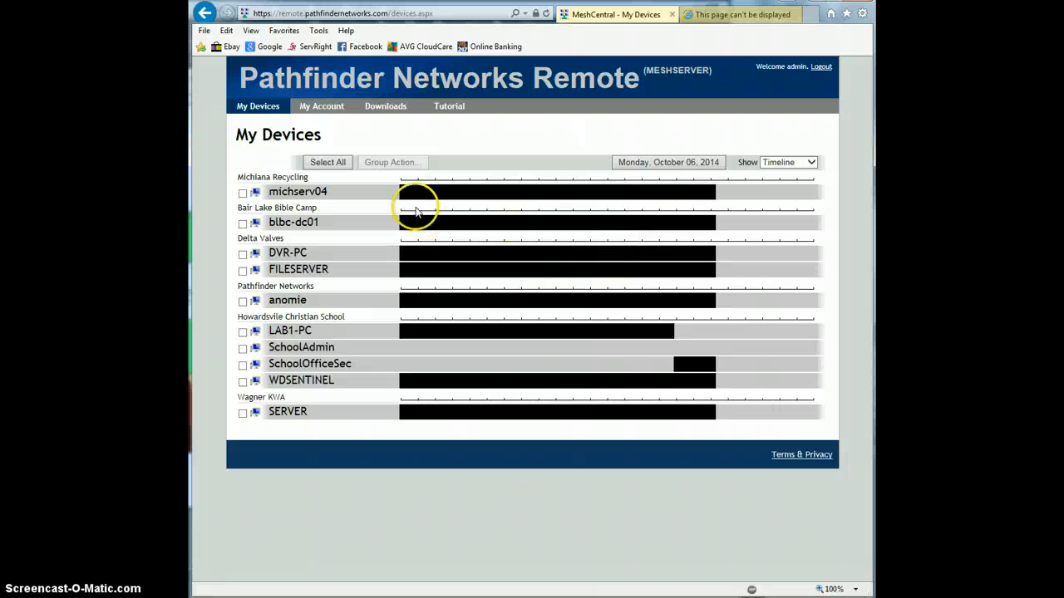
pyautogui.moveTo(358, 227)
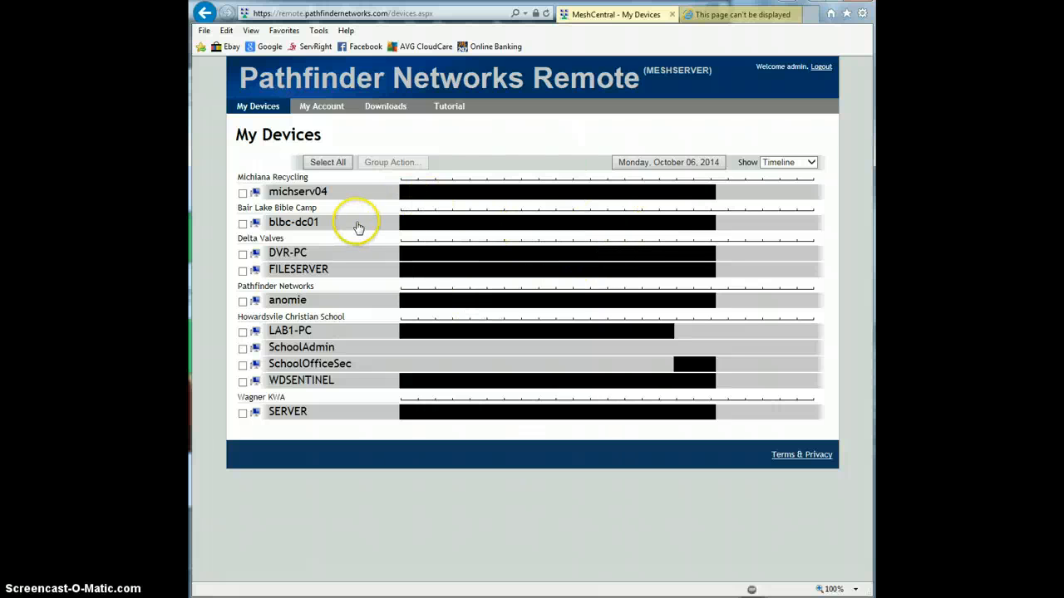
pyautogui.moveTo(867, 175)
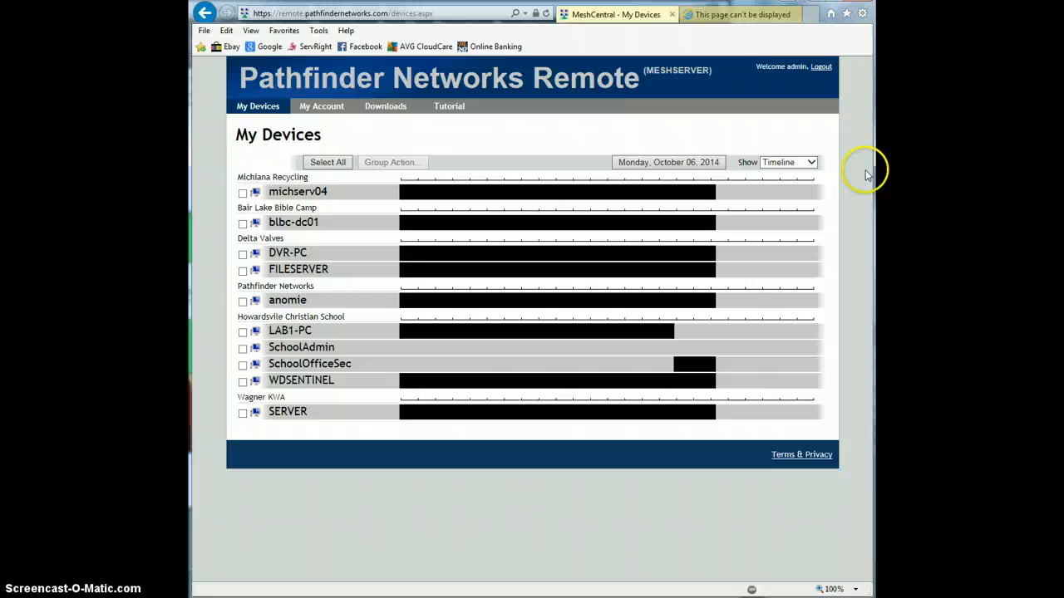
pyautogui.click(787, 161)
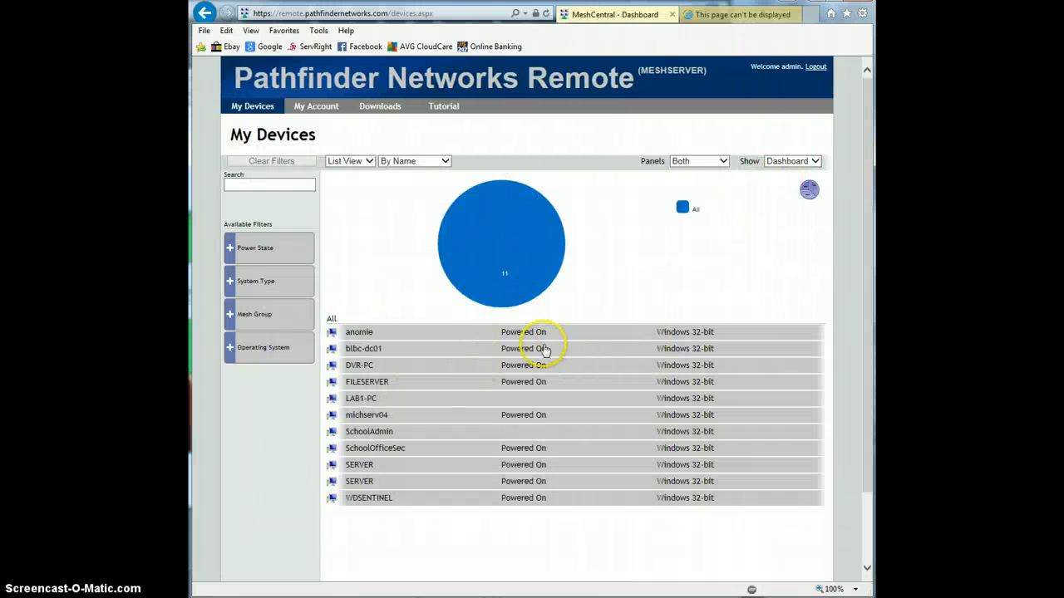
pyautogui.moveTo(359, 262)
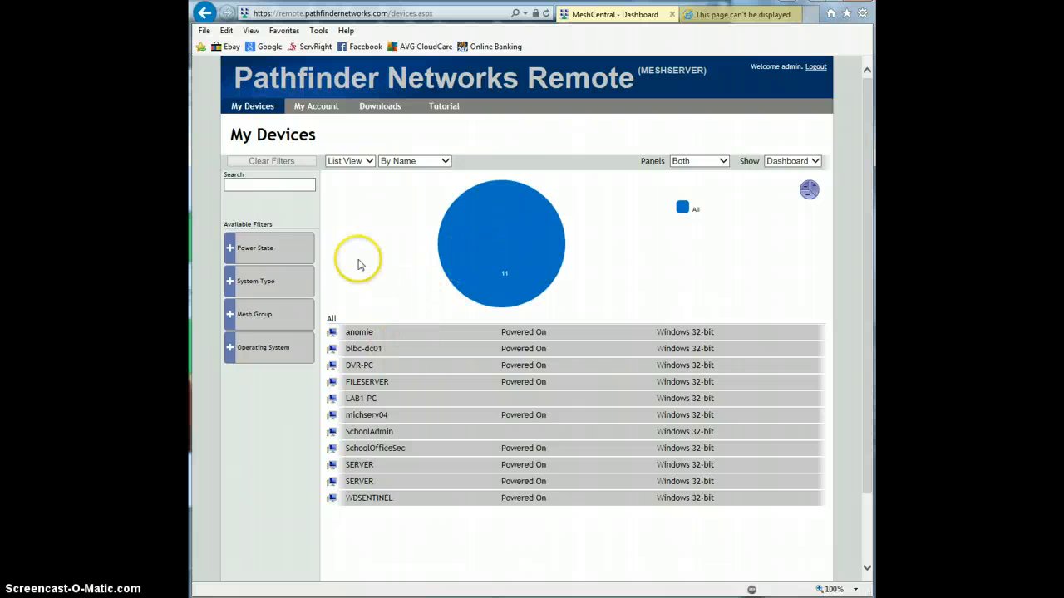
pyautogui.moveTo(507, 337)
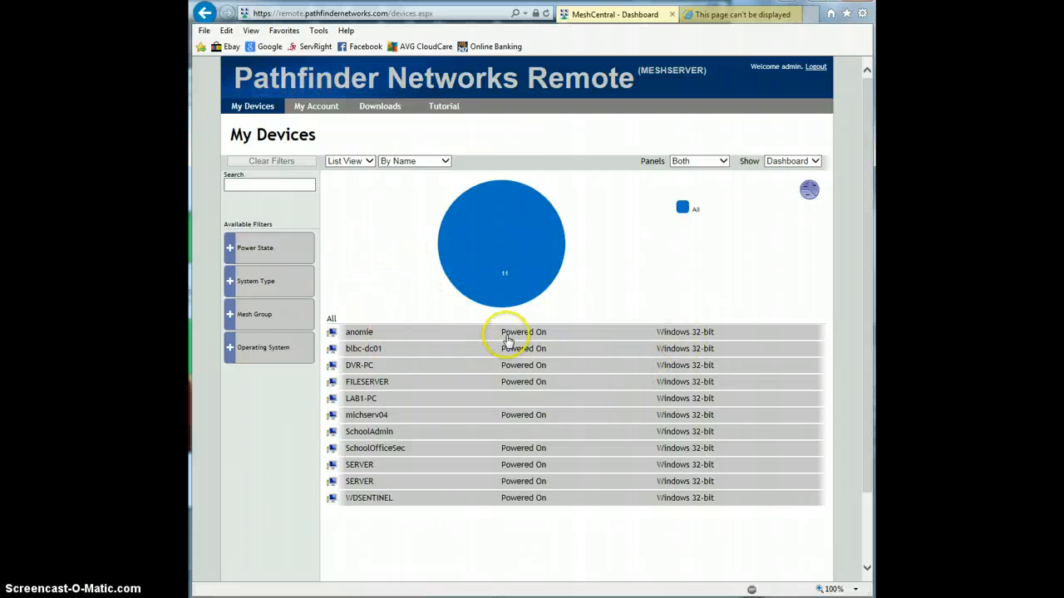
pyautogui.moveTo(692, 401)
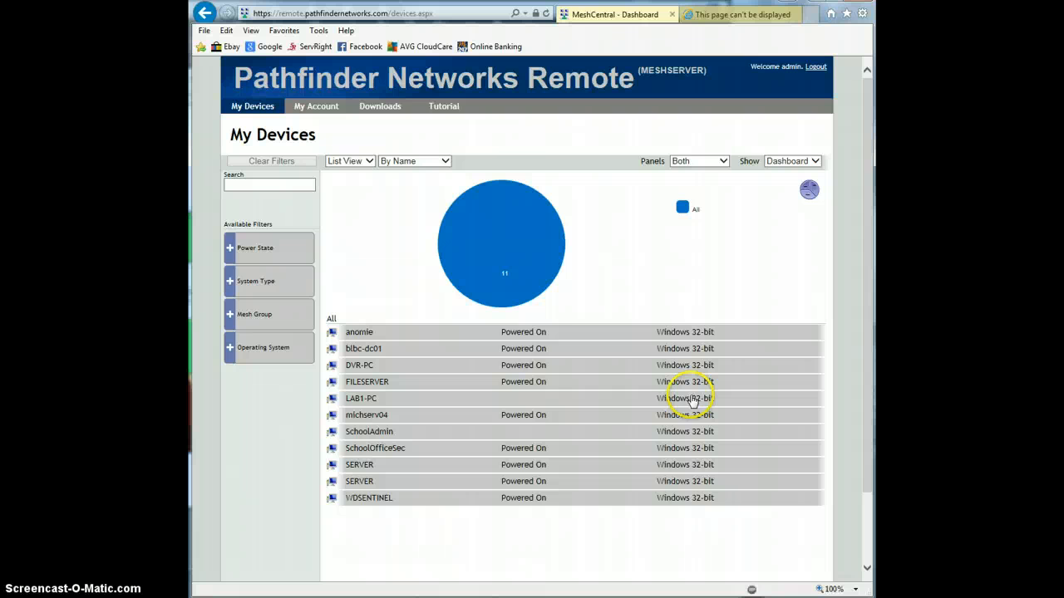
pyautogui.moveTo(694, 348)
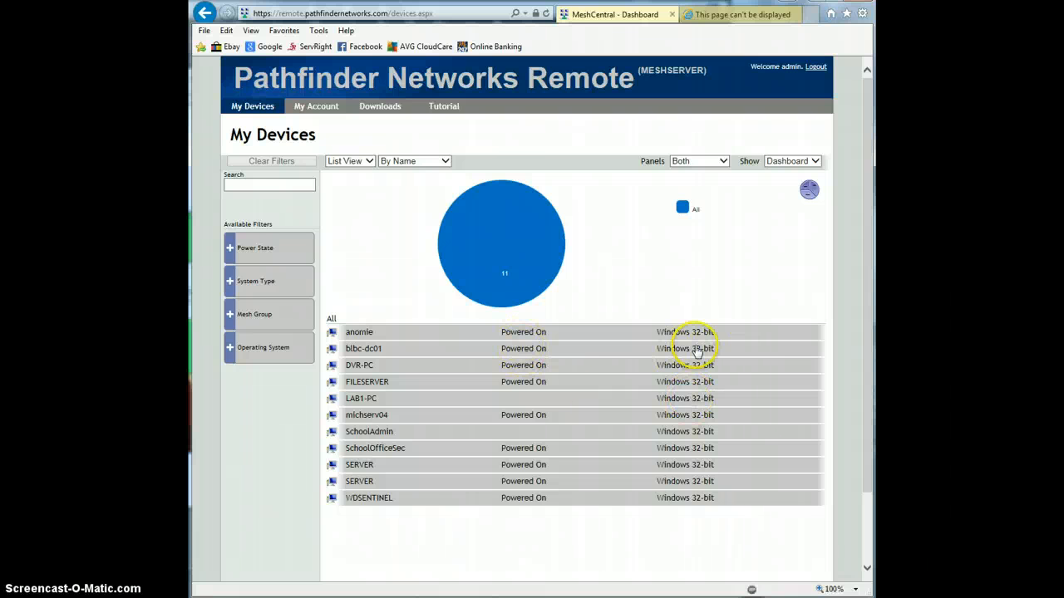
pyautogui.moveTo(703, 453)
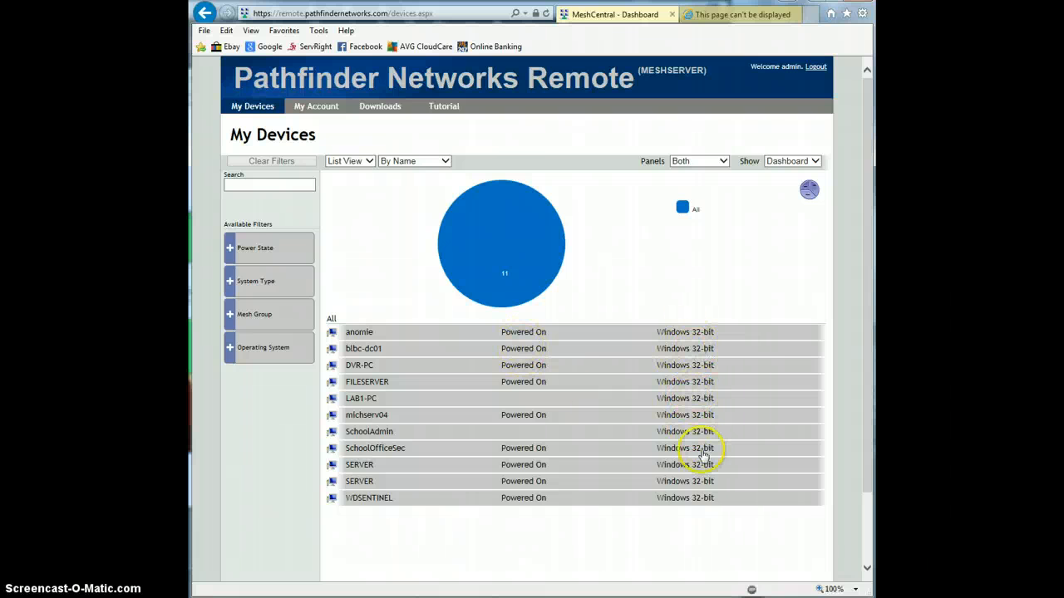
pyautogui.moveTo(669, 461)
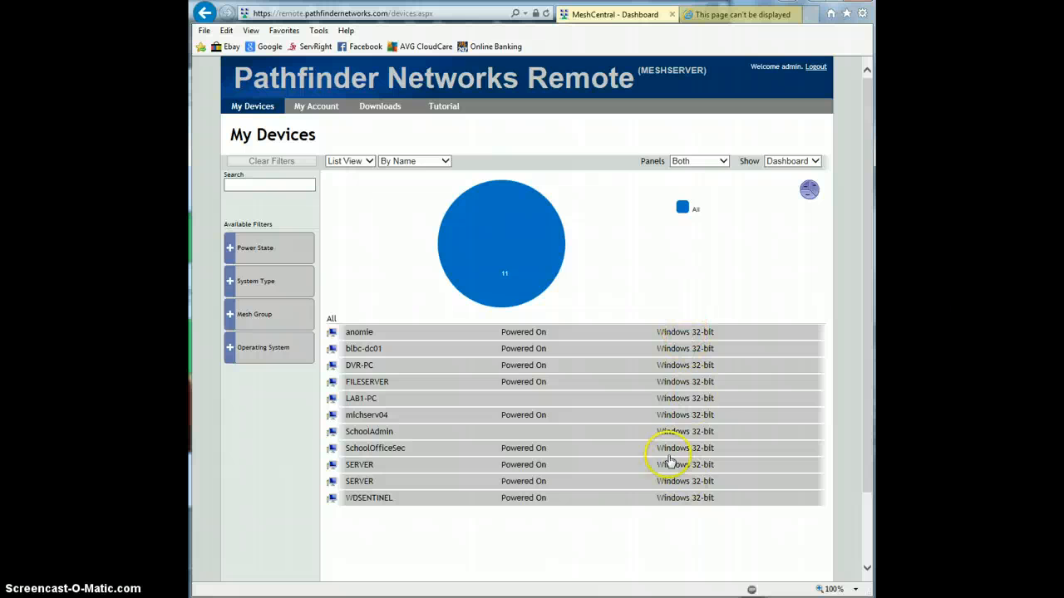
pyautogui.moveTo(524, 437)
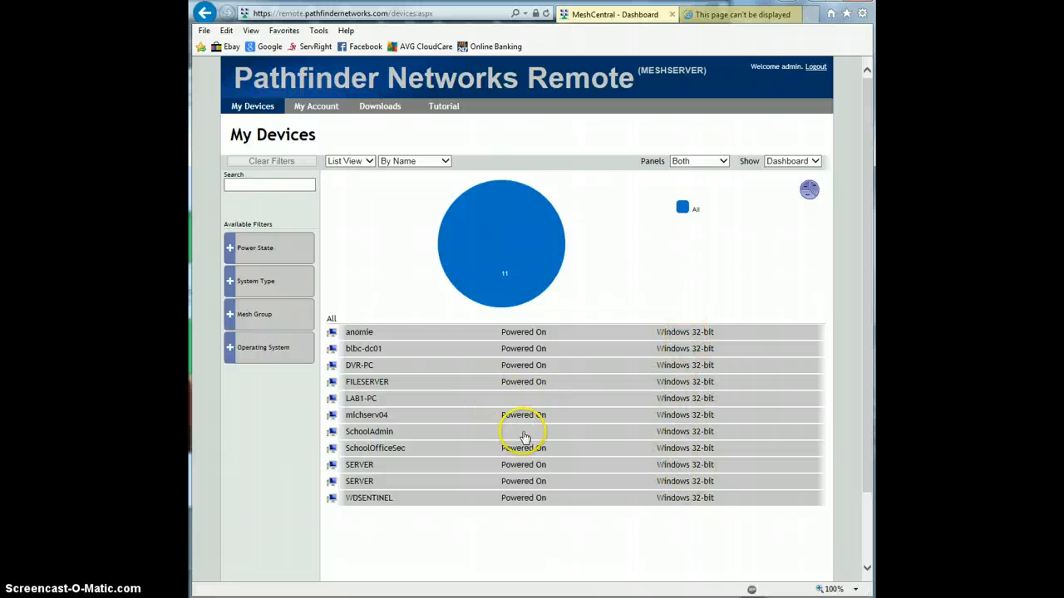
pyautogui.moveTo(322, 179)
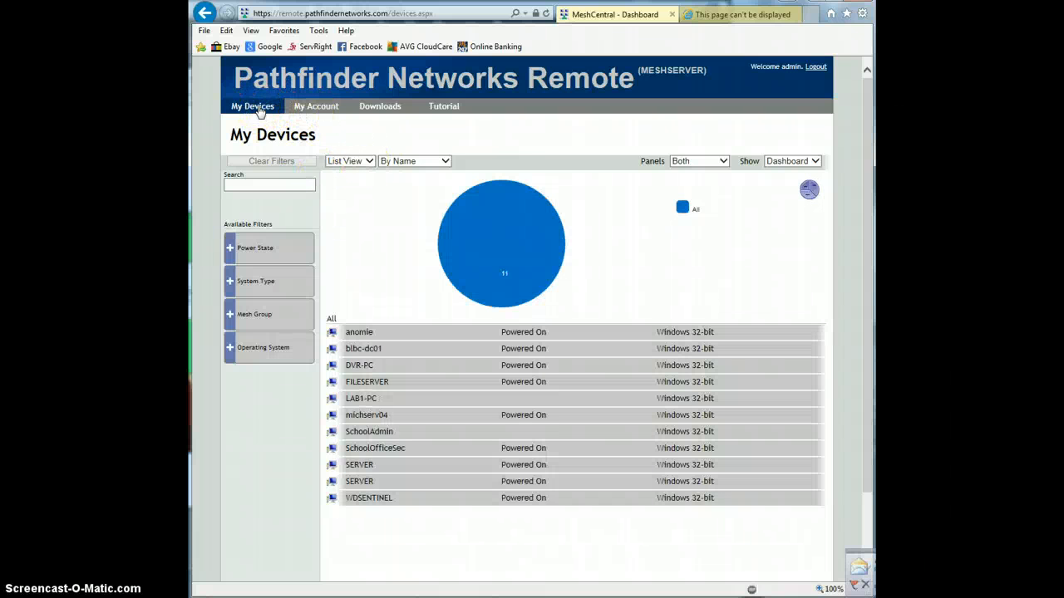
pyautogui.moveTo(581, 123)
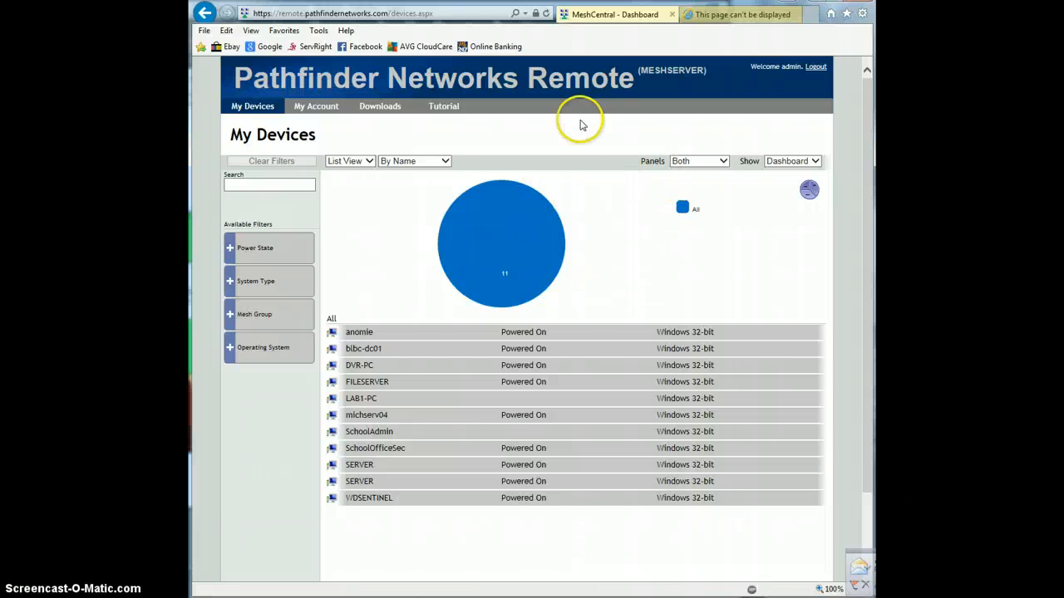
pyautogui.moveTo(440, 17)
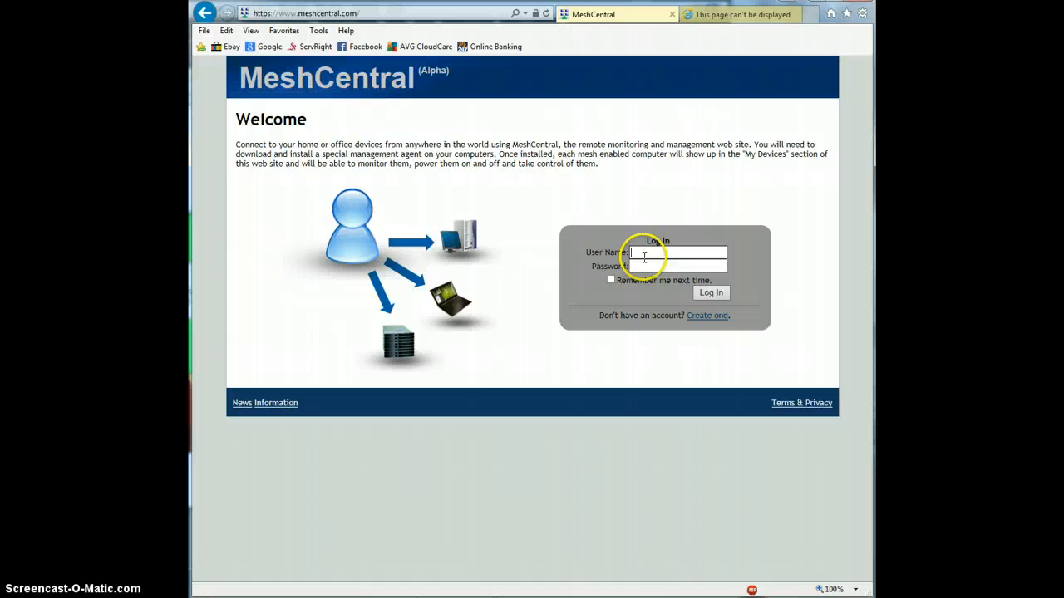
pyautogui.moveTo(658, 322)
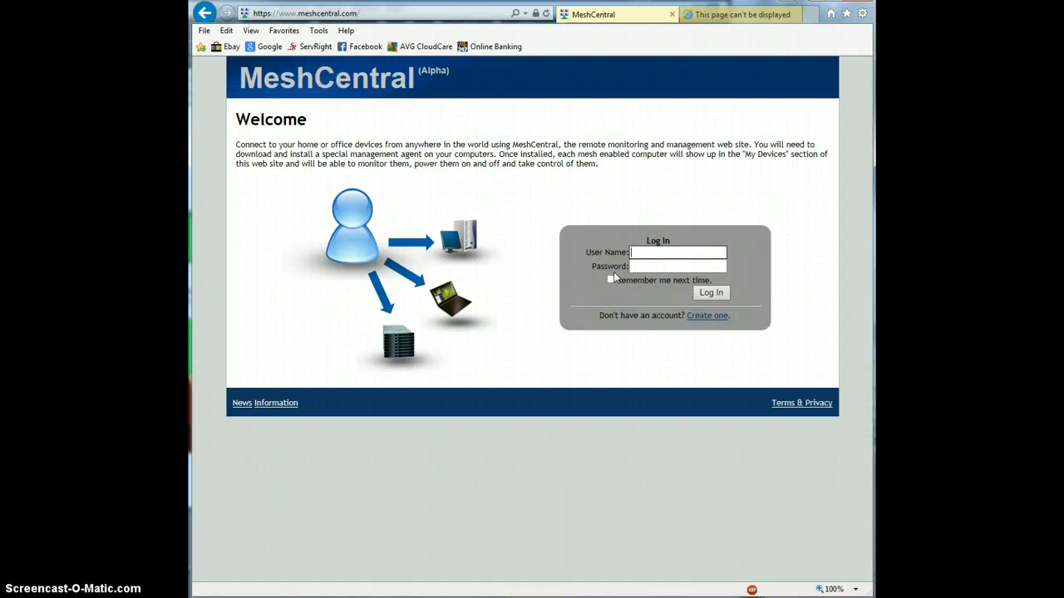
pyautogui.moveTo(716, 179)
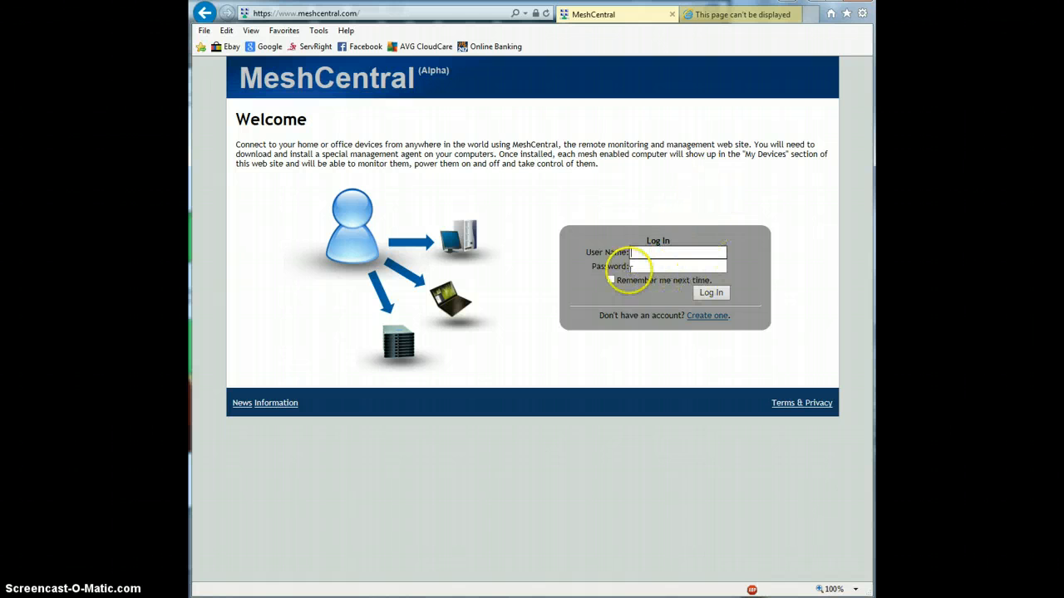
pyautogui.moveTo(478, 218)
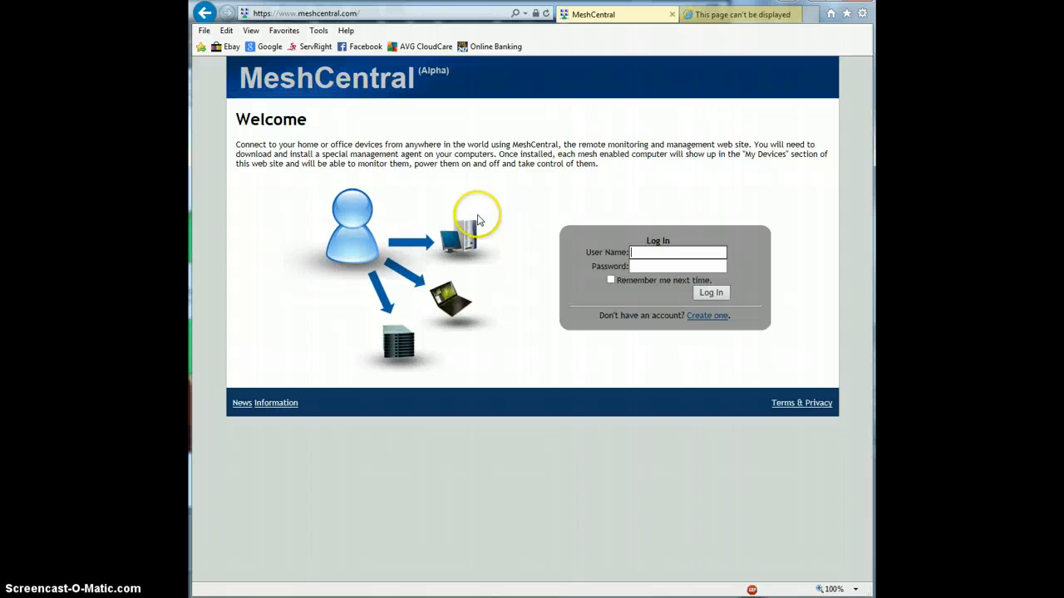
pyautogui.moveTo(260, 555)
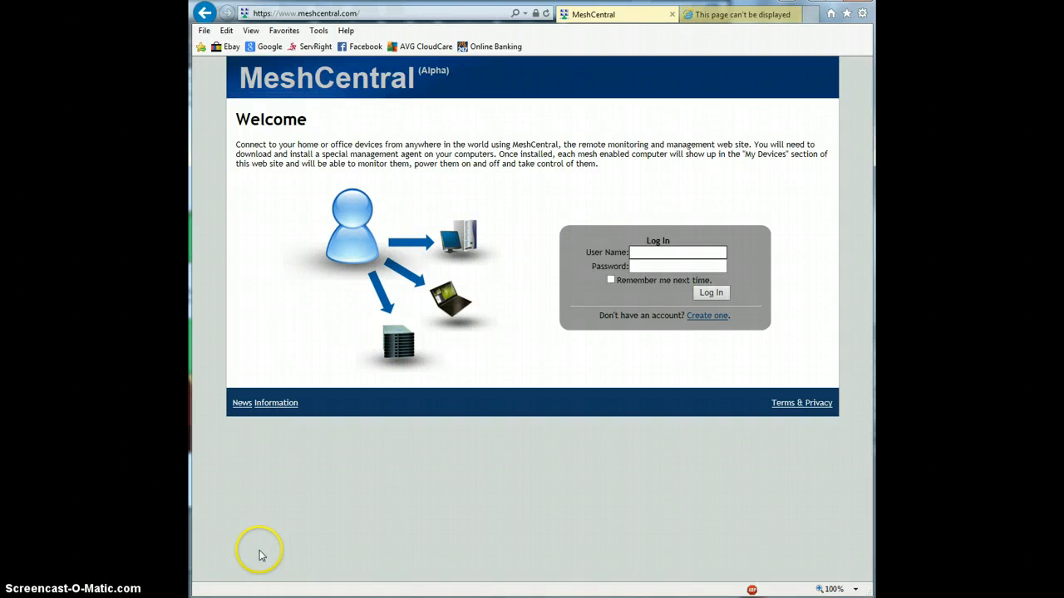
pyautogui.moveTo(241, 490)
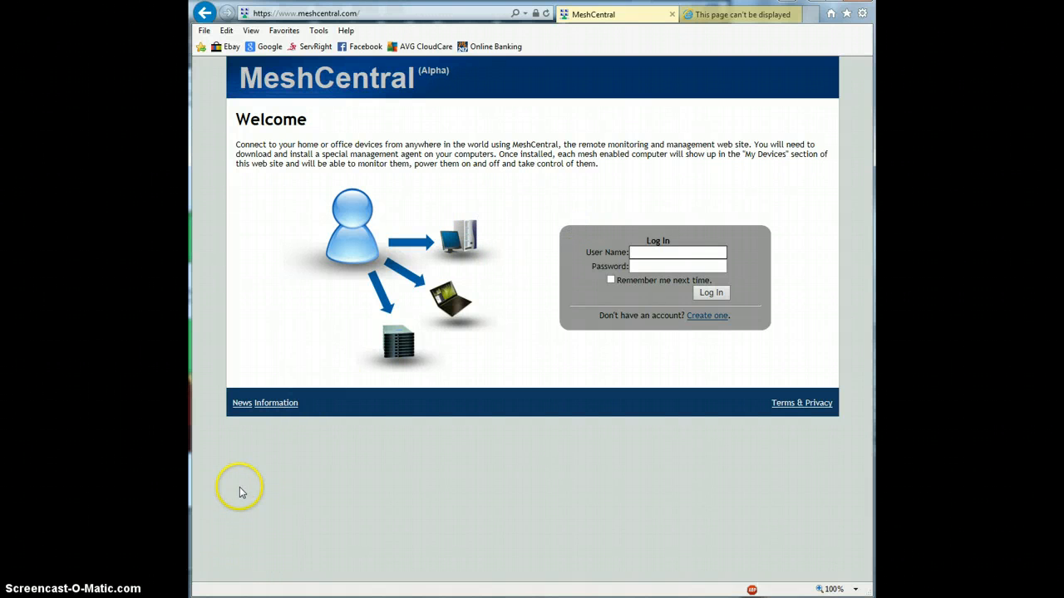